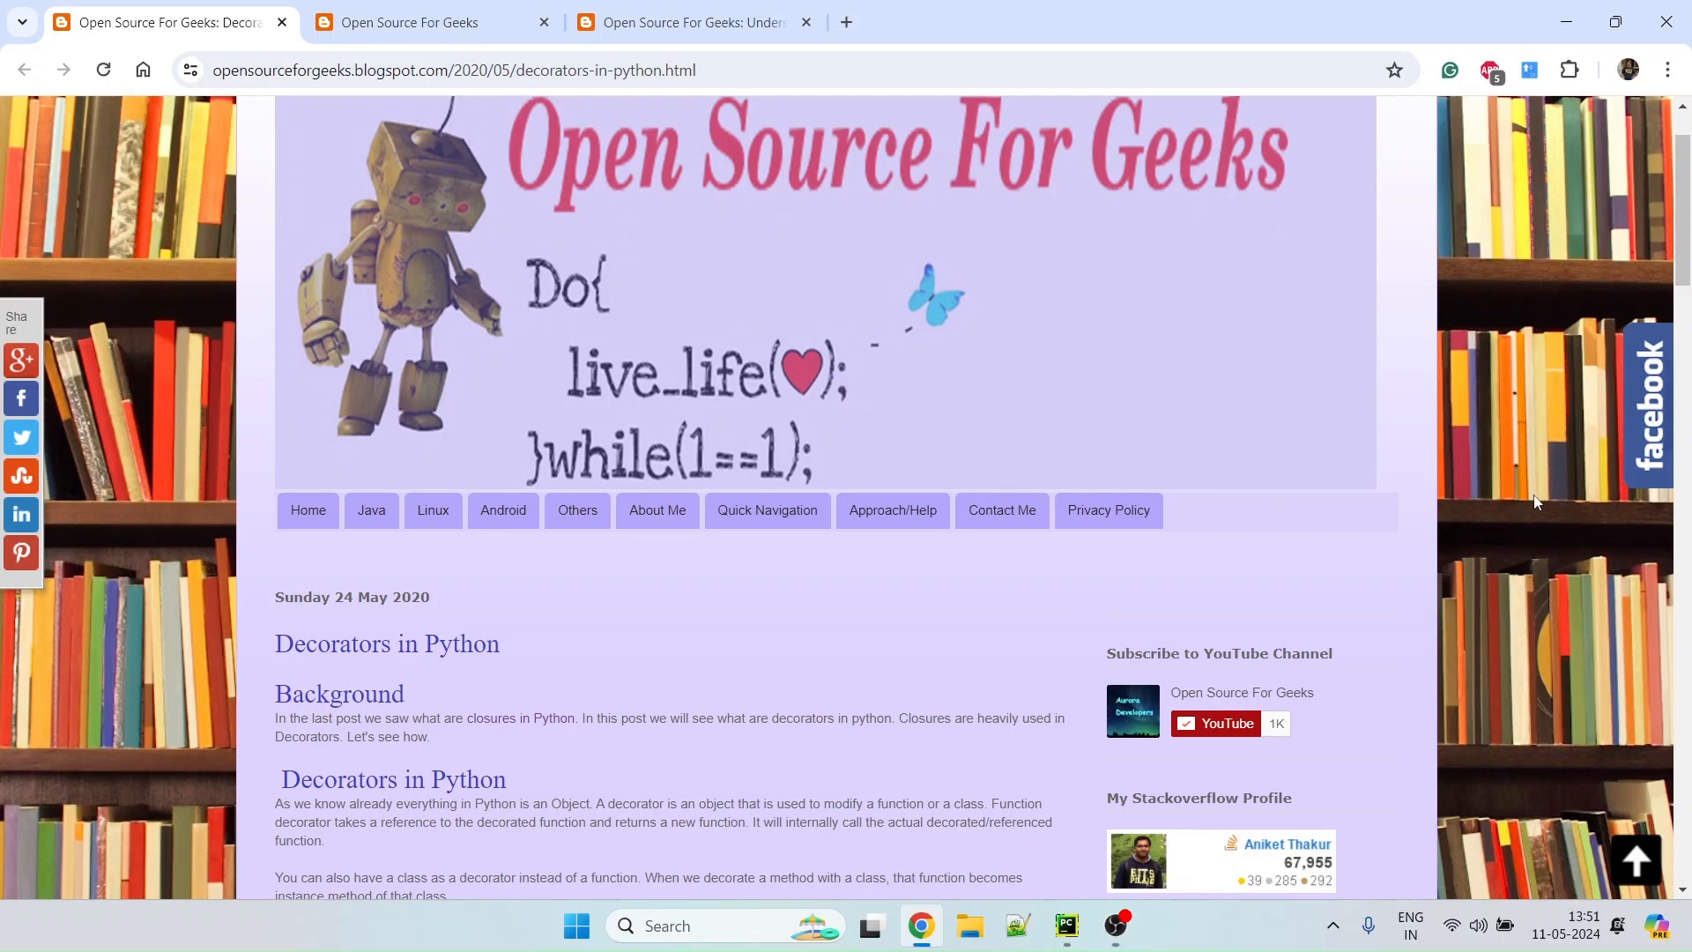
mouse_move(1512, 546)
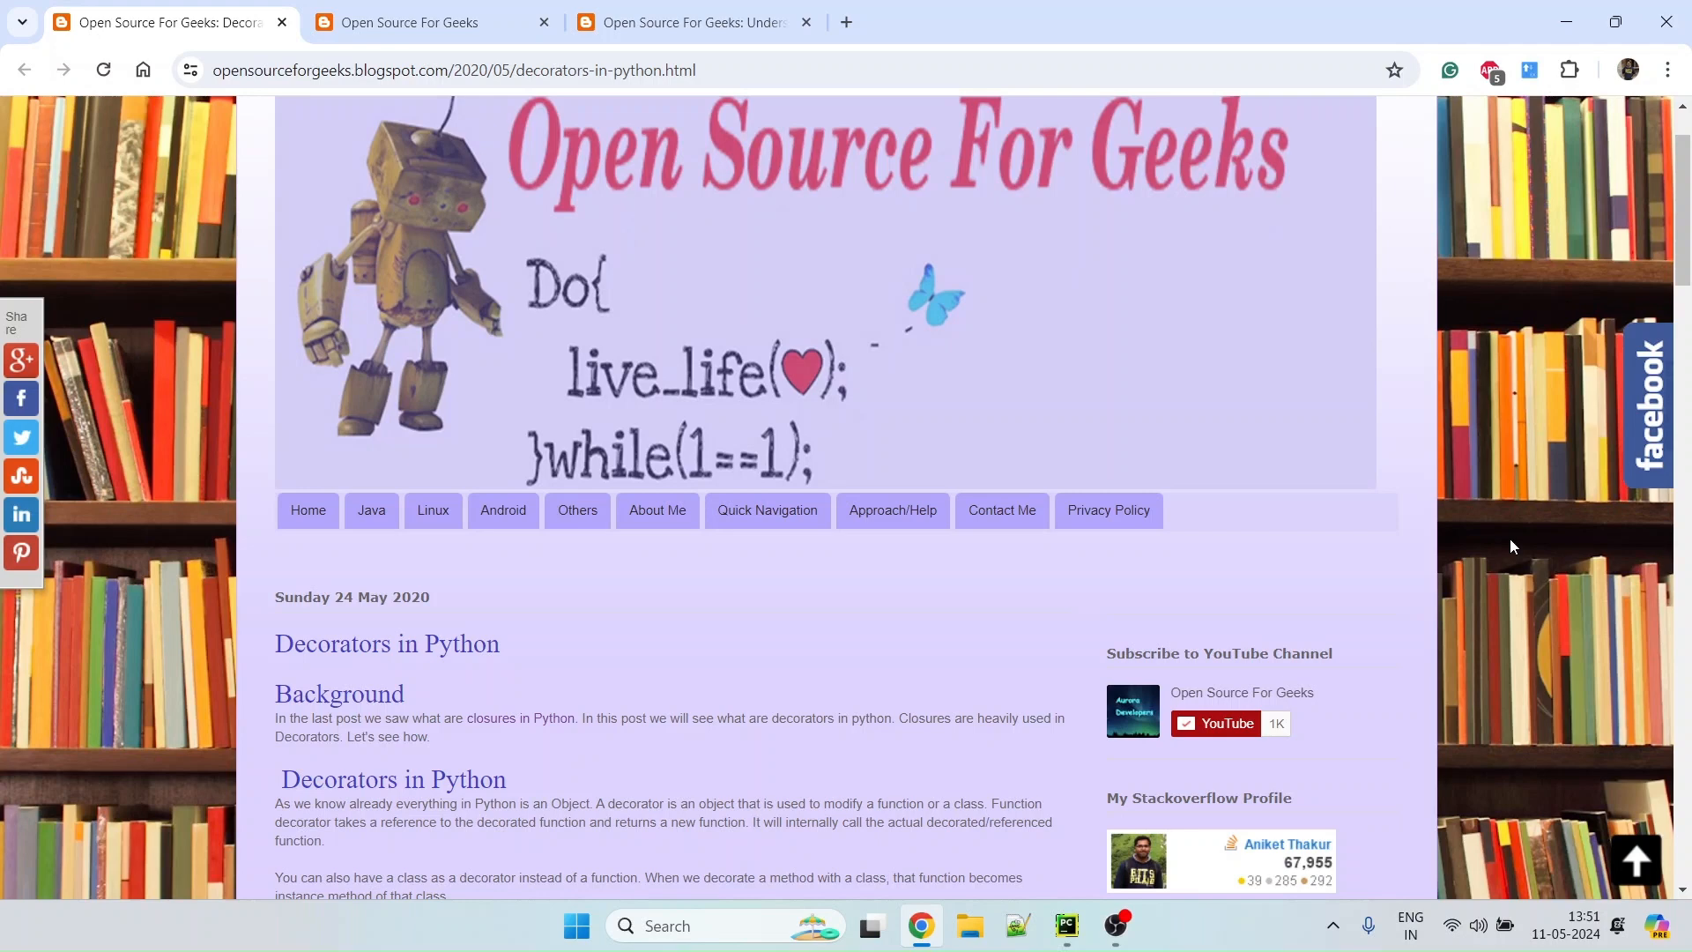
mouse_move(1392, 618)
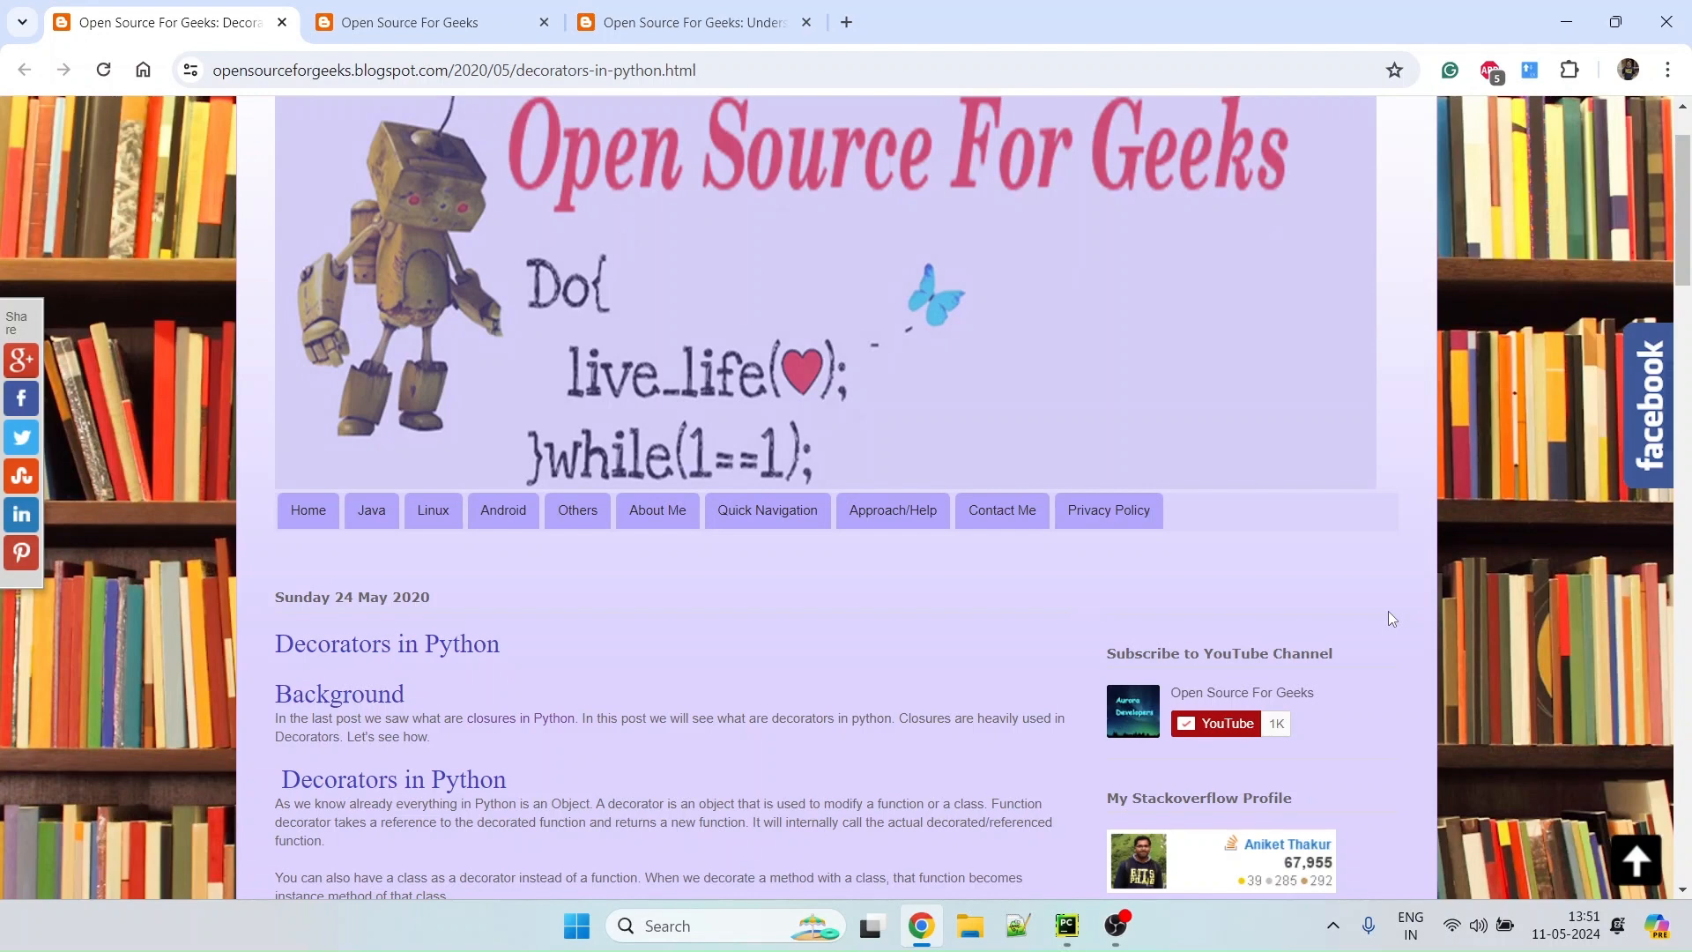
mouse_move(881, 651)
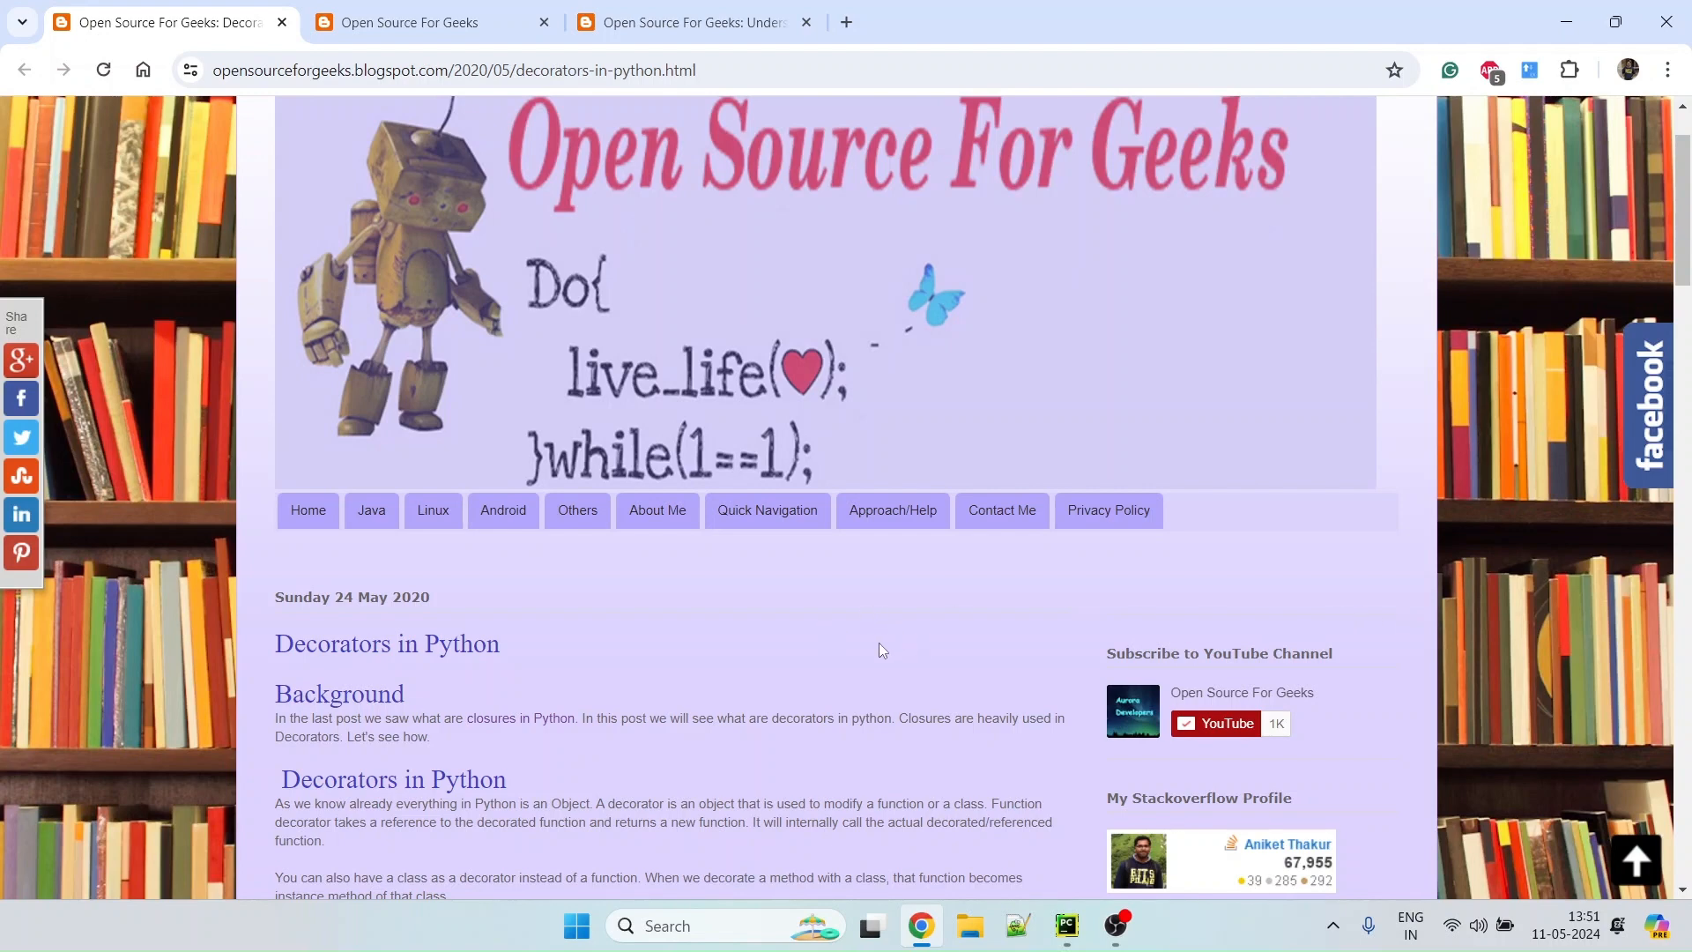
mouse_move(811, 666)
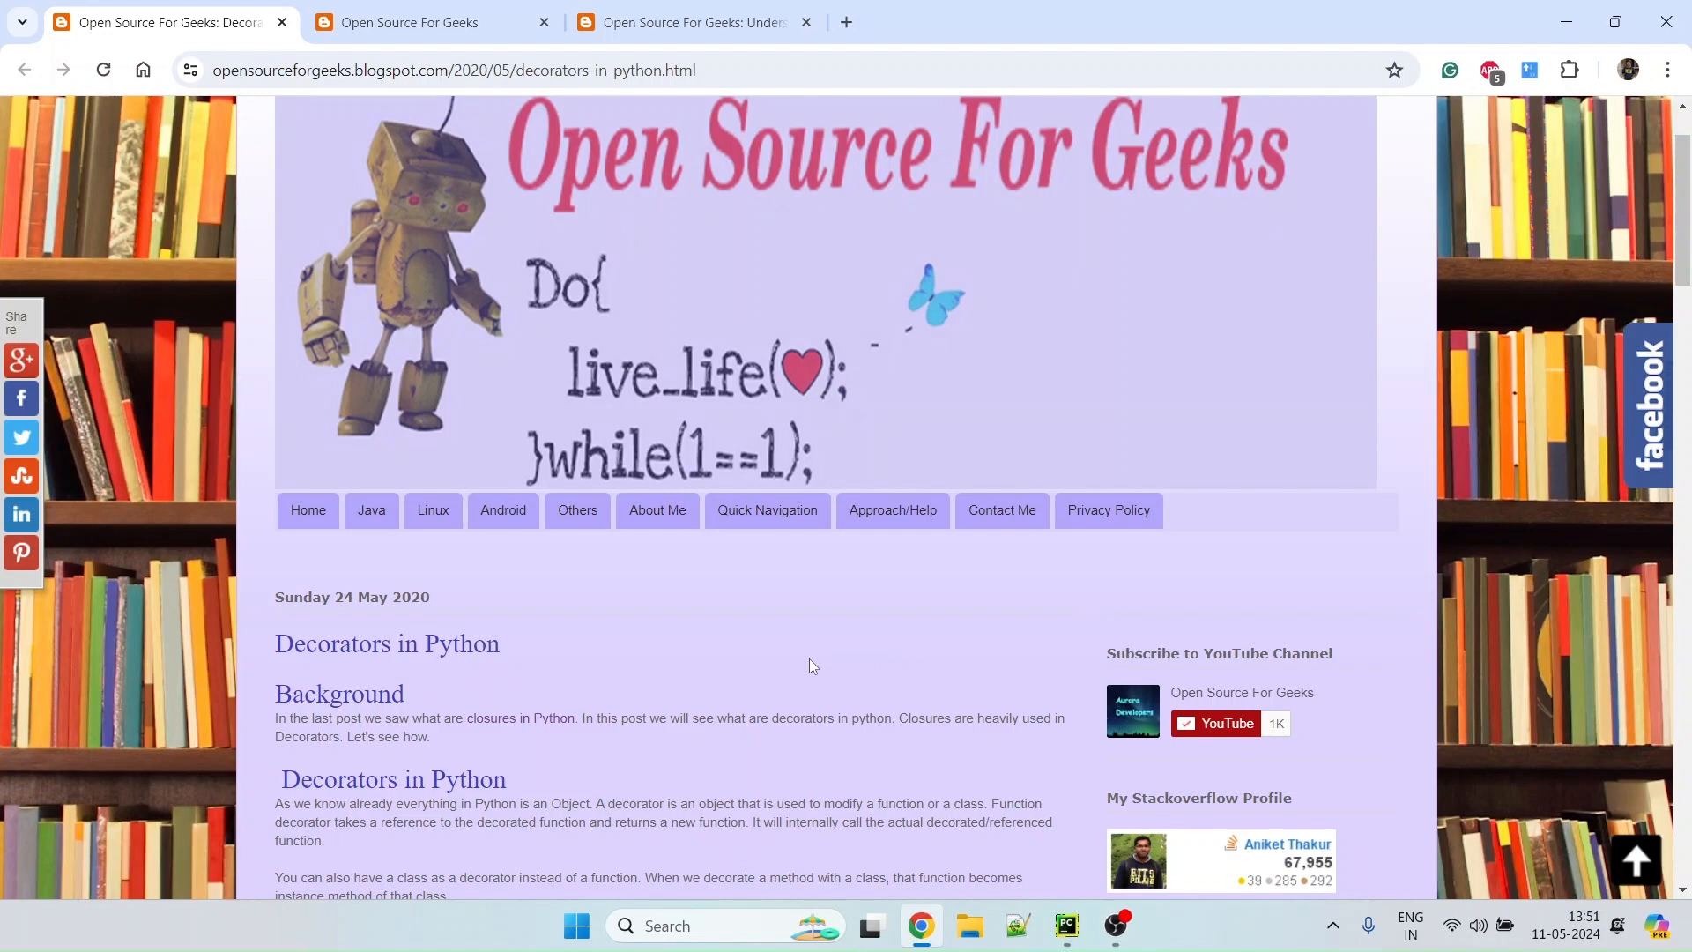
mouse_move(680, 670)
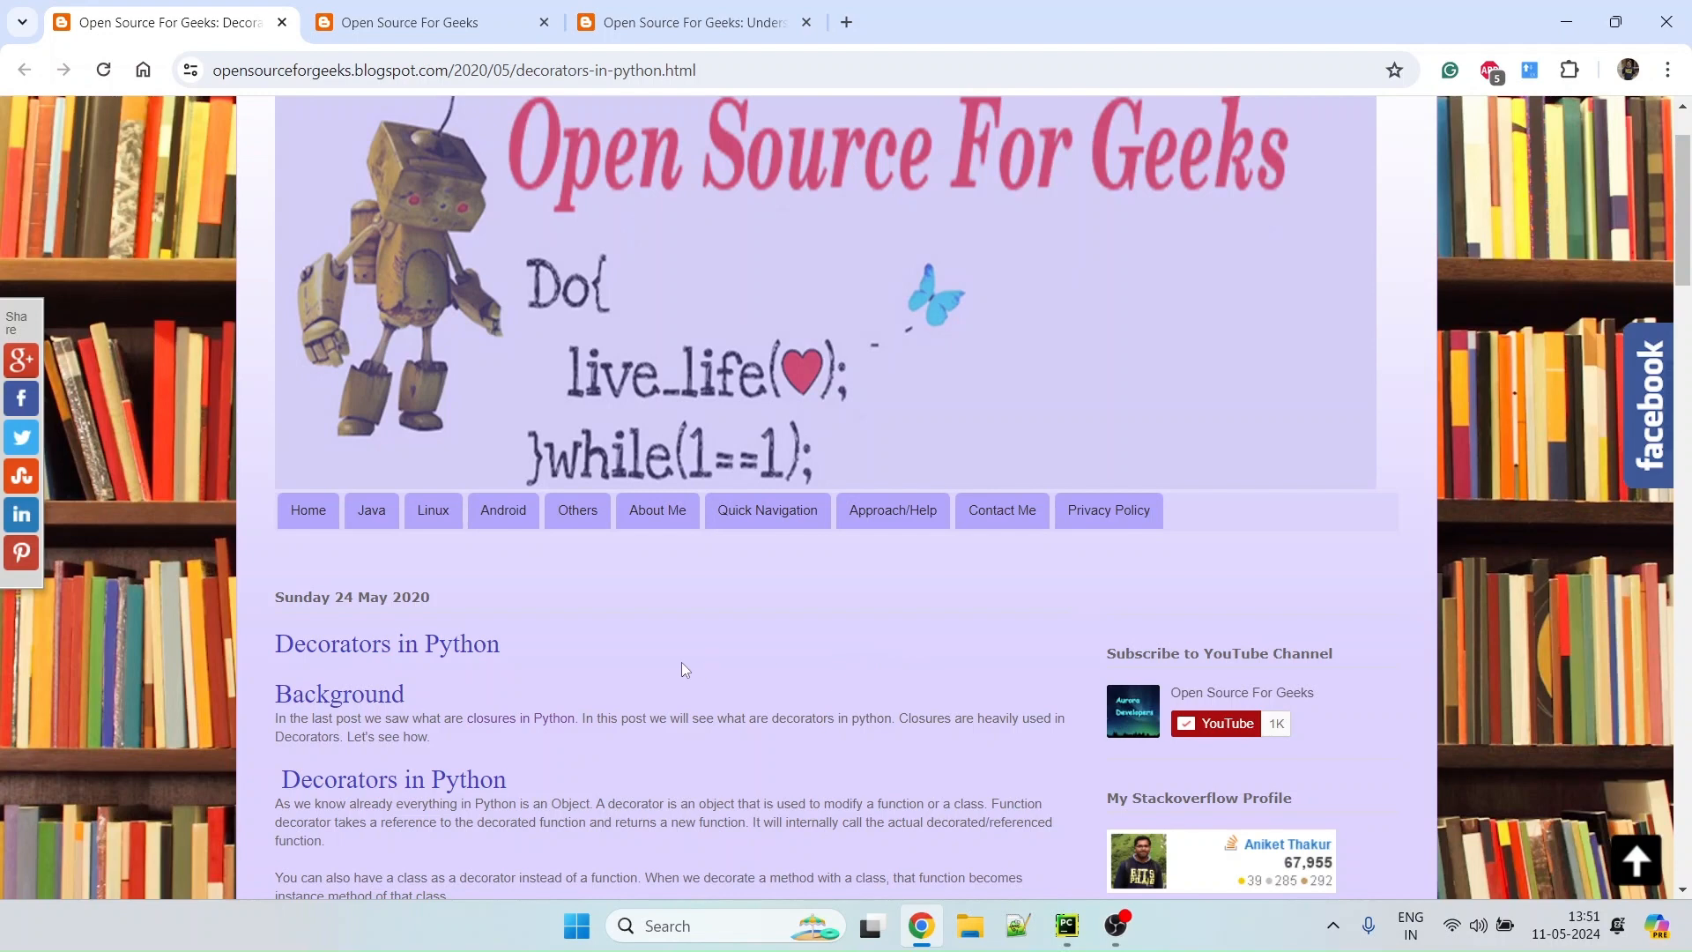
Switch to the 'Understanding python closure' article tab
click(691, 21)
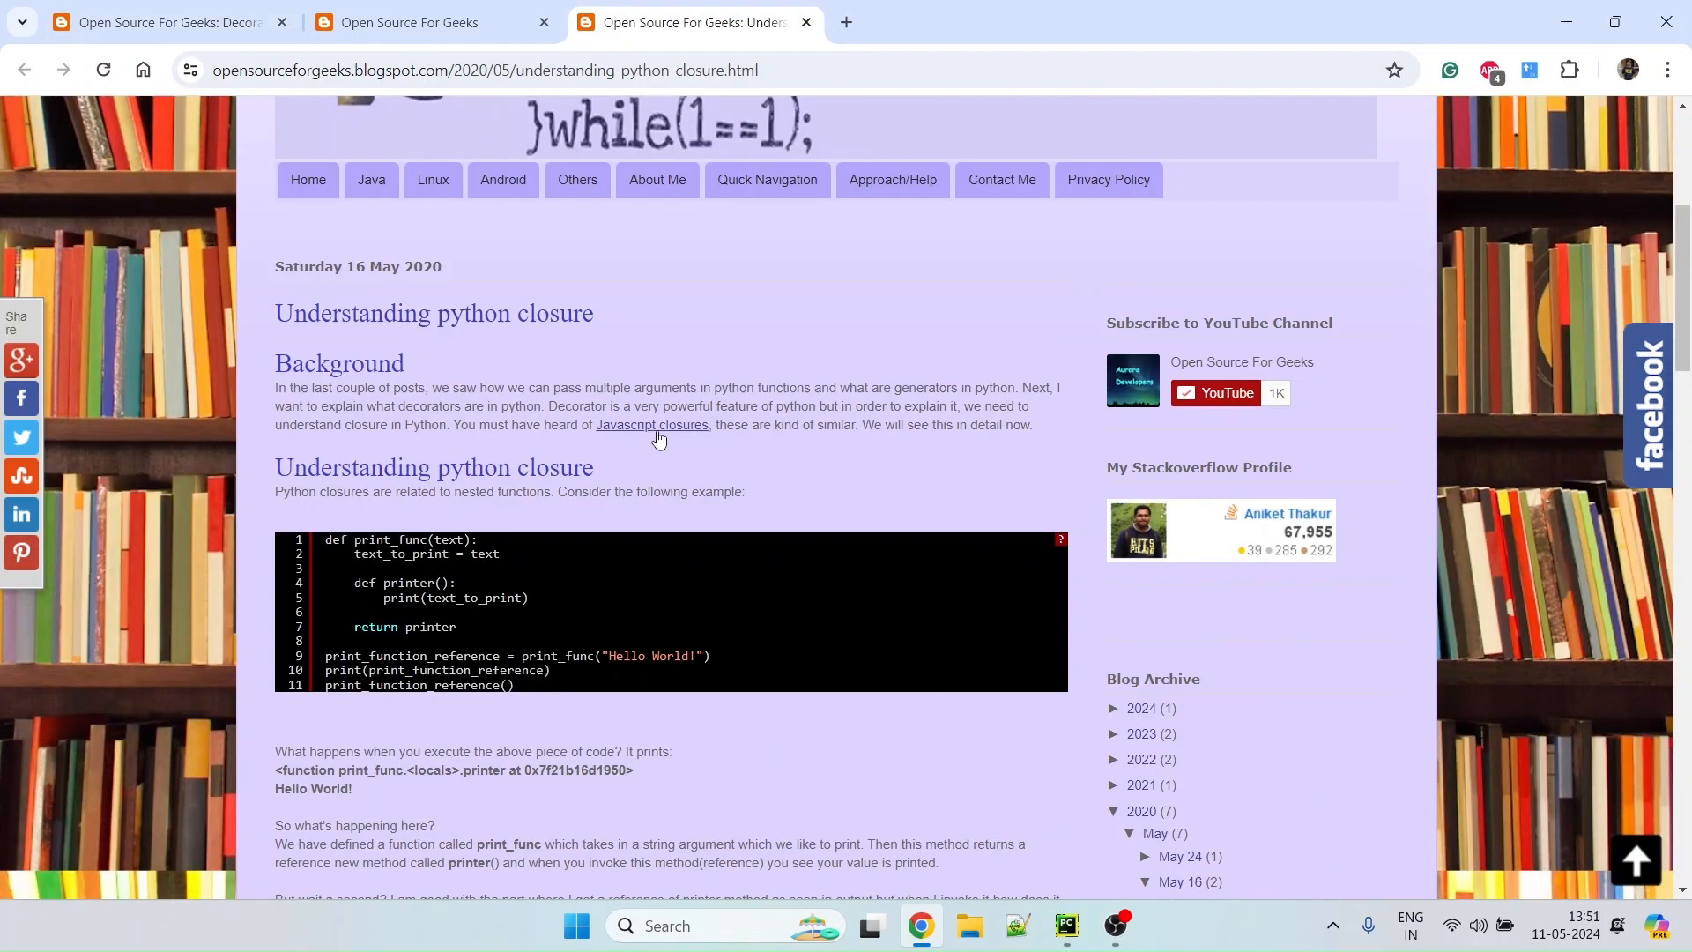
mouse_move(730, 358)
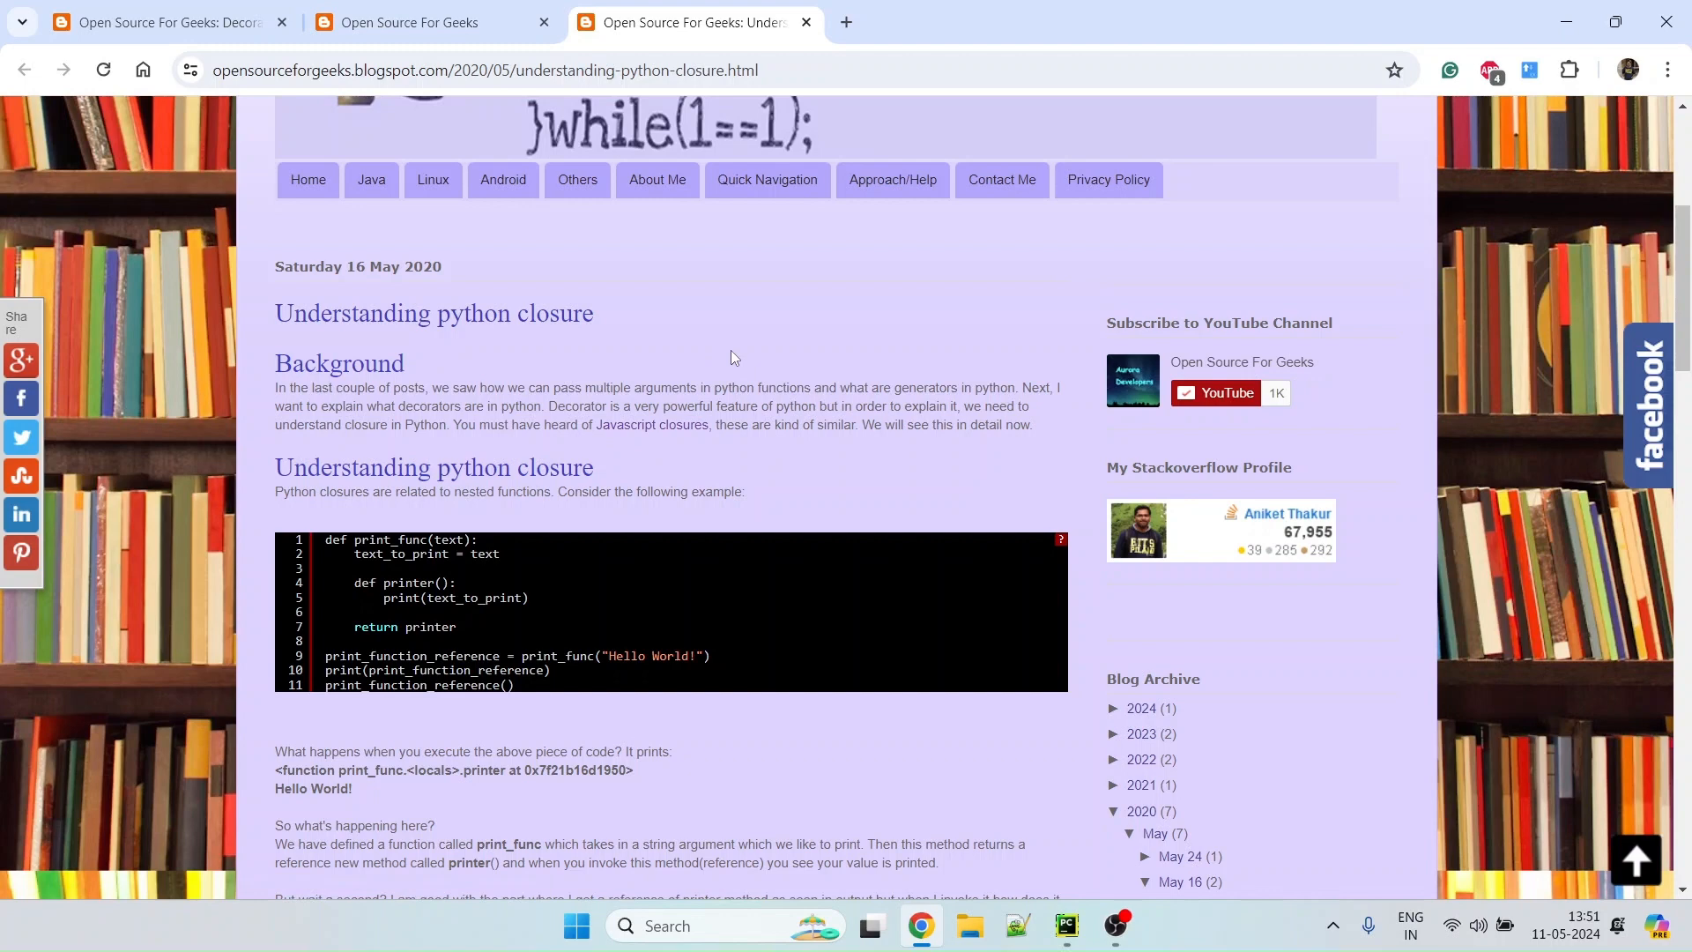
mouse_move(719, 343)
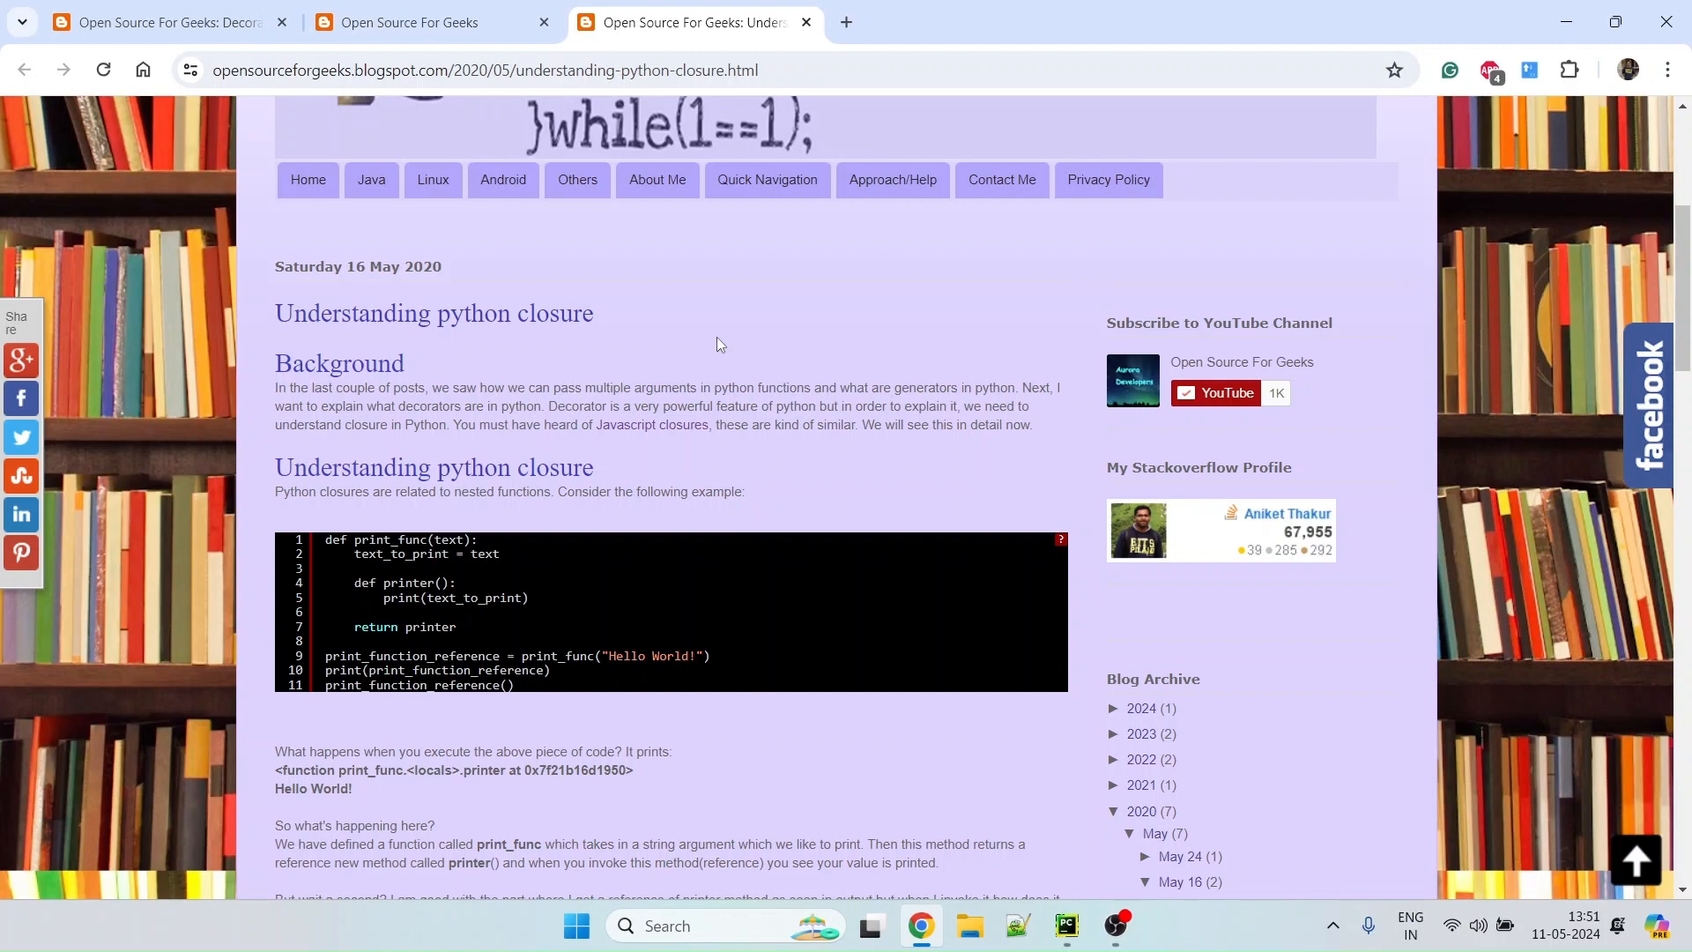
mouse_move(694, 343)
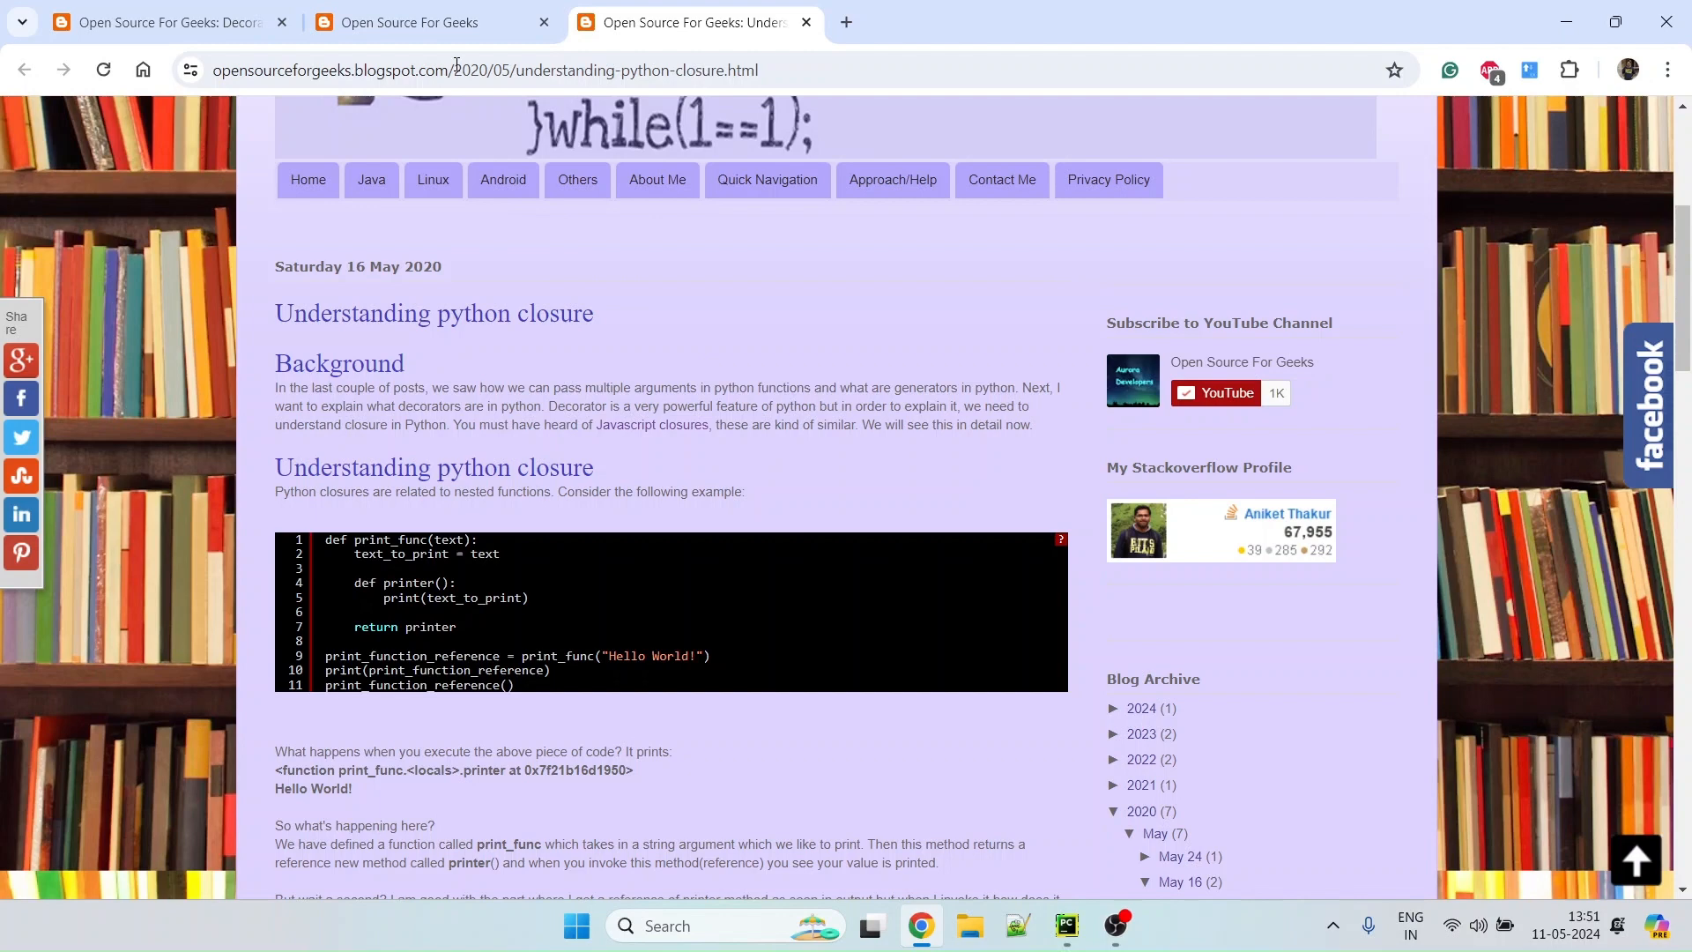
Switch to the blog home page and scroll to the Installing Python on Windows post
click(407, 21)
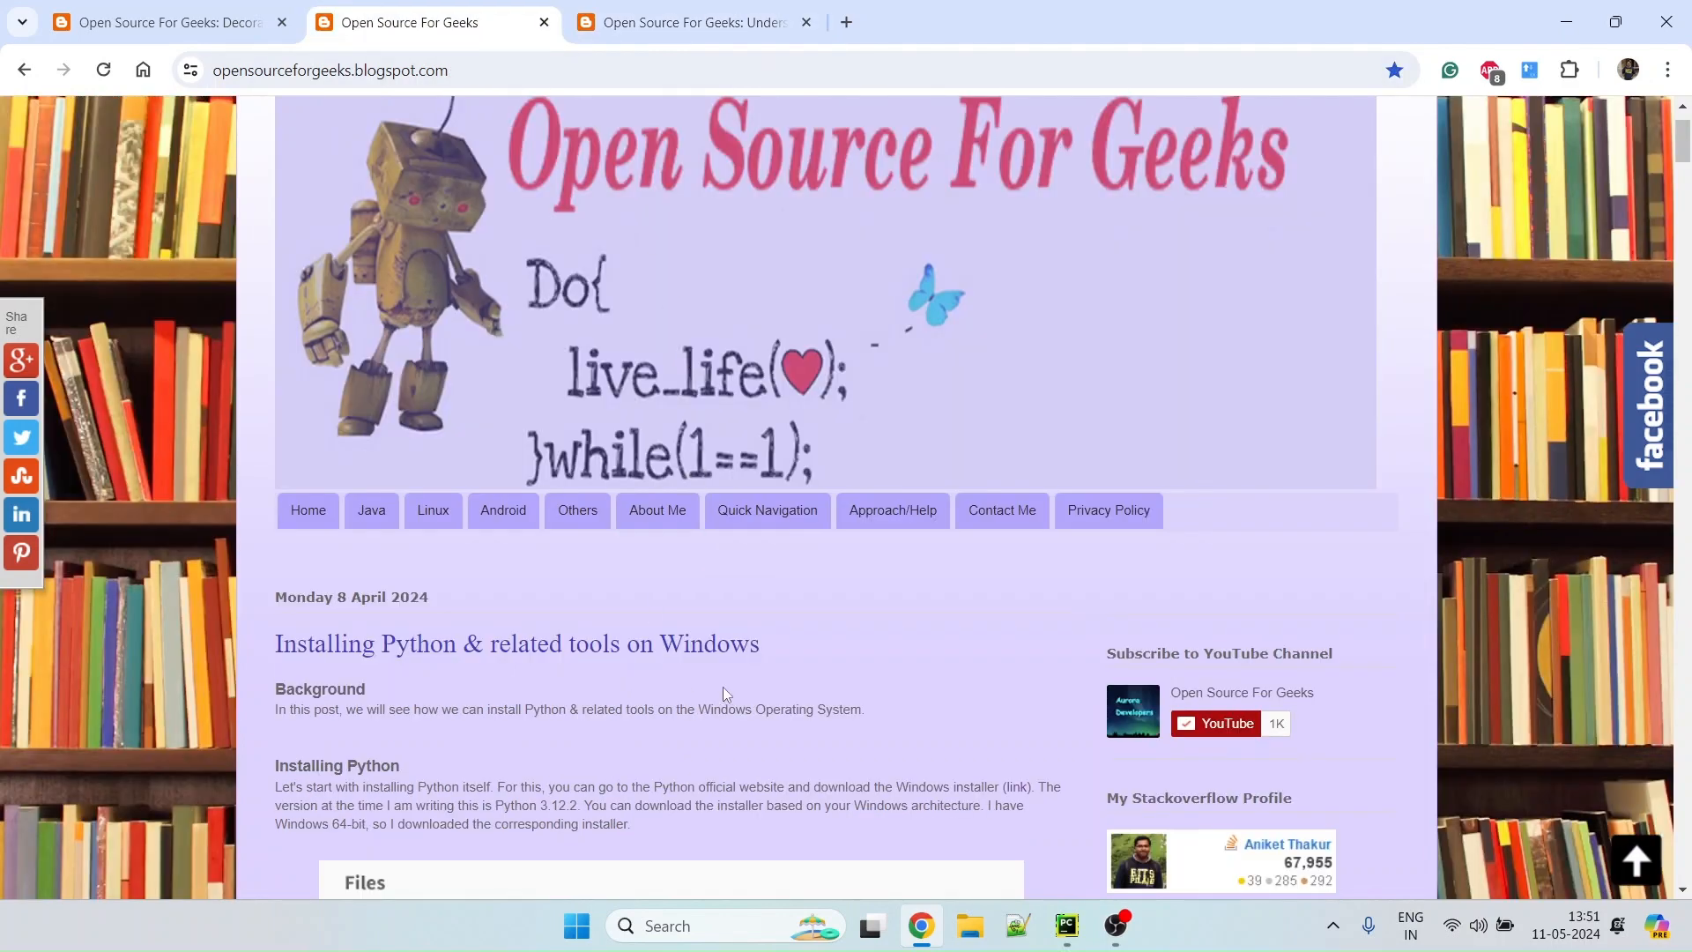
scroll(down, 3)
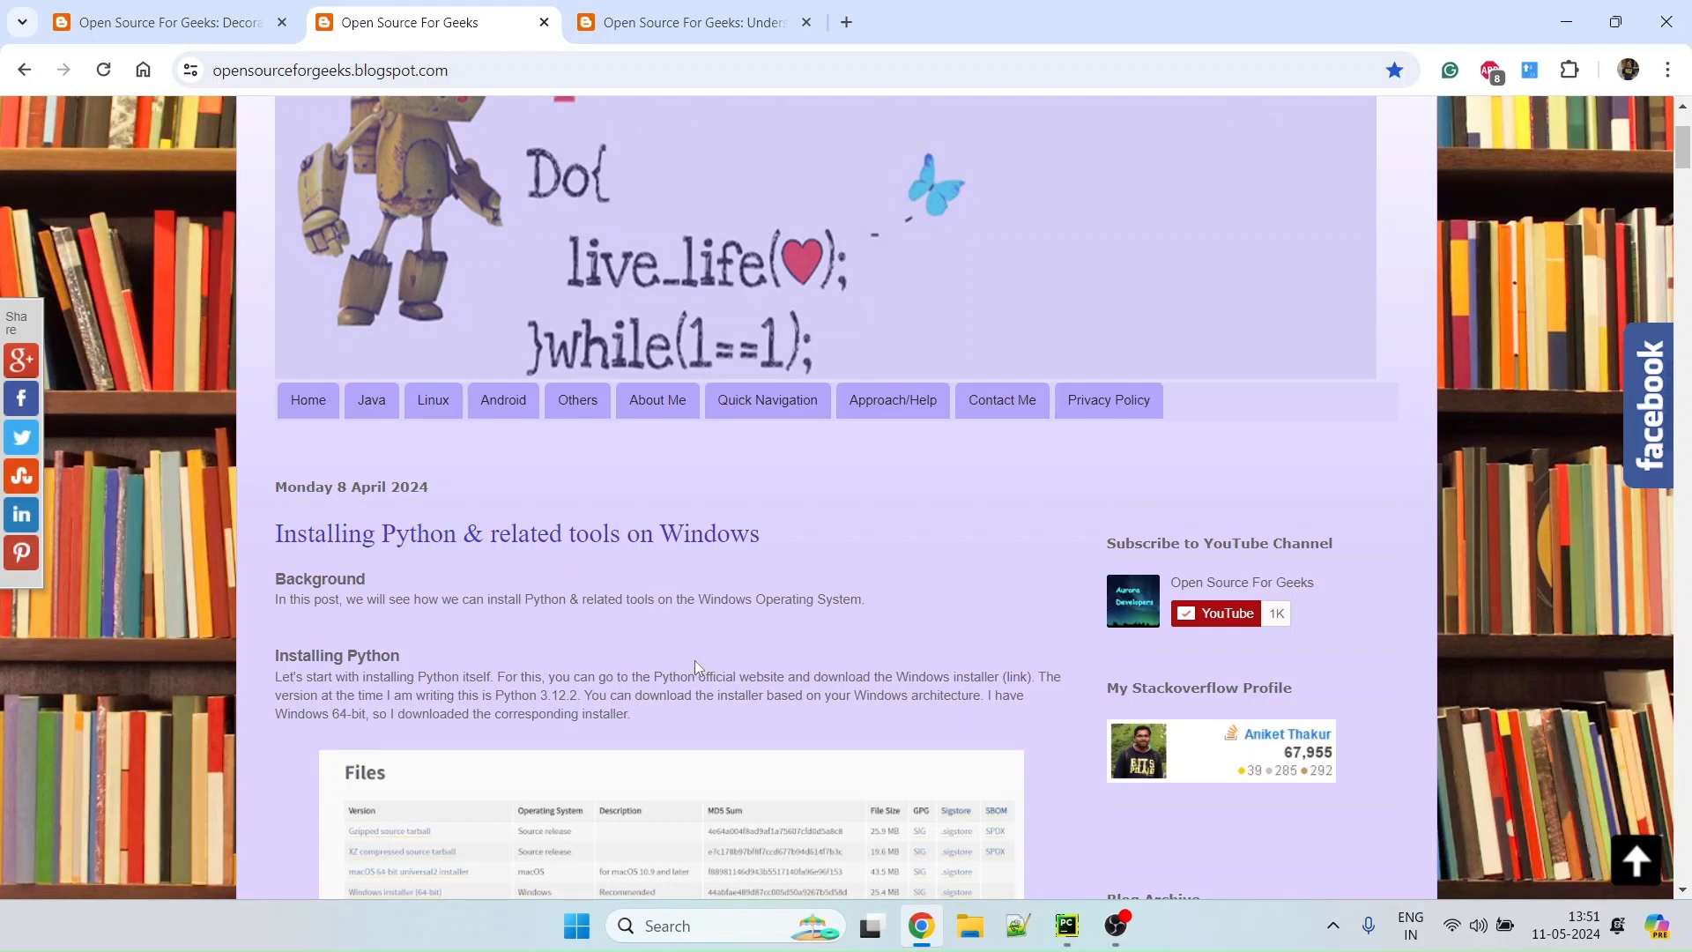
mouse_move(687, 654)
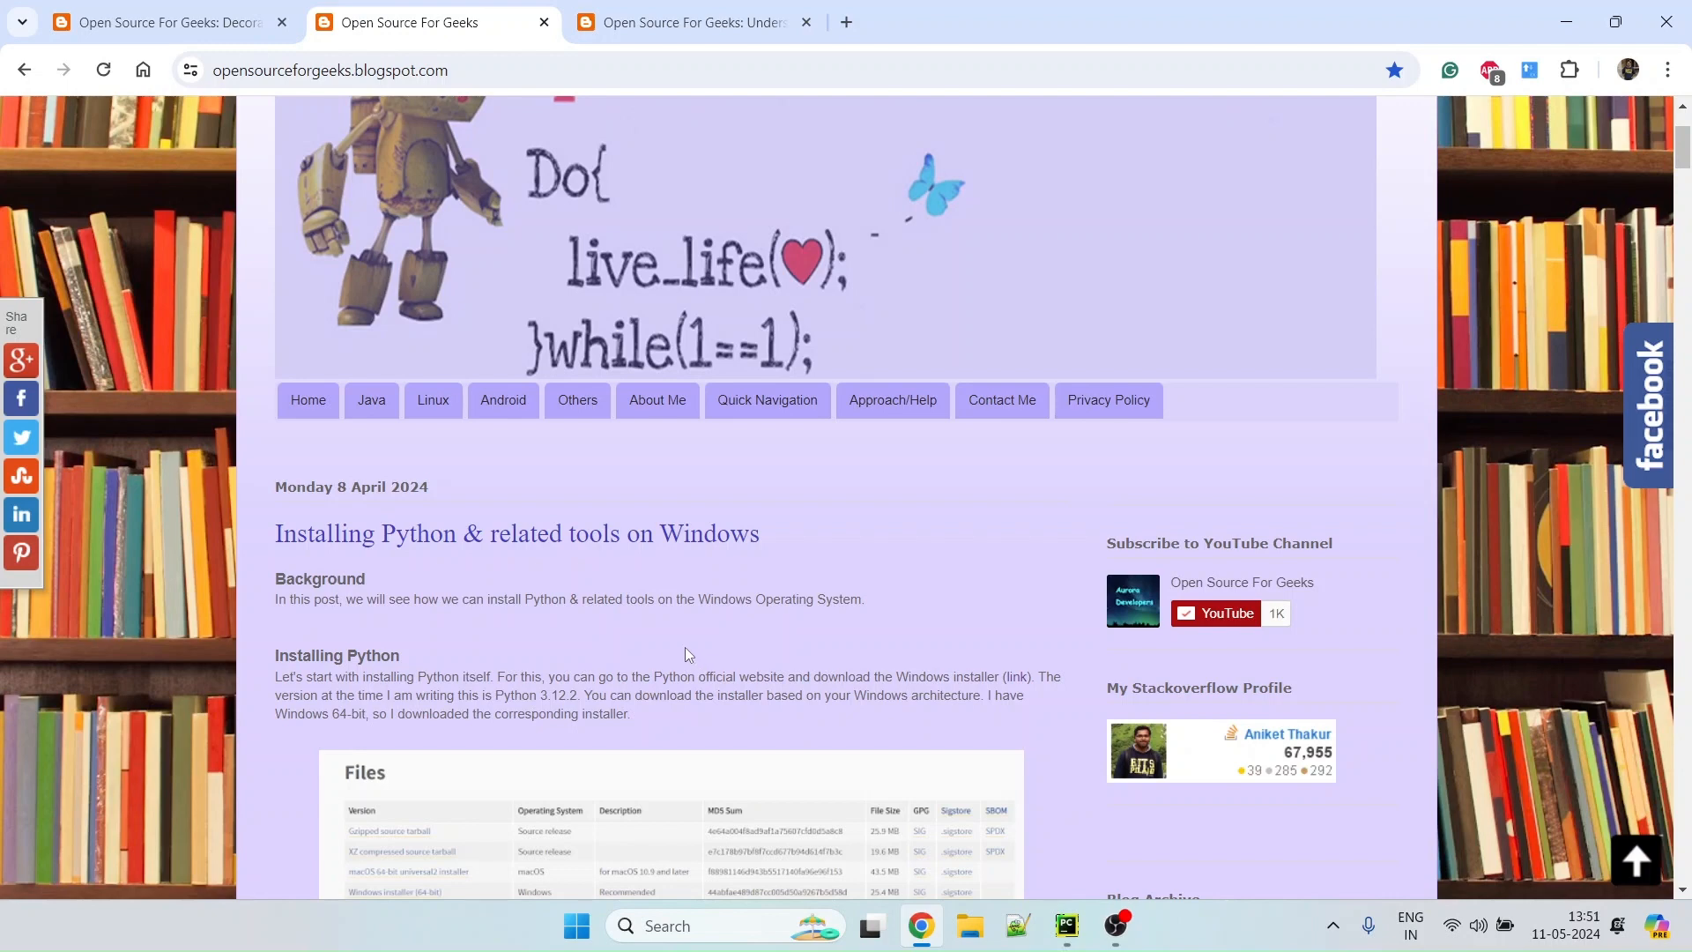
mouse_move(677, 643)
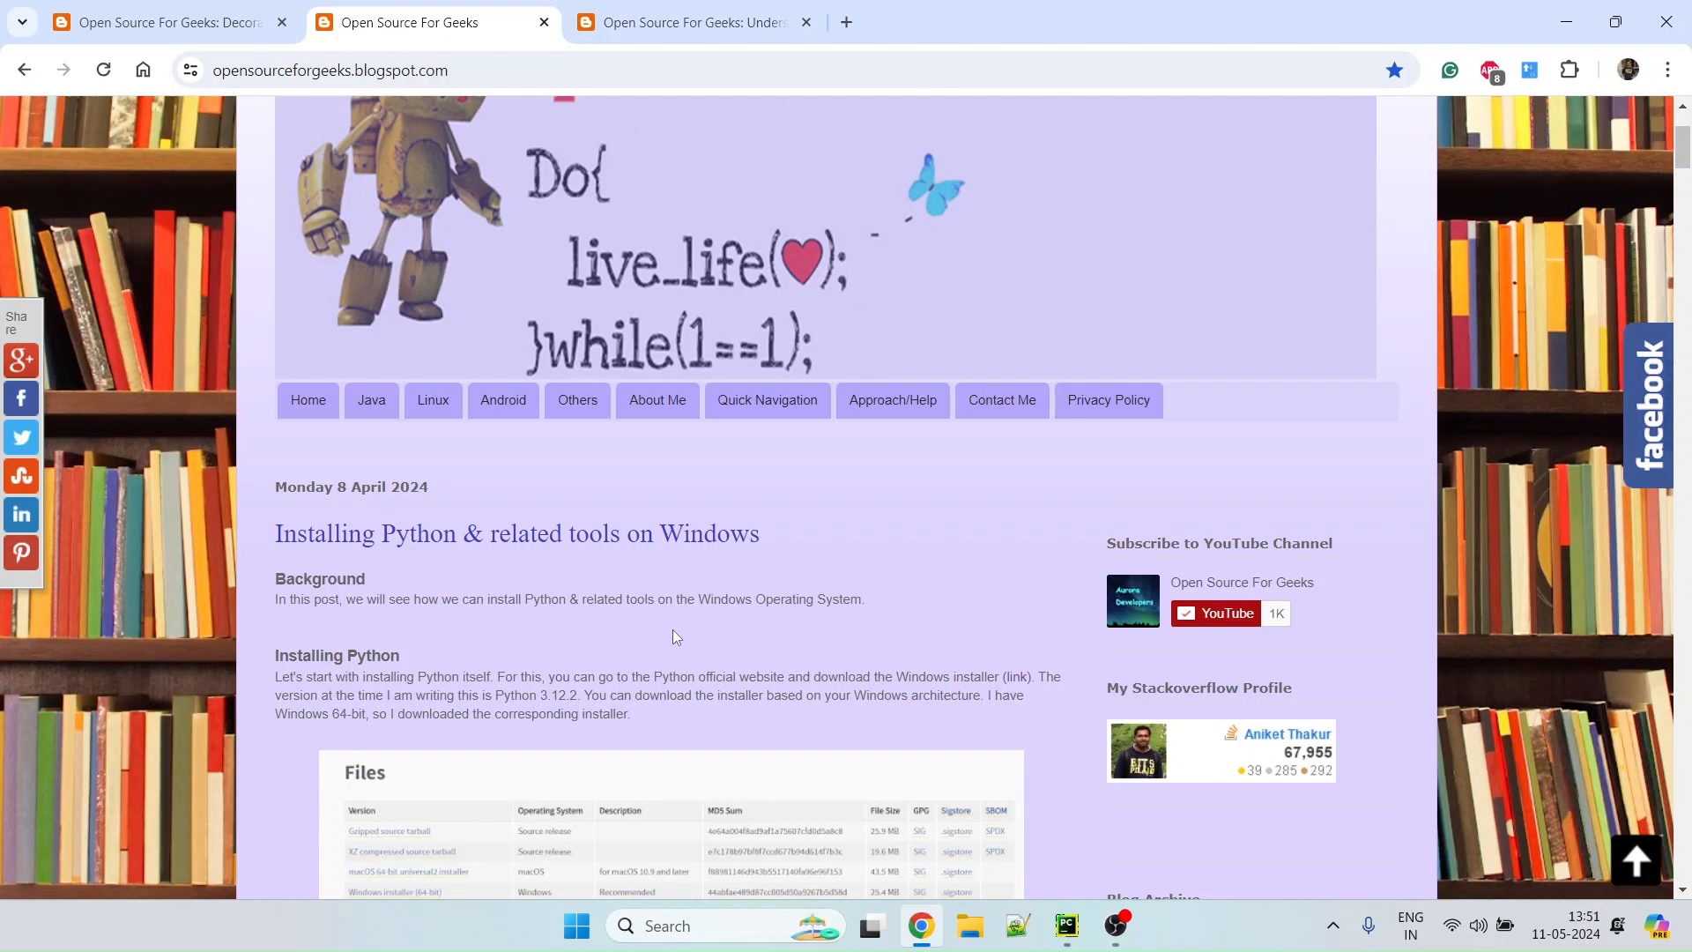
mouse_move(1064, 926)
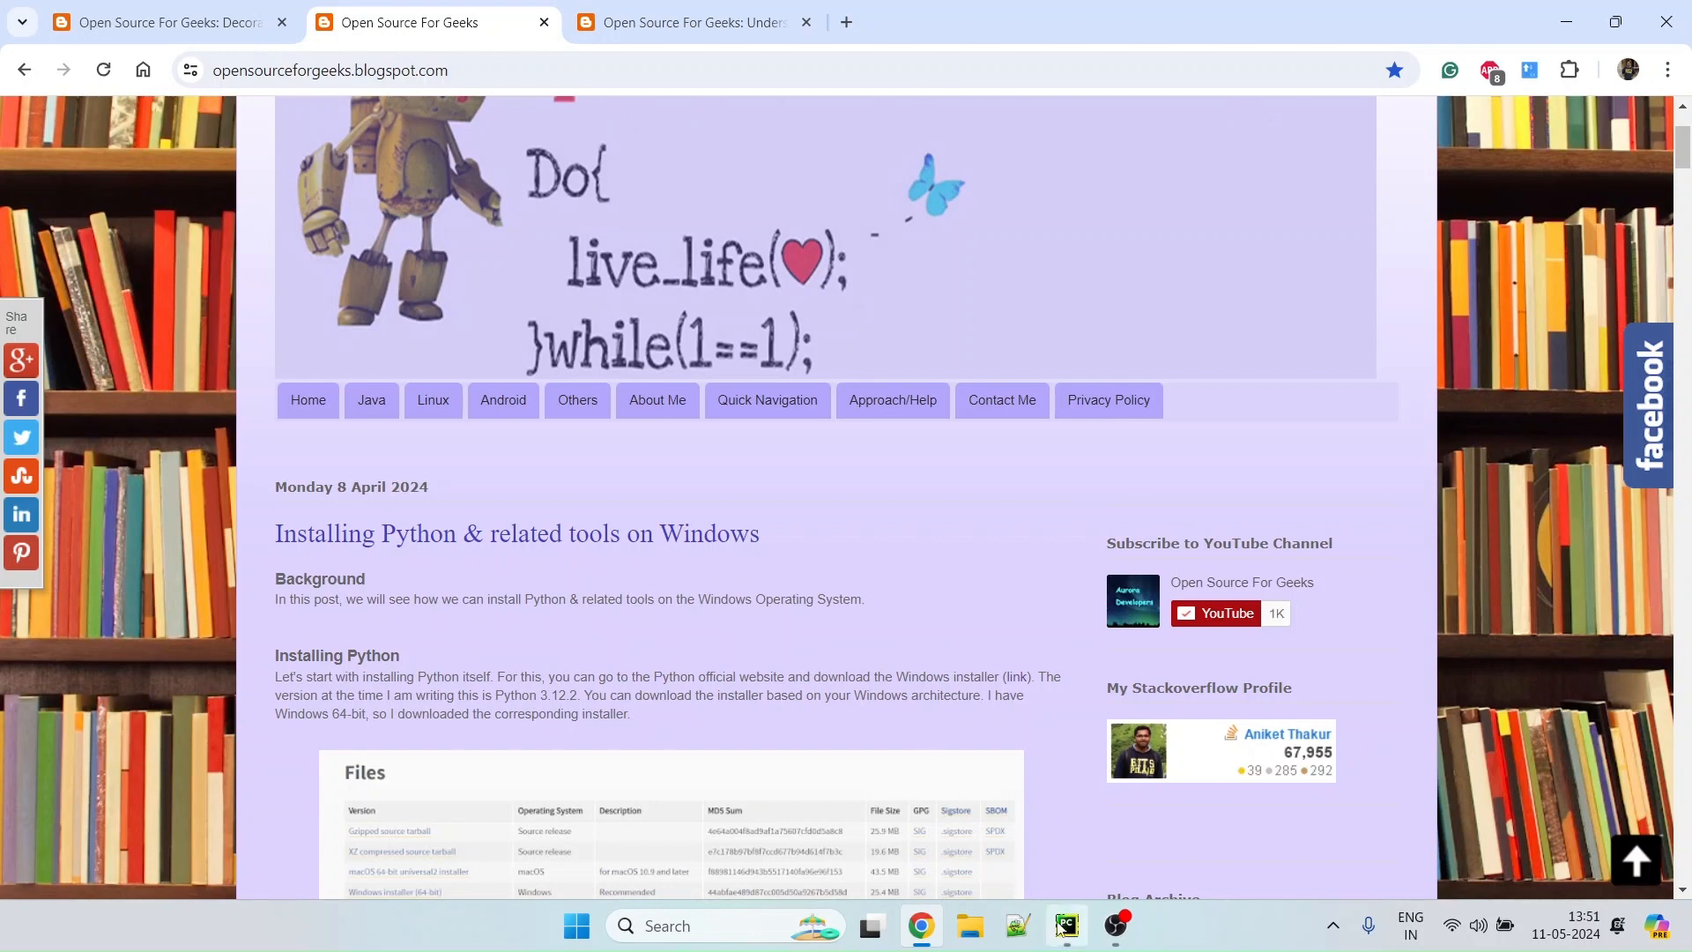
In PyCharm's python project create a new Python file named decorator.py
click(1065, 925)
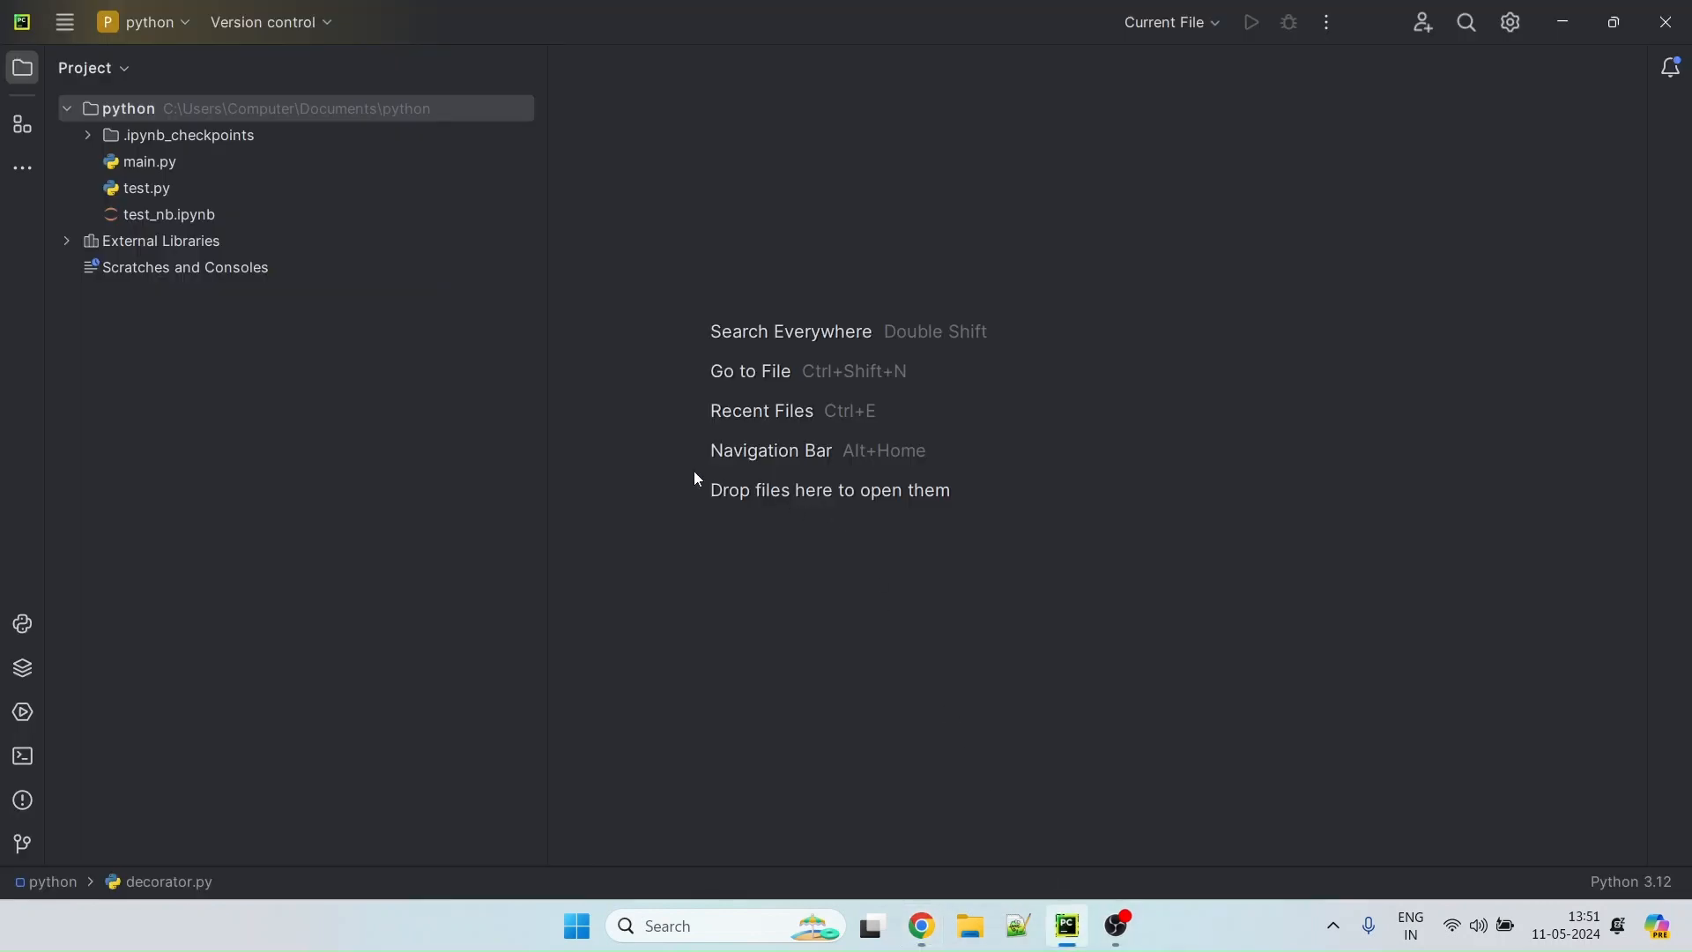
mouse_move(676, 462)
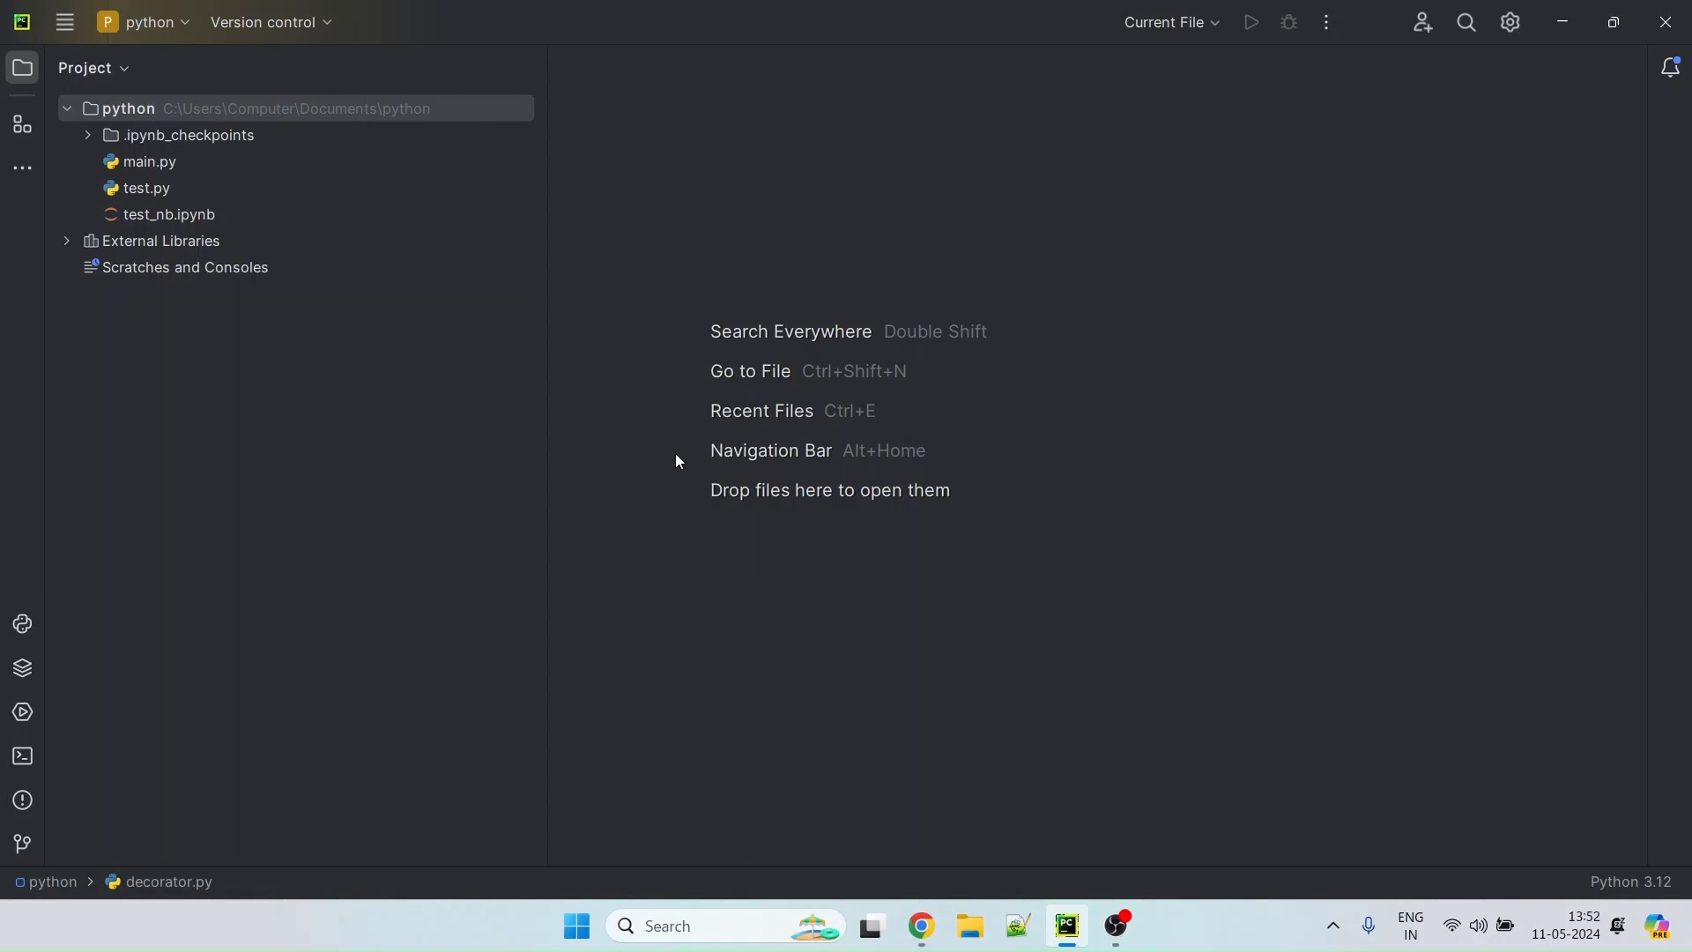
mouse_move(307, 168)
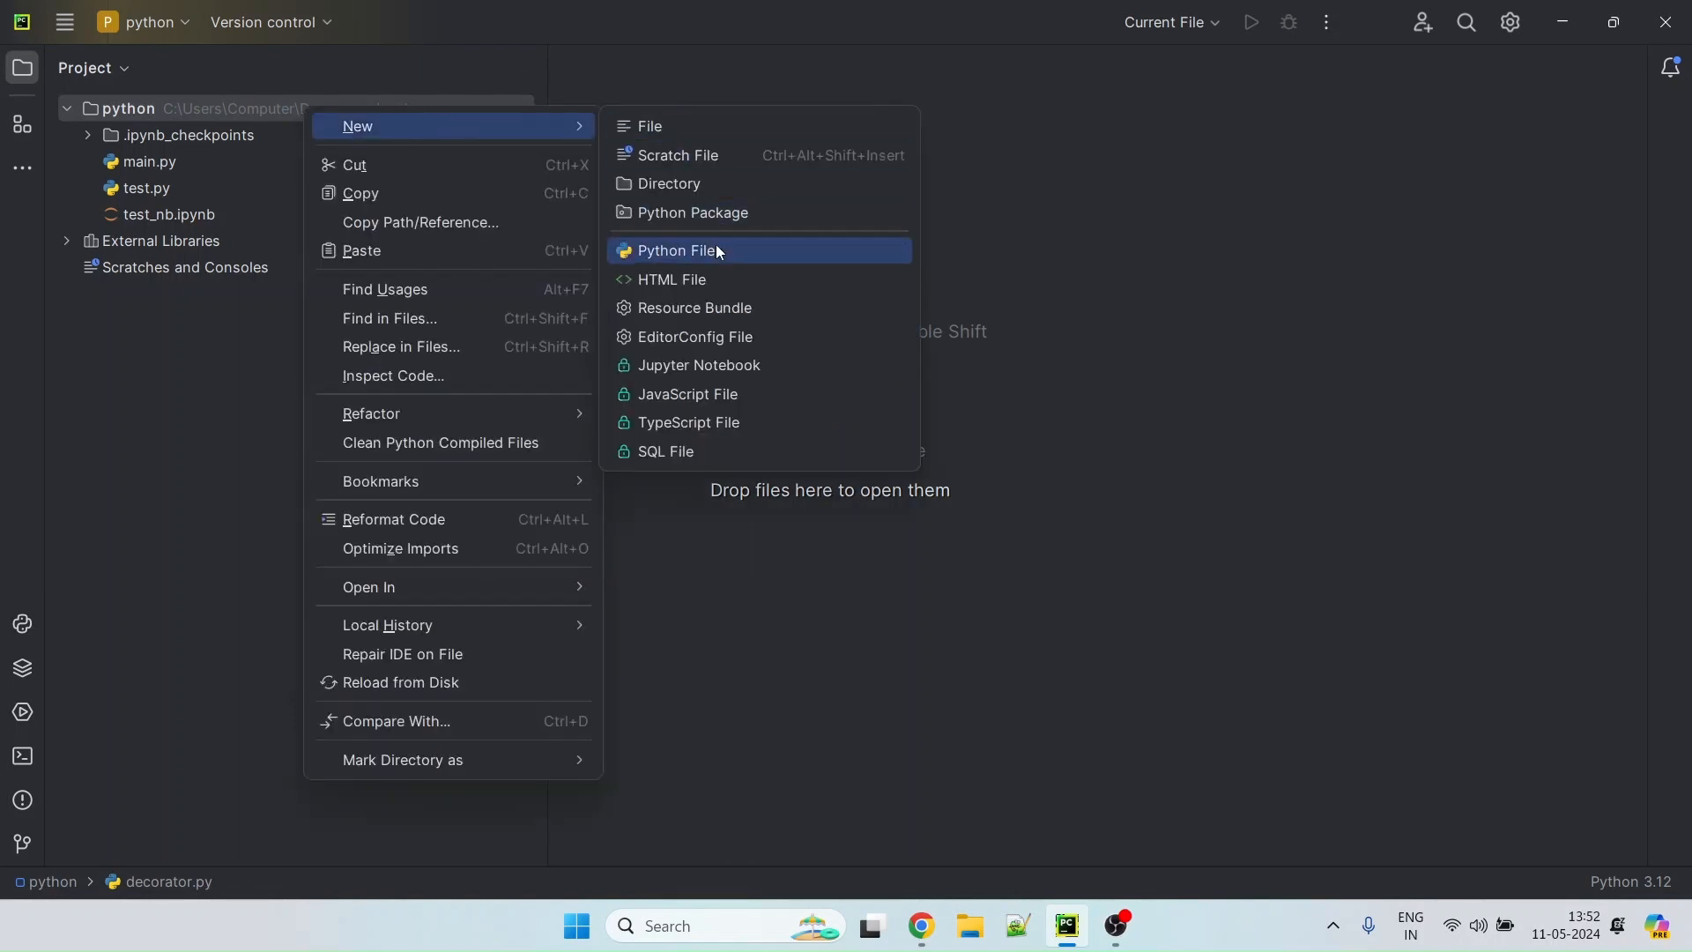
click(677, 251)
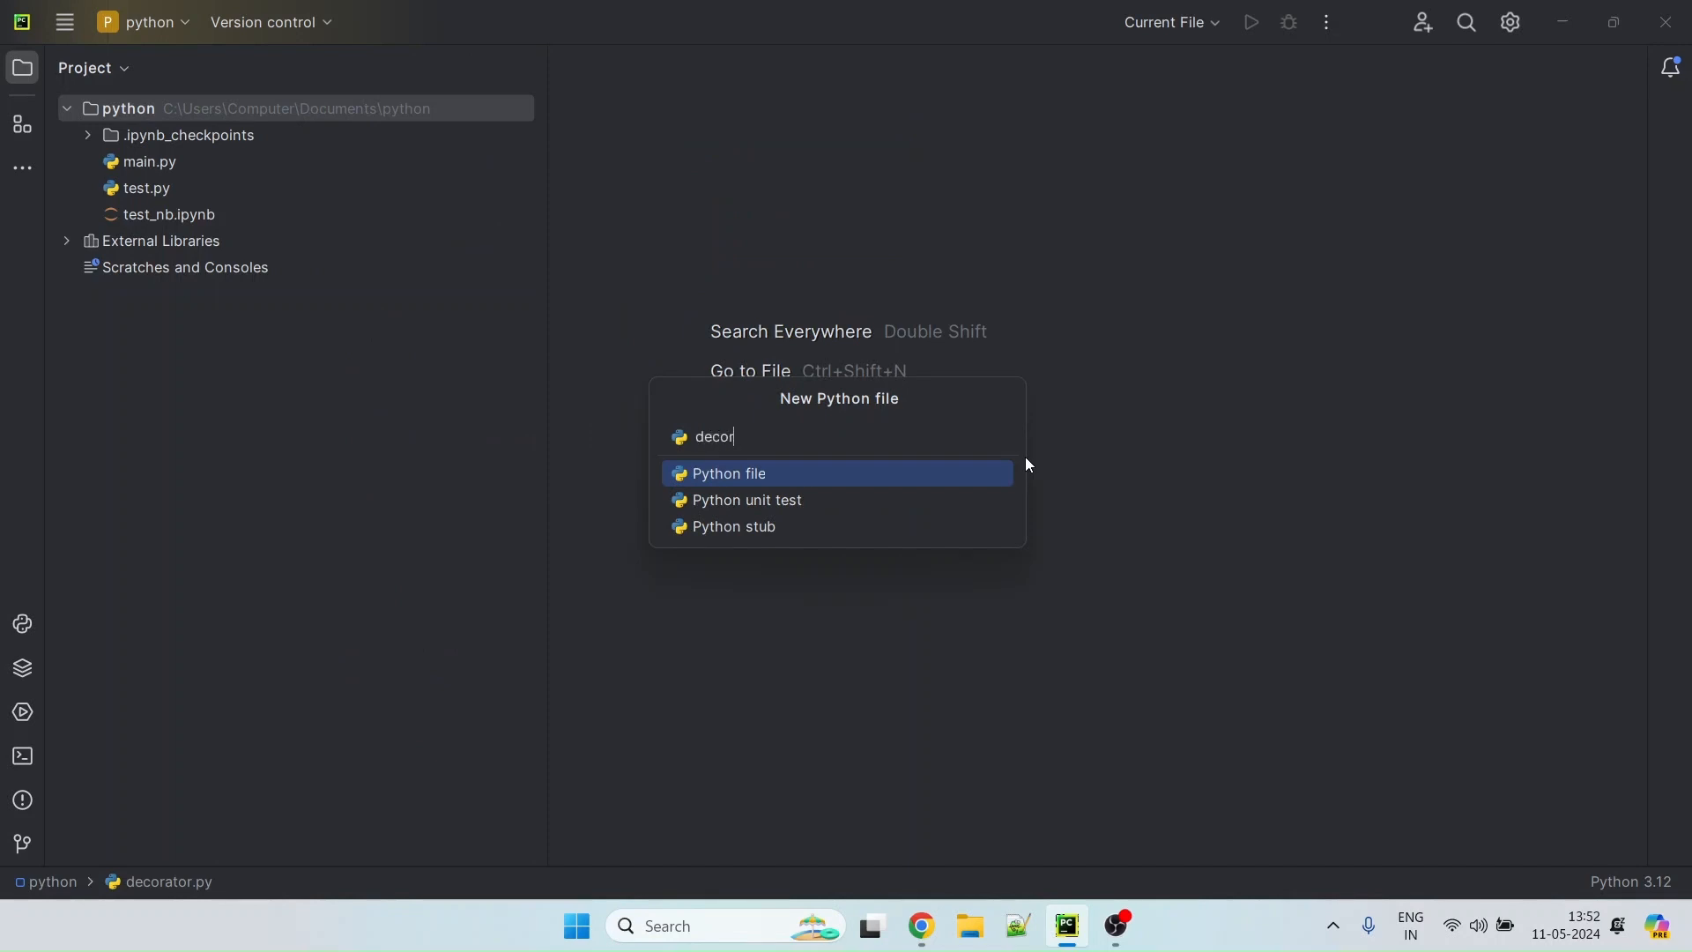
text(ator)
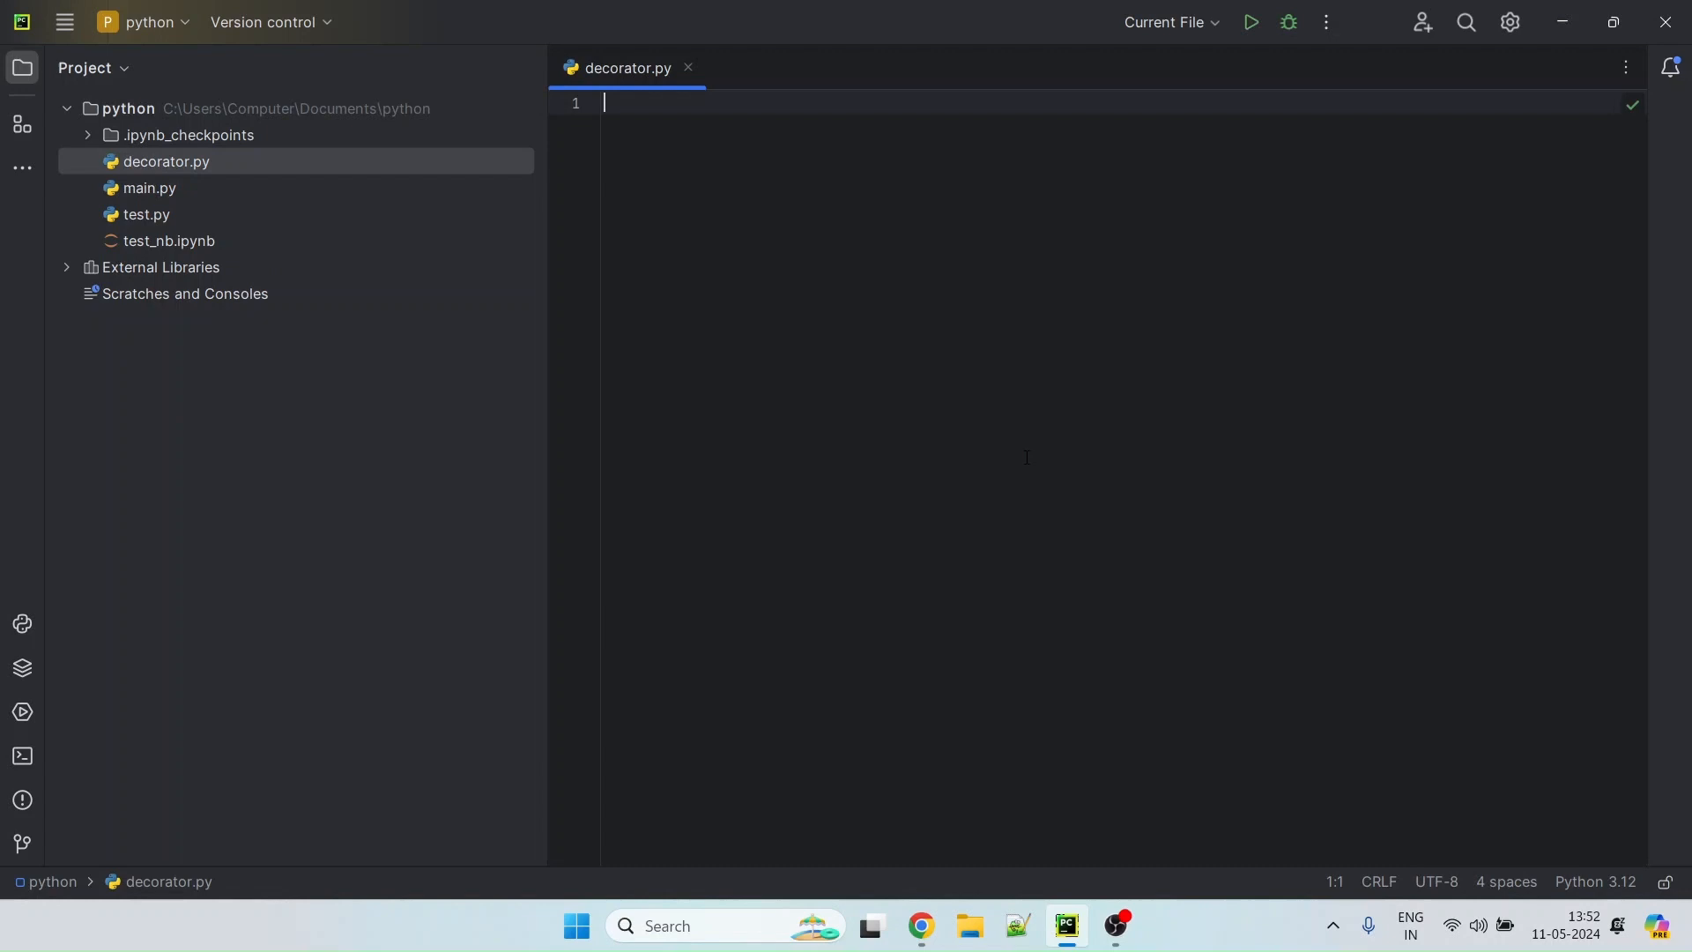
Define the function get_my_name(*args, **kwargs) after a blank line at the top
key(Enter)
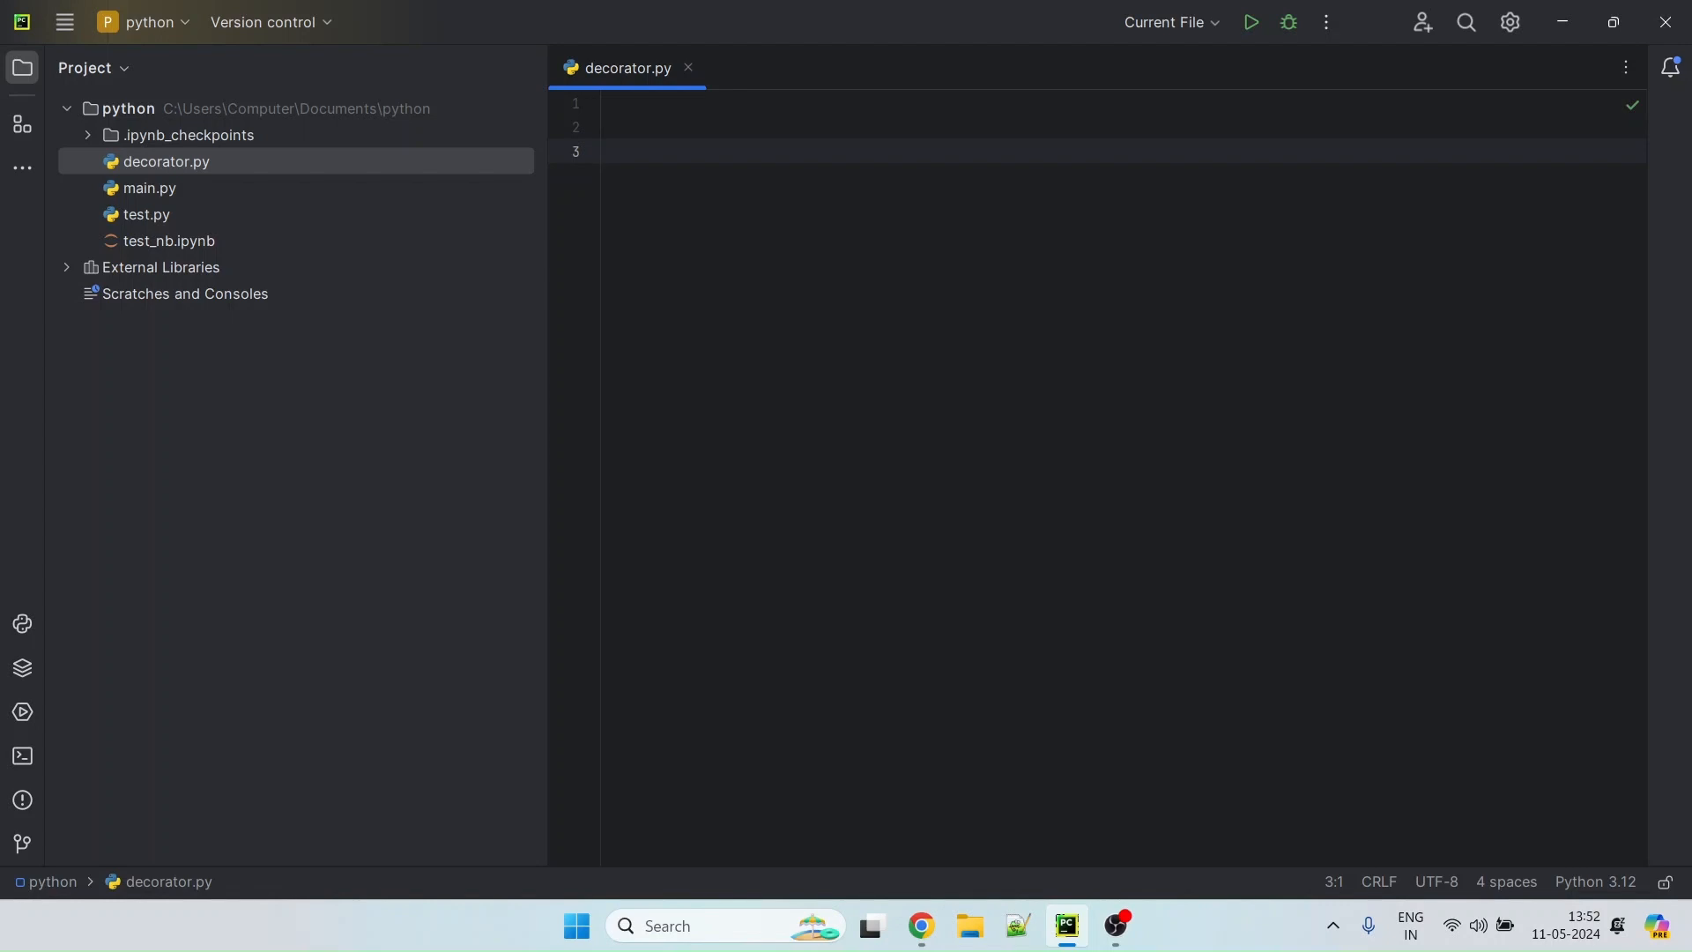
text(def)
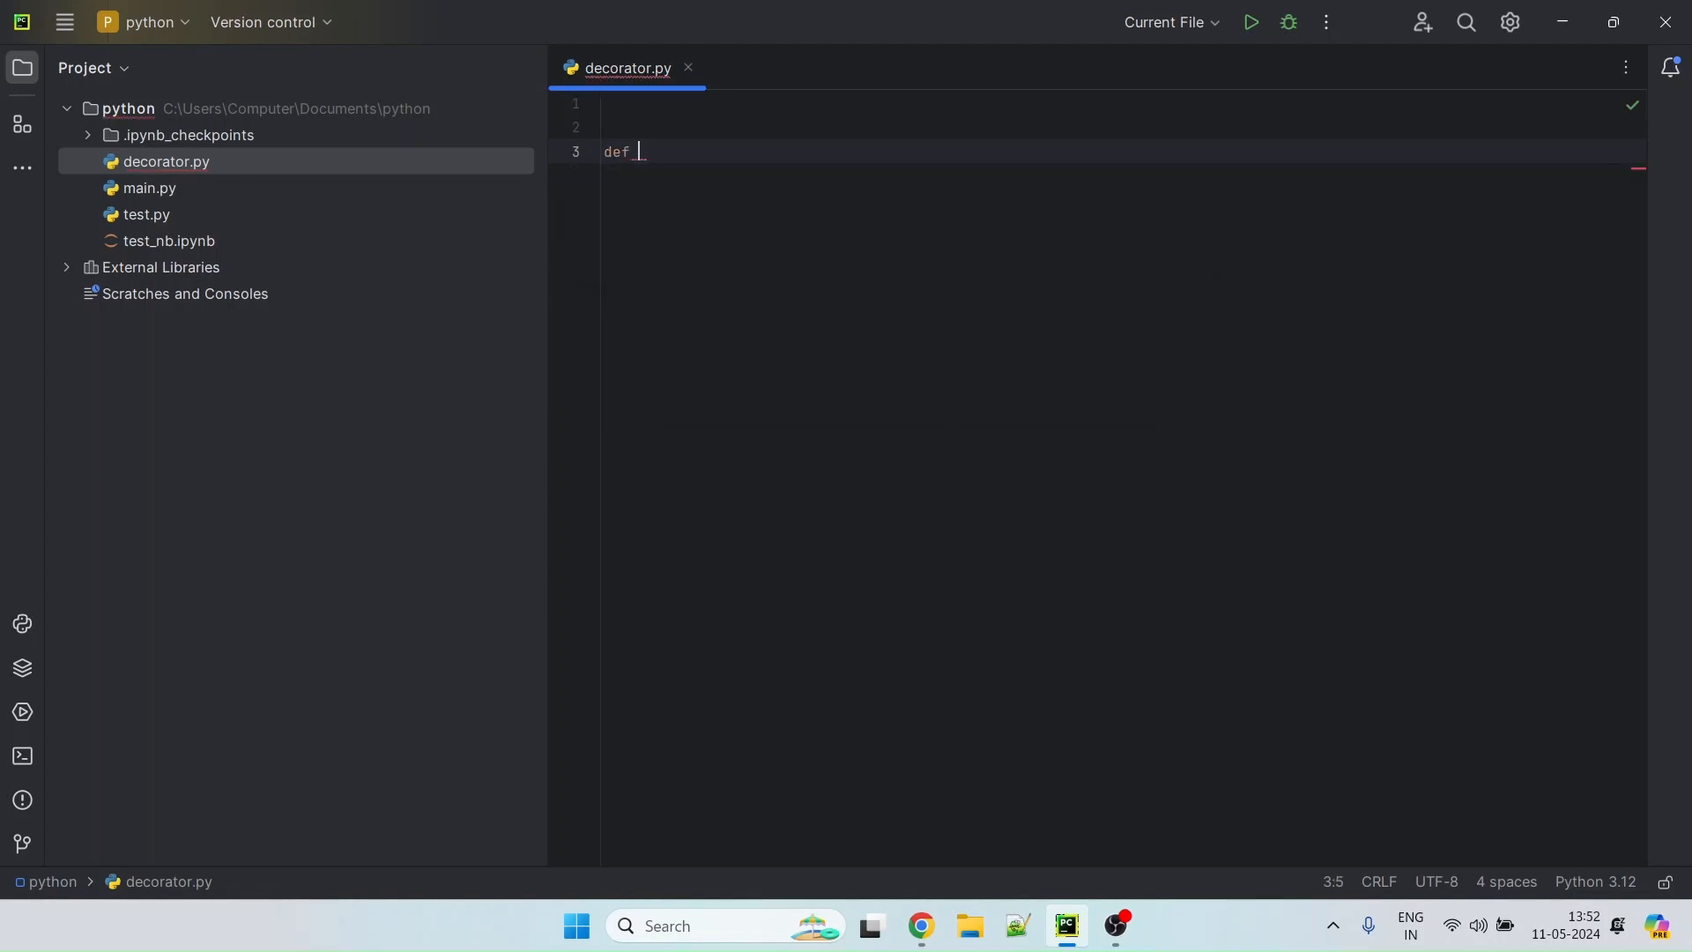
text(get_m)
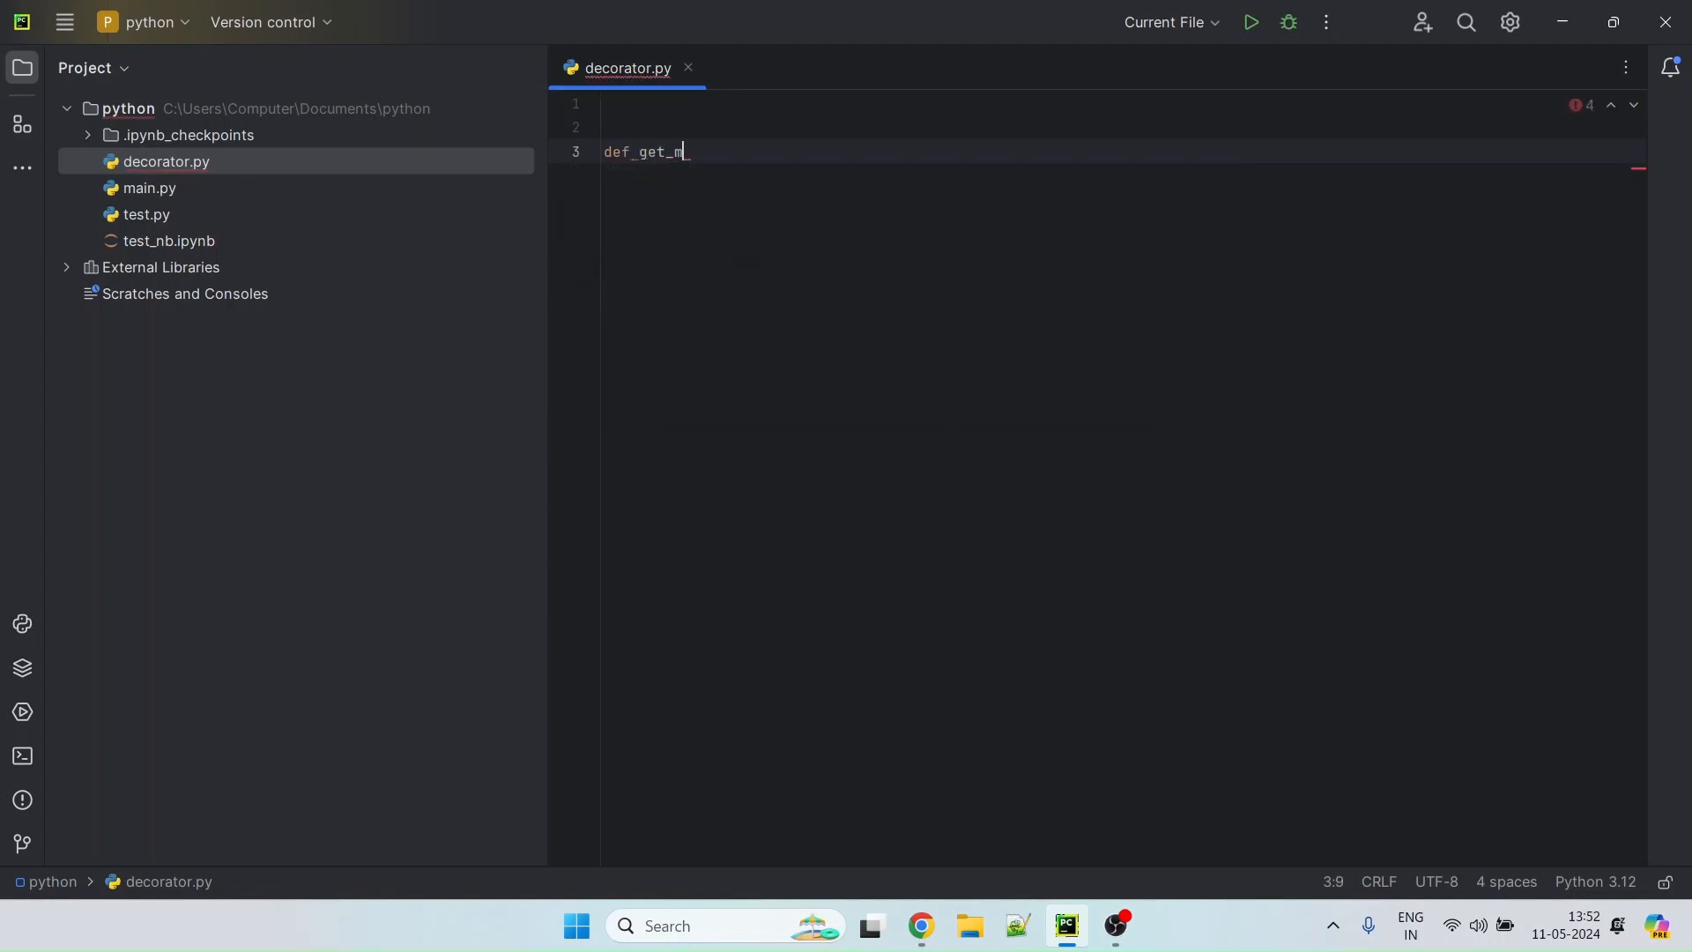
text(y_namme)
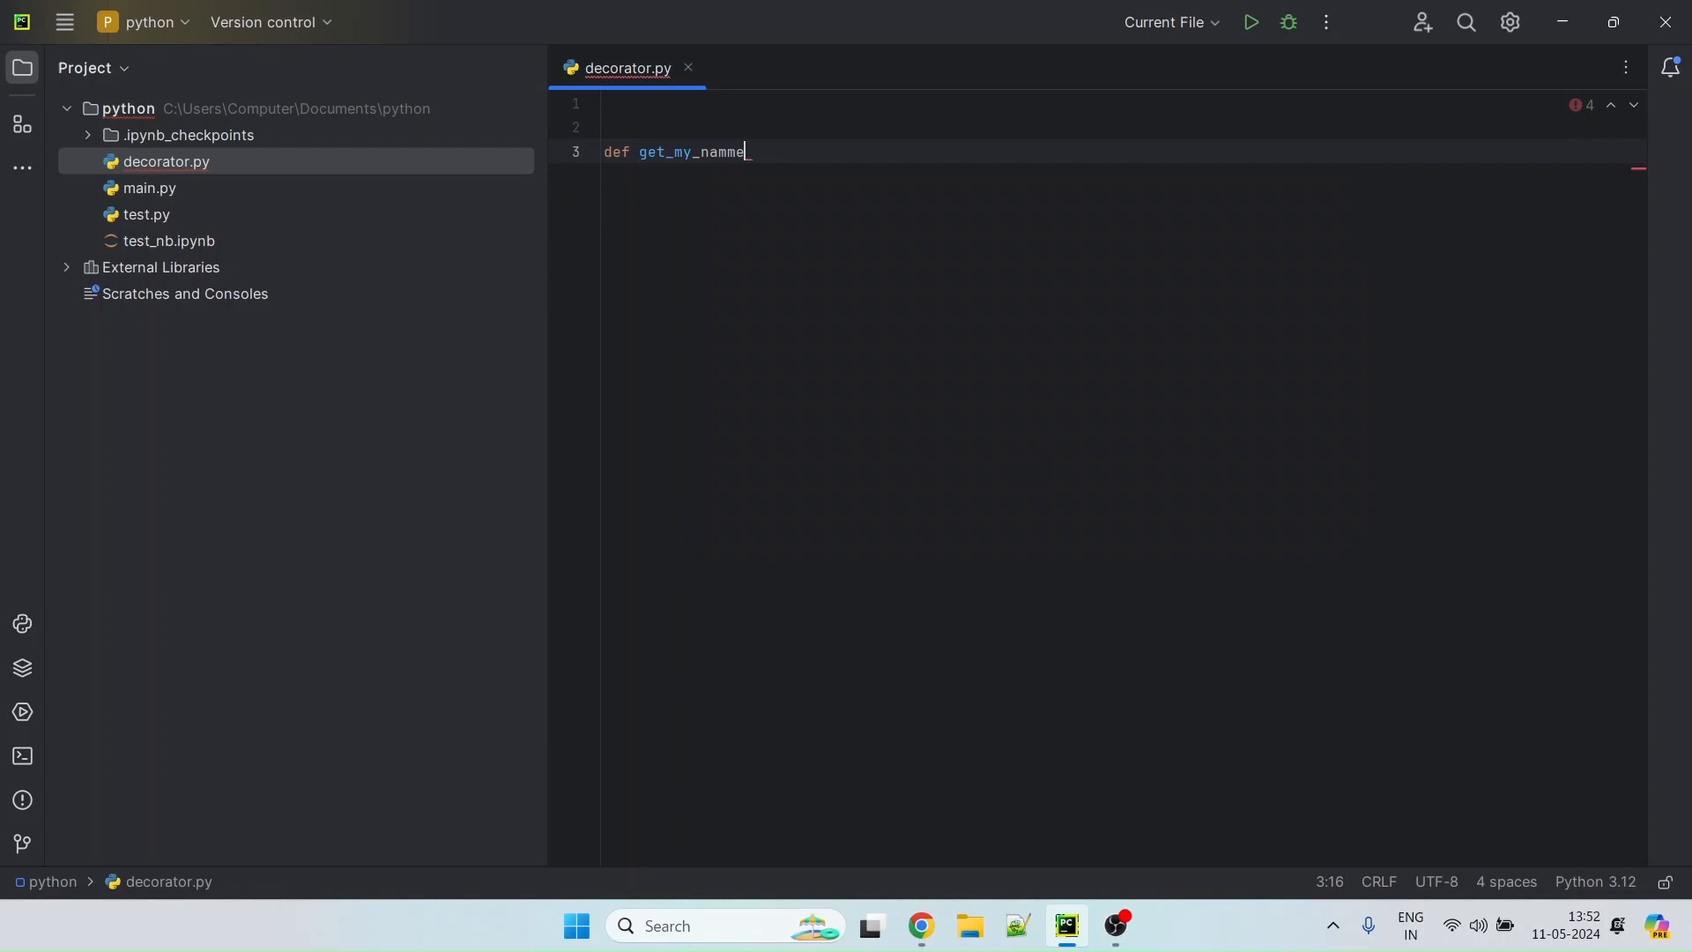
text(())
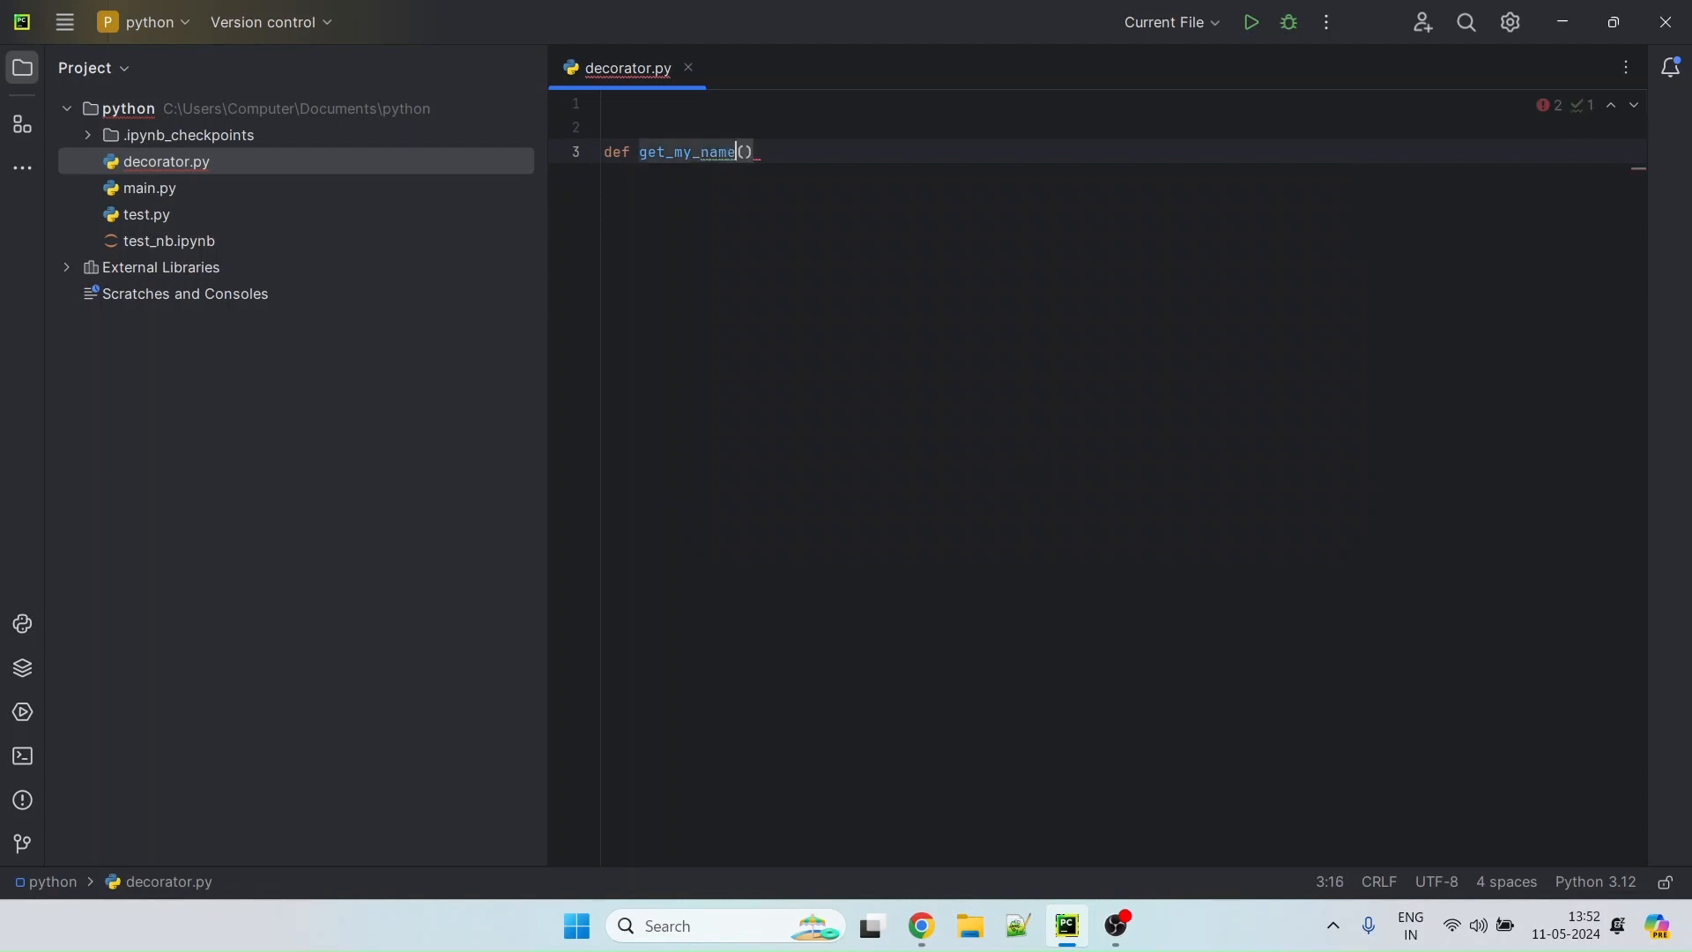
text(*args)
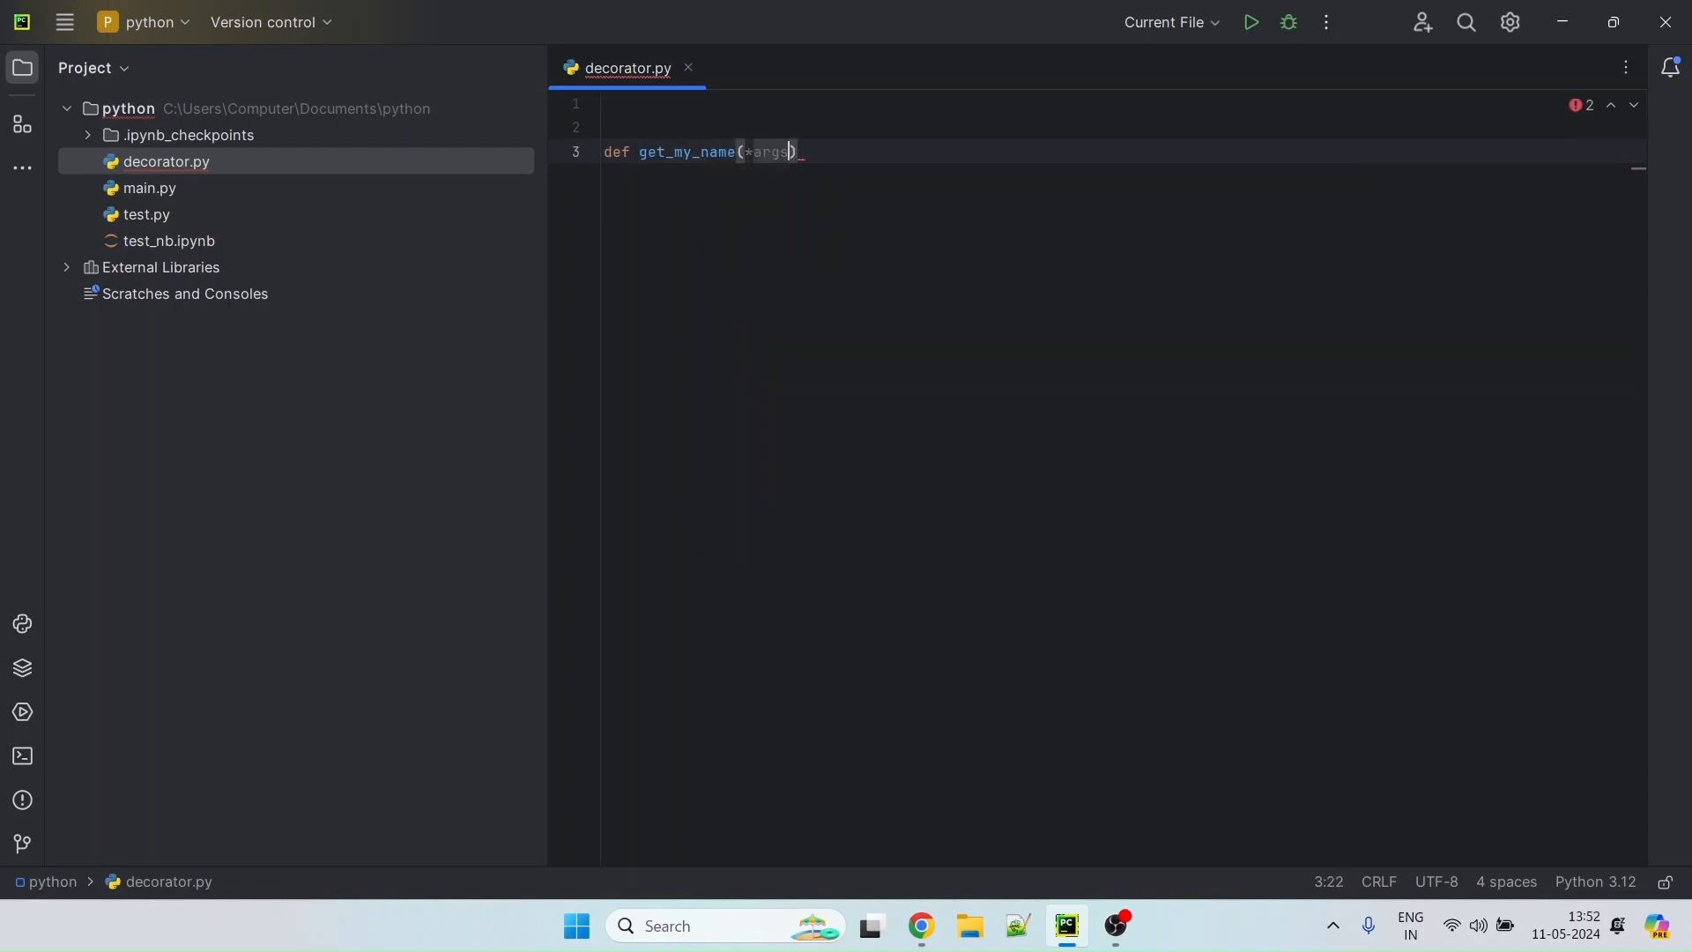
text(, **kwargs)
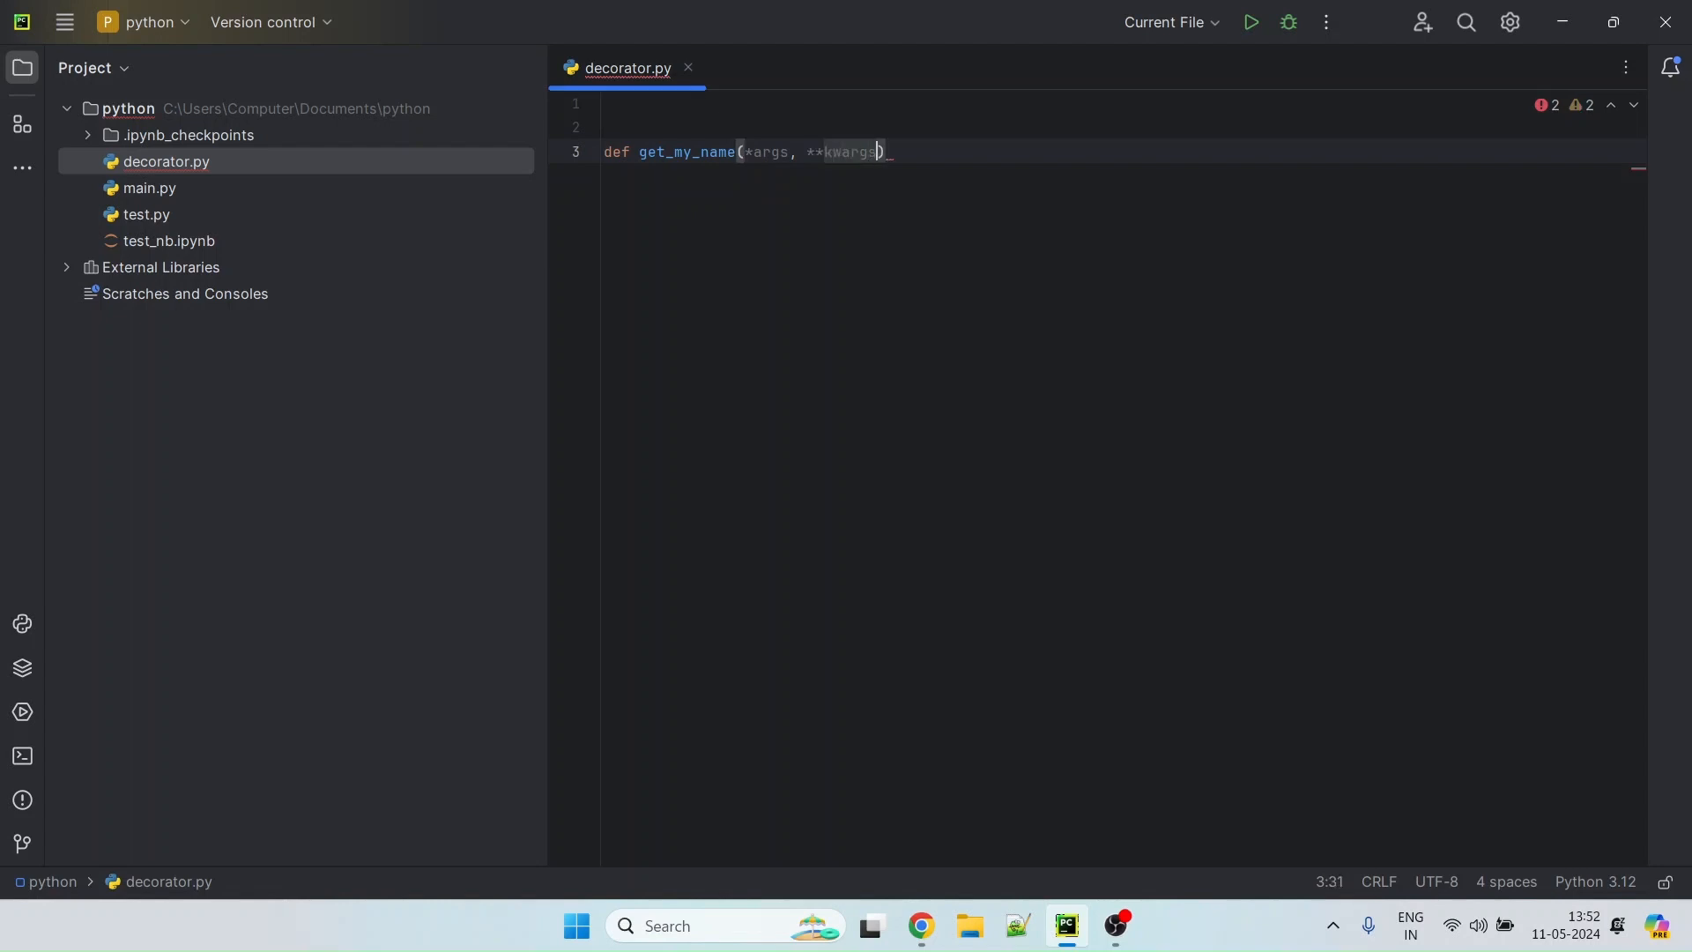
text(:)
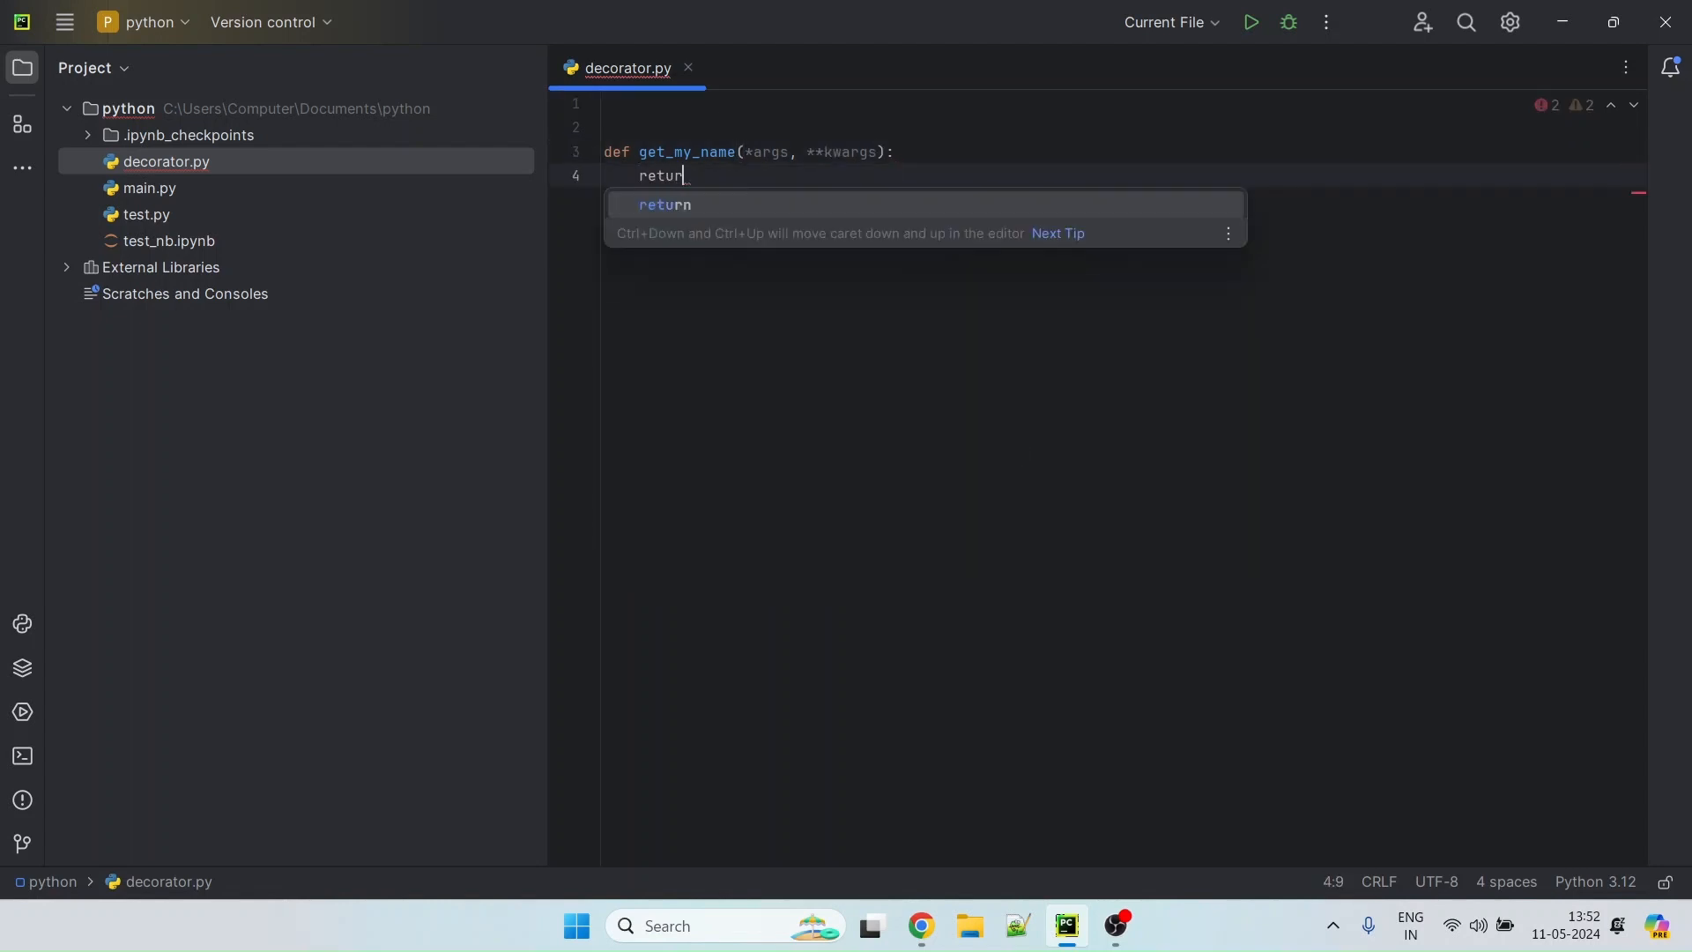
Return the f-string "Aniket. args:{args}, kwargs:{kwargs}" from get_my_name
text(f"")
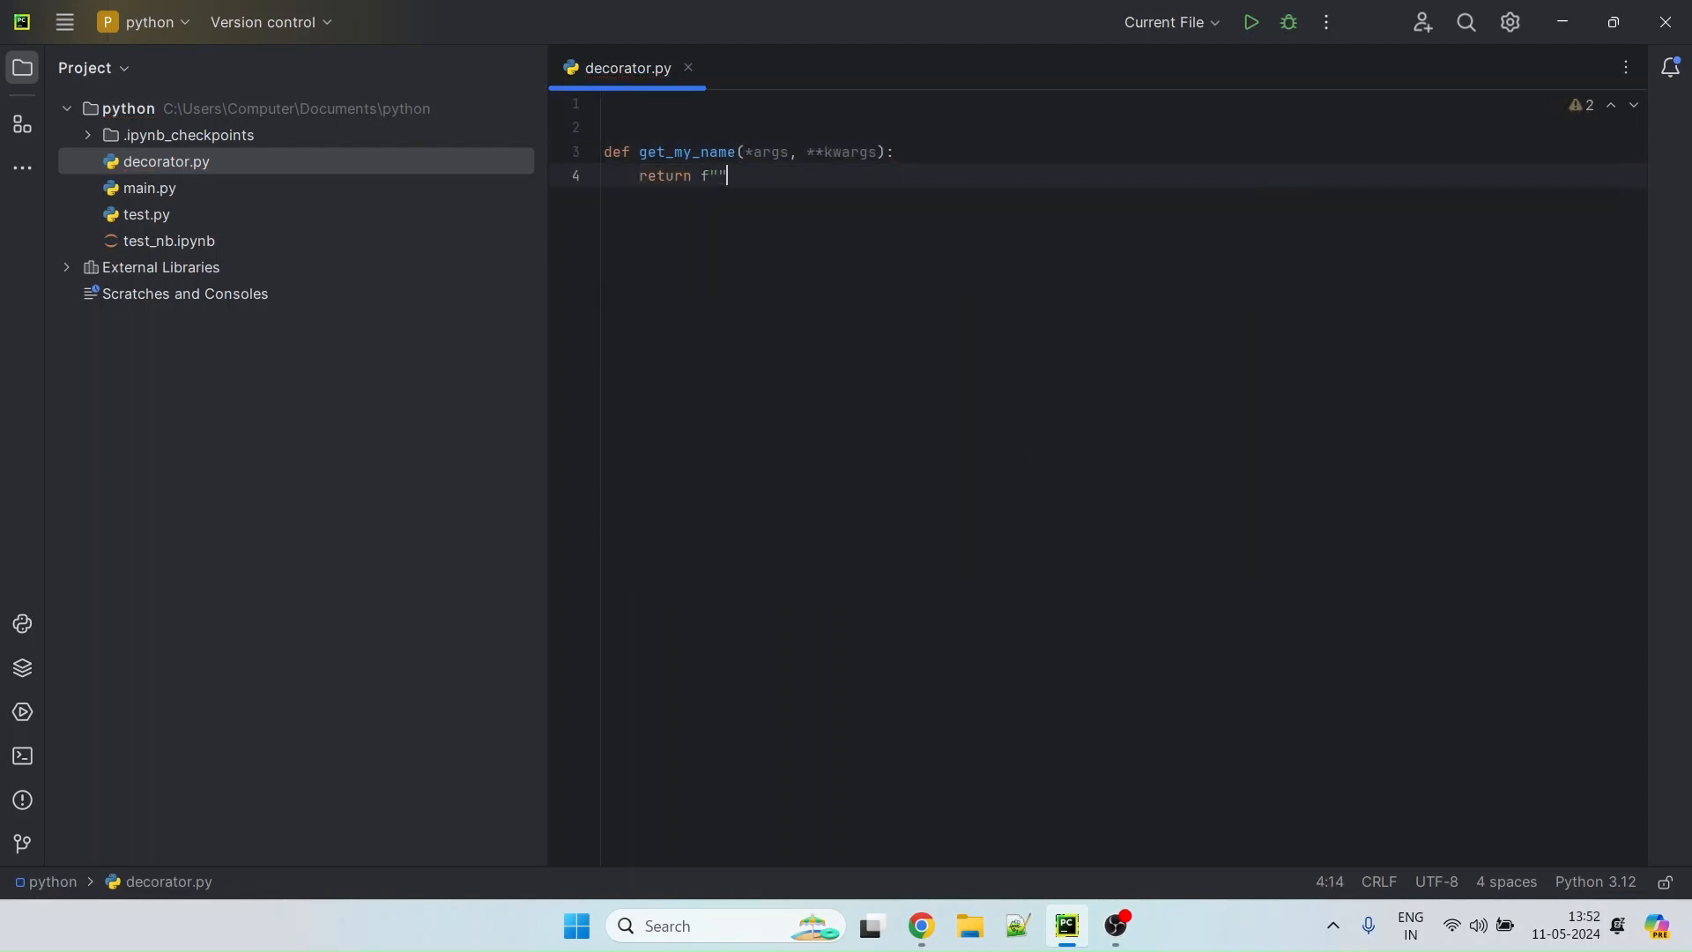
text(Aniket)
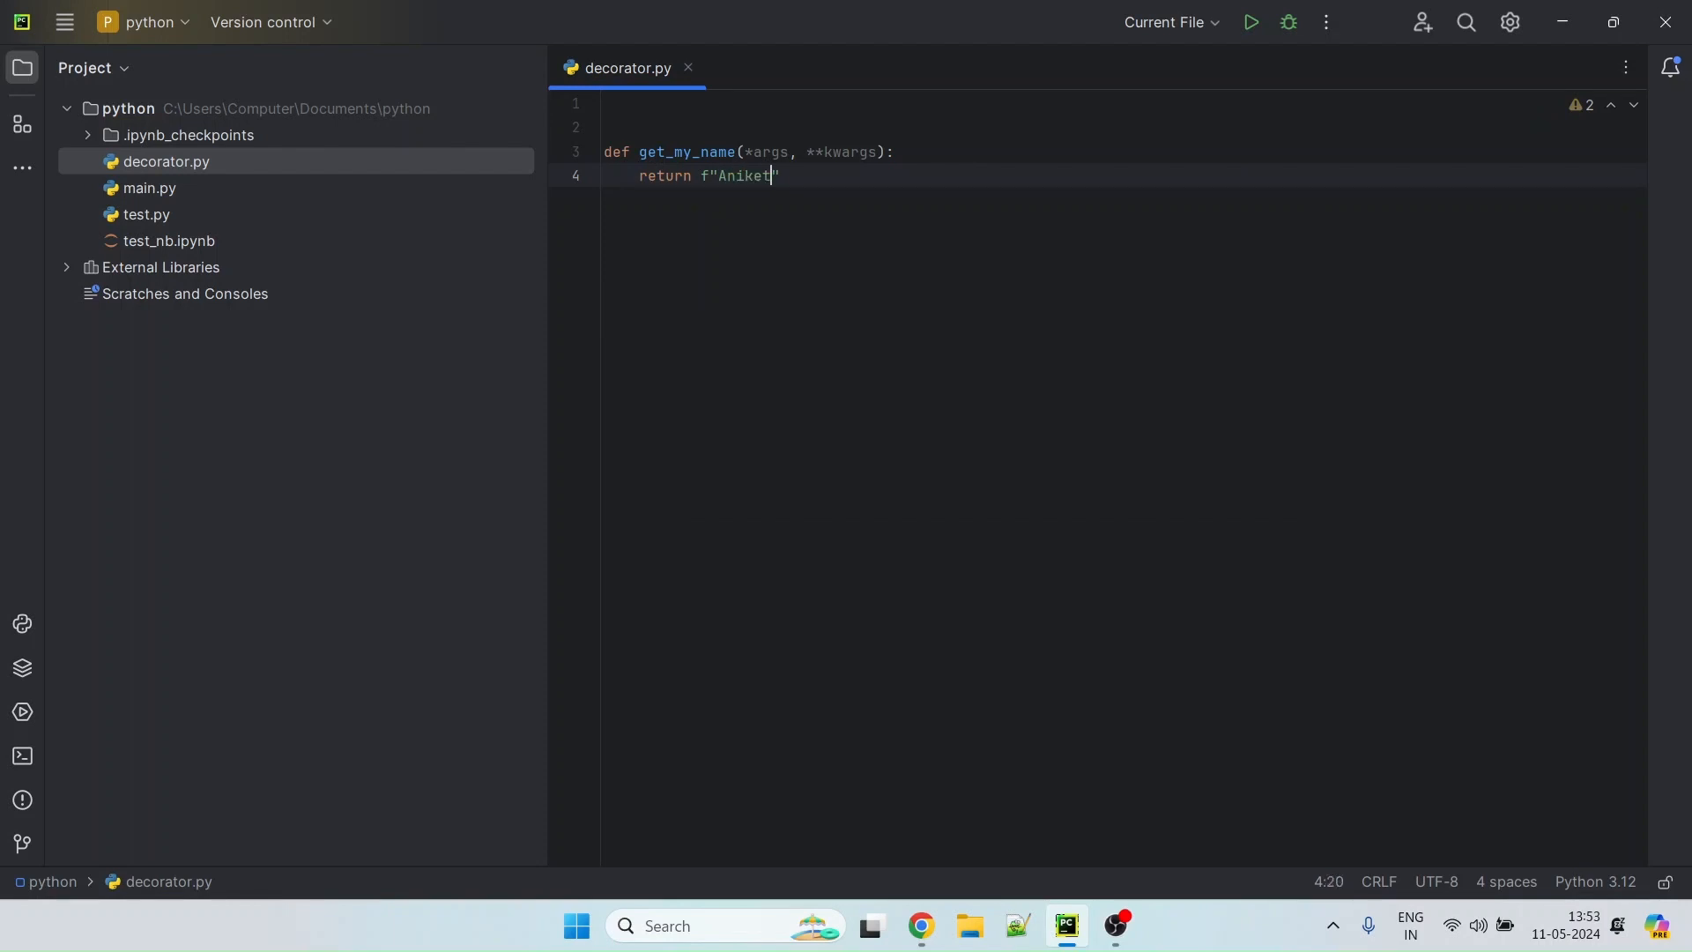
text(.)
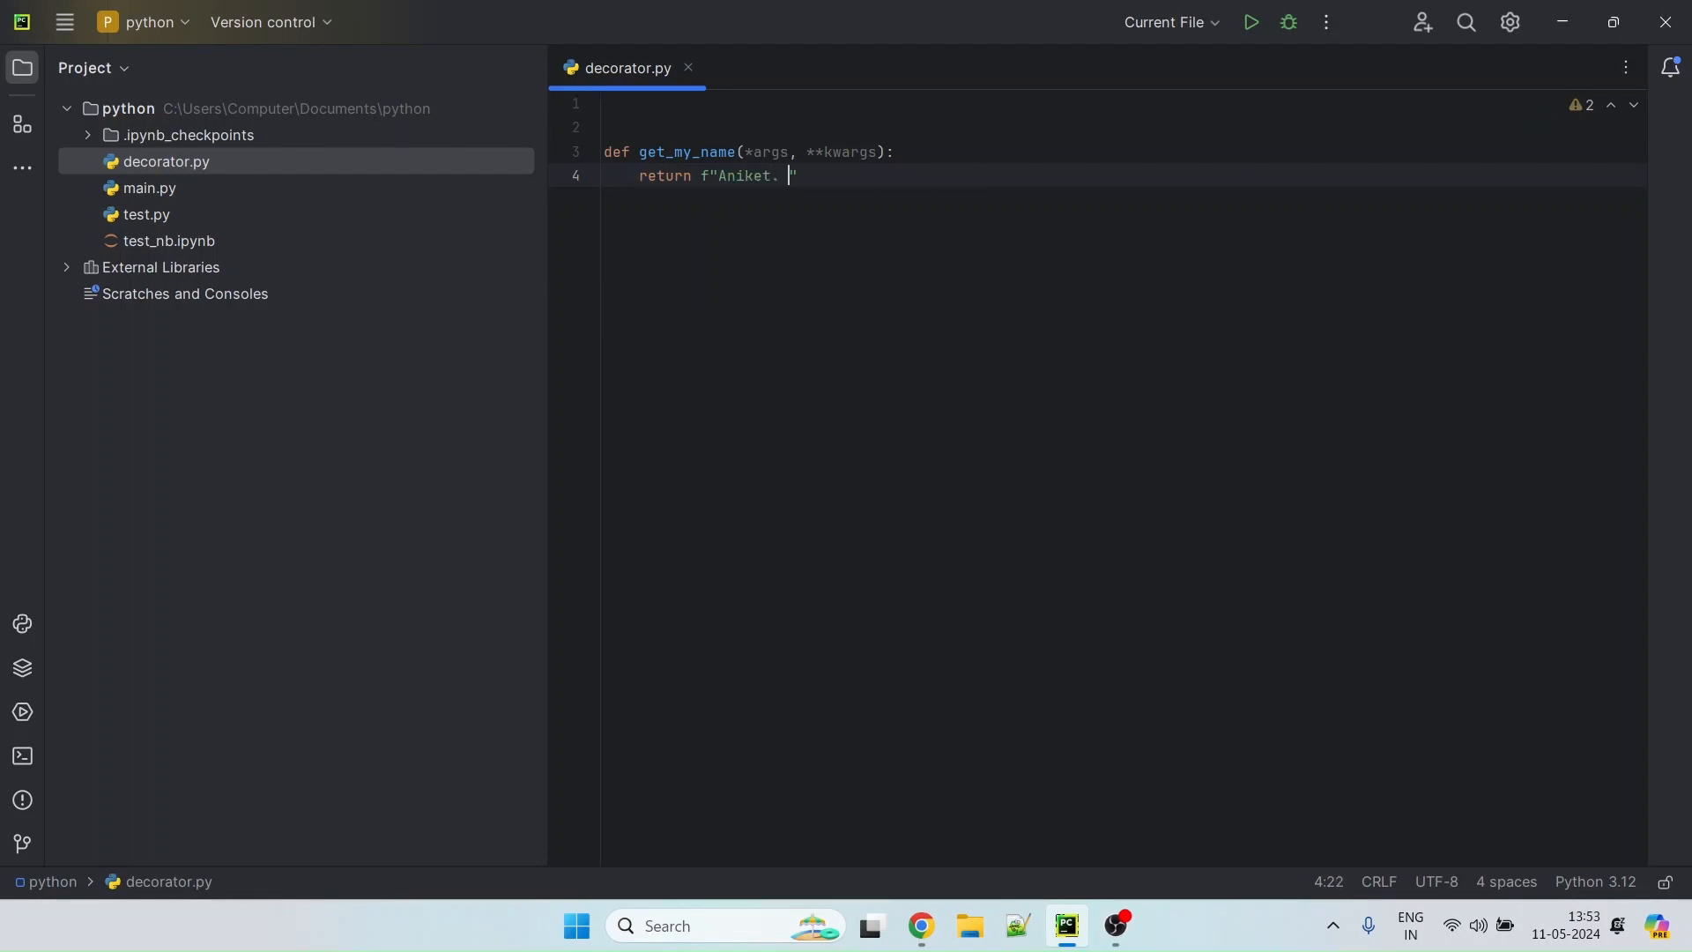
text(args:{})
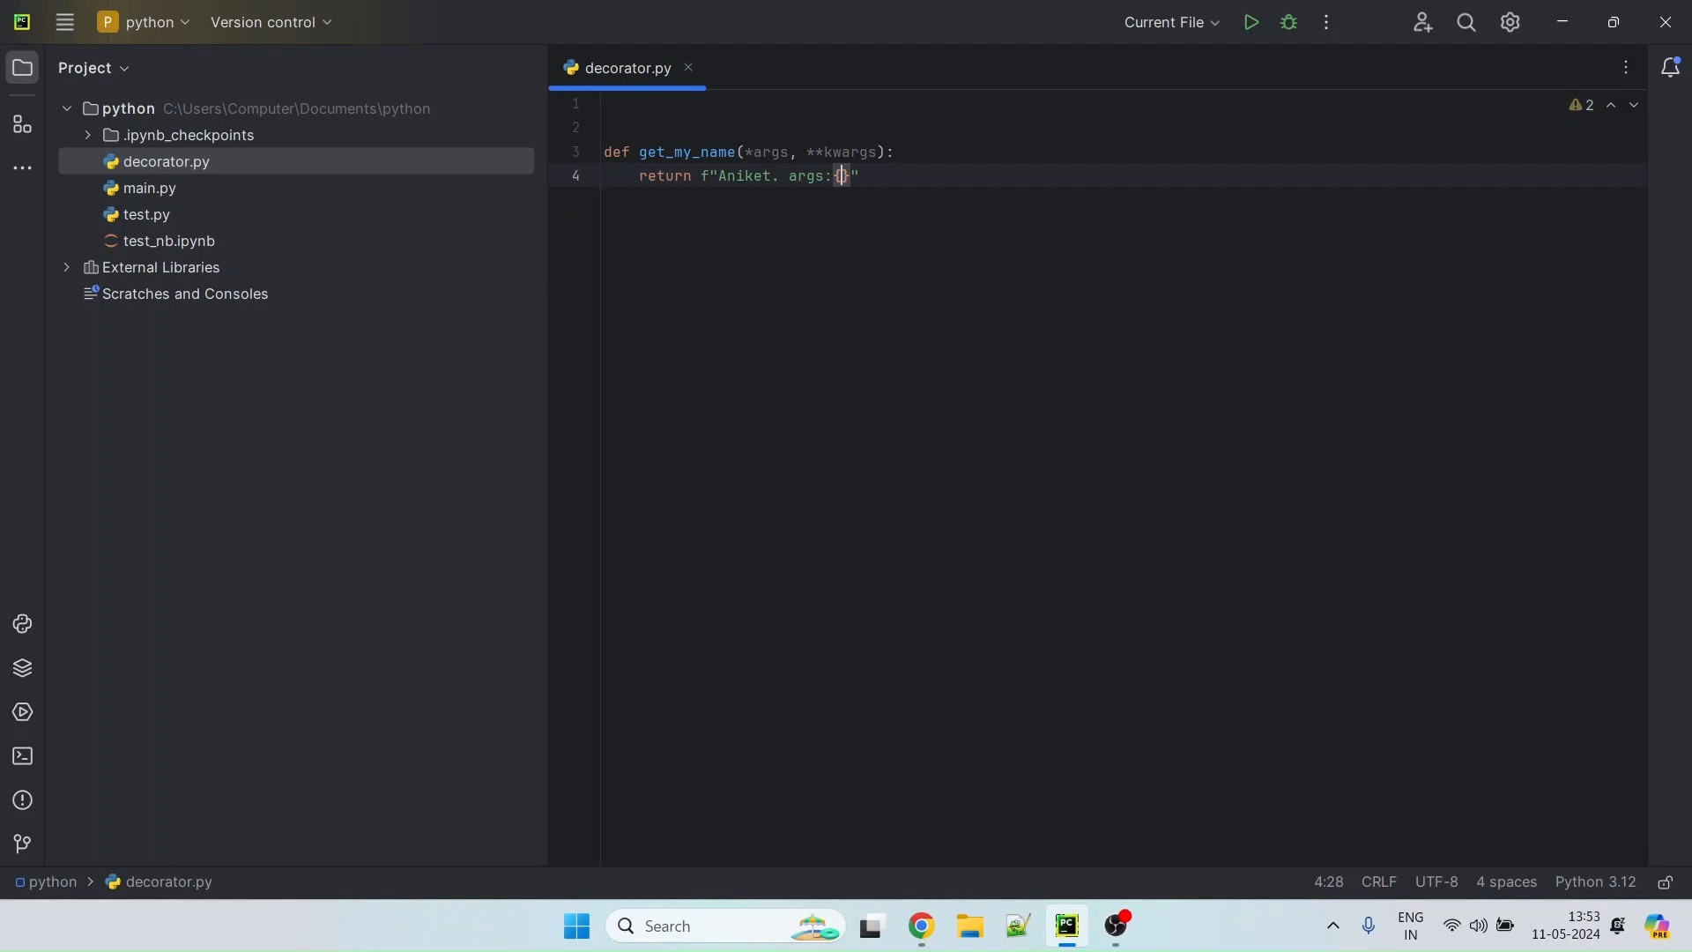
text(args},)
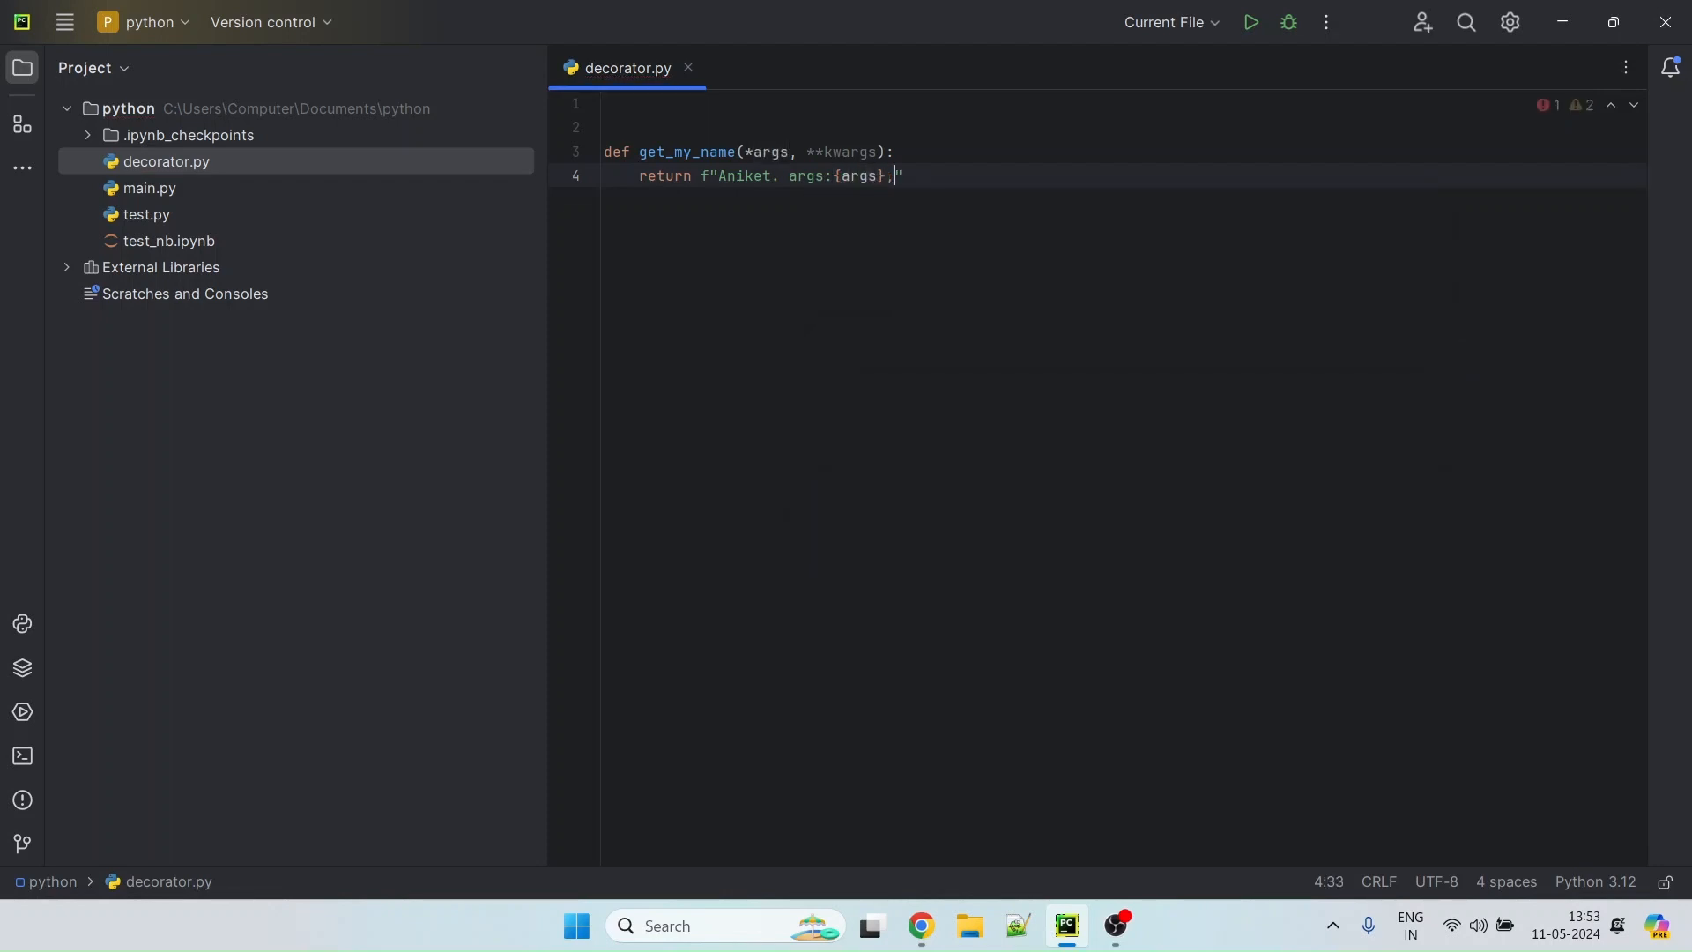
text(kyward)
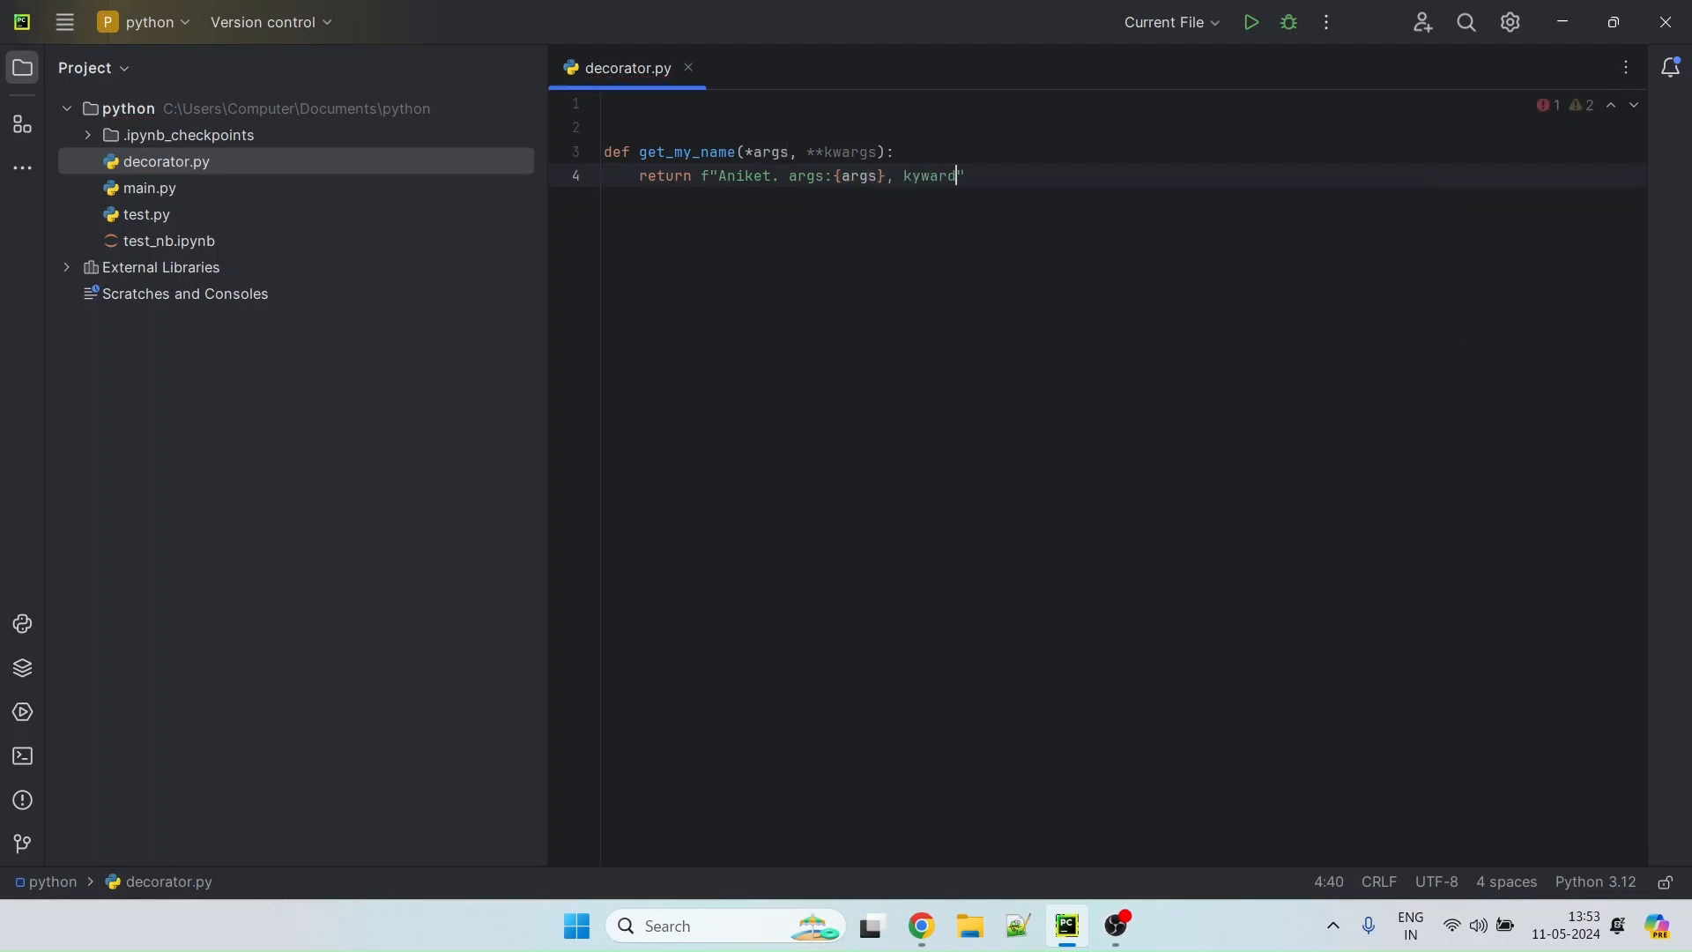
text(s:{kwargs}")
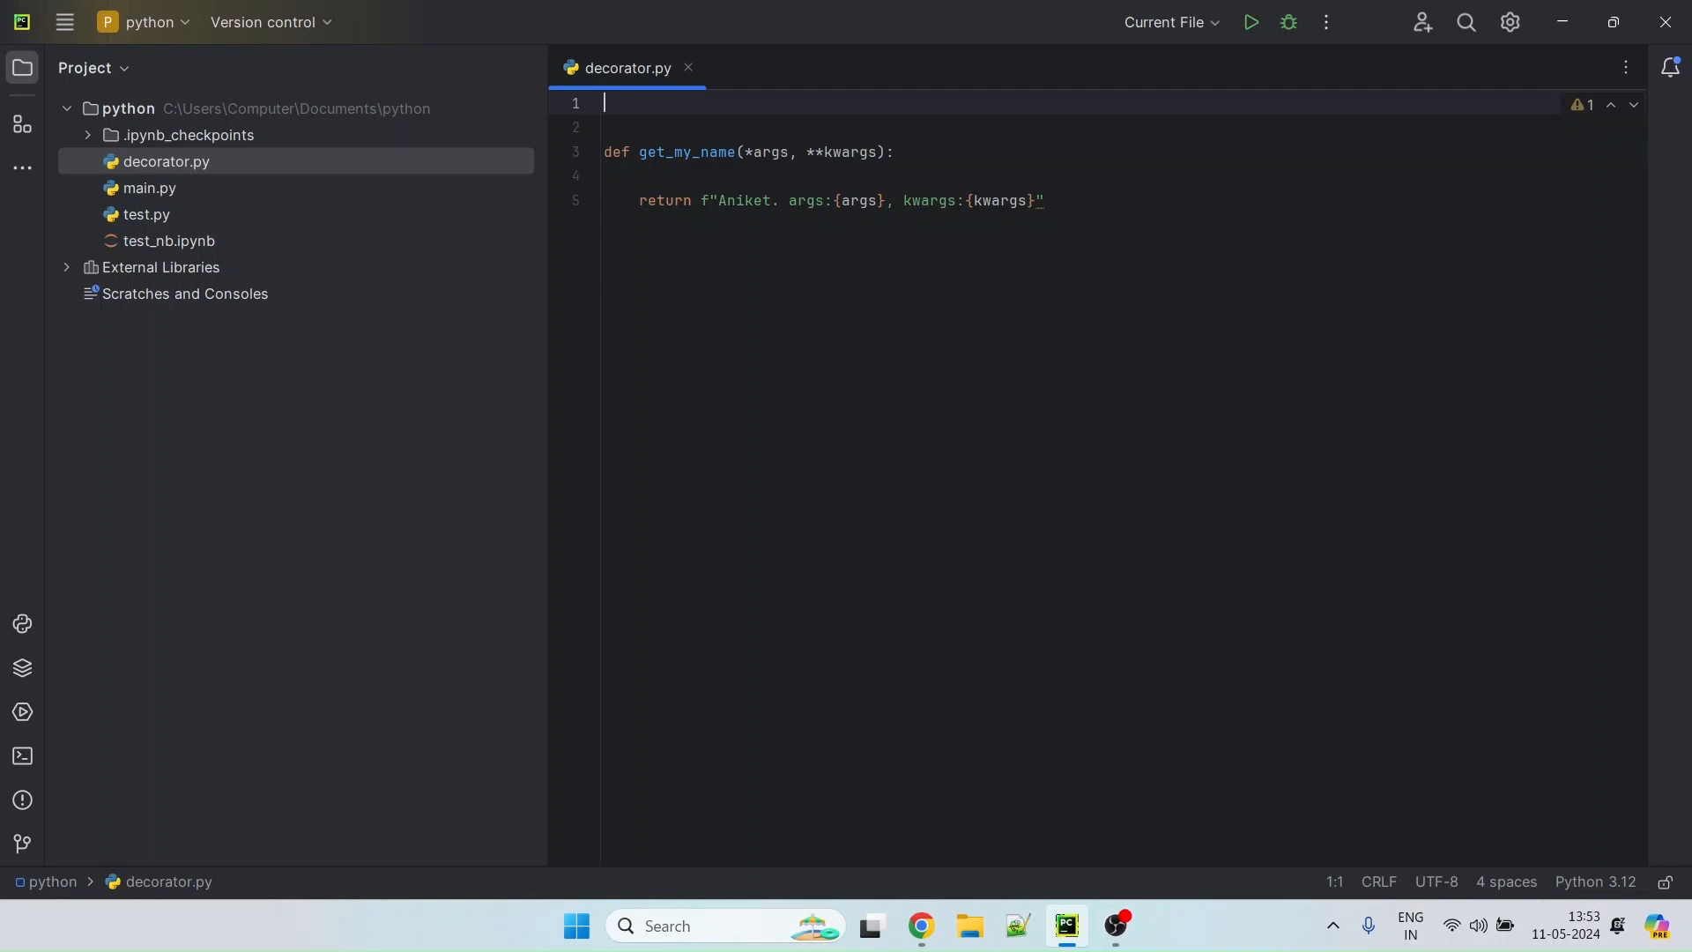
Import time and add time.sleep(2) inside get_my_name before the return
text(import)
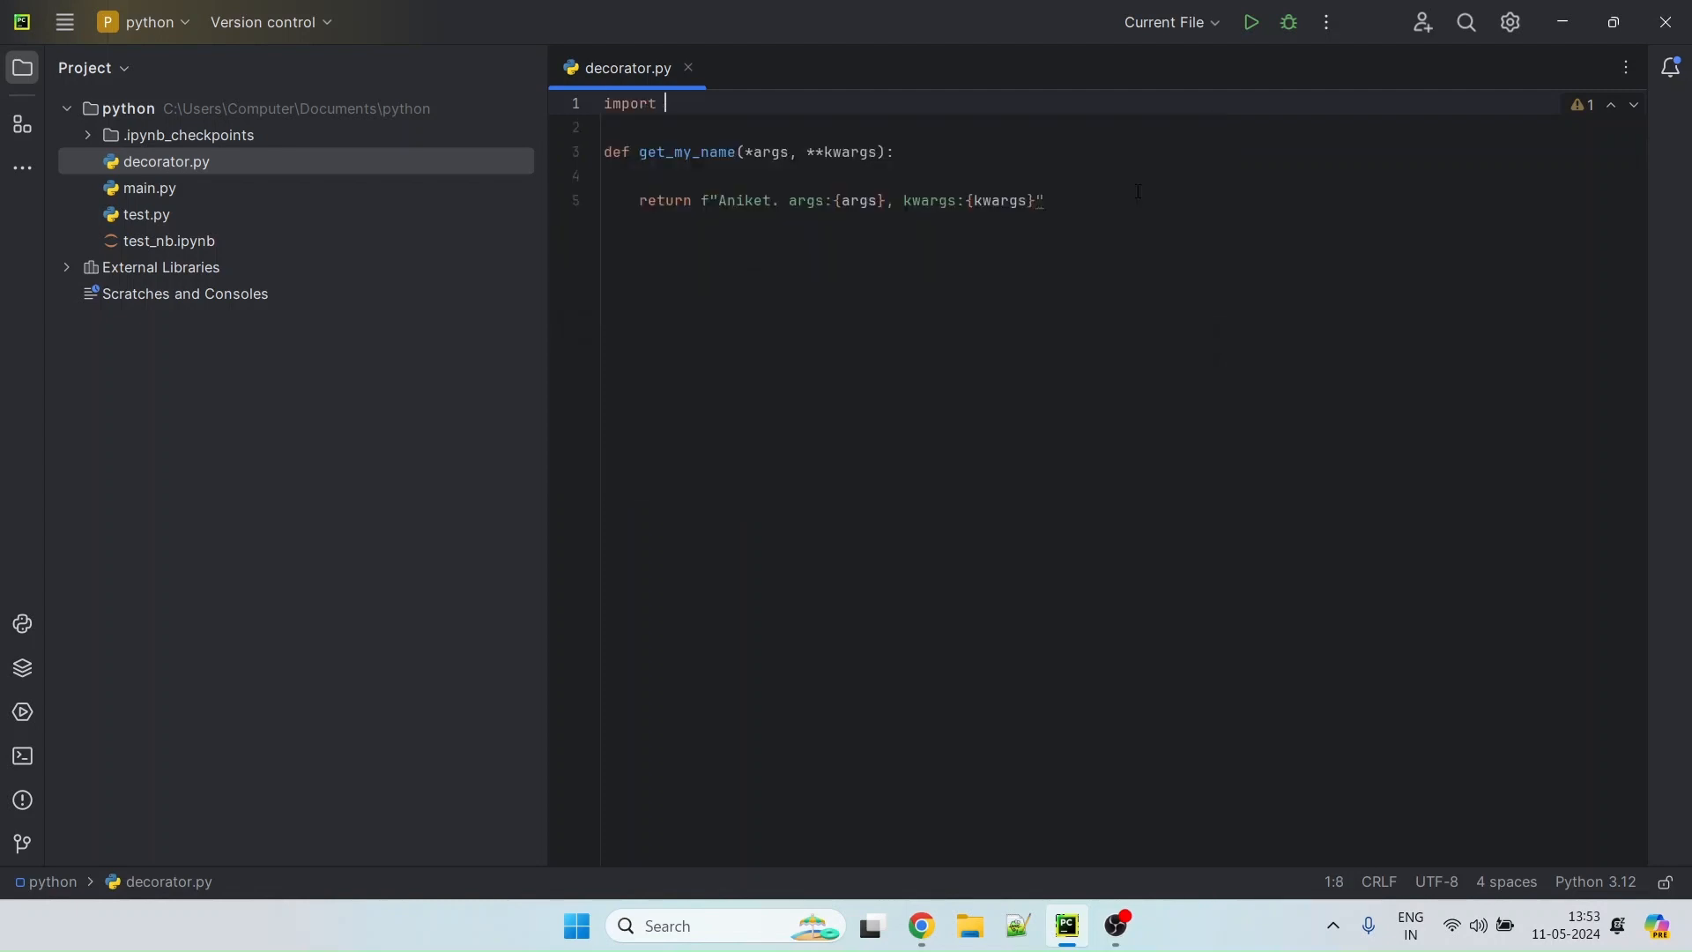
text(time)
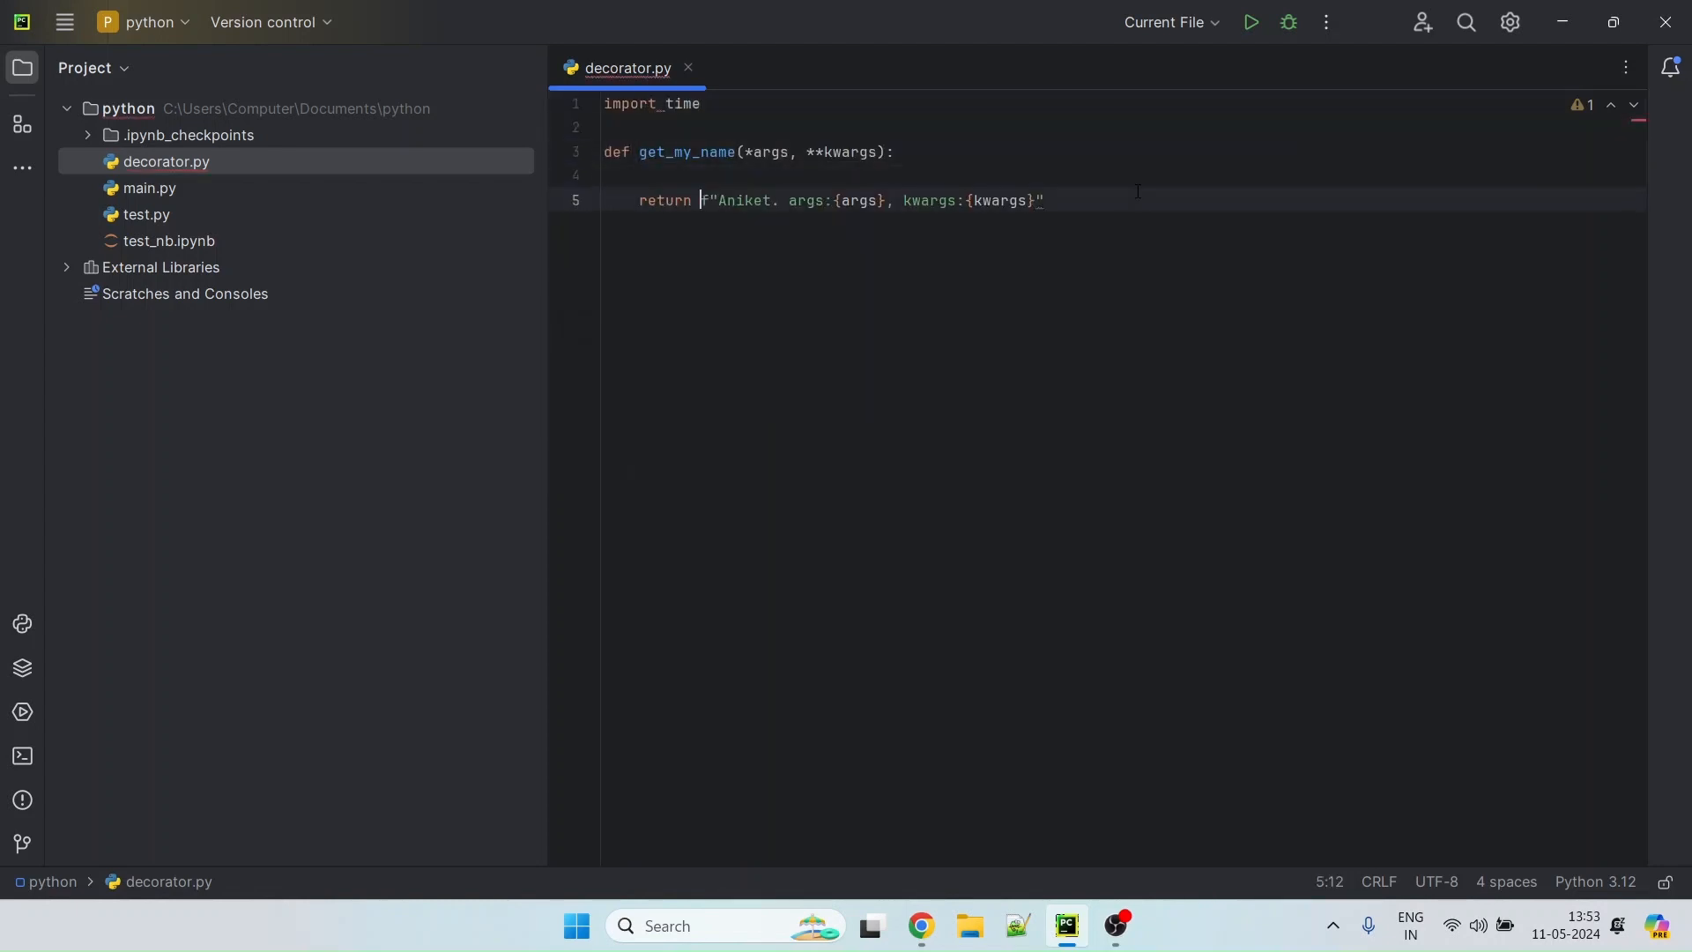
text(time.sl)
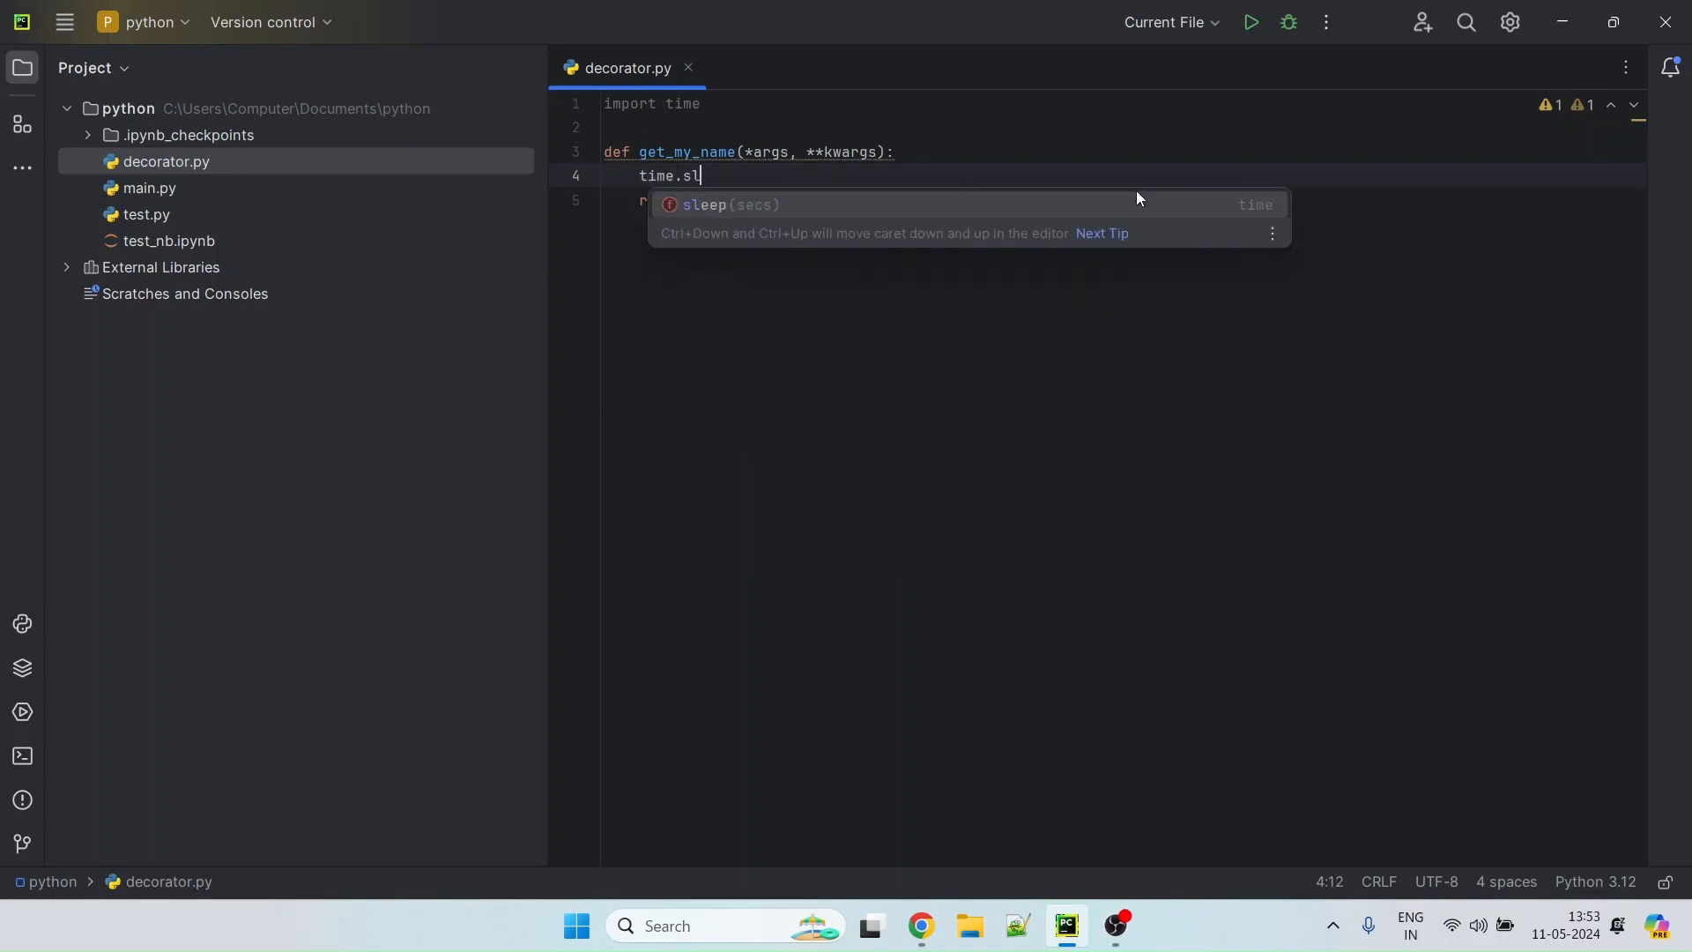
text(eep(2))
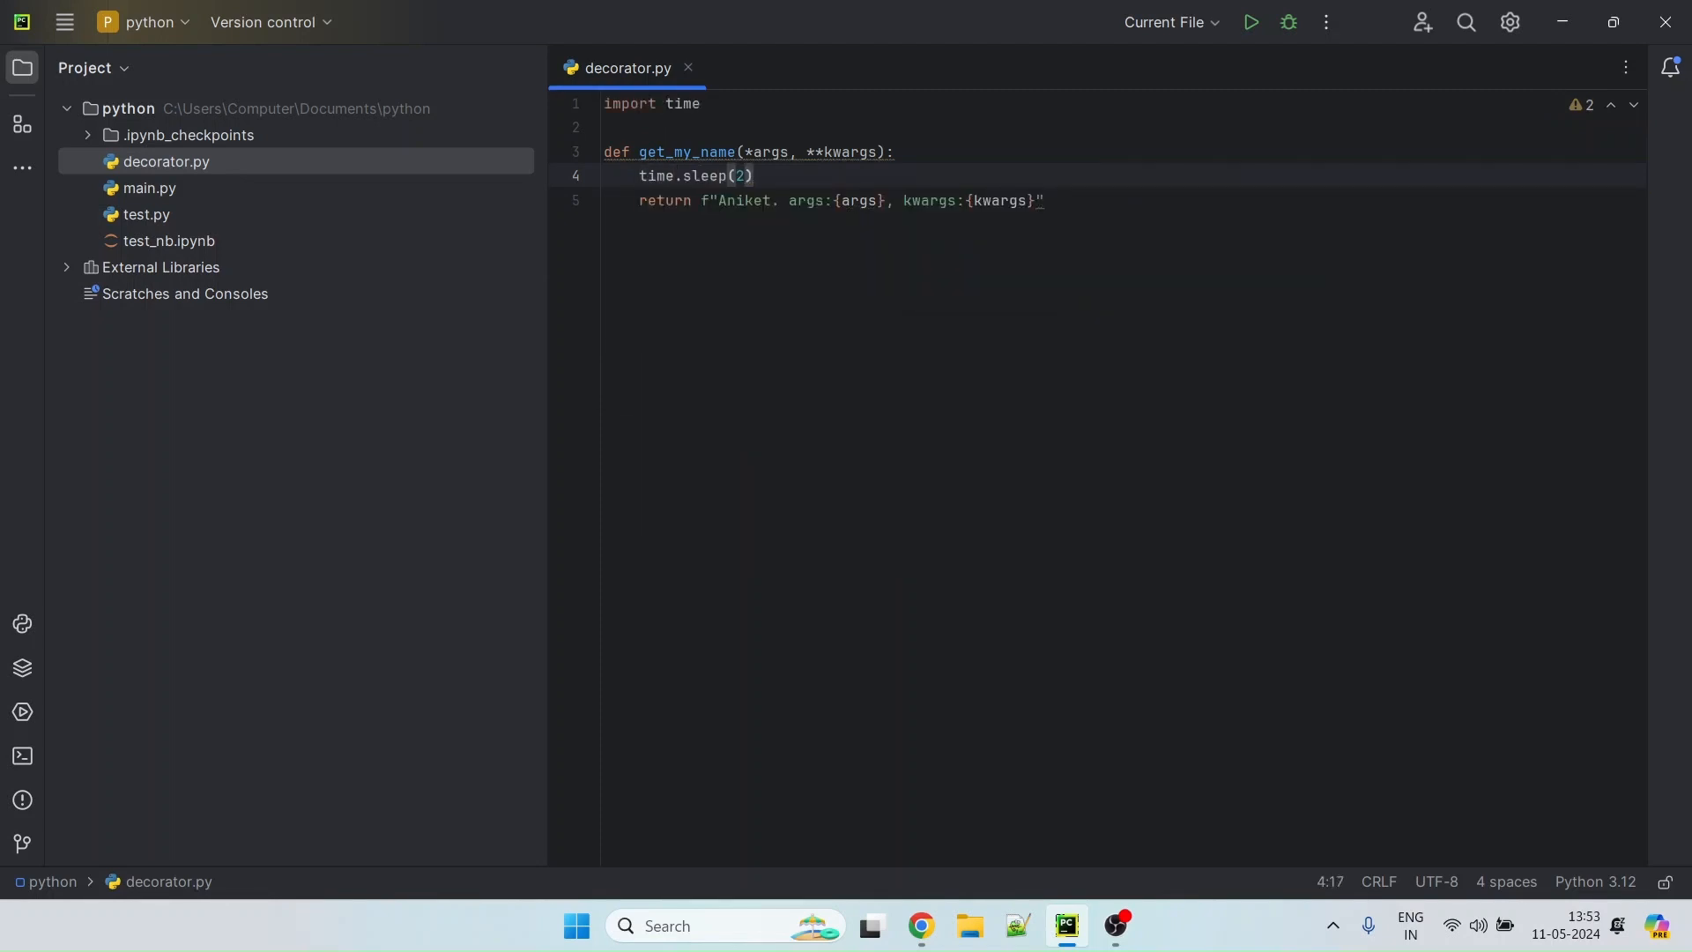
Add name = get_my_name("A", b="B") and print(name) after the function
key(enter)
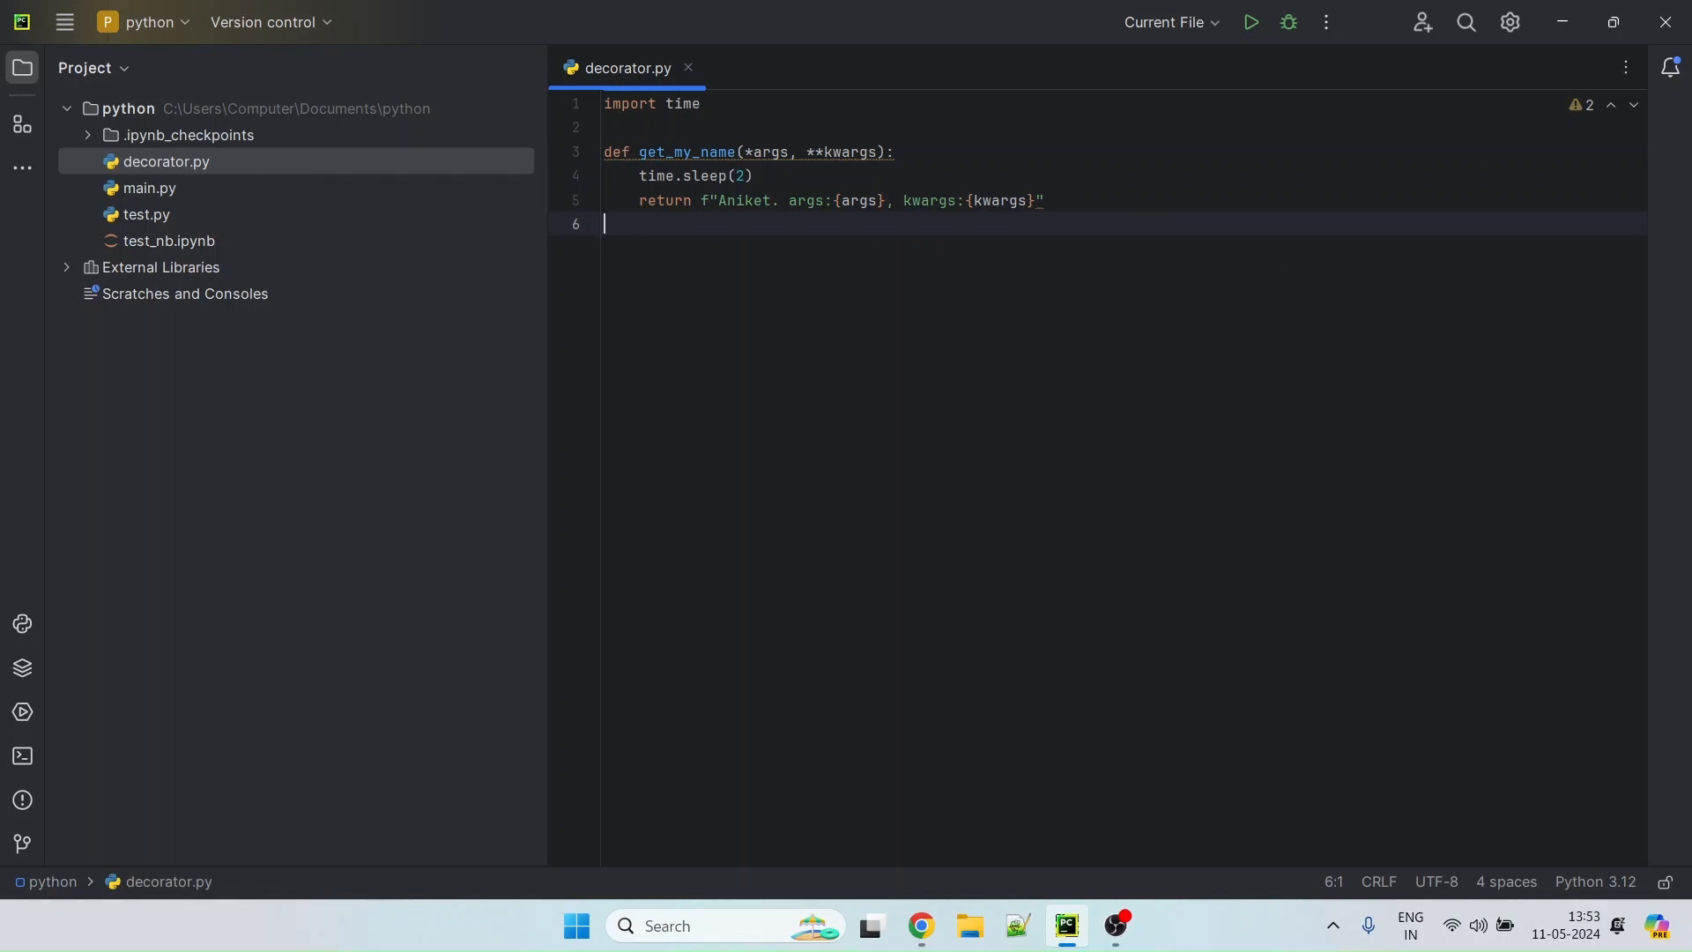
text(n)
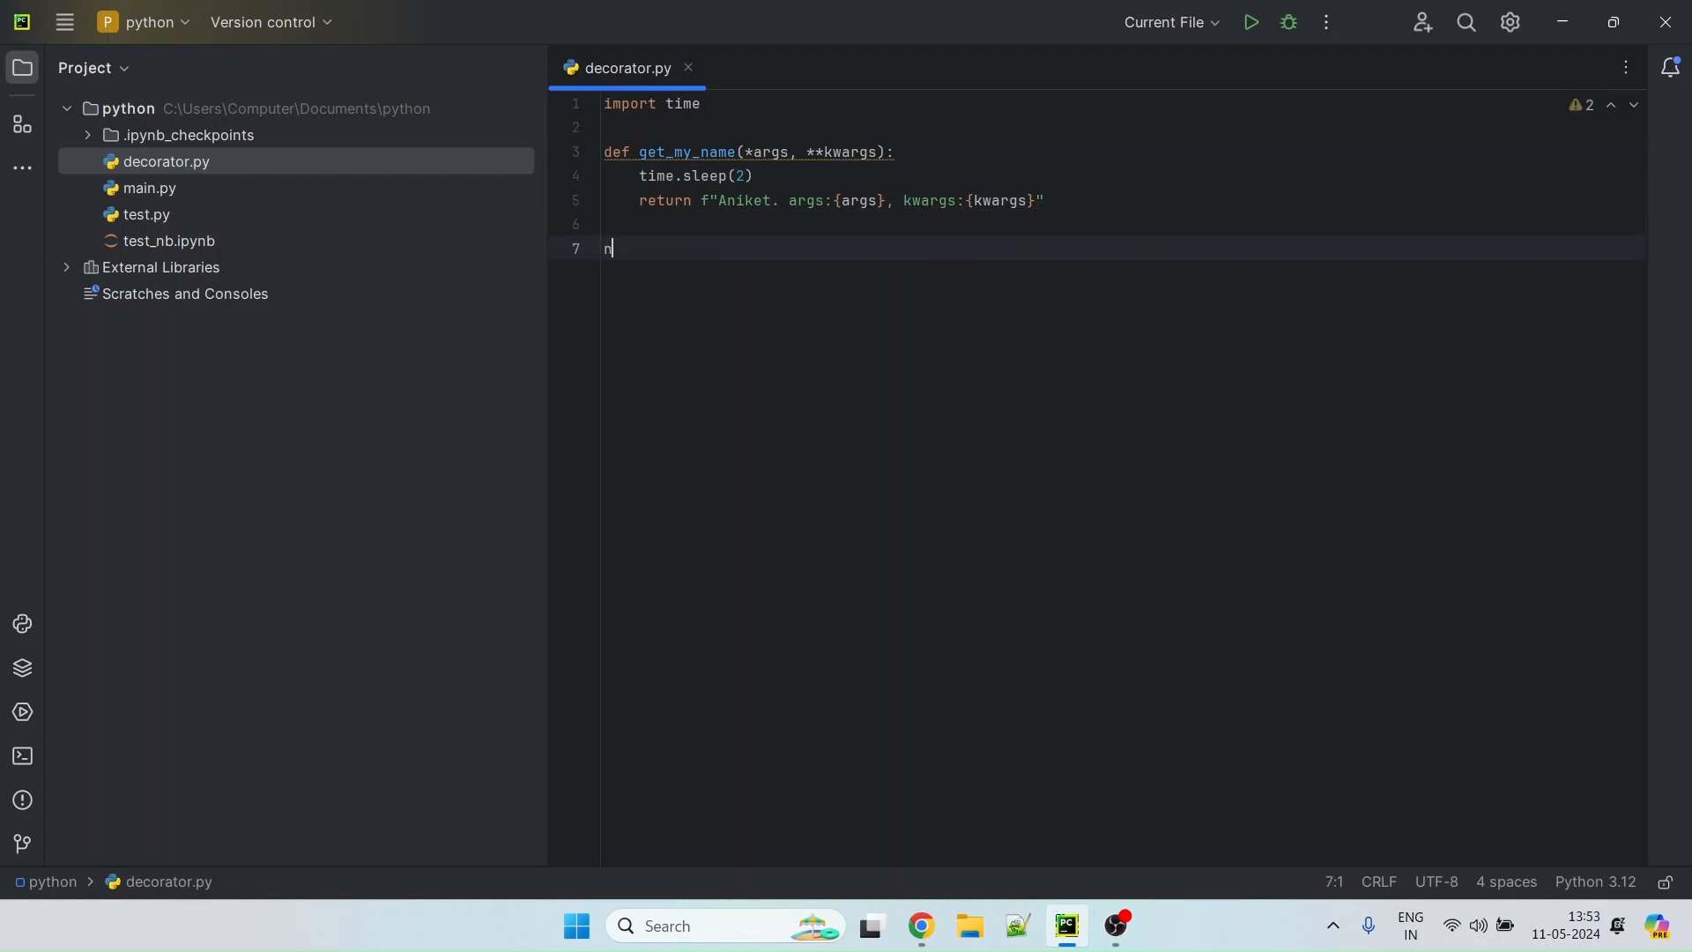
text(ame =)
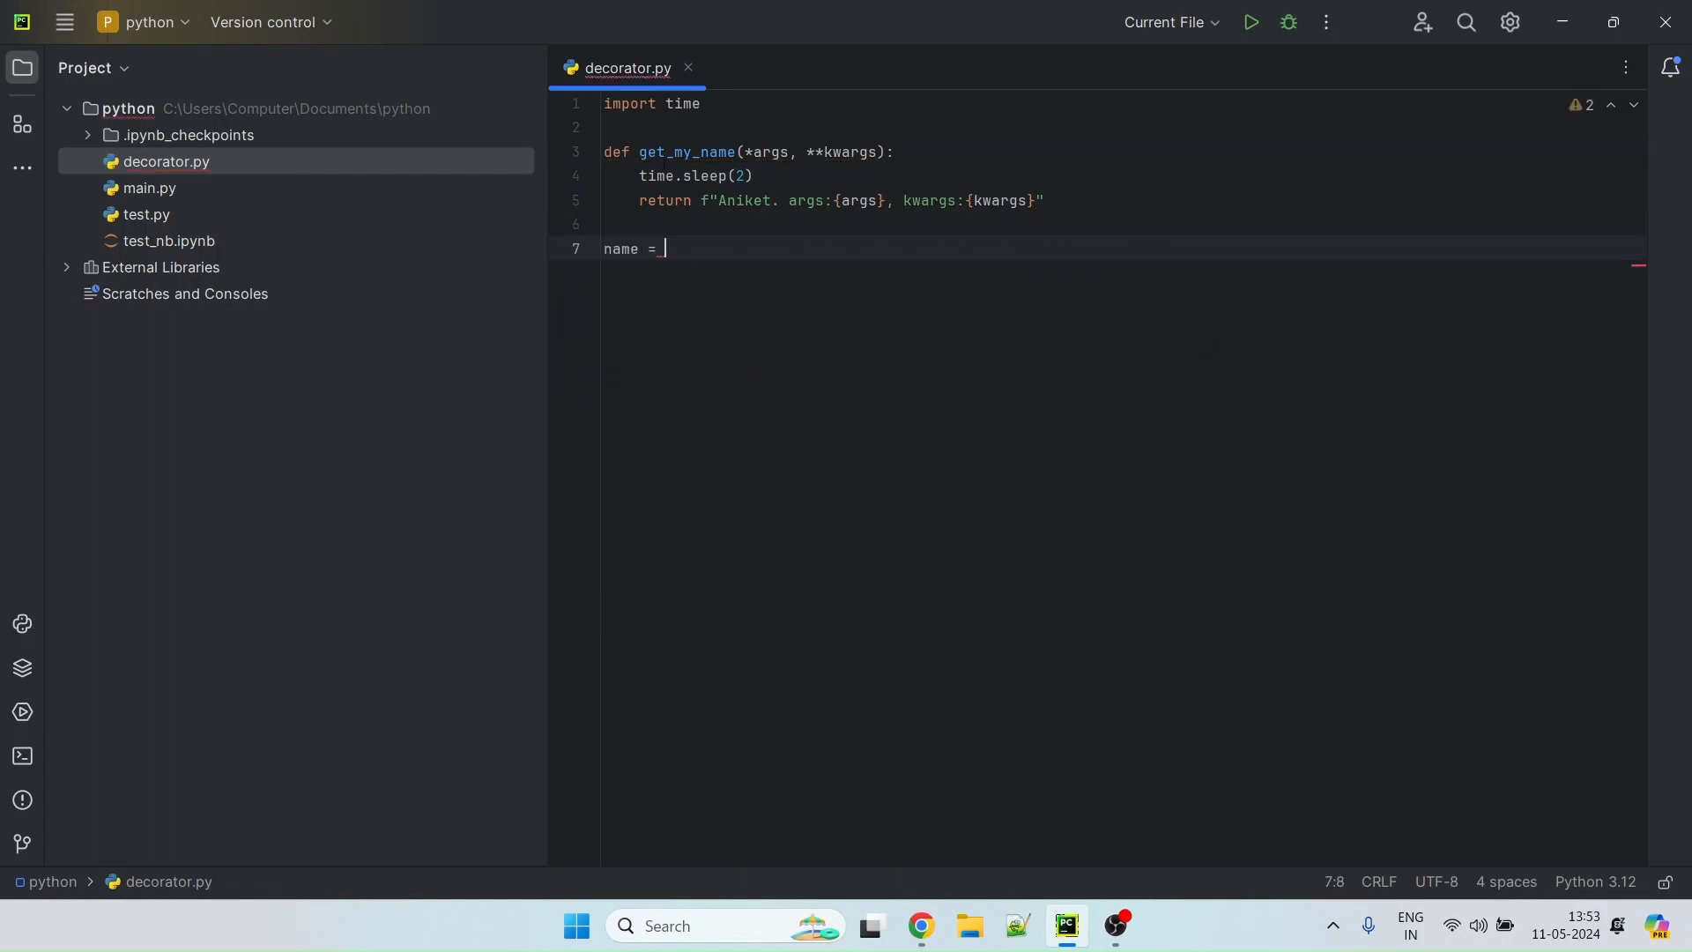
text(get_my_name(")
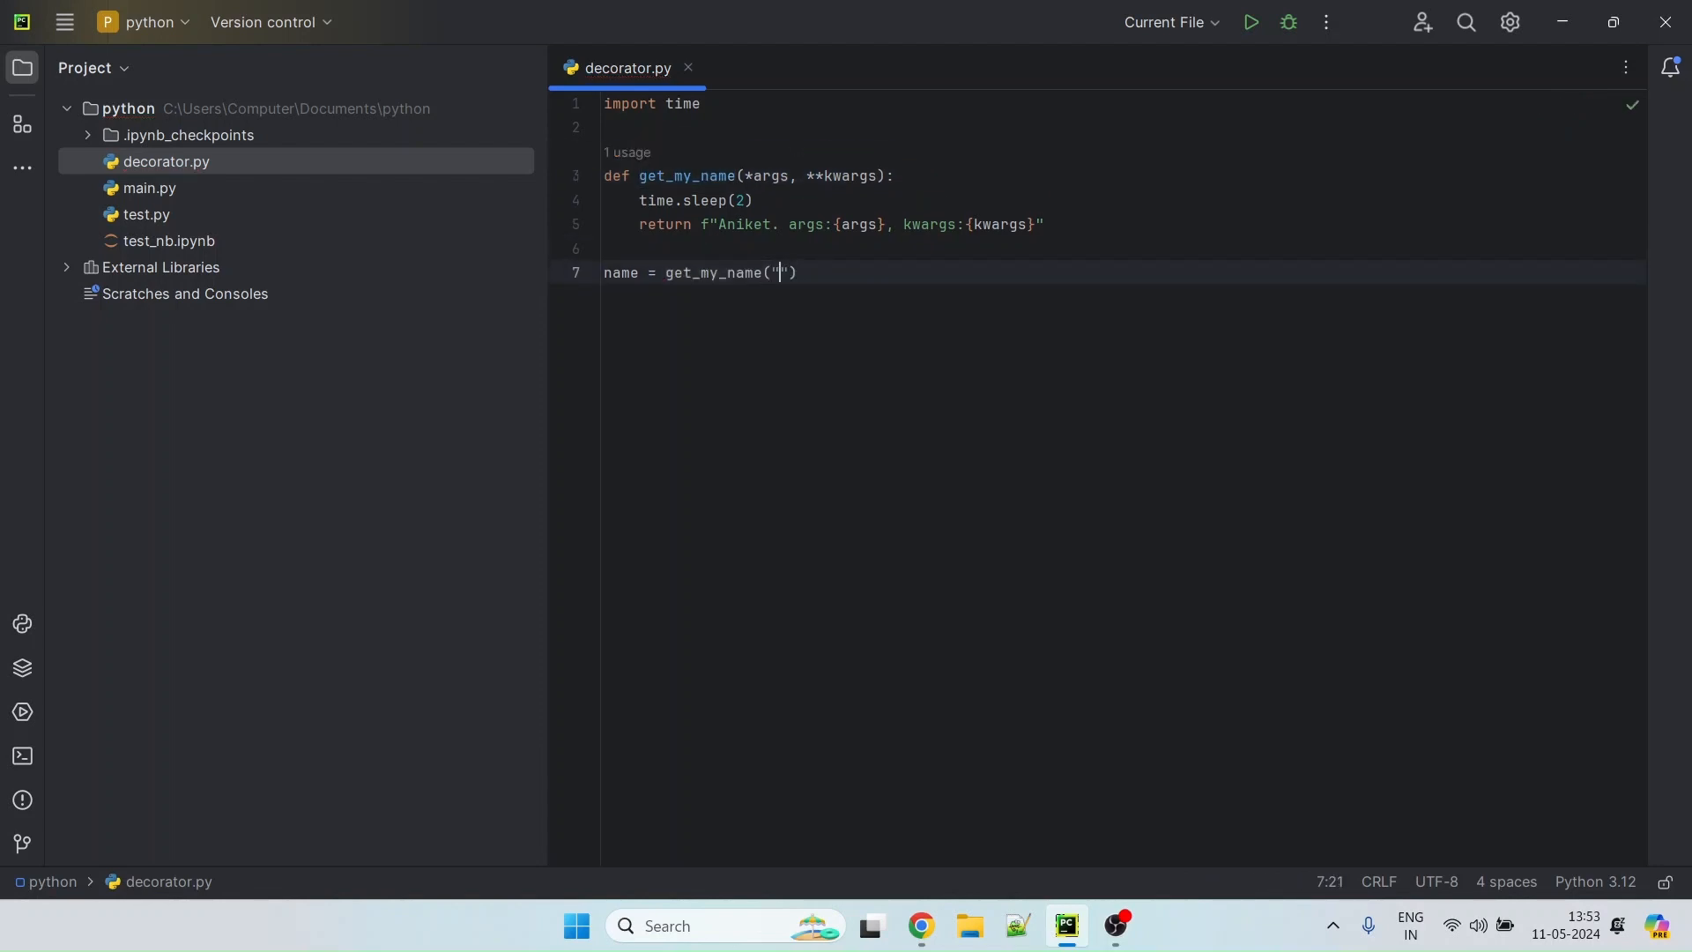
text(A", b="B)
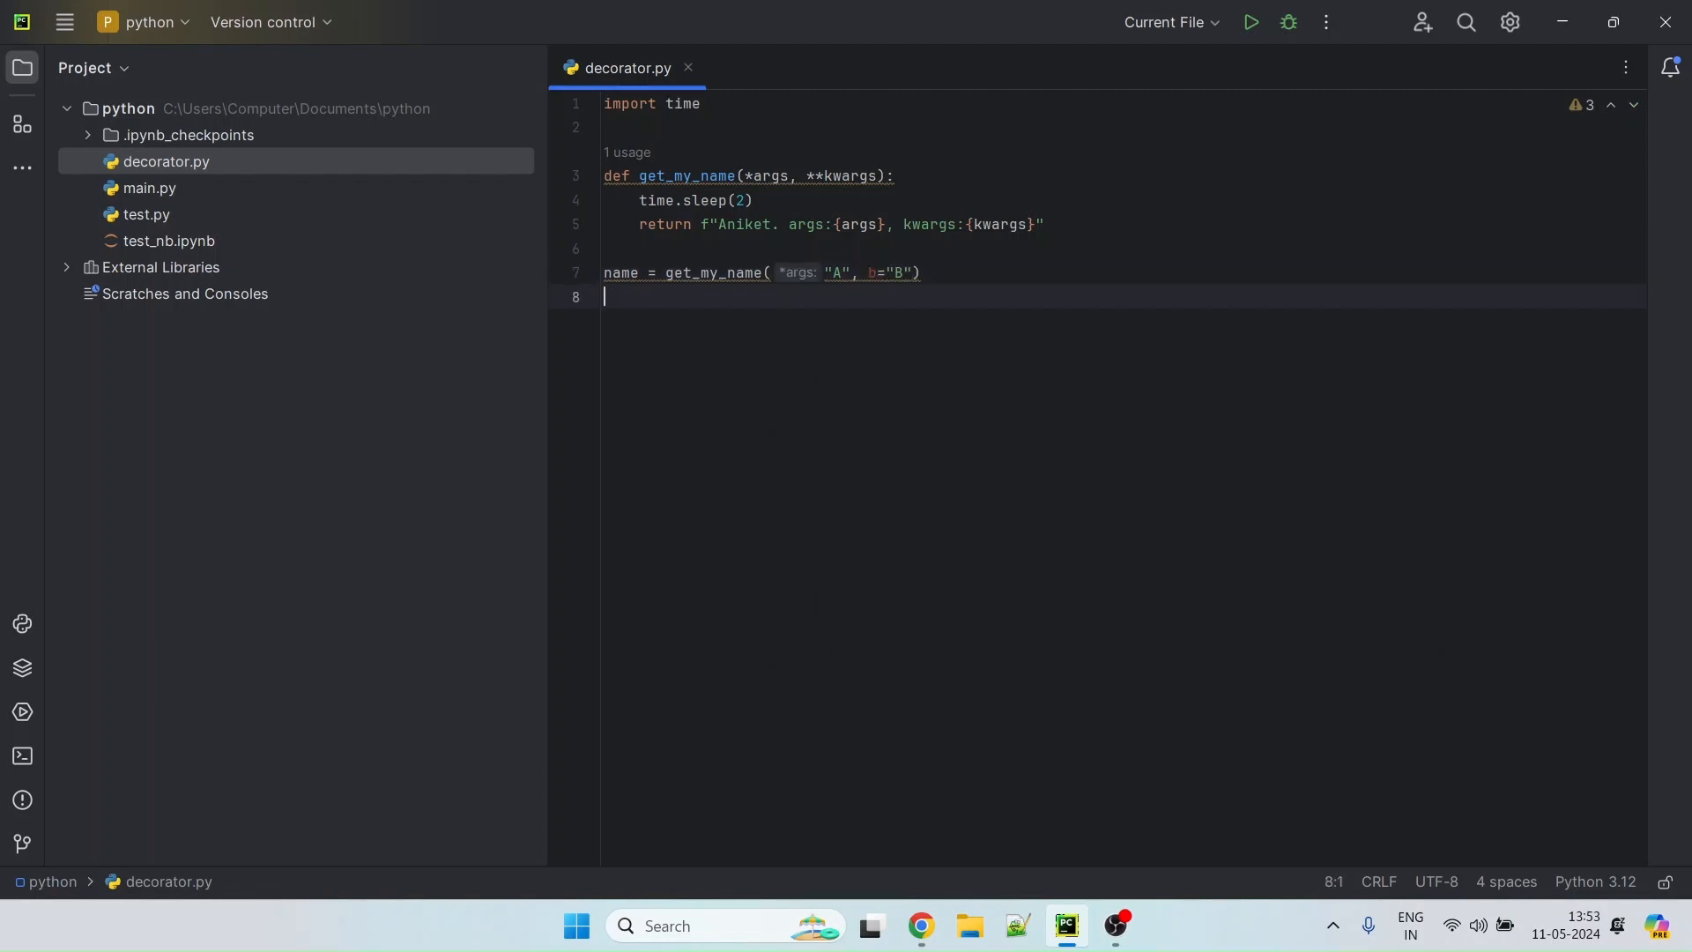
text(print(name)
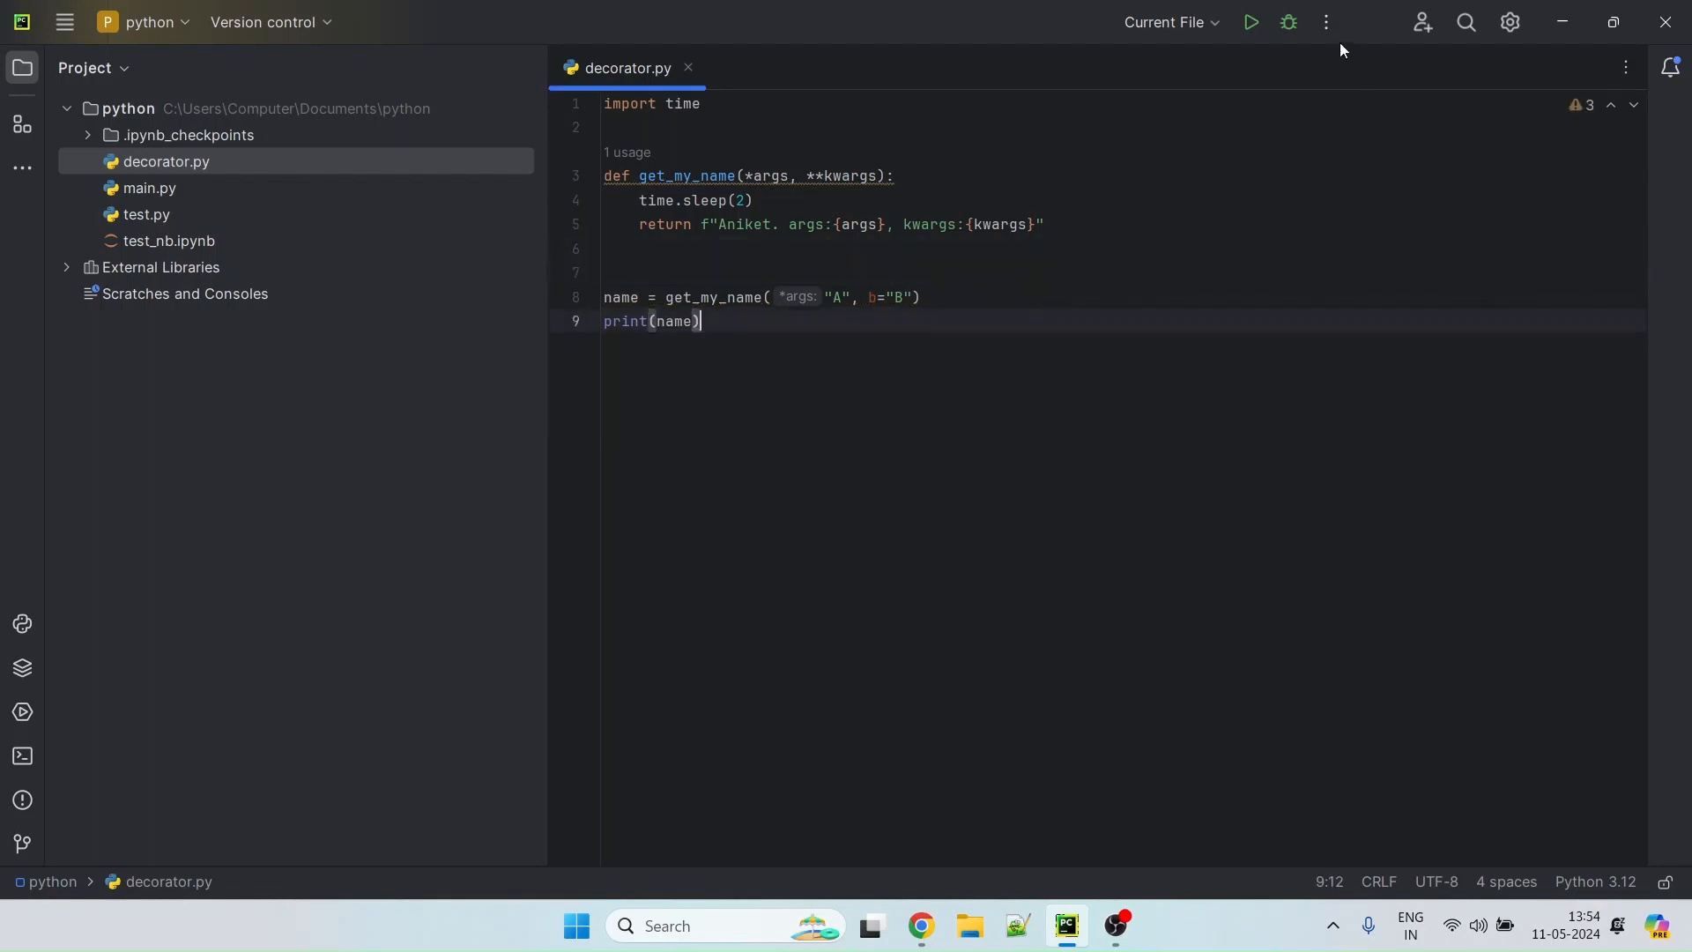
Run decorator.py, check the args tuple and kwargs dict in the output, and add a line below the import
click(1248, 21)
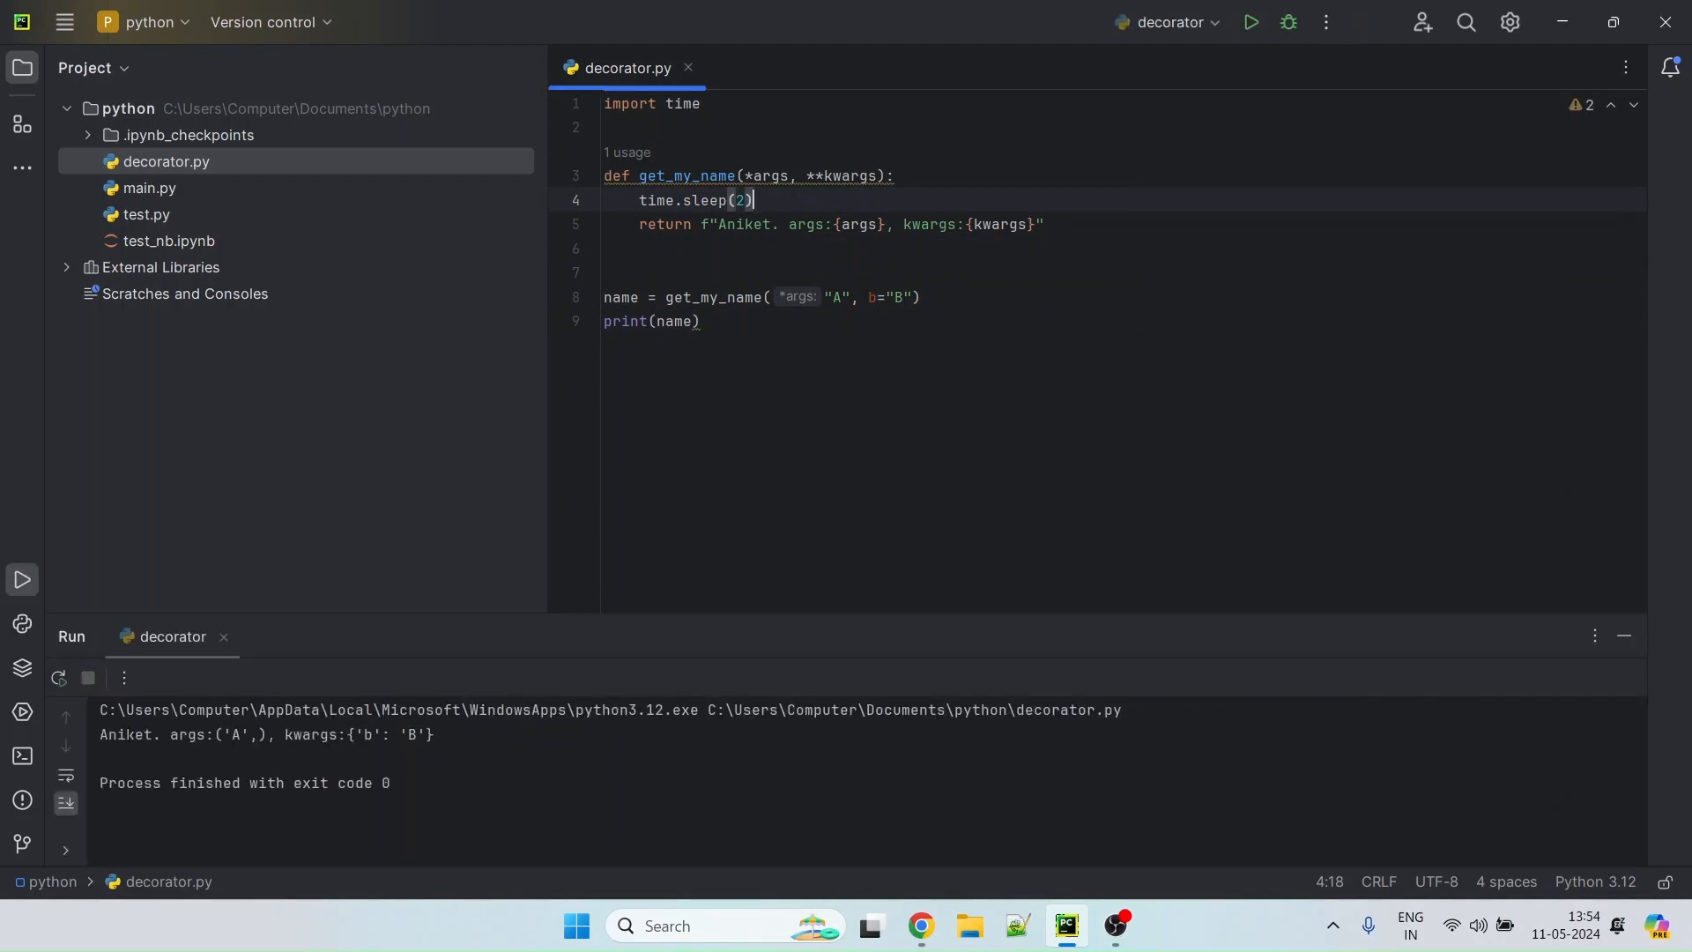
double_click(125, 735)
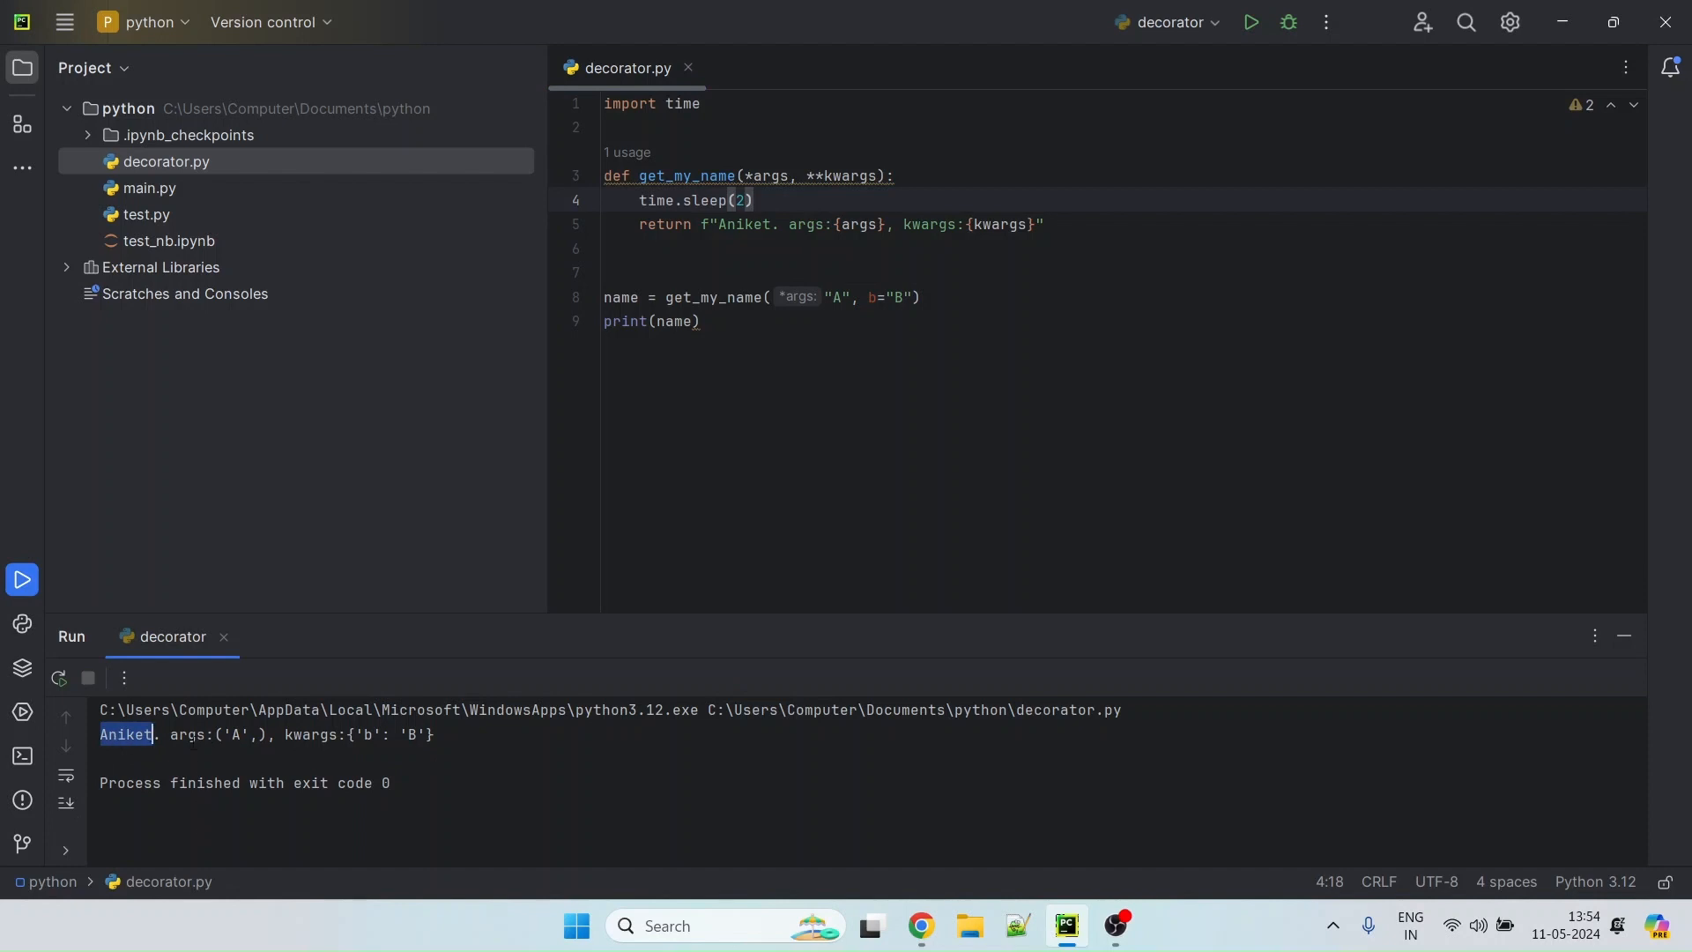
double_click(185, 735)
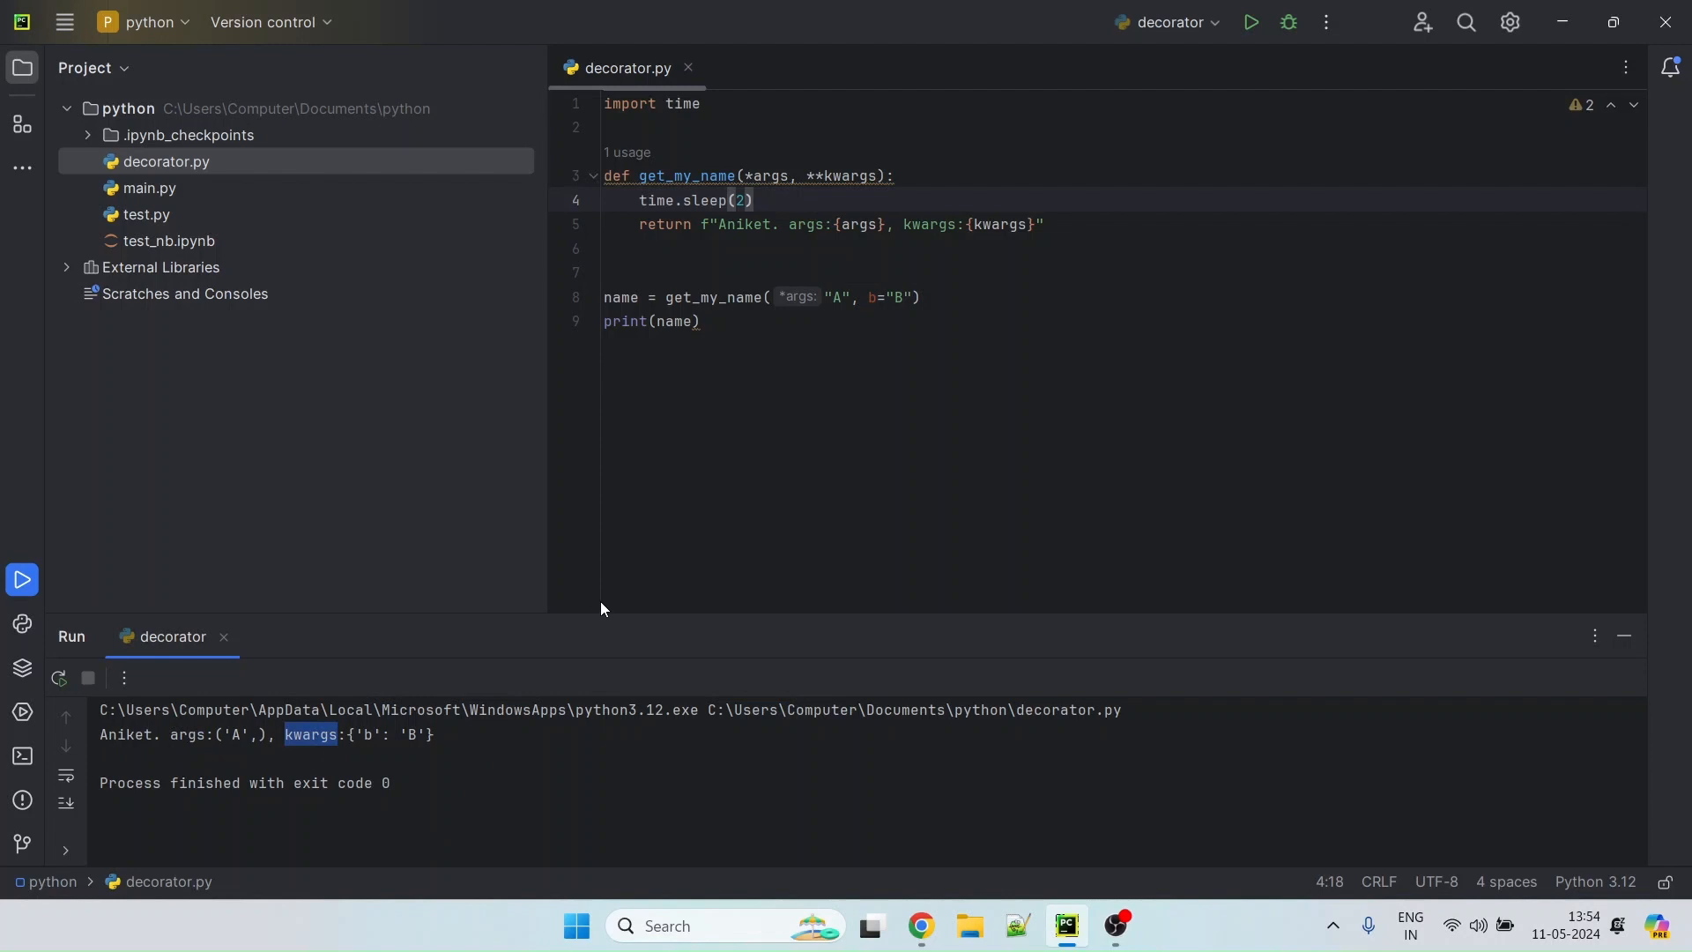
click(698, 321)
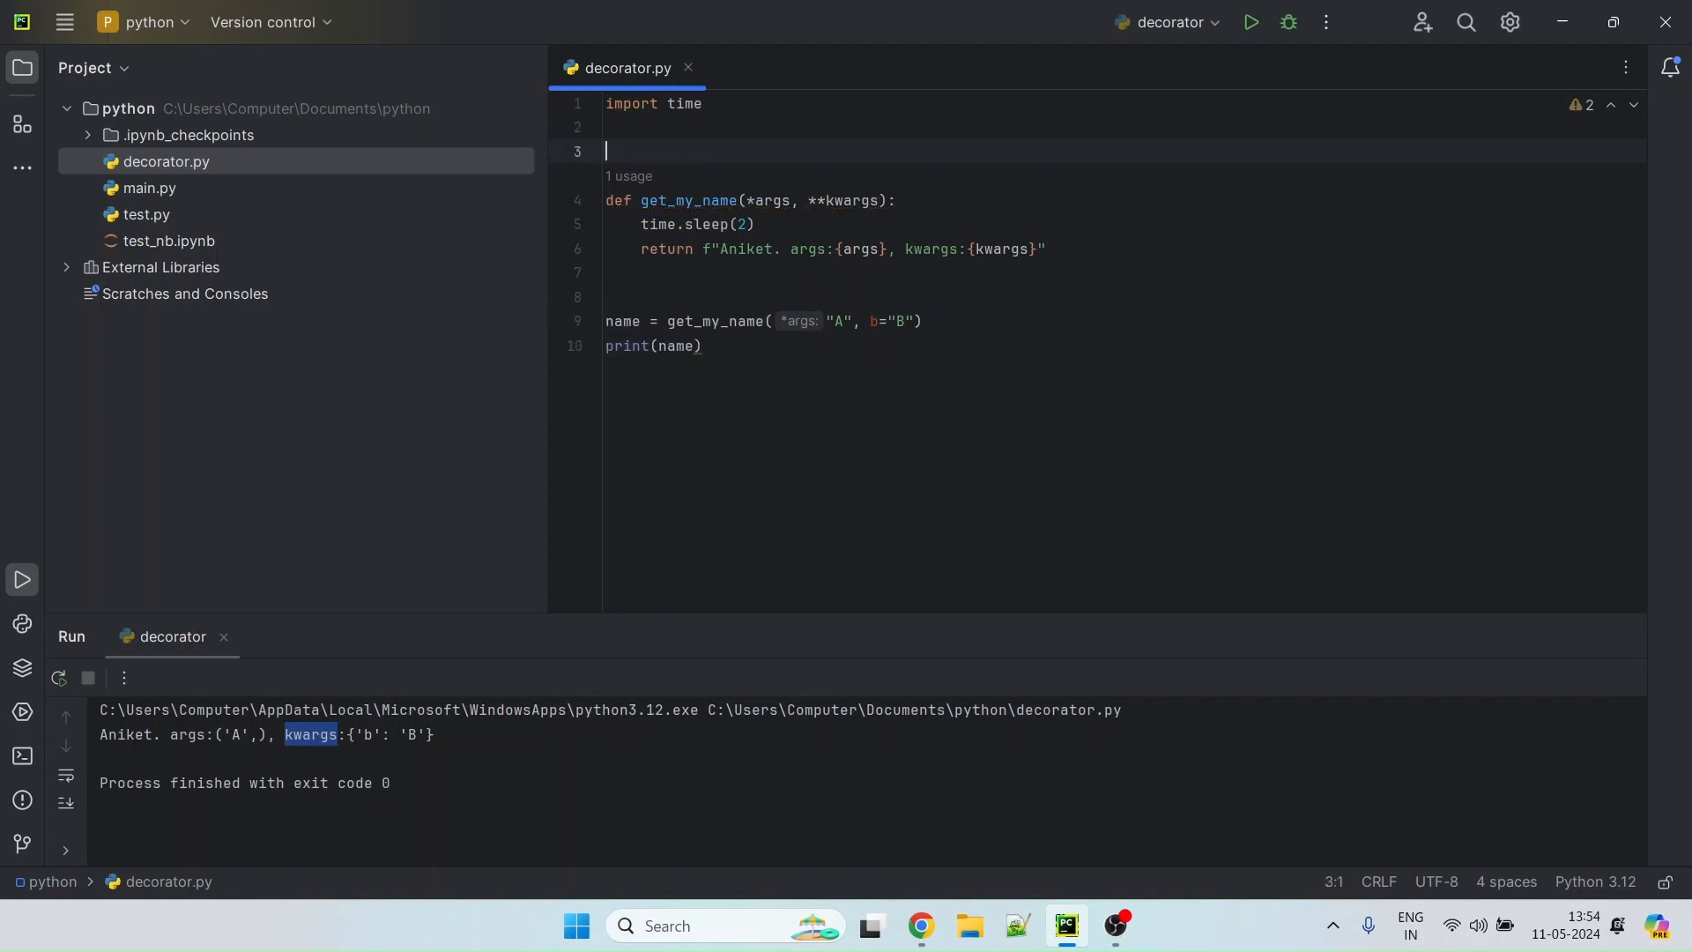
Define time_tracker(func) with a nested inner_func() and return inner_func()
text(def wr)
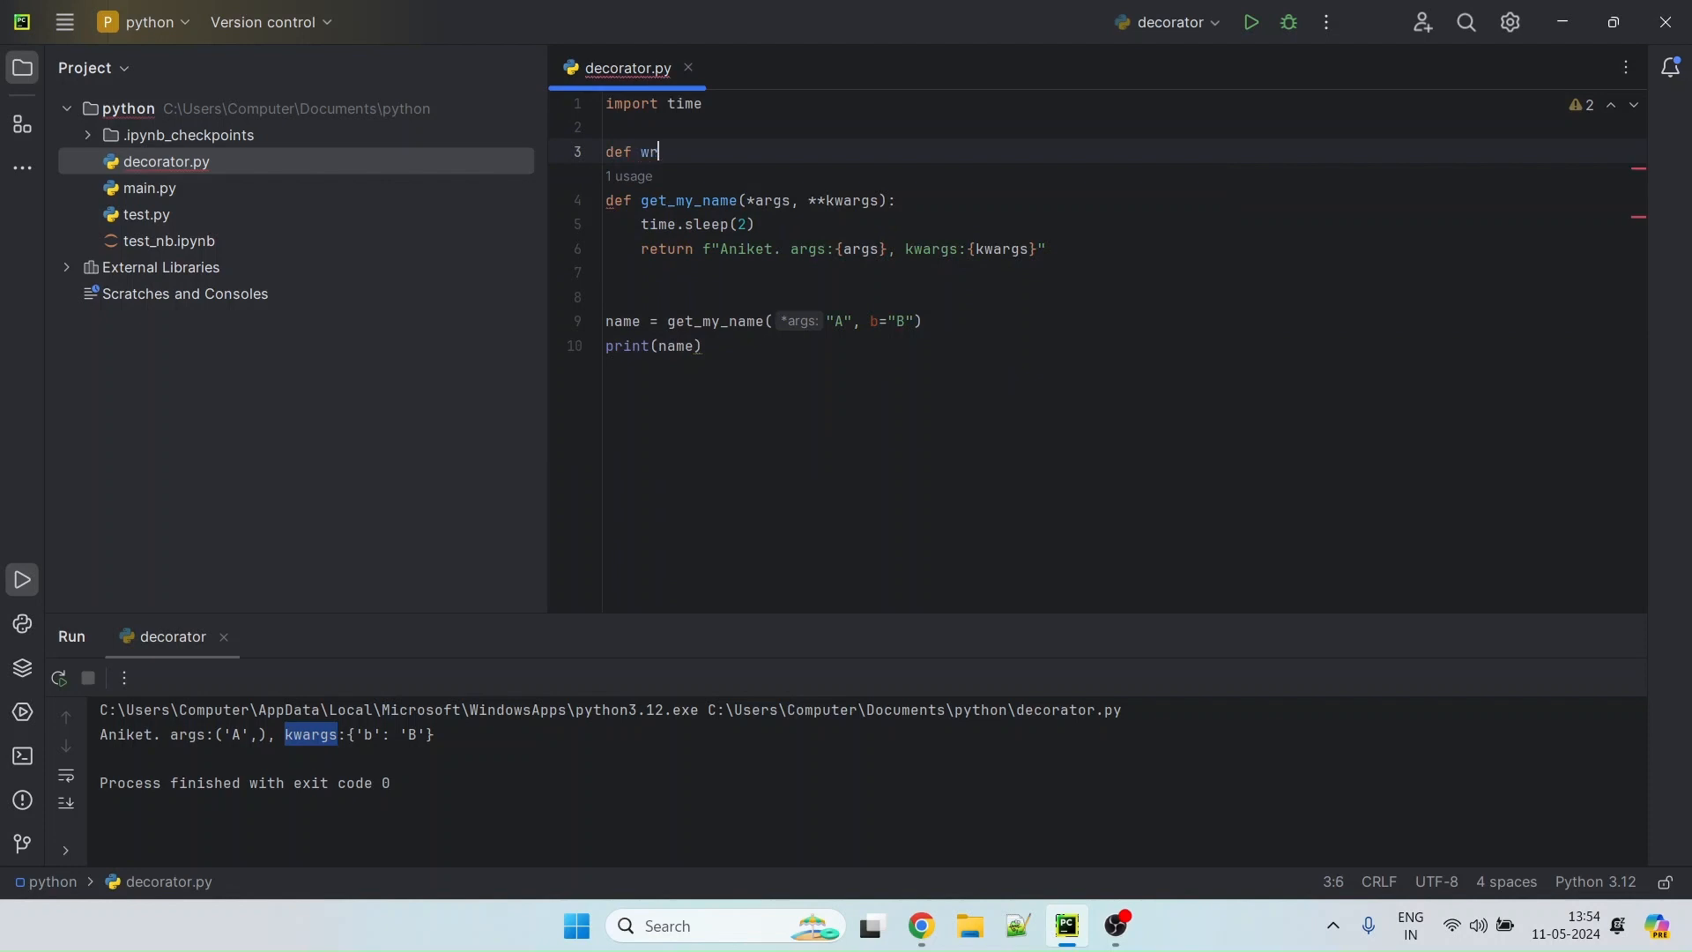
text(app)
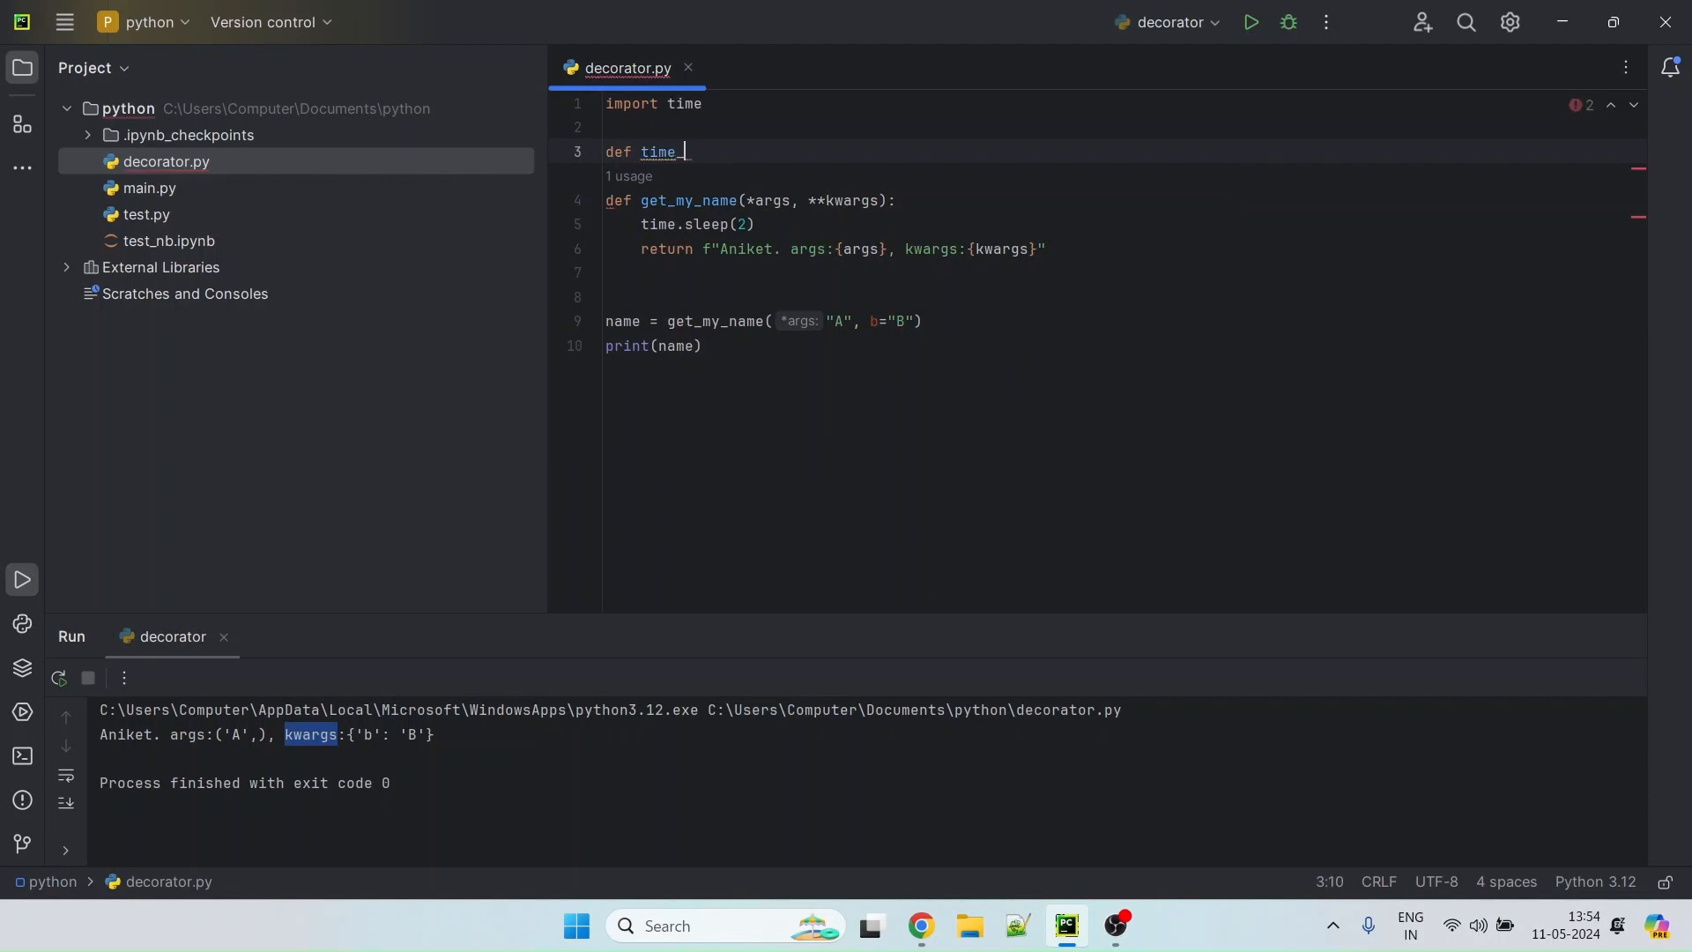
text(tracker():)
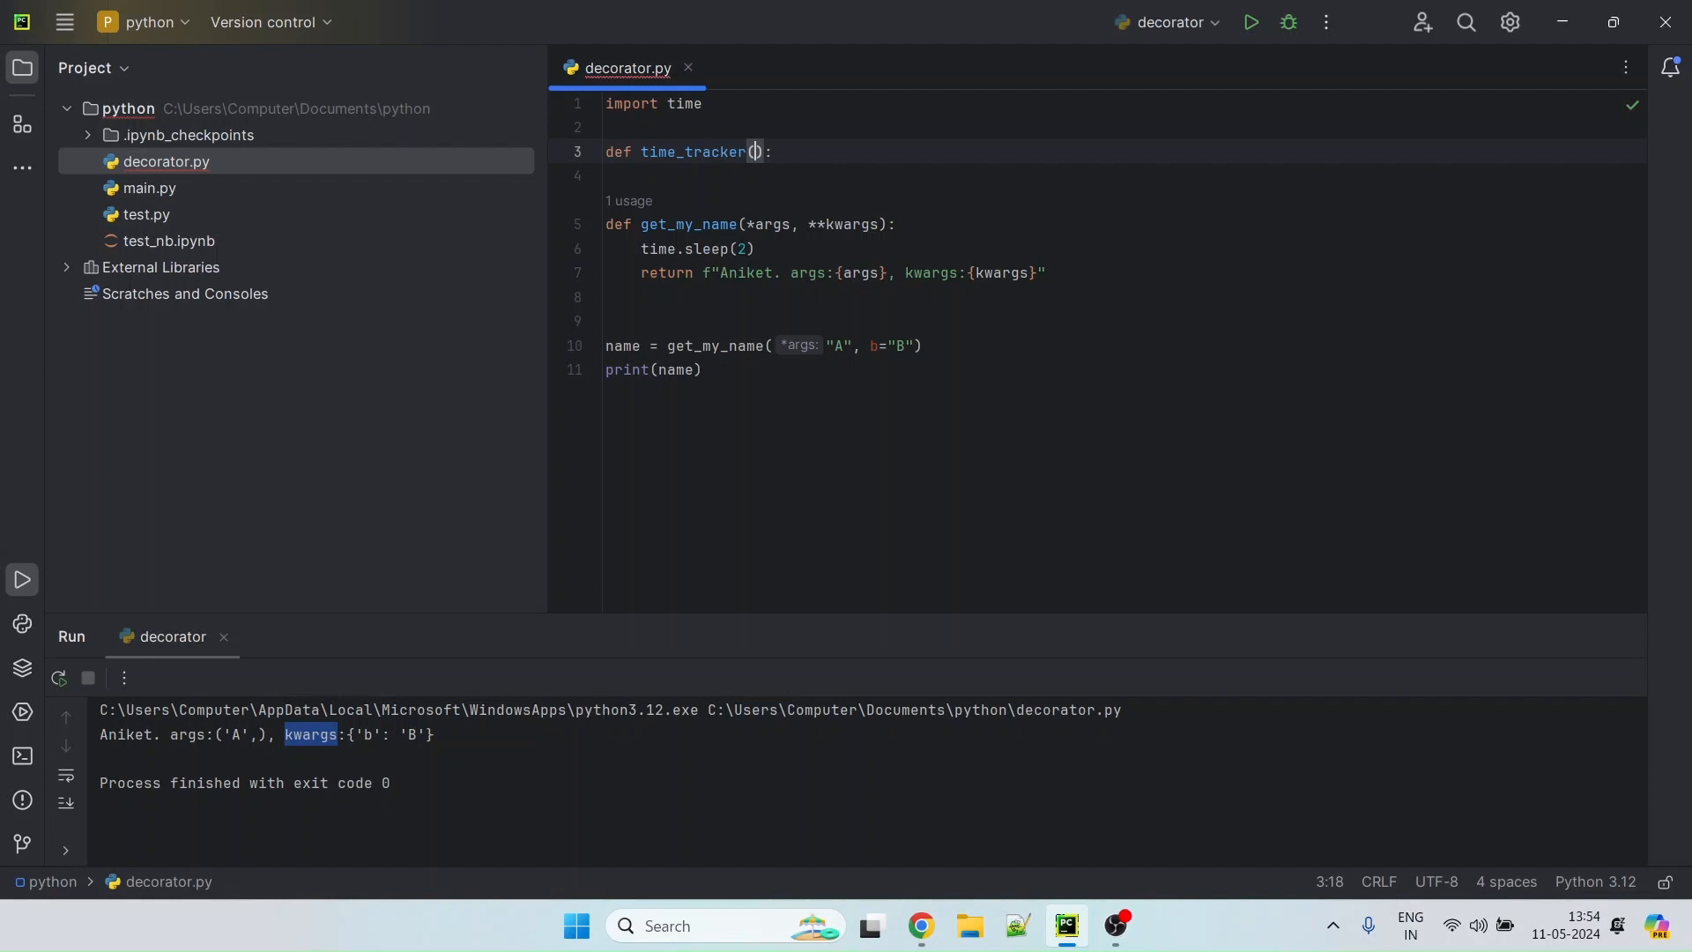
text(func)
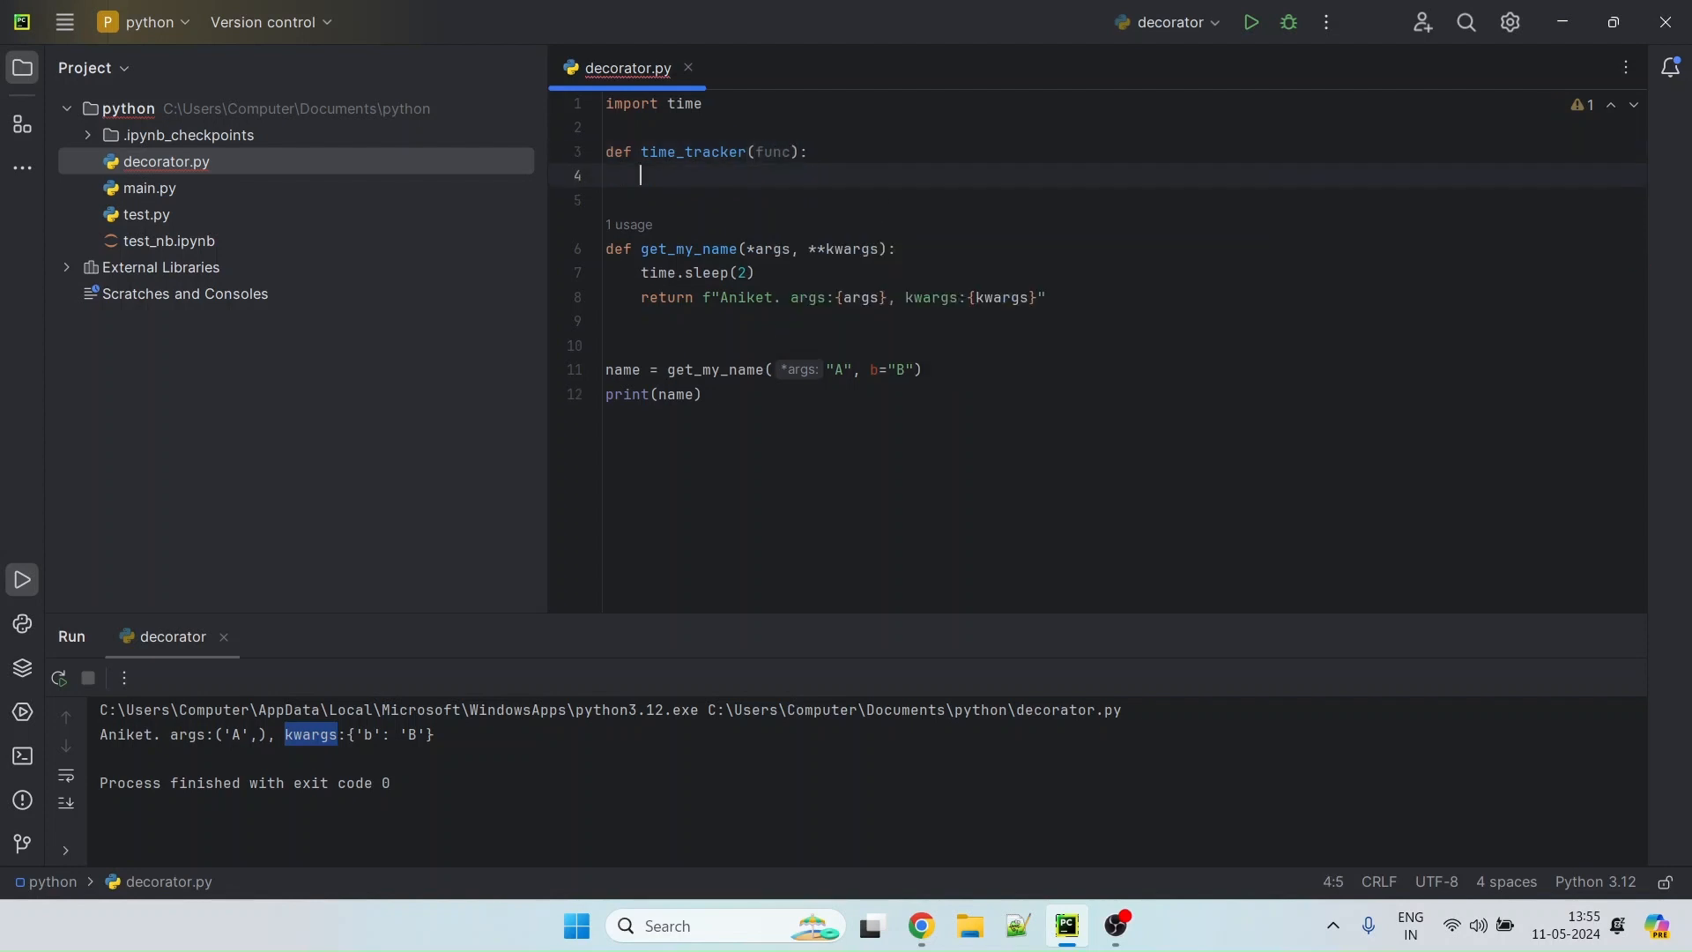
text(def)
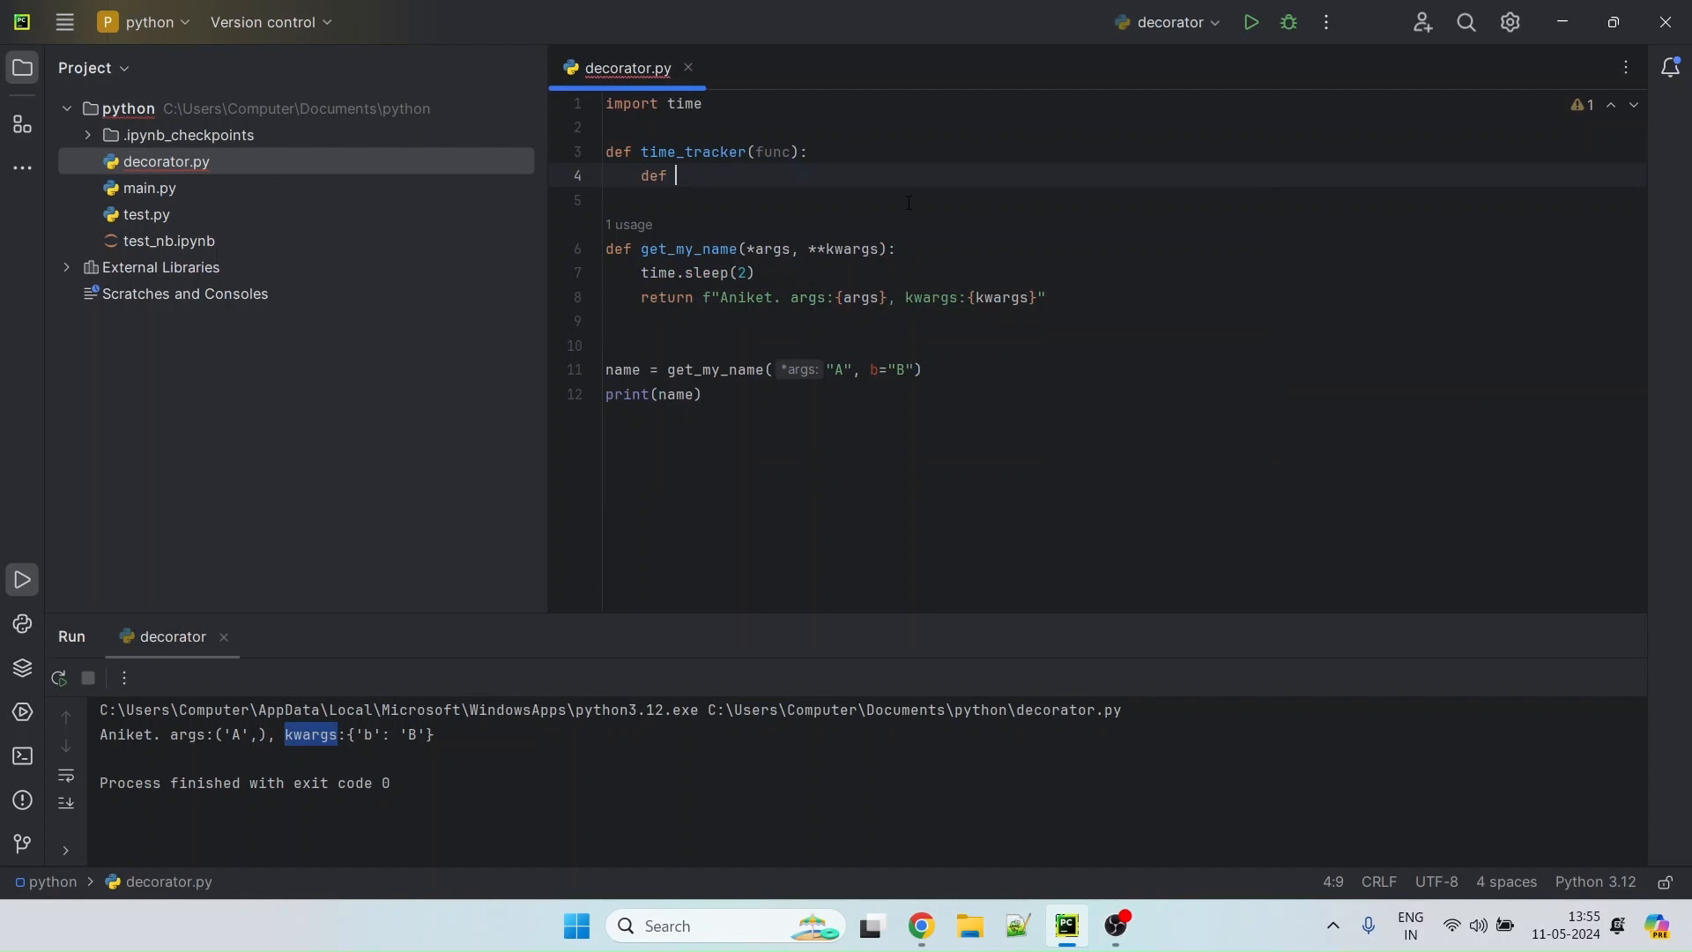
text(i)
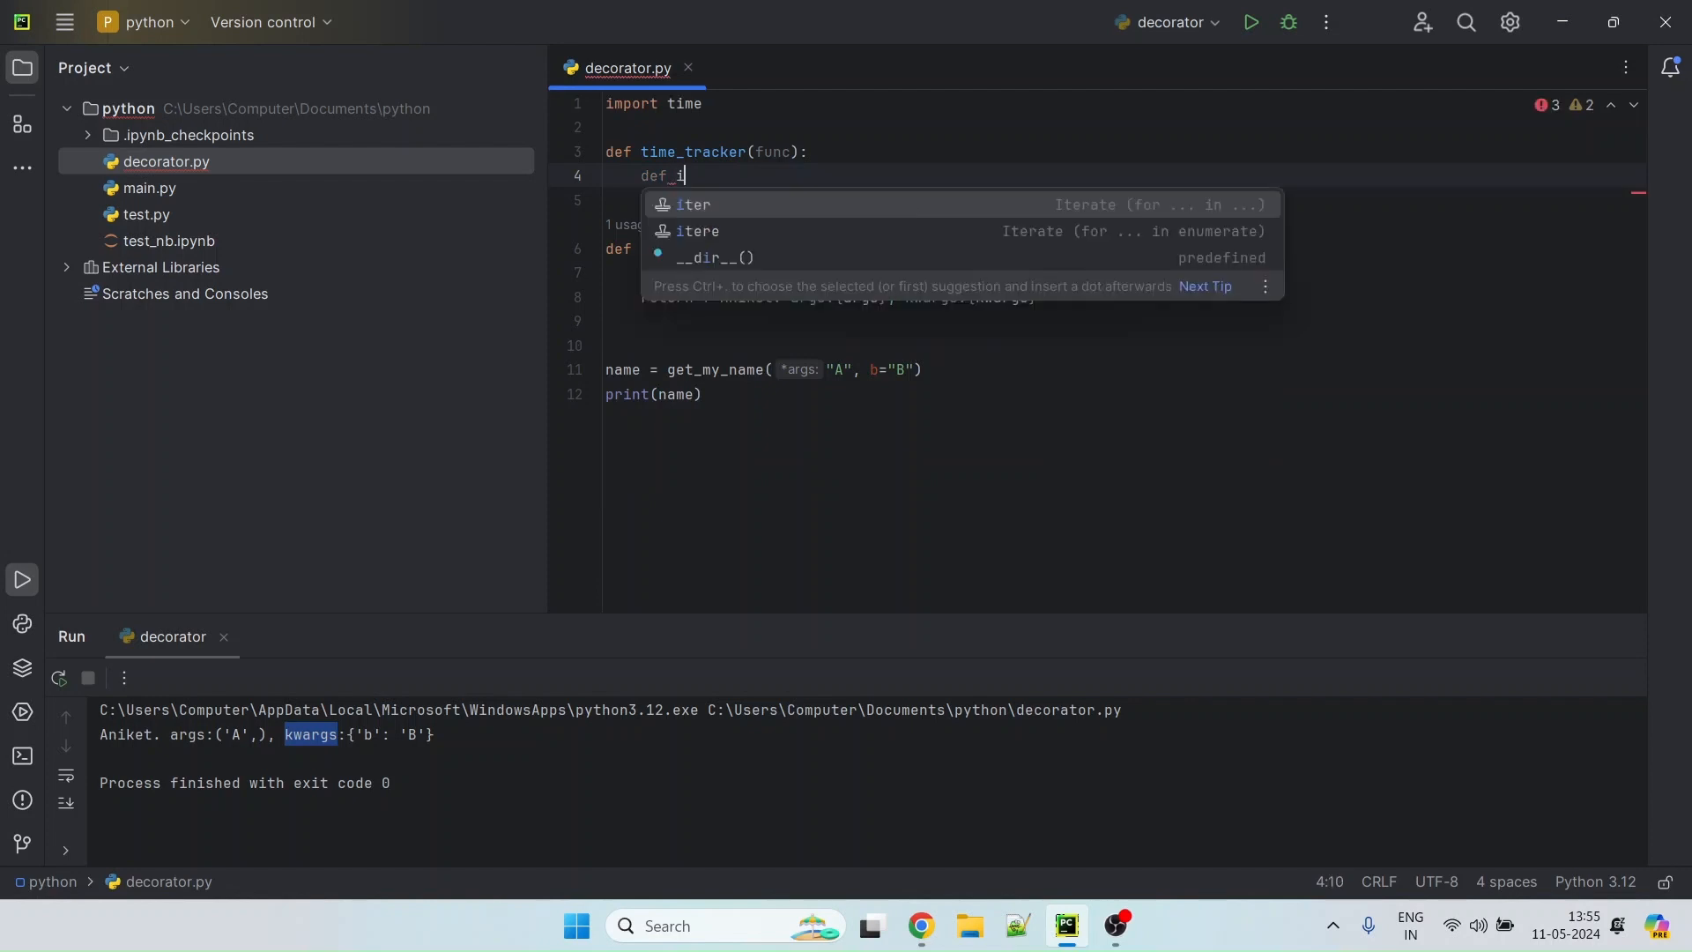
text(nner_fun)
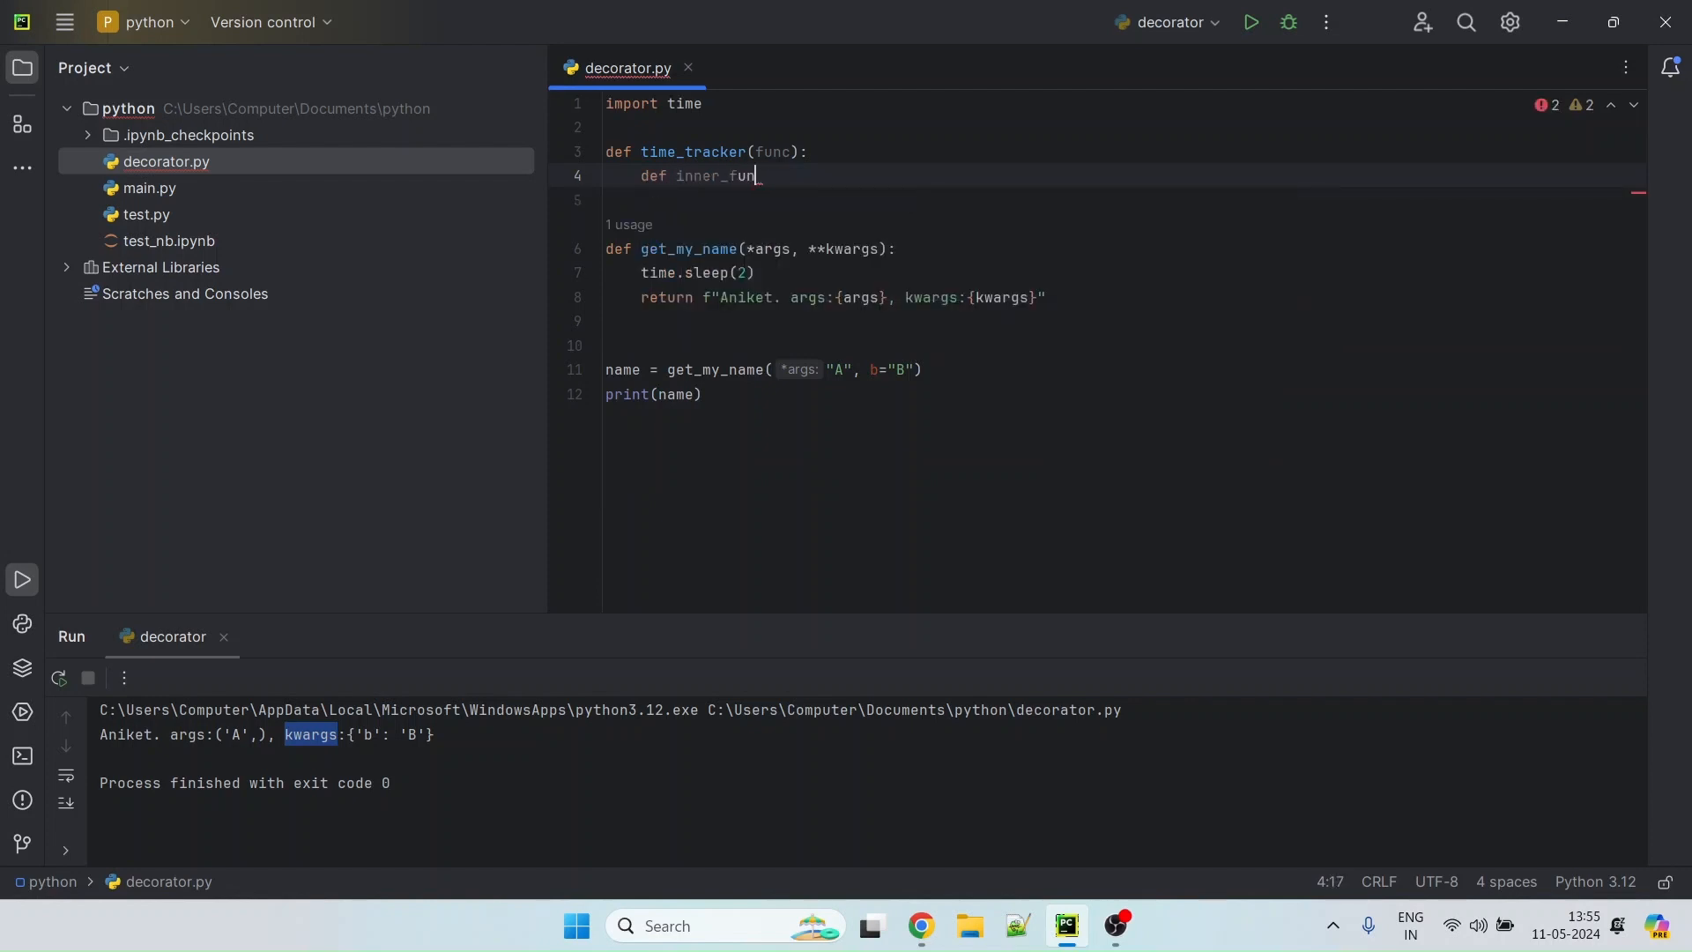
text(c():)
click(1123, 199)
text(pass)
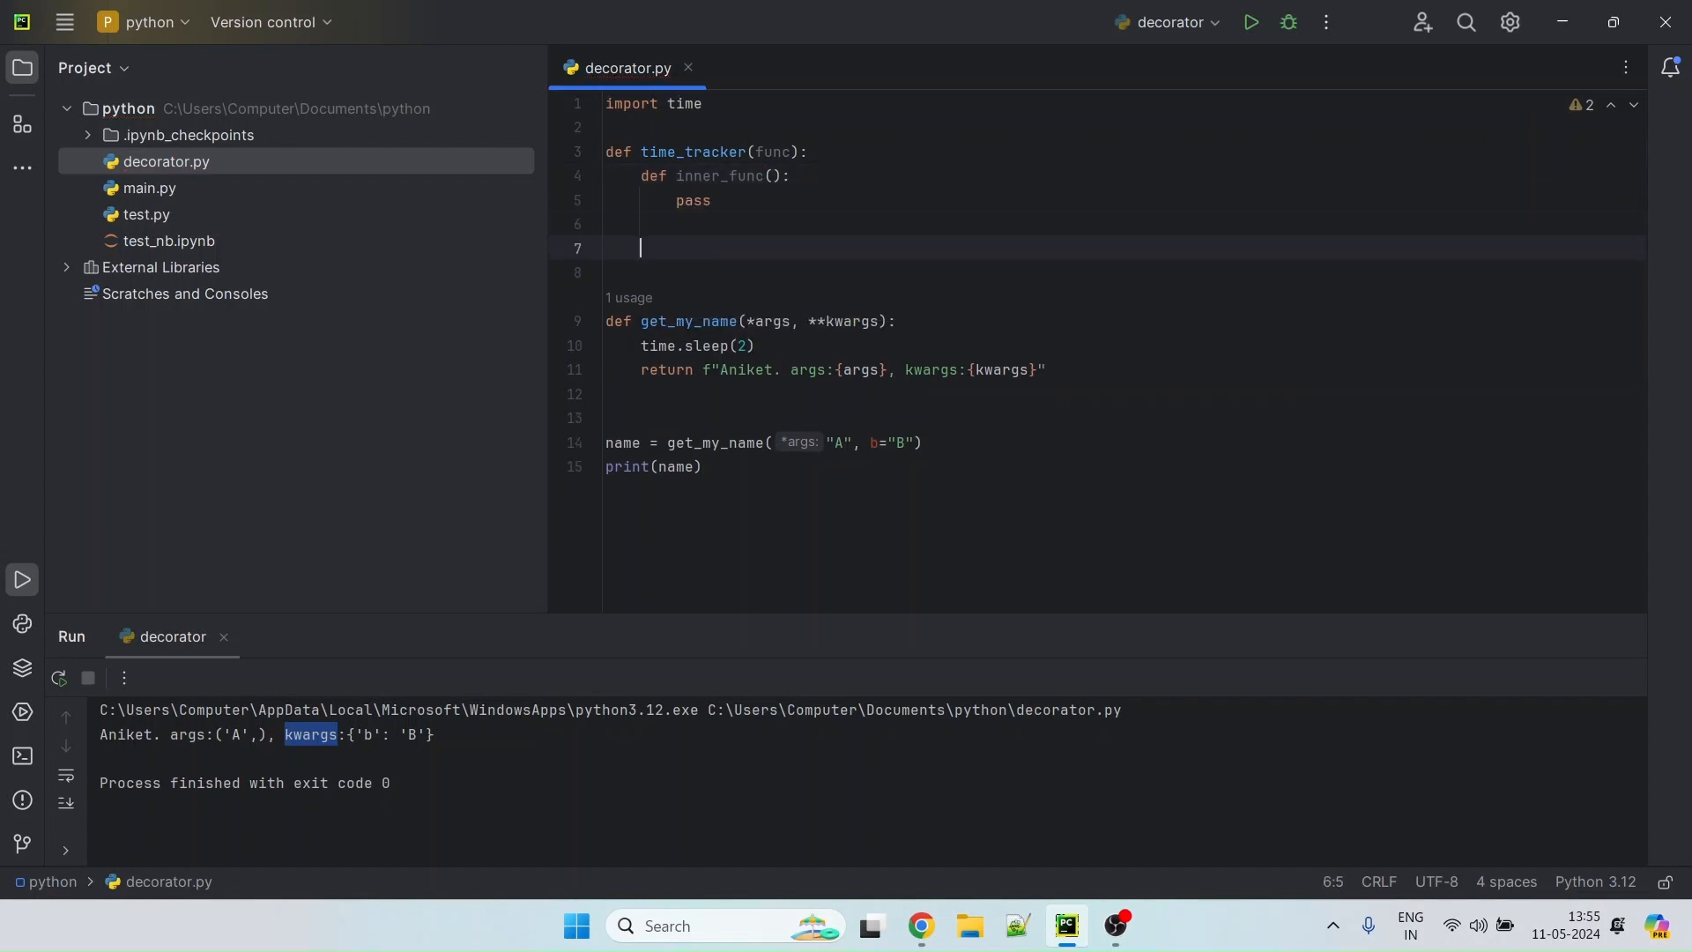
text(return)
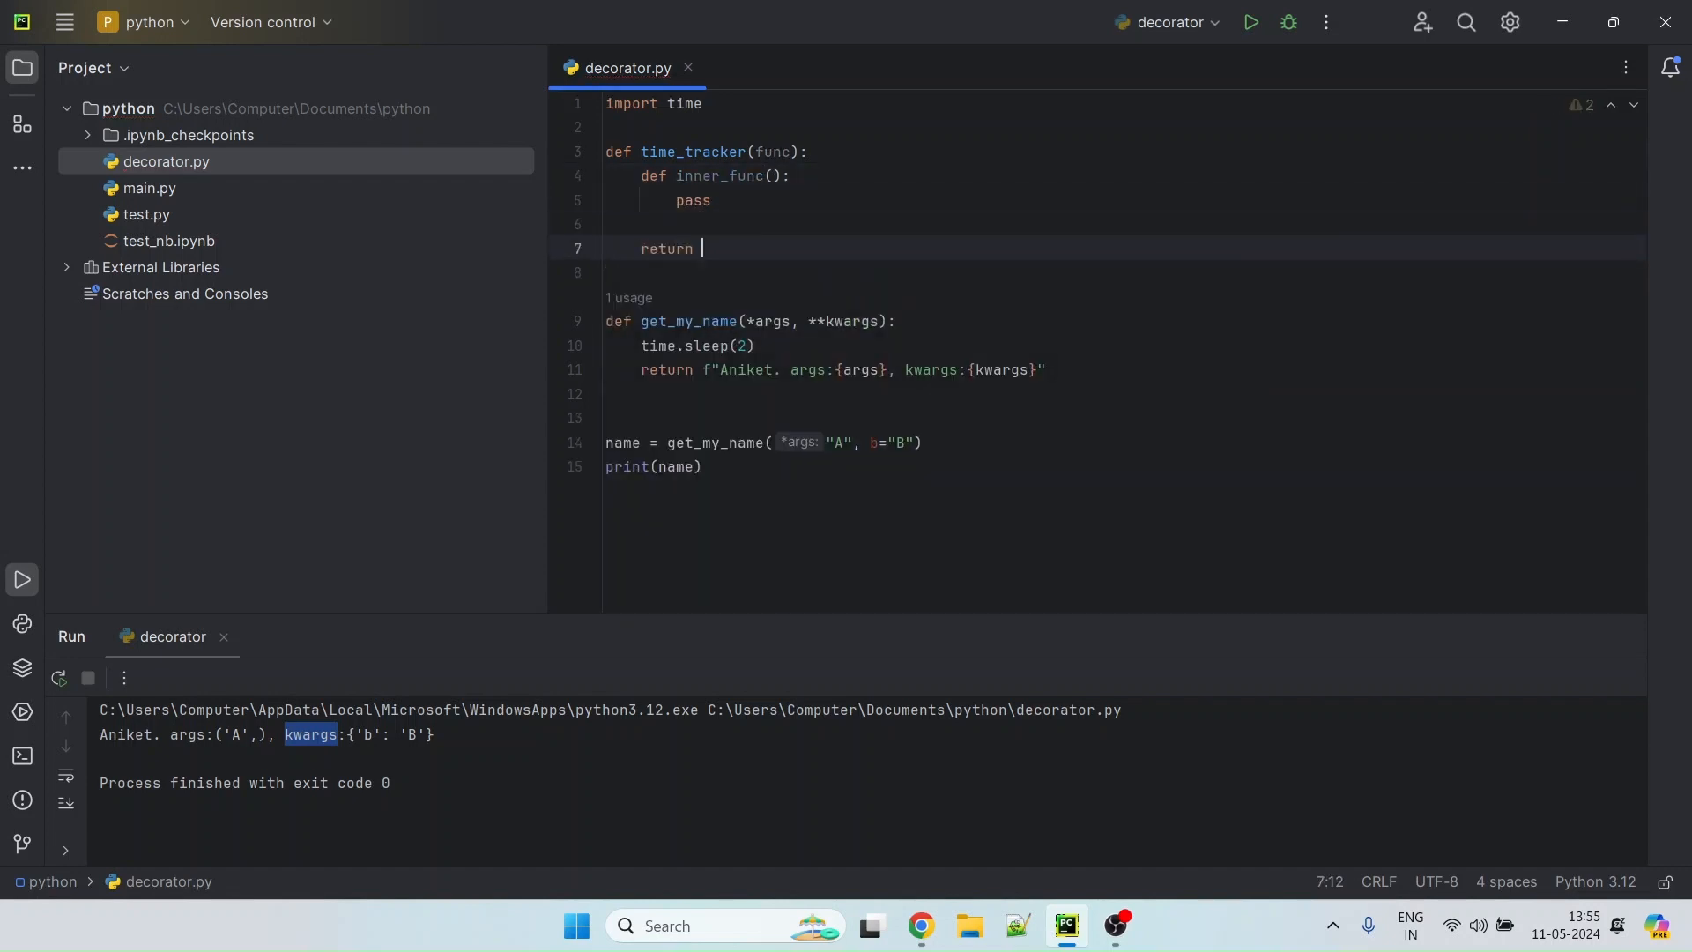
text(inner_func())
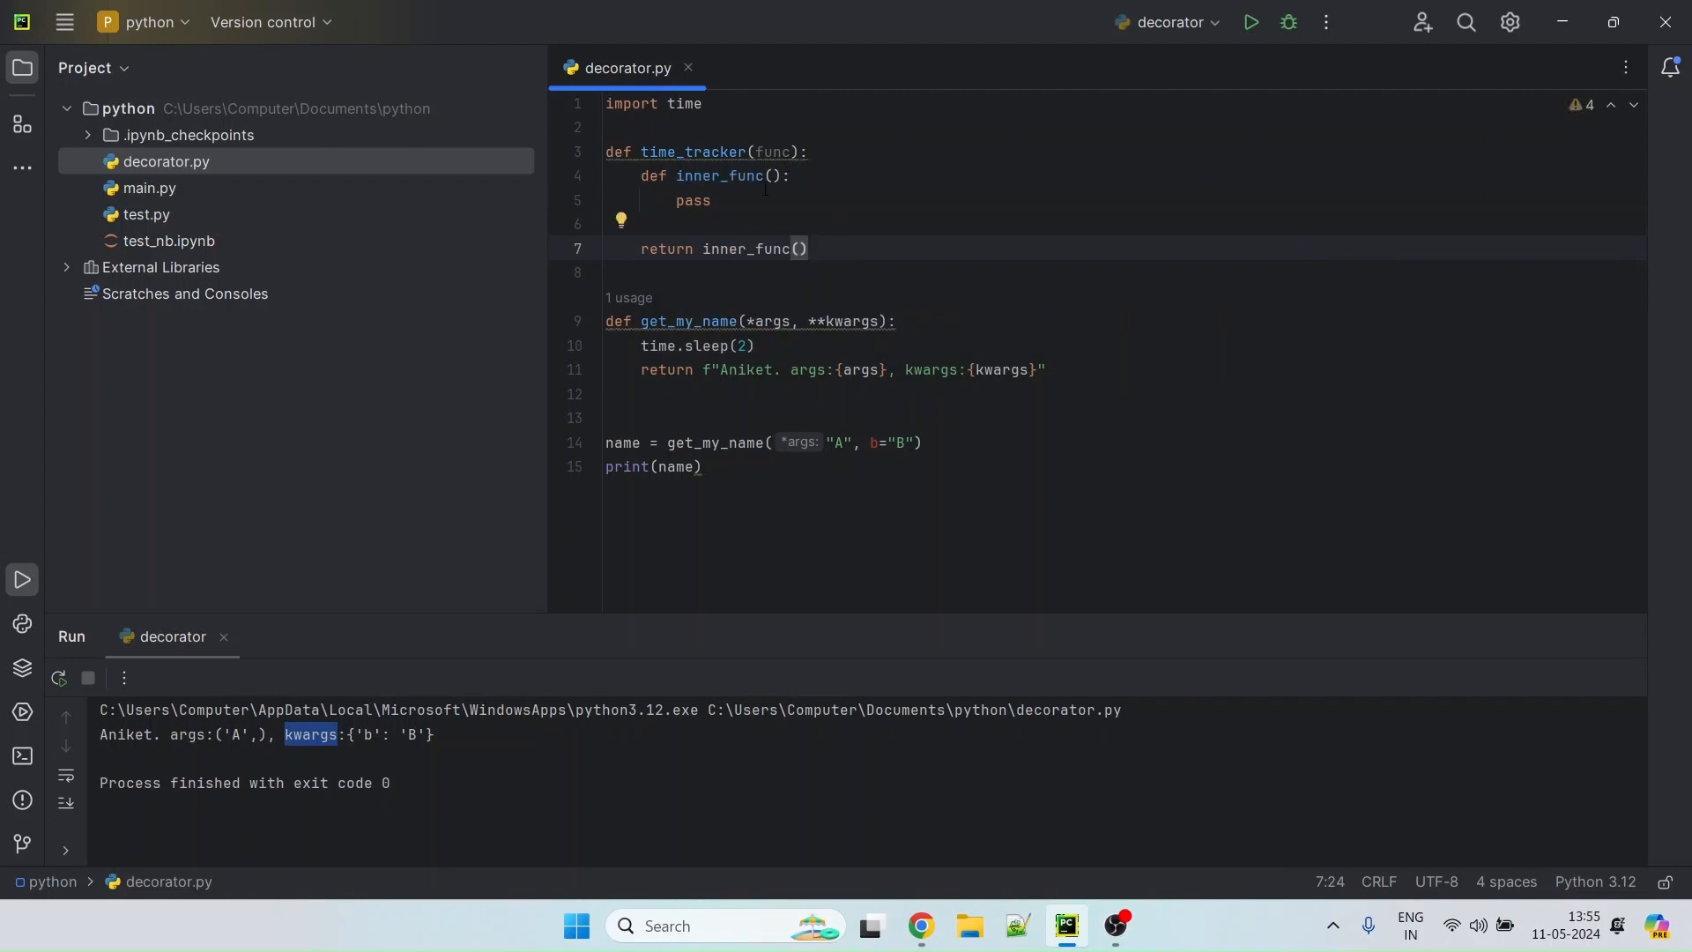
Add a '# call func' comment above pass in inner_func and begin an @ line above get_my_name
click(790, 176)
text(# c)
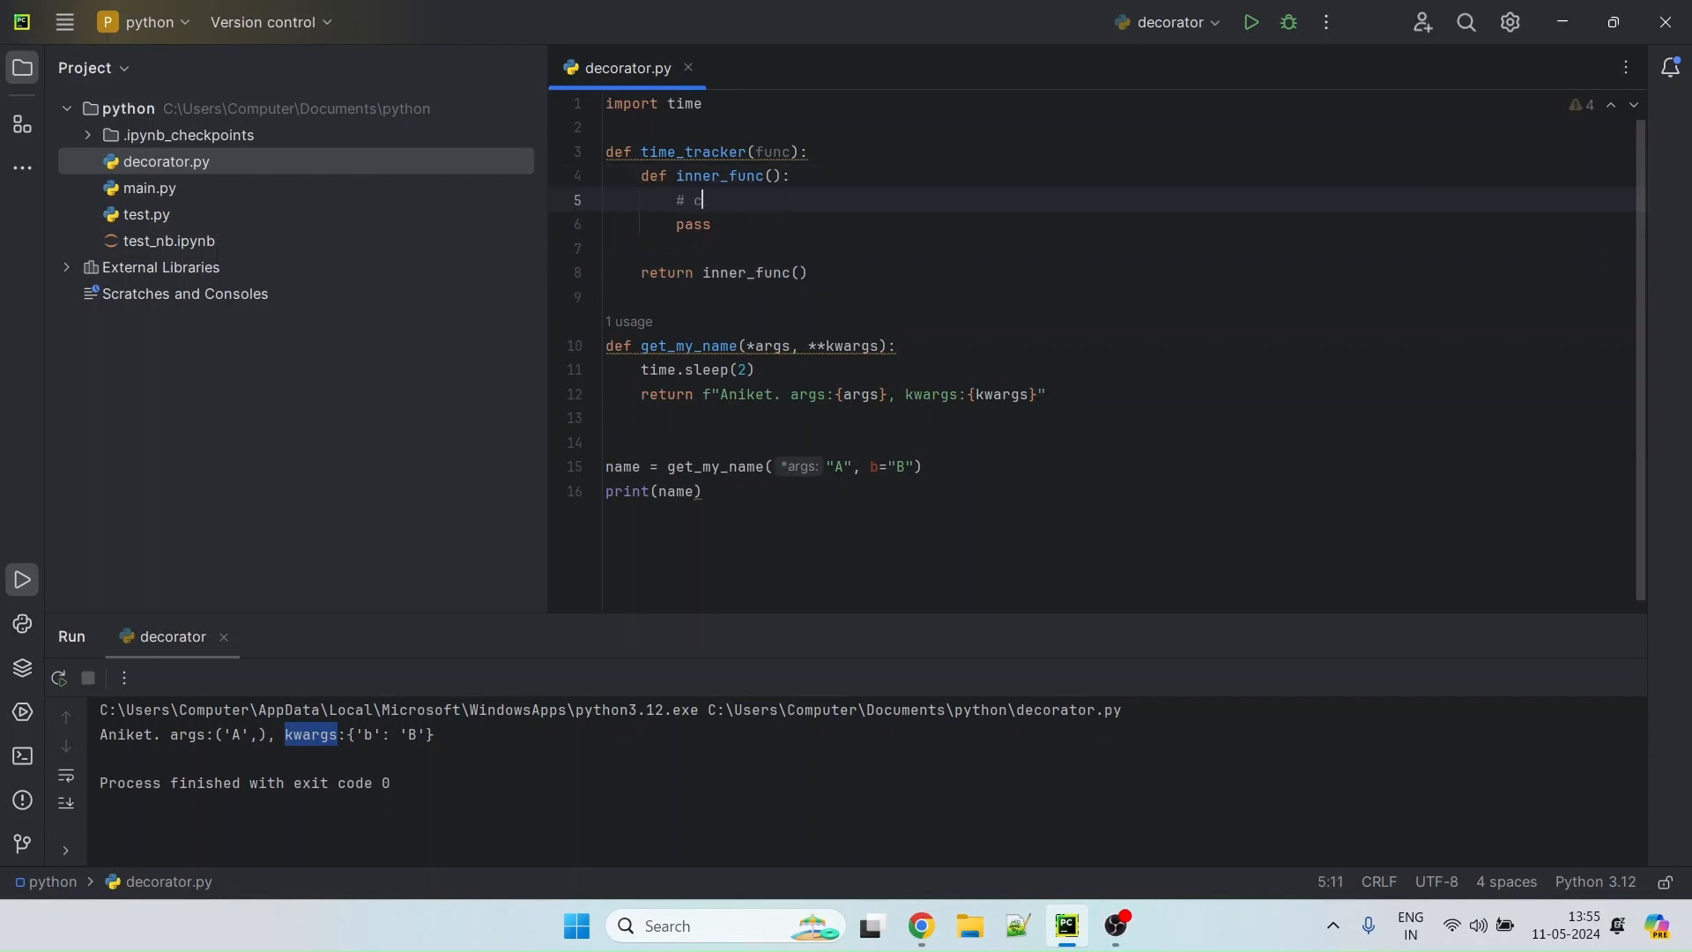
text(all func)
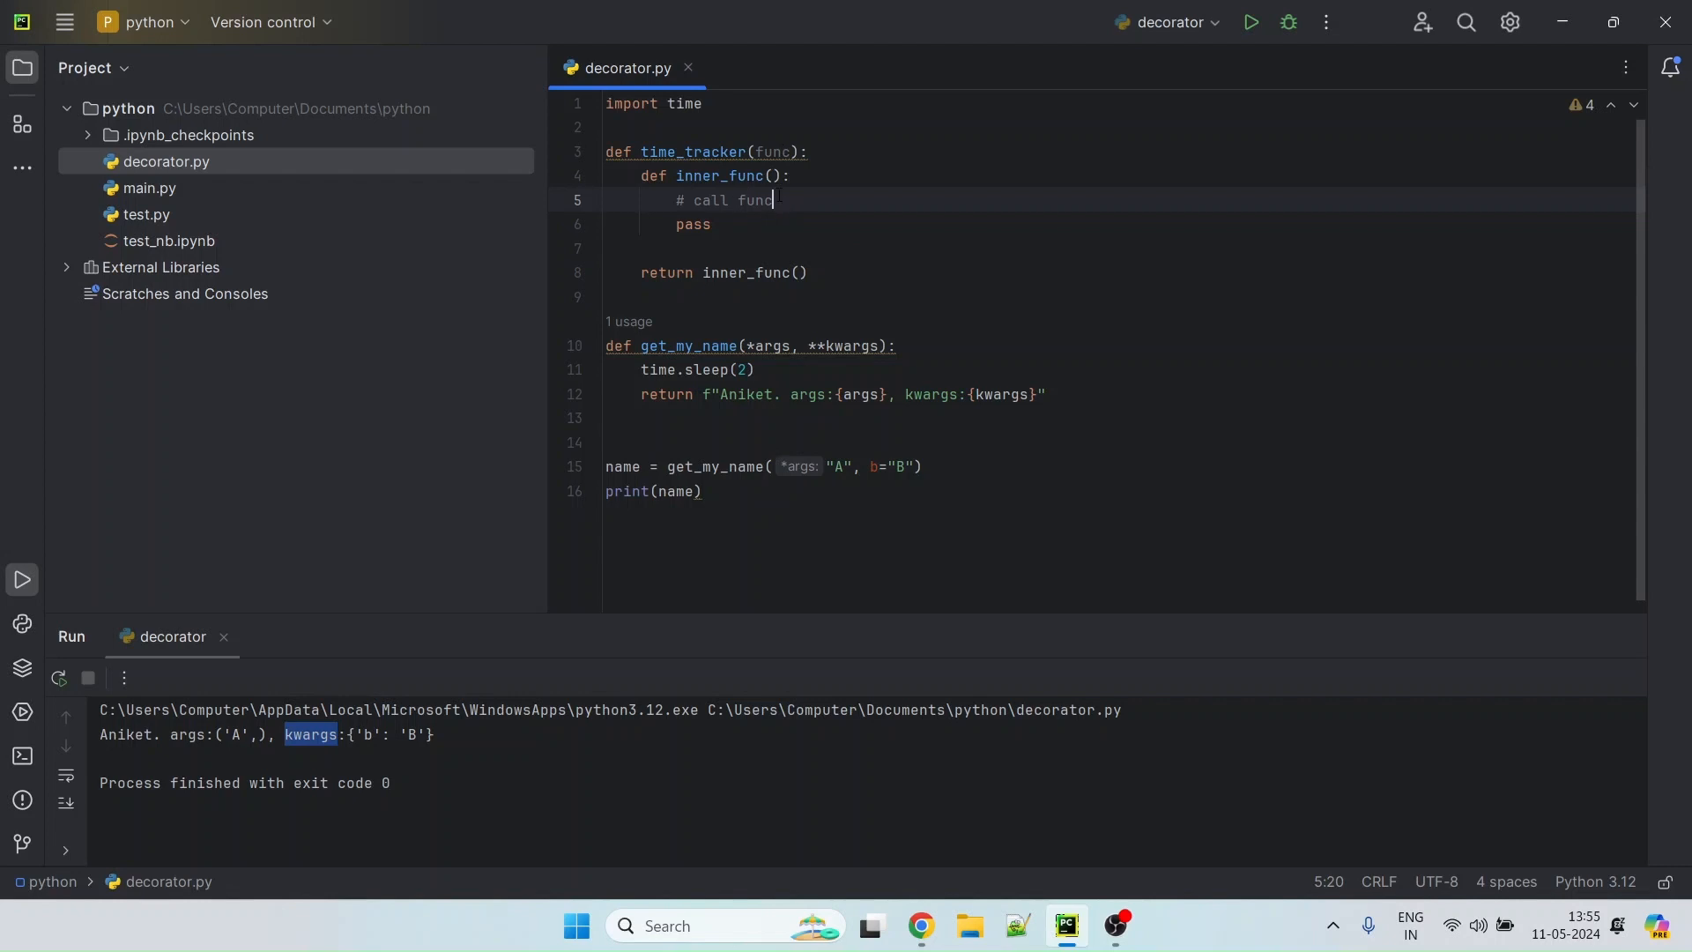
double_click(772, 152)
text(@)
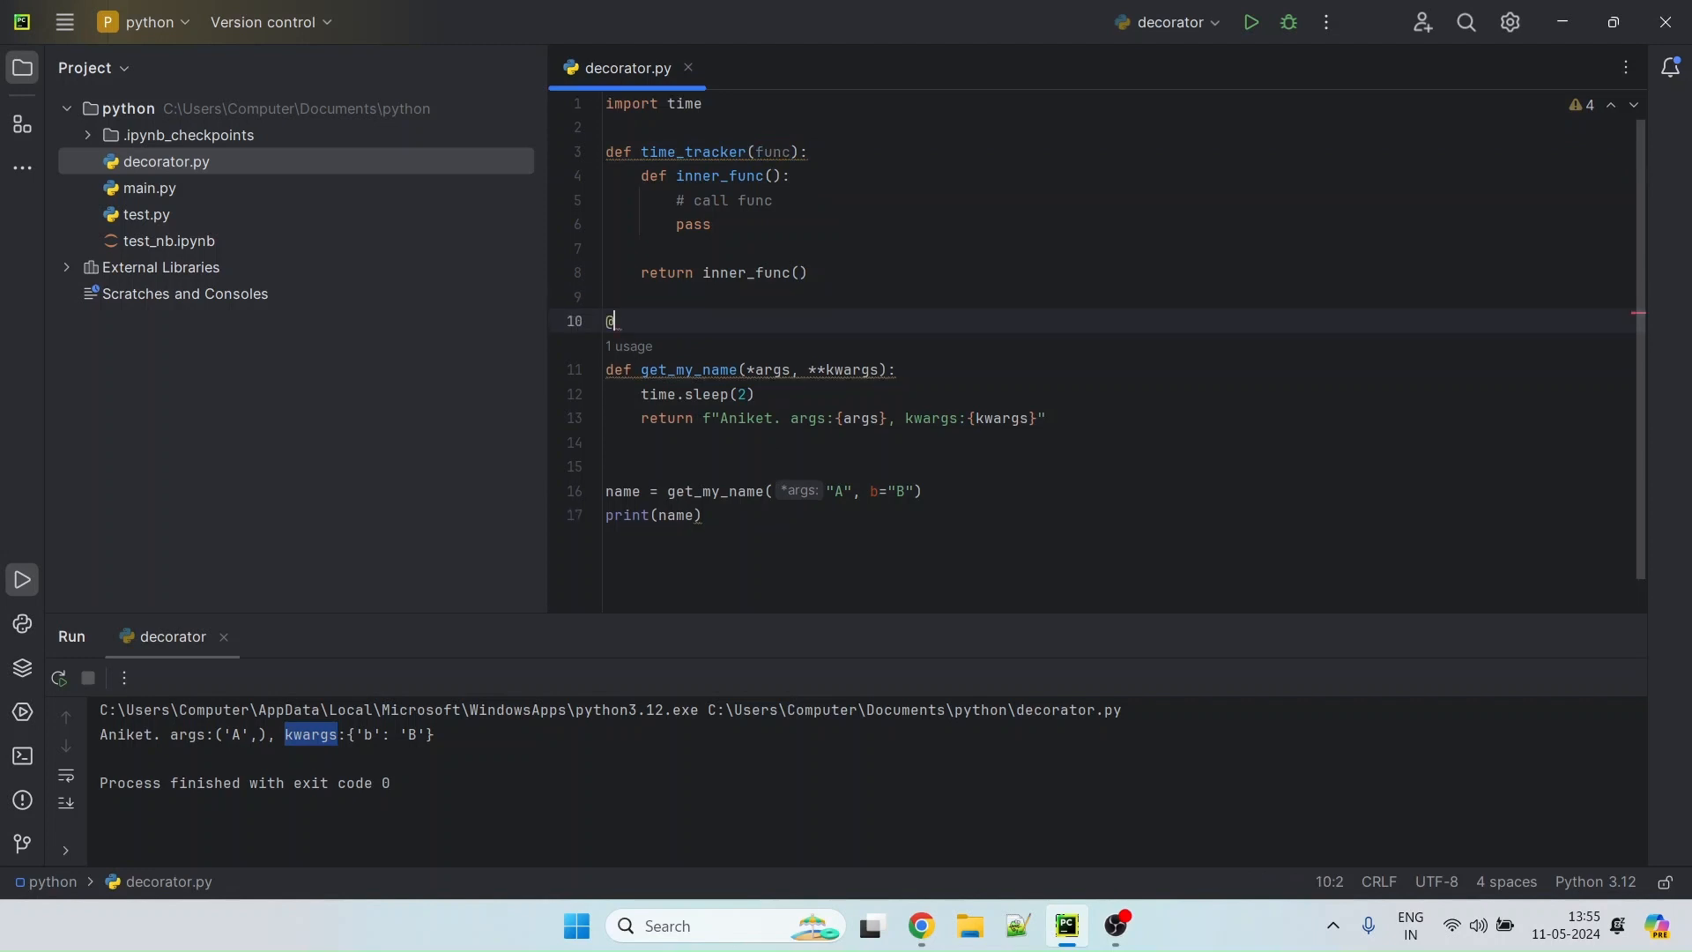
text(time)
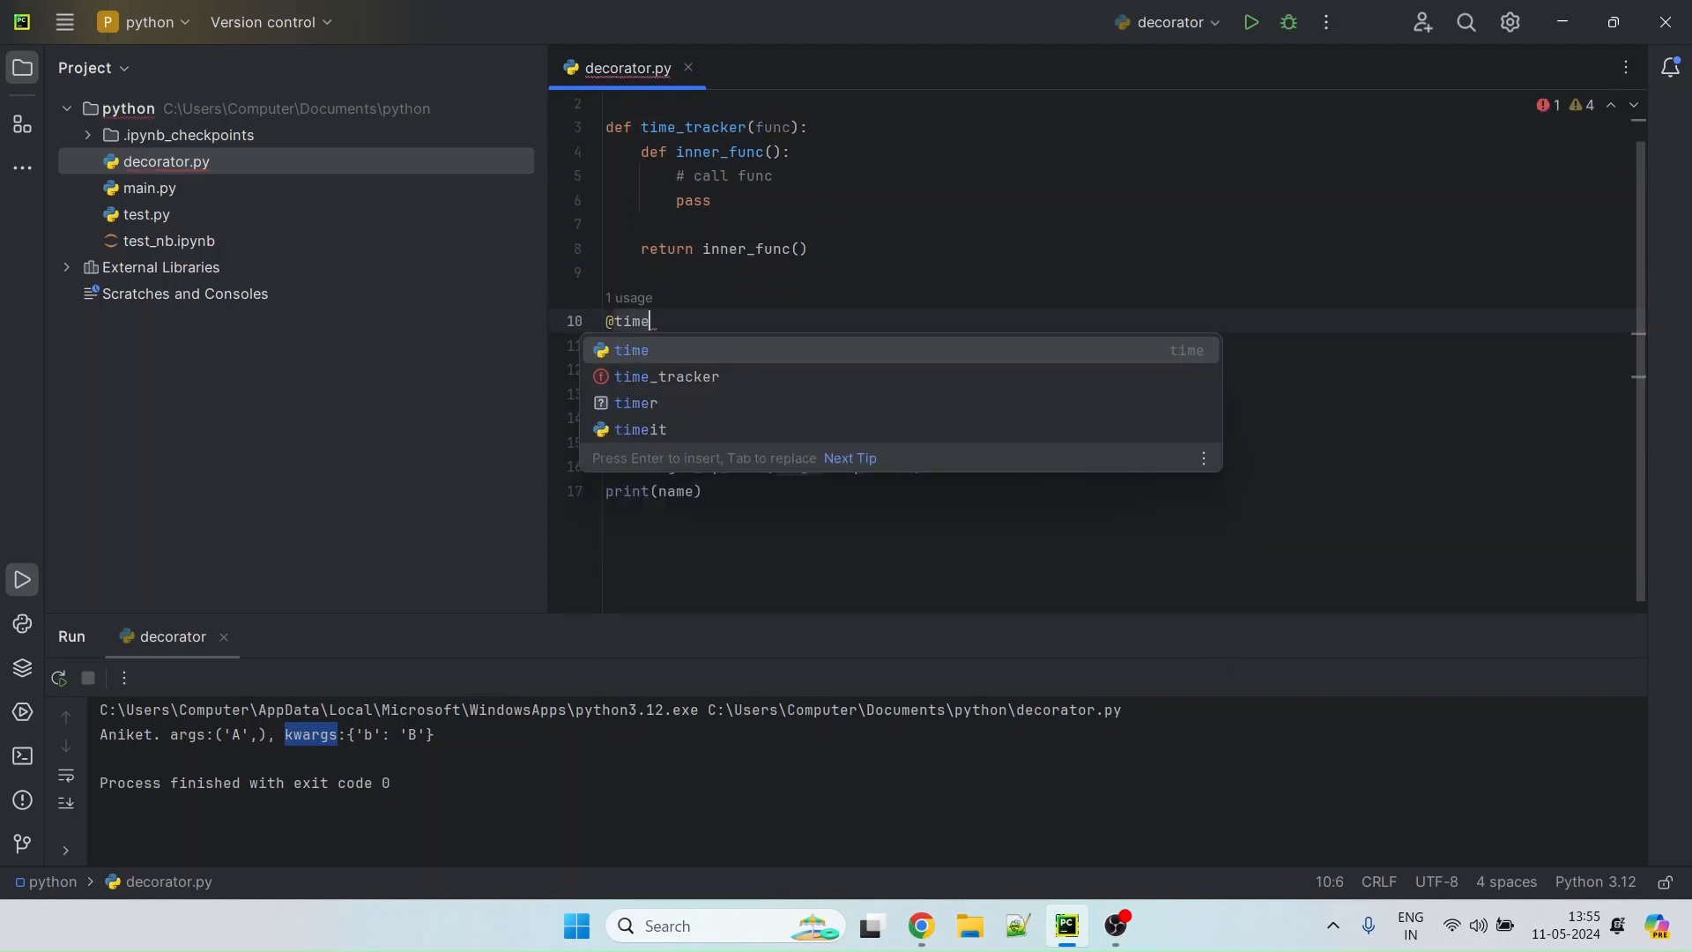
click(666, 377)
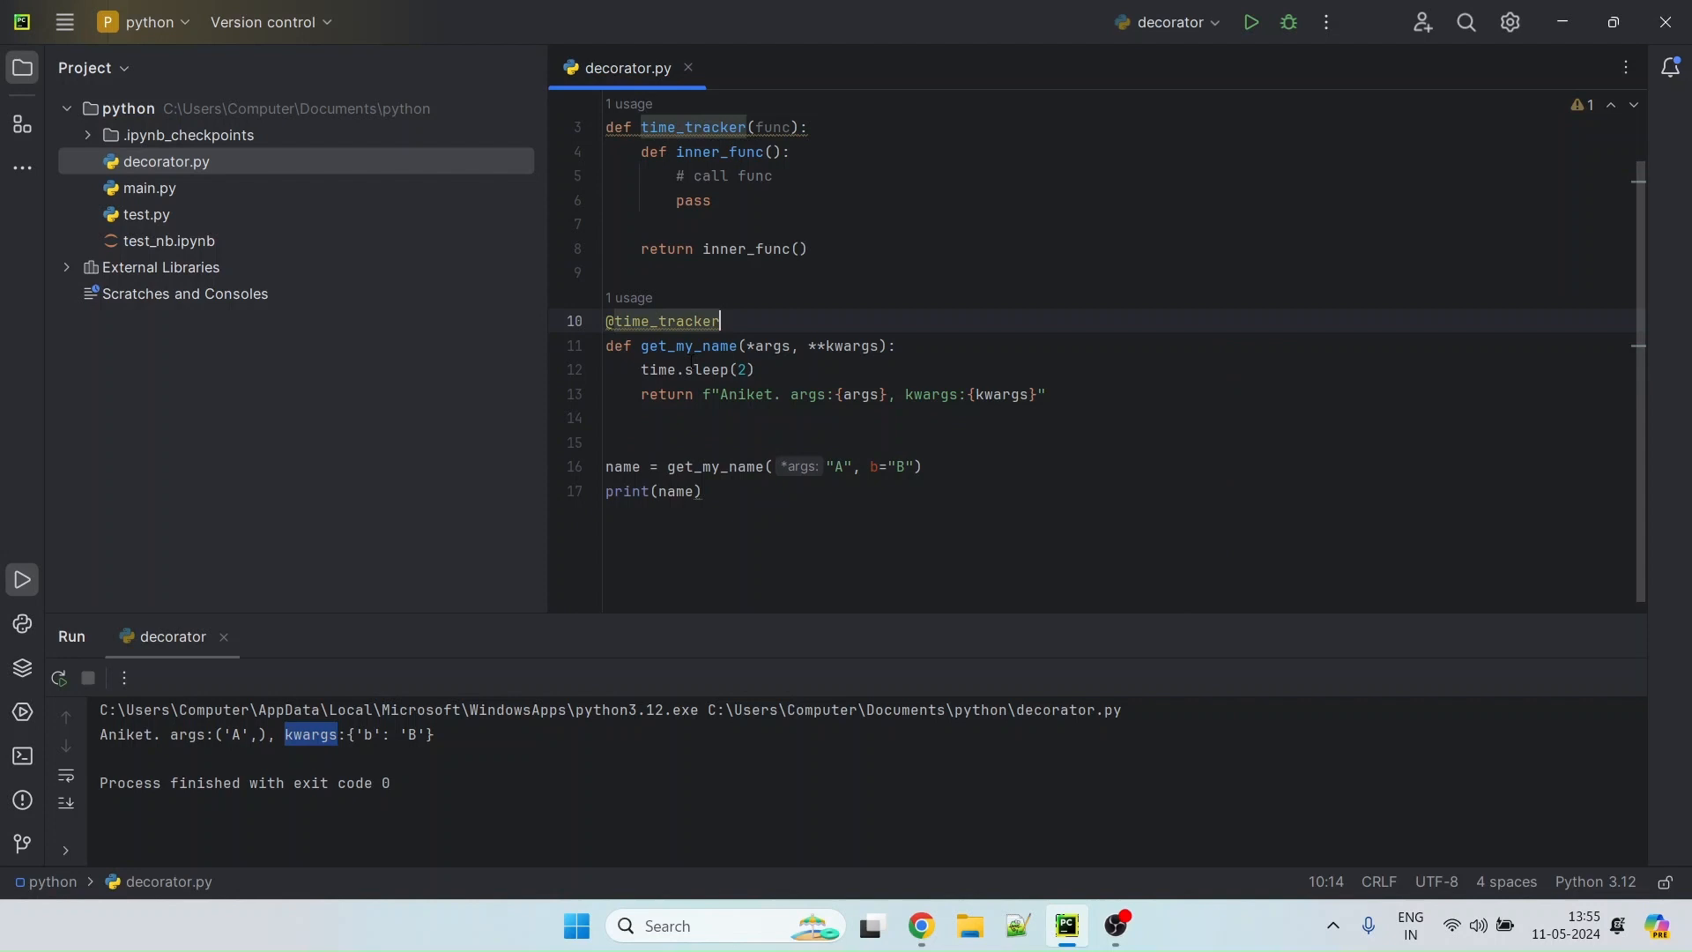
double_click(694, 127)
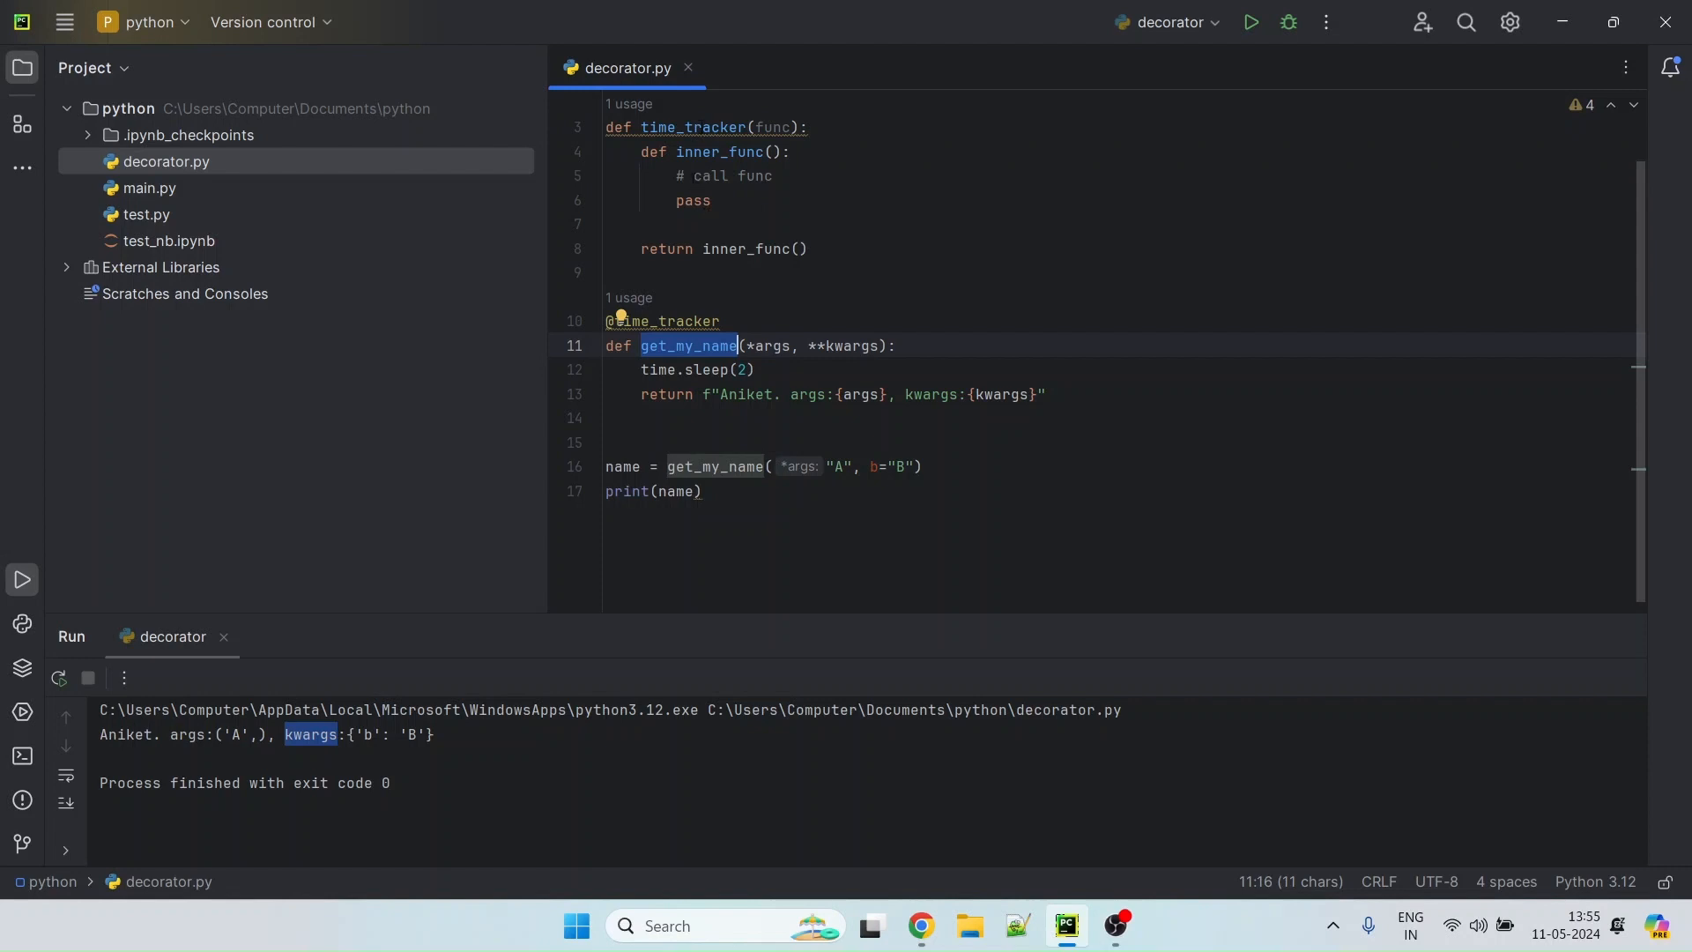
click(771, 177)
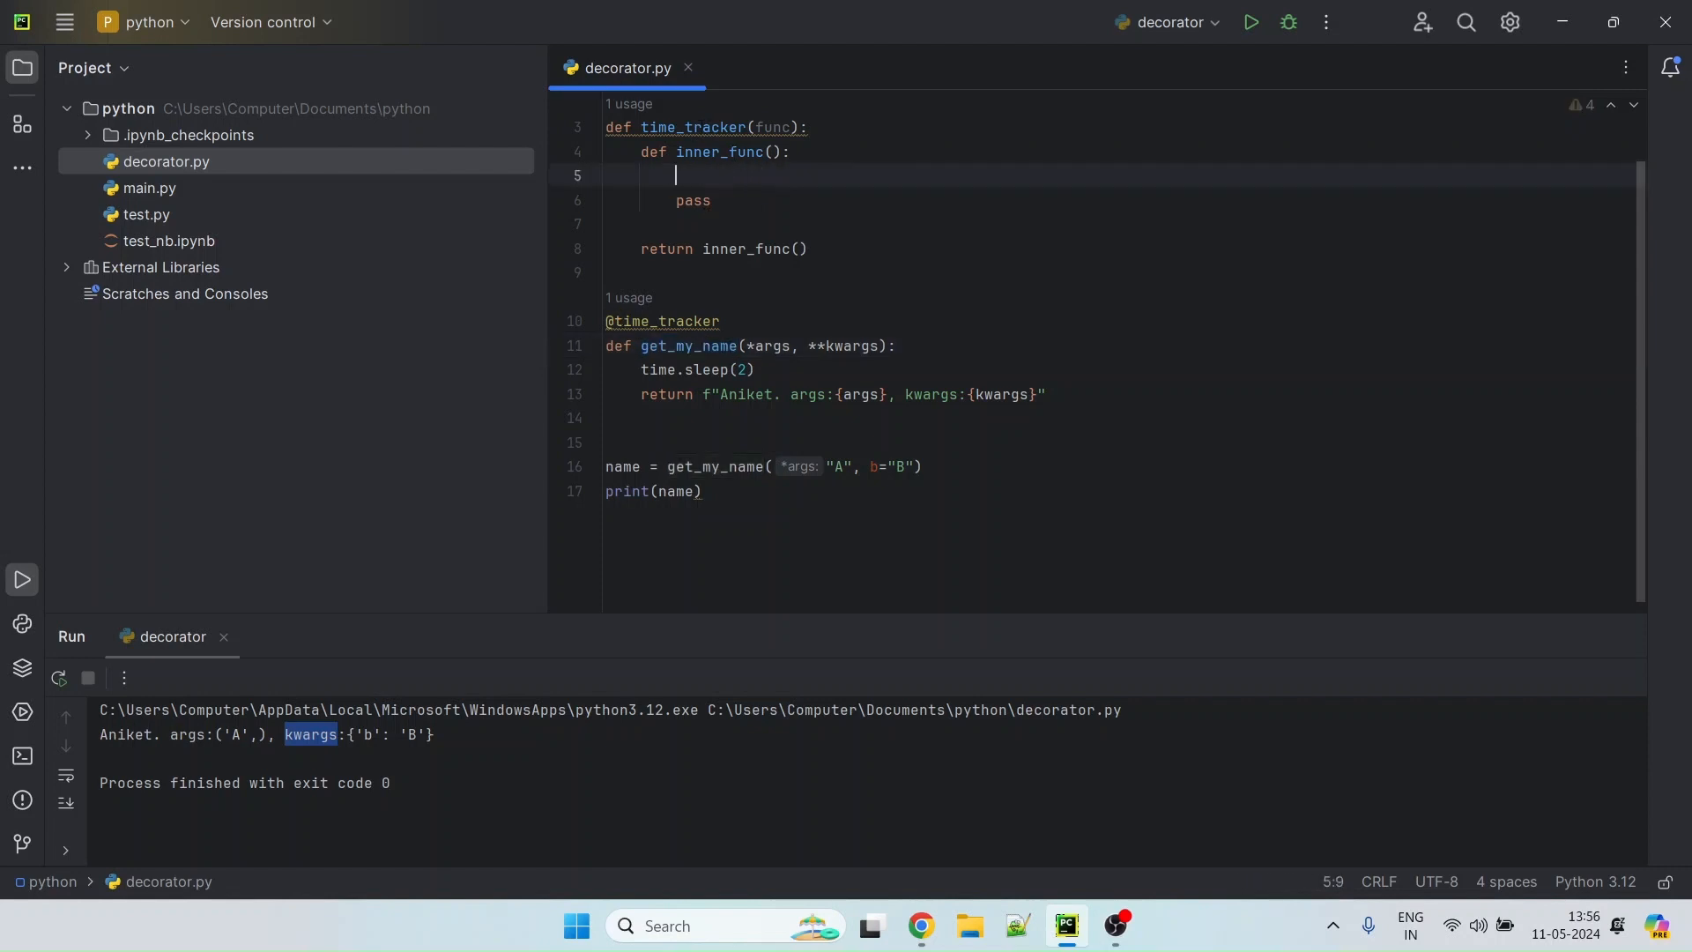
click(722, 152)
text(*args, **kwargs)
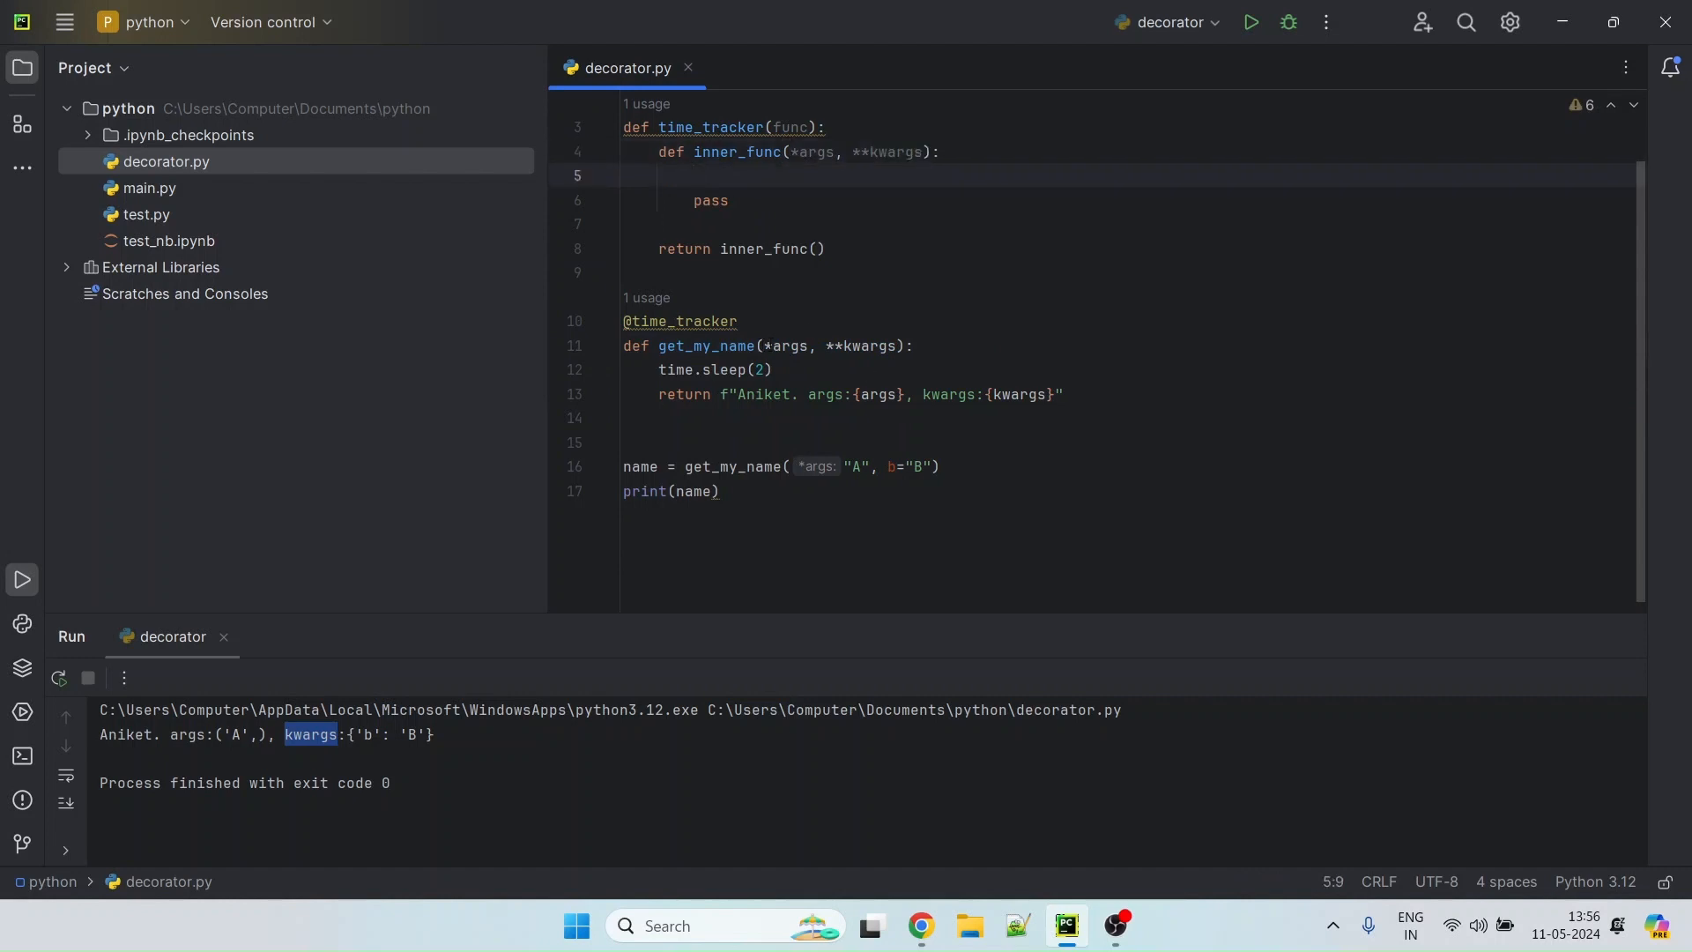
double_click(791, 127)
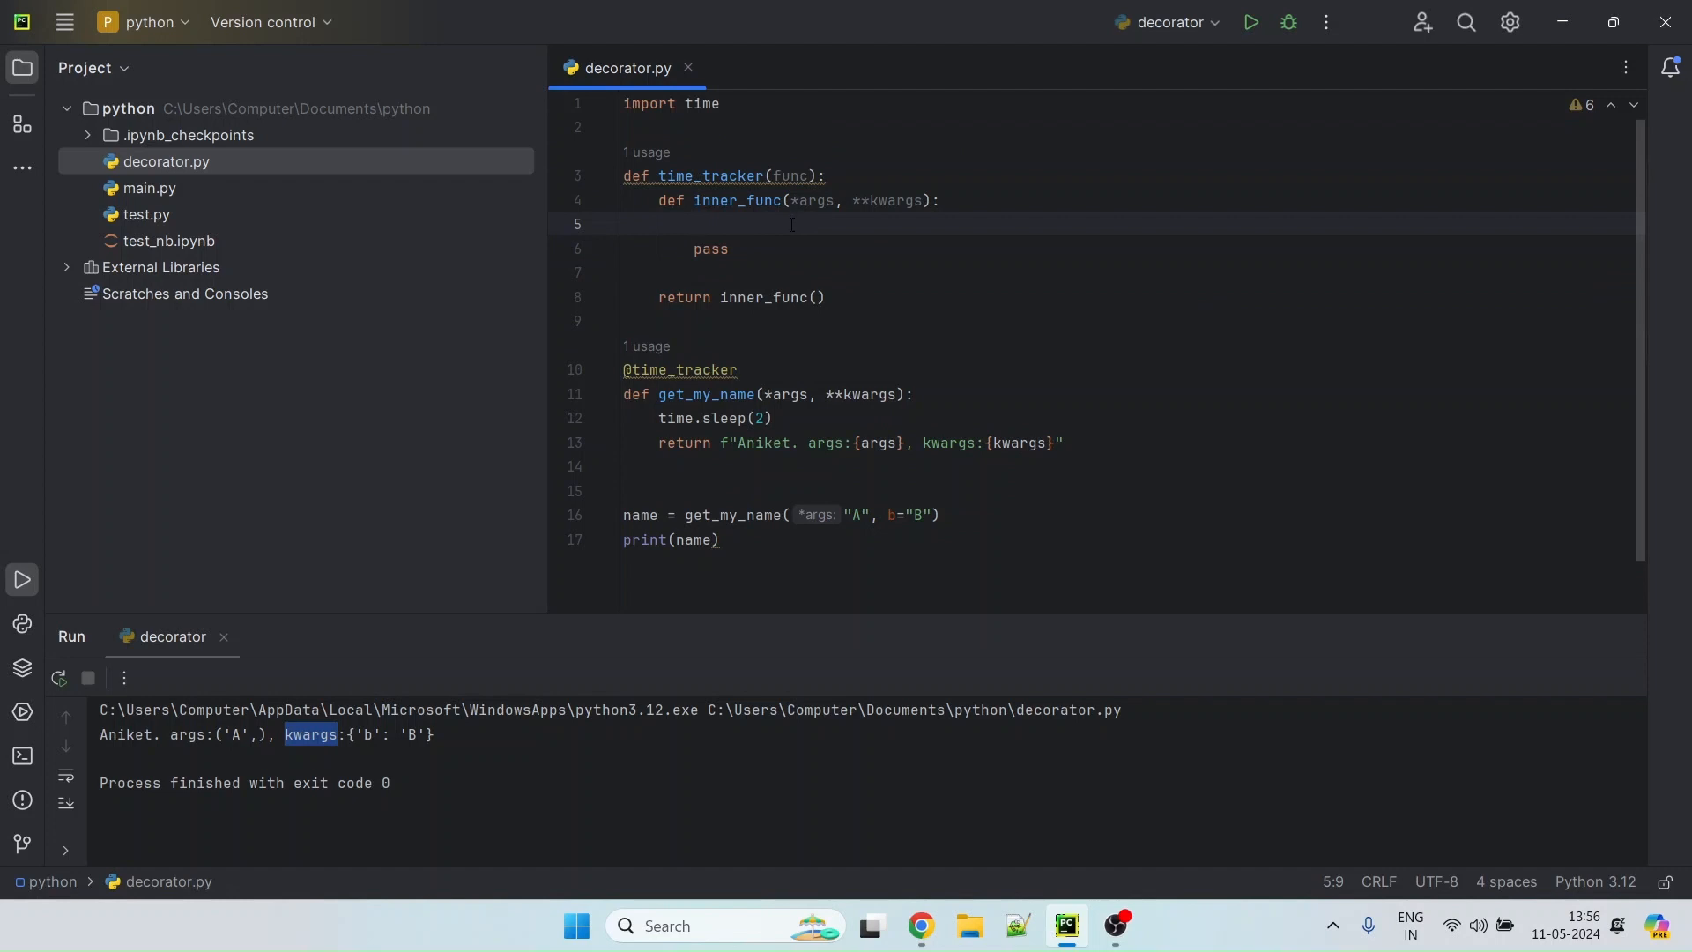
Import datetime and set start_time and end_time to datetime.now() inside inner_func
text(fro)
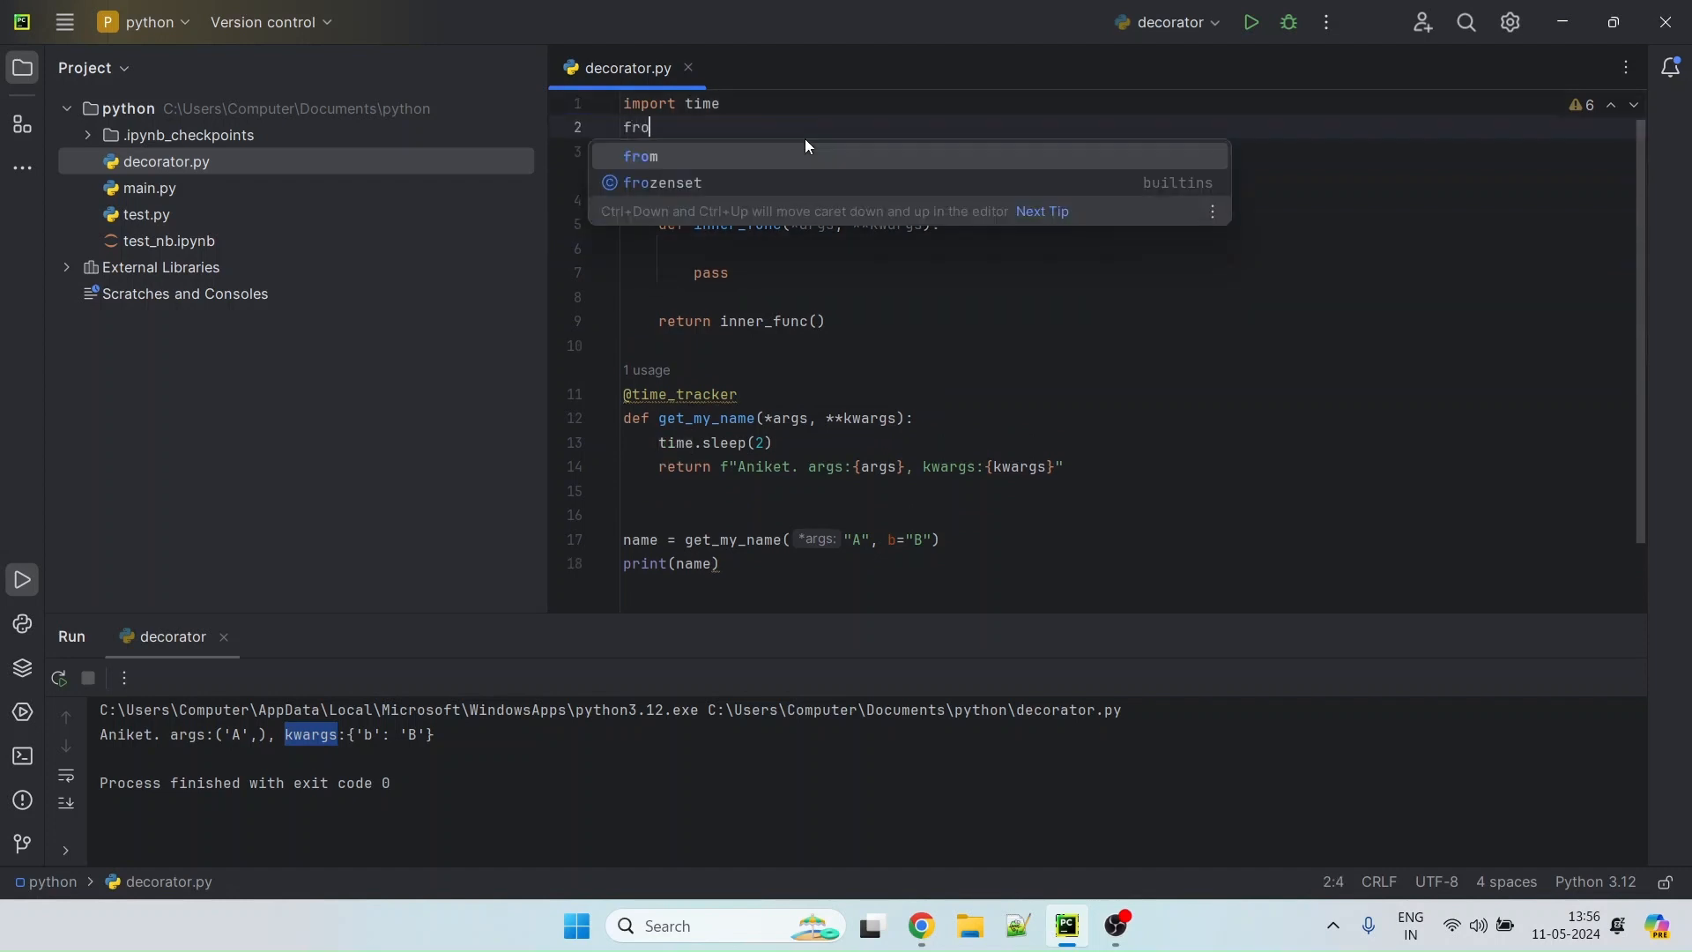
text(m datetime)
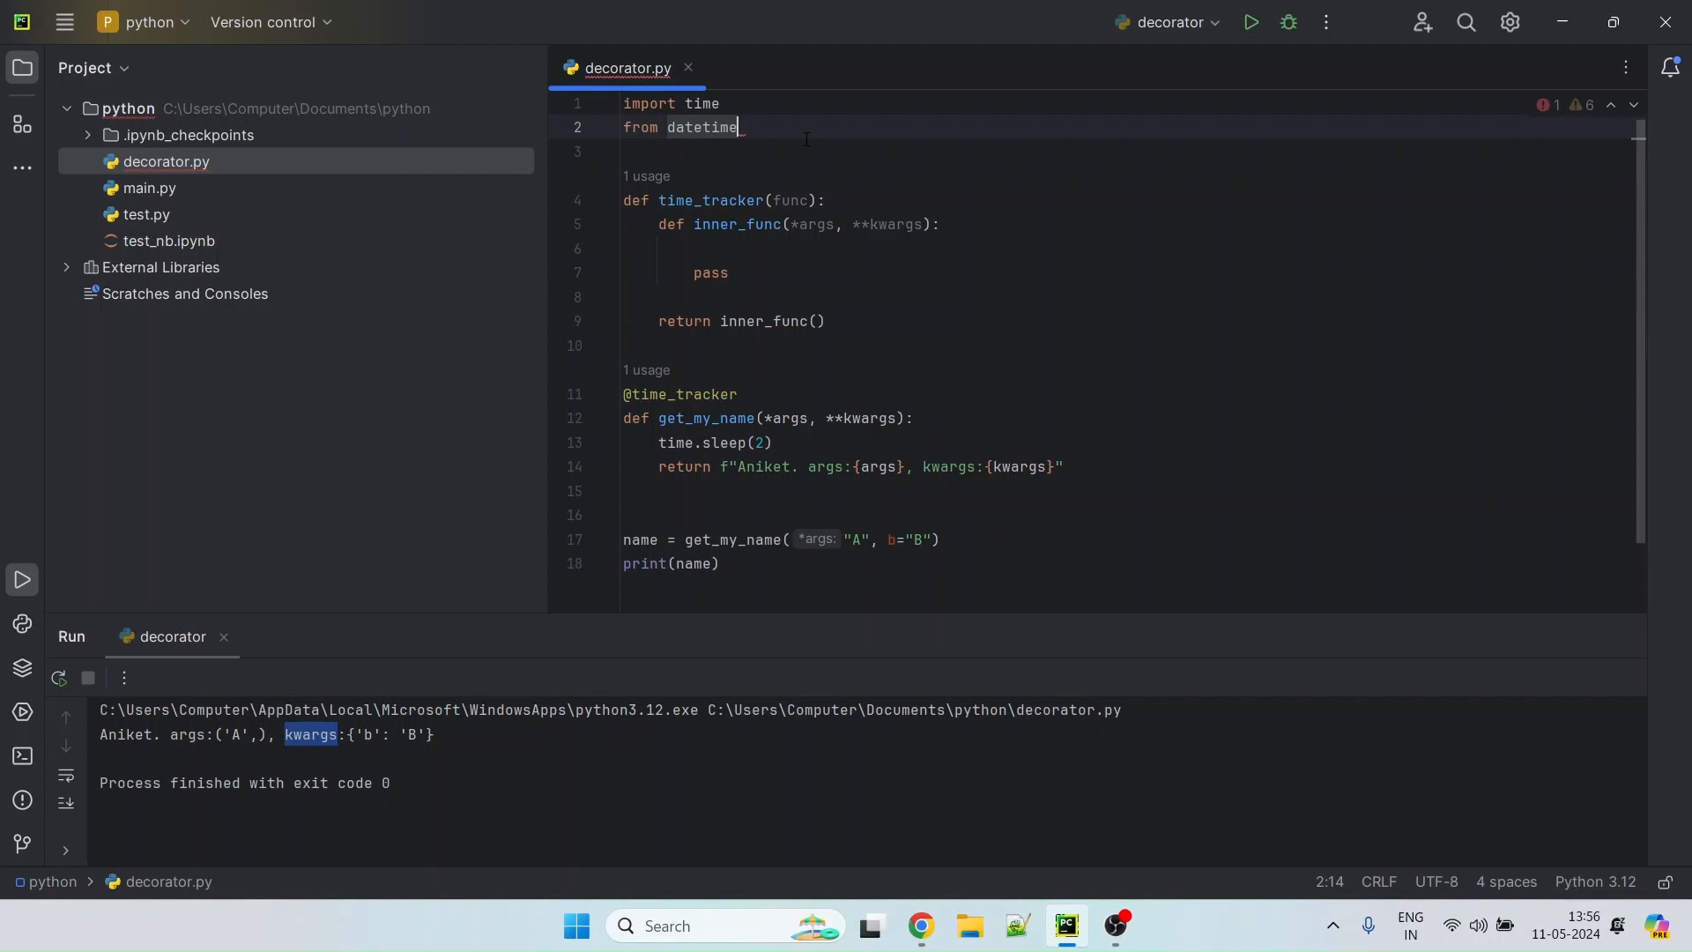
text(import datetime)
click(1130, 249)
text(star)
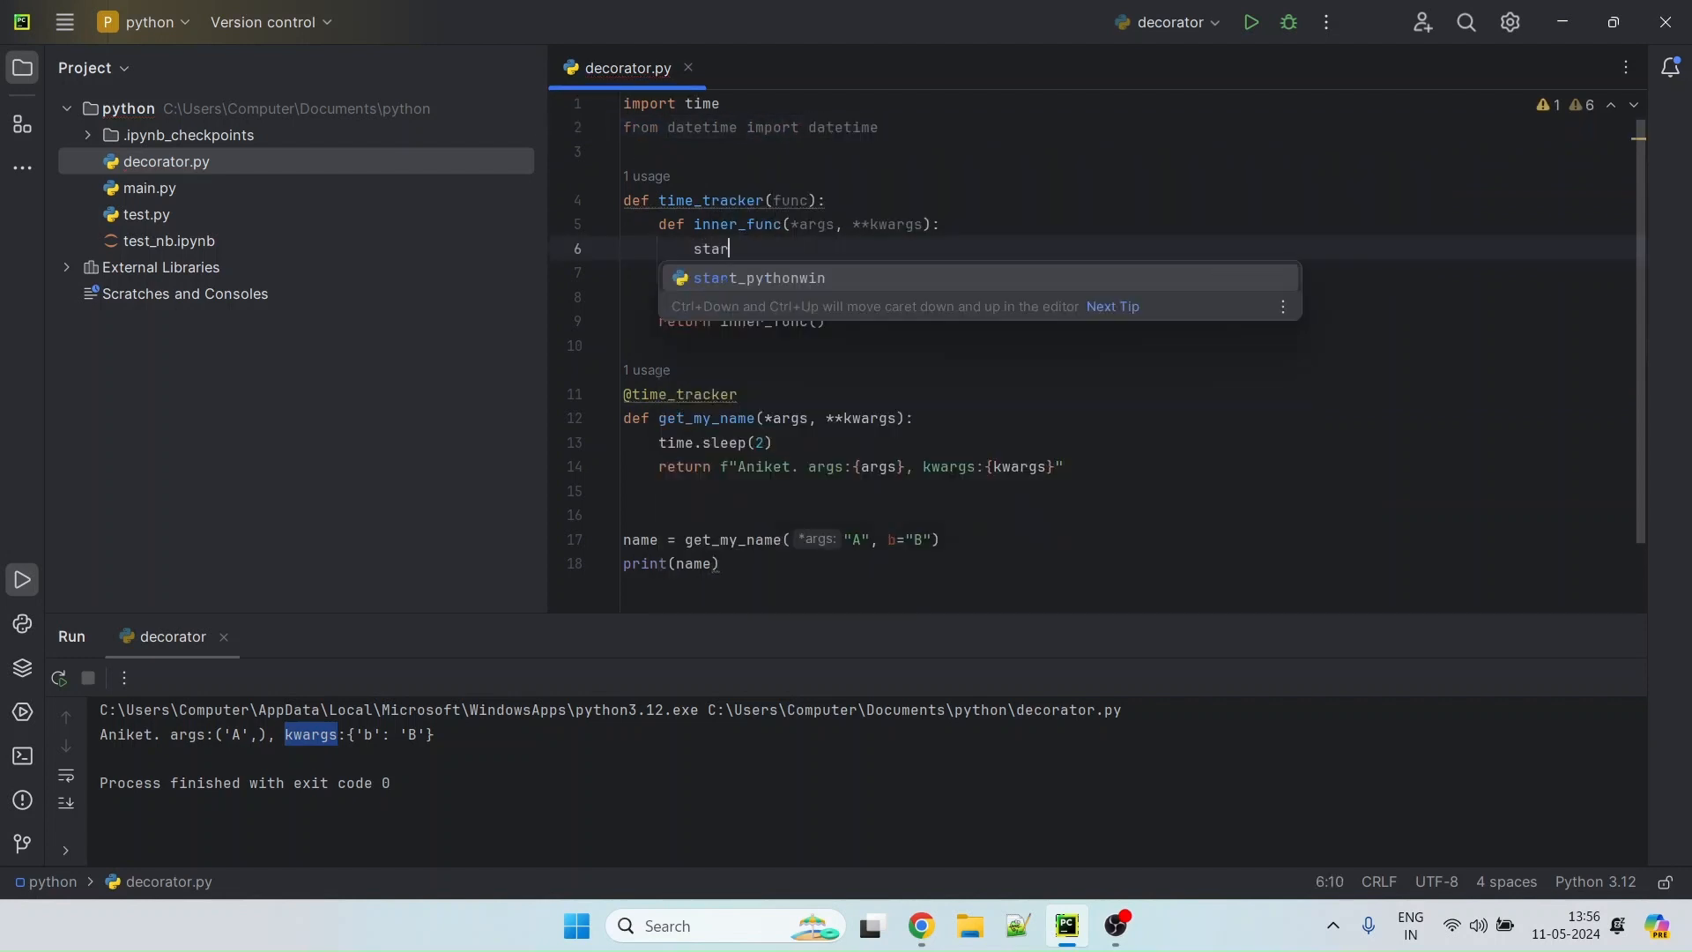
text(t_t)
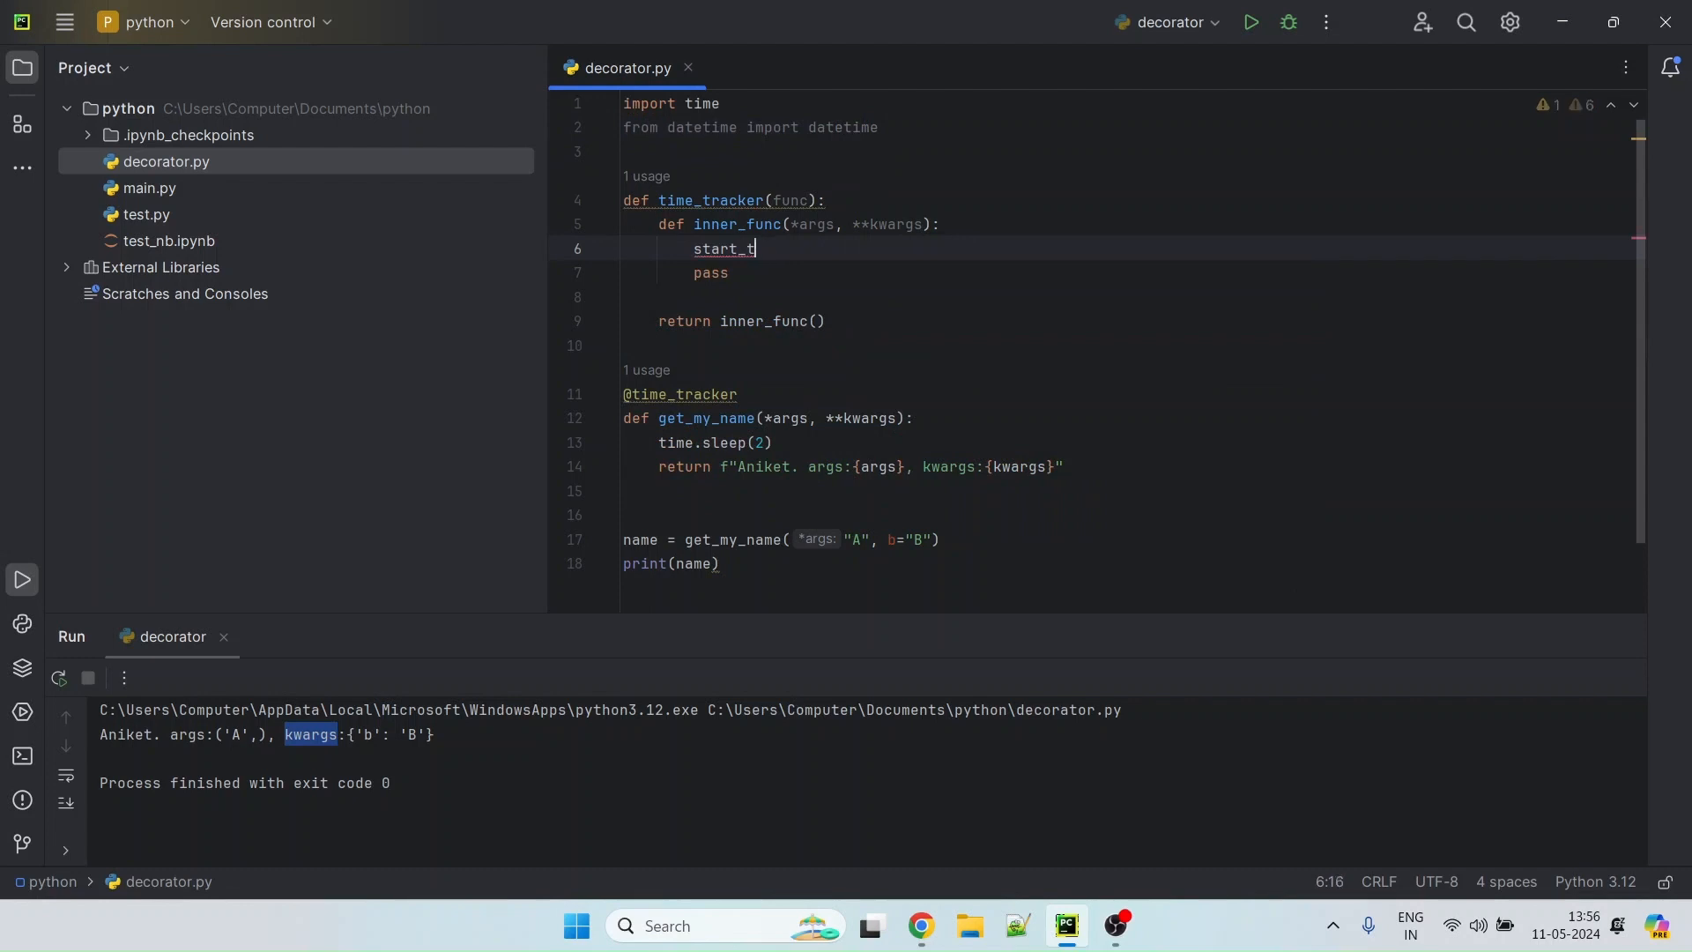
text(ime =_datetime.)
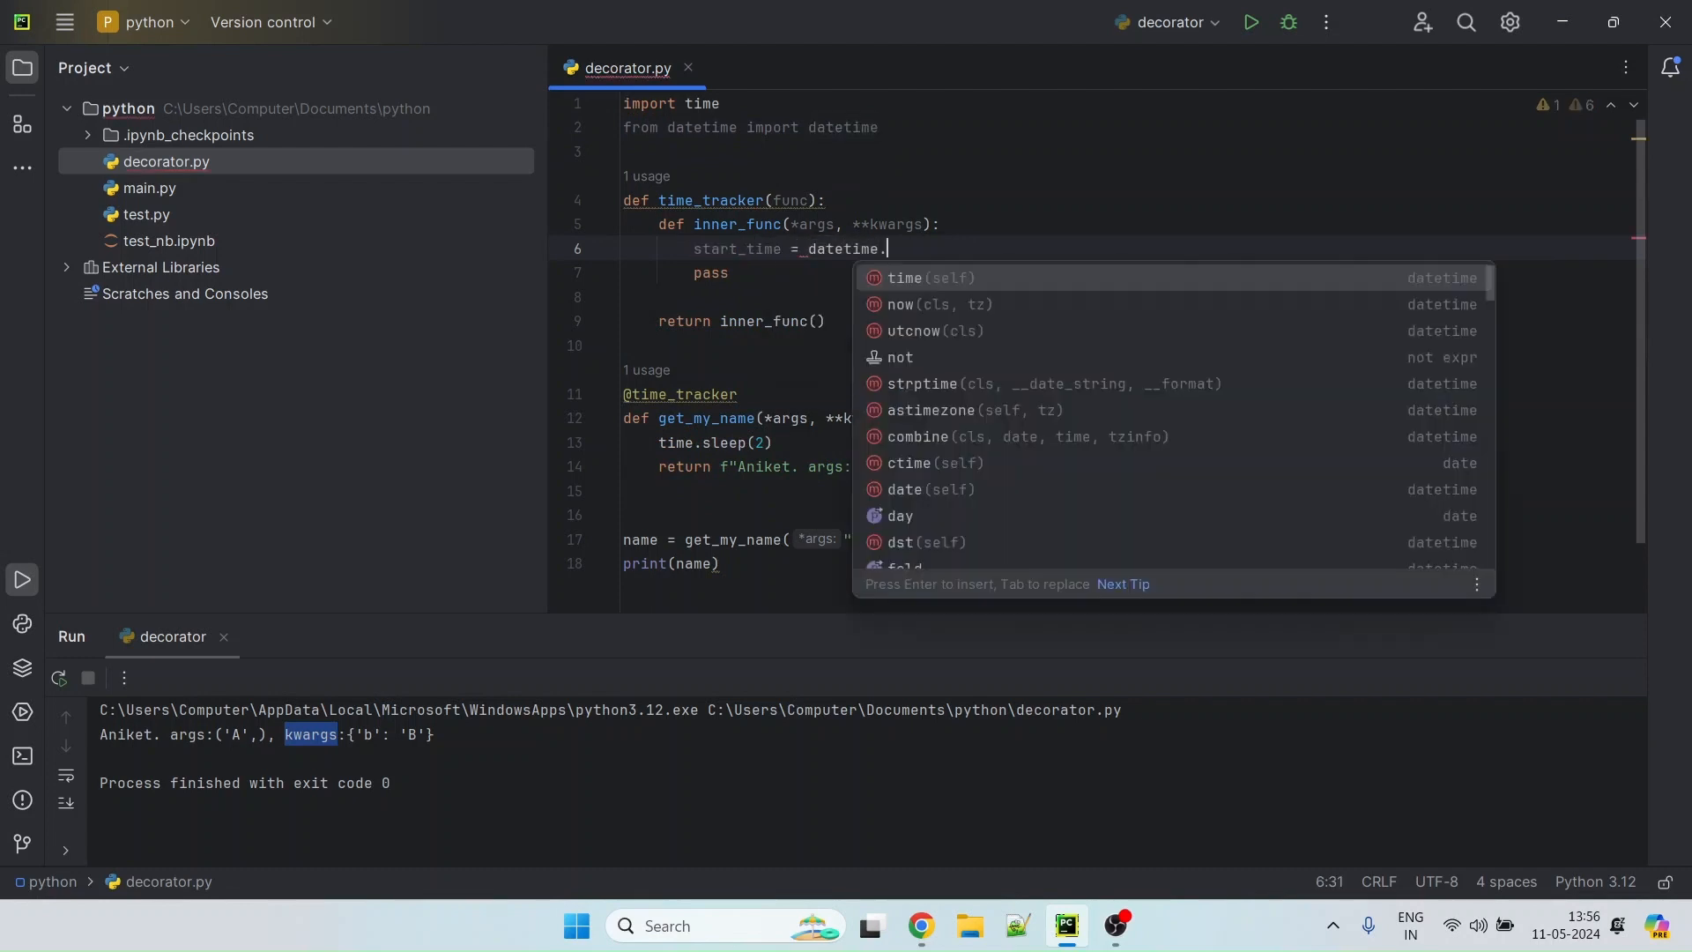
text(now()
text(end)
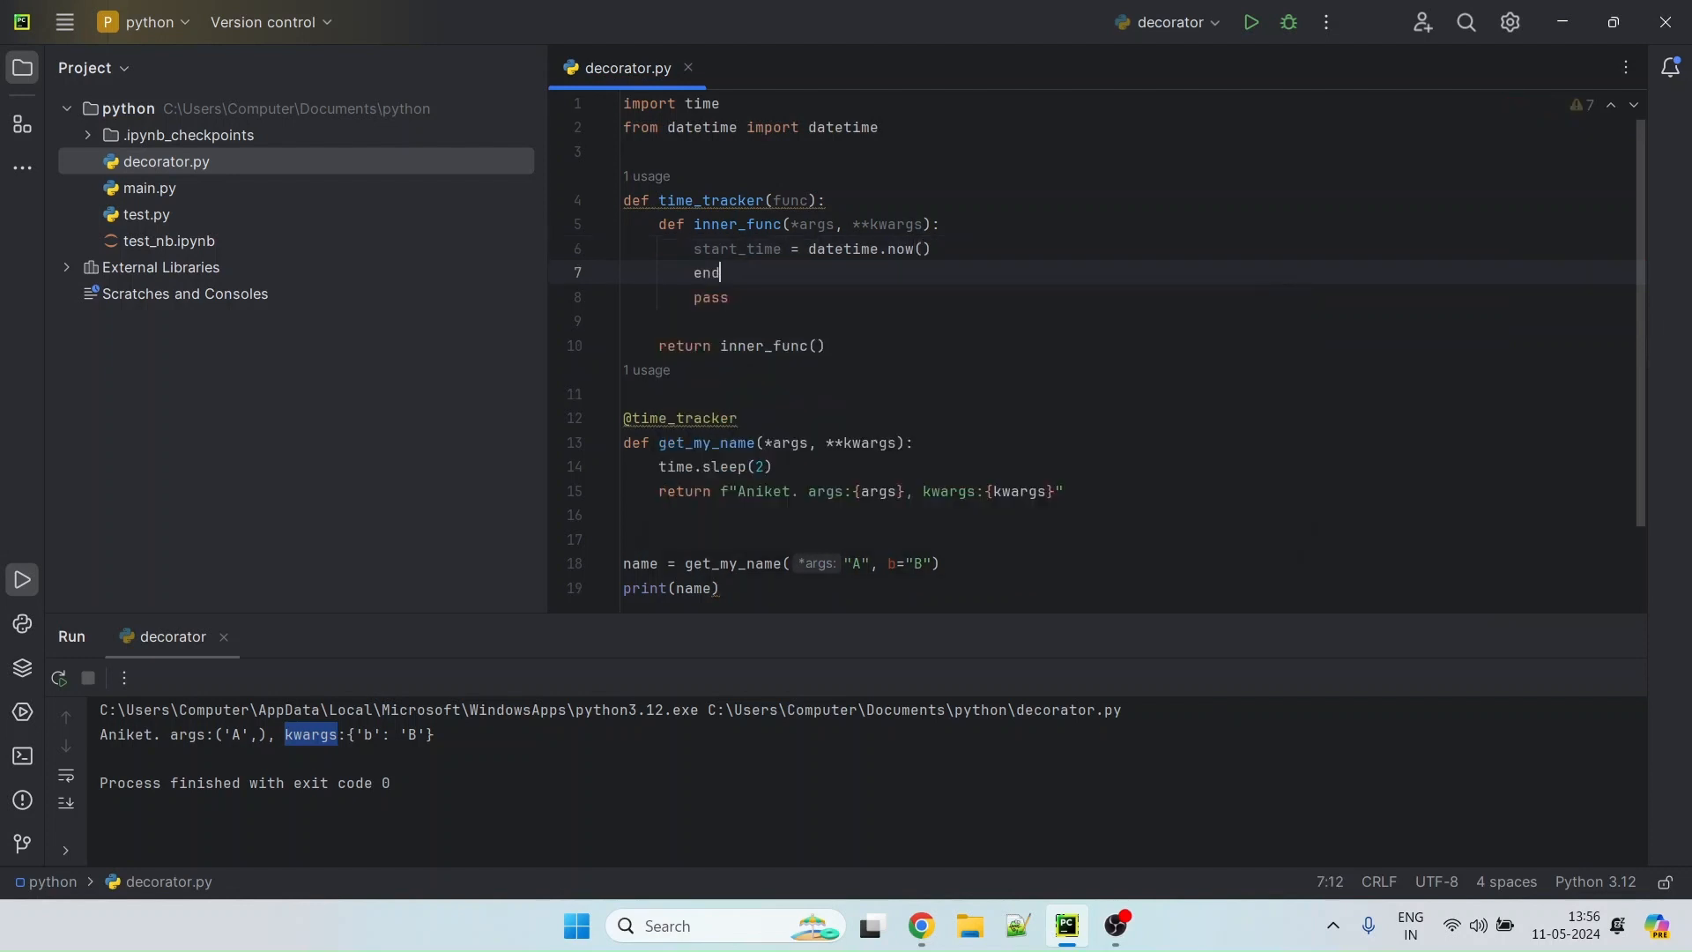
text(_time = datetime.)
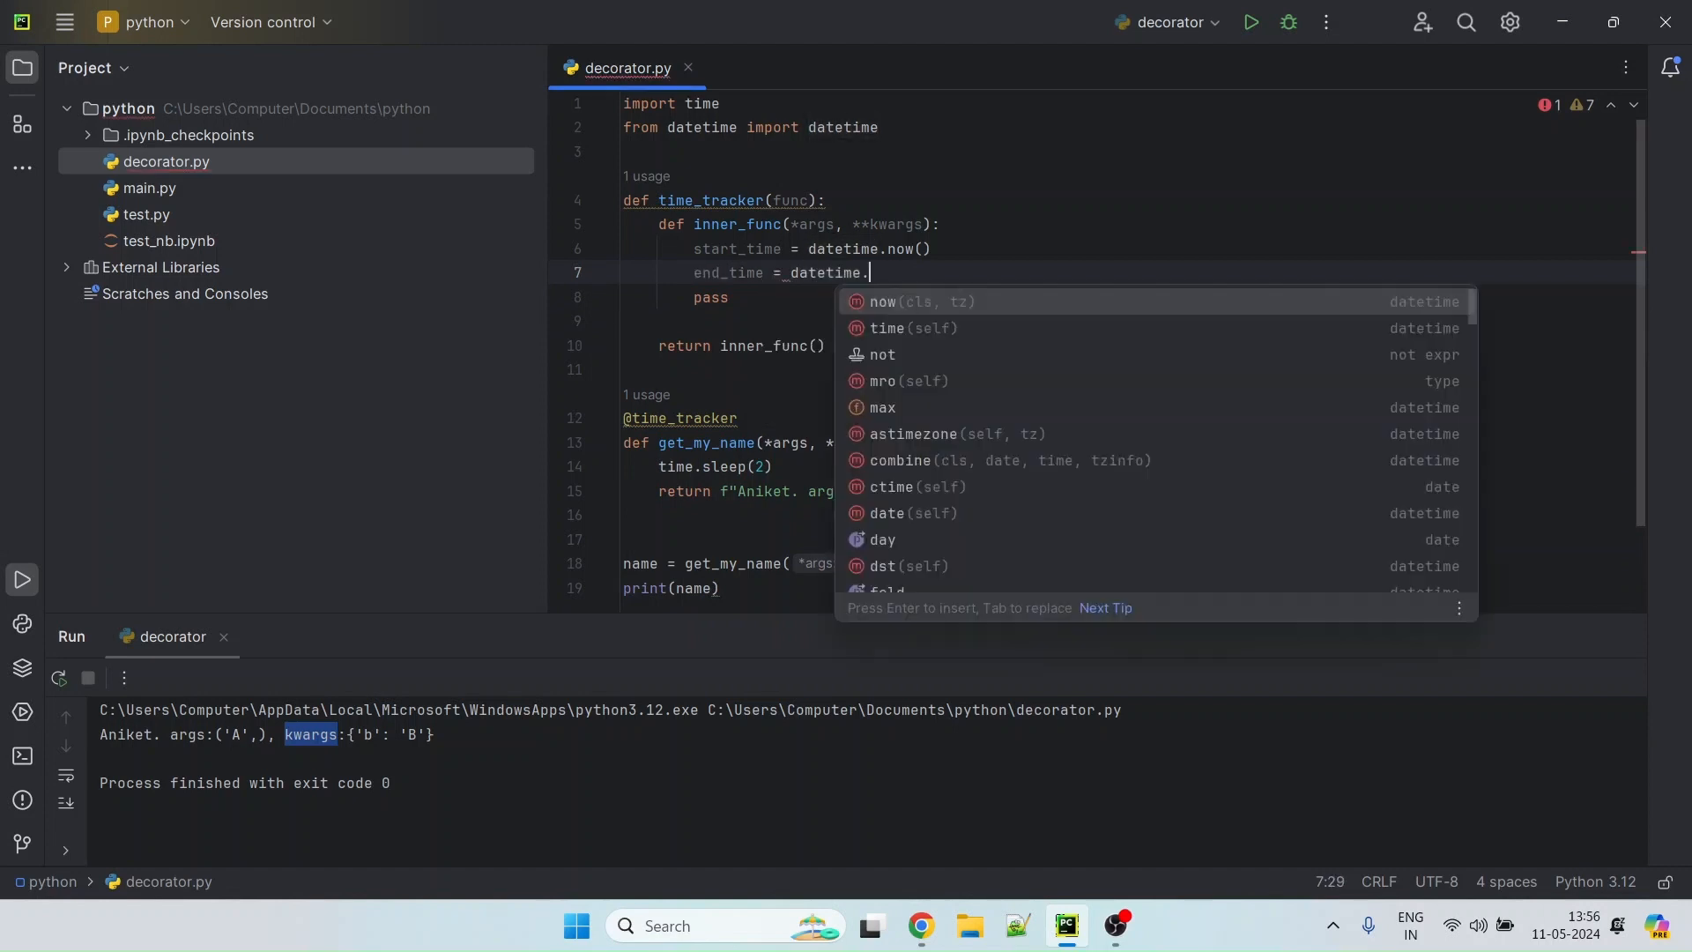
click(883, 301)
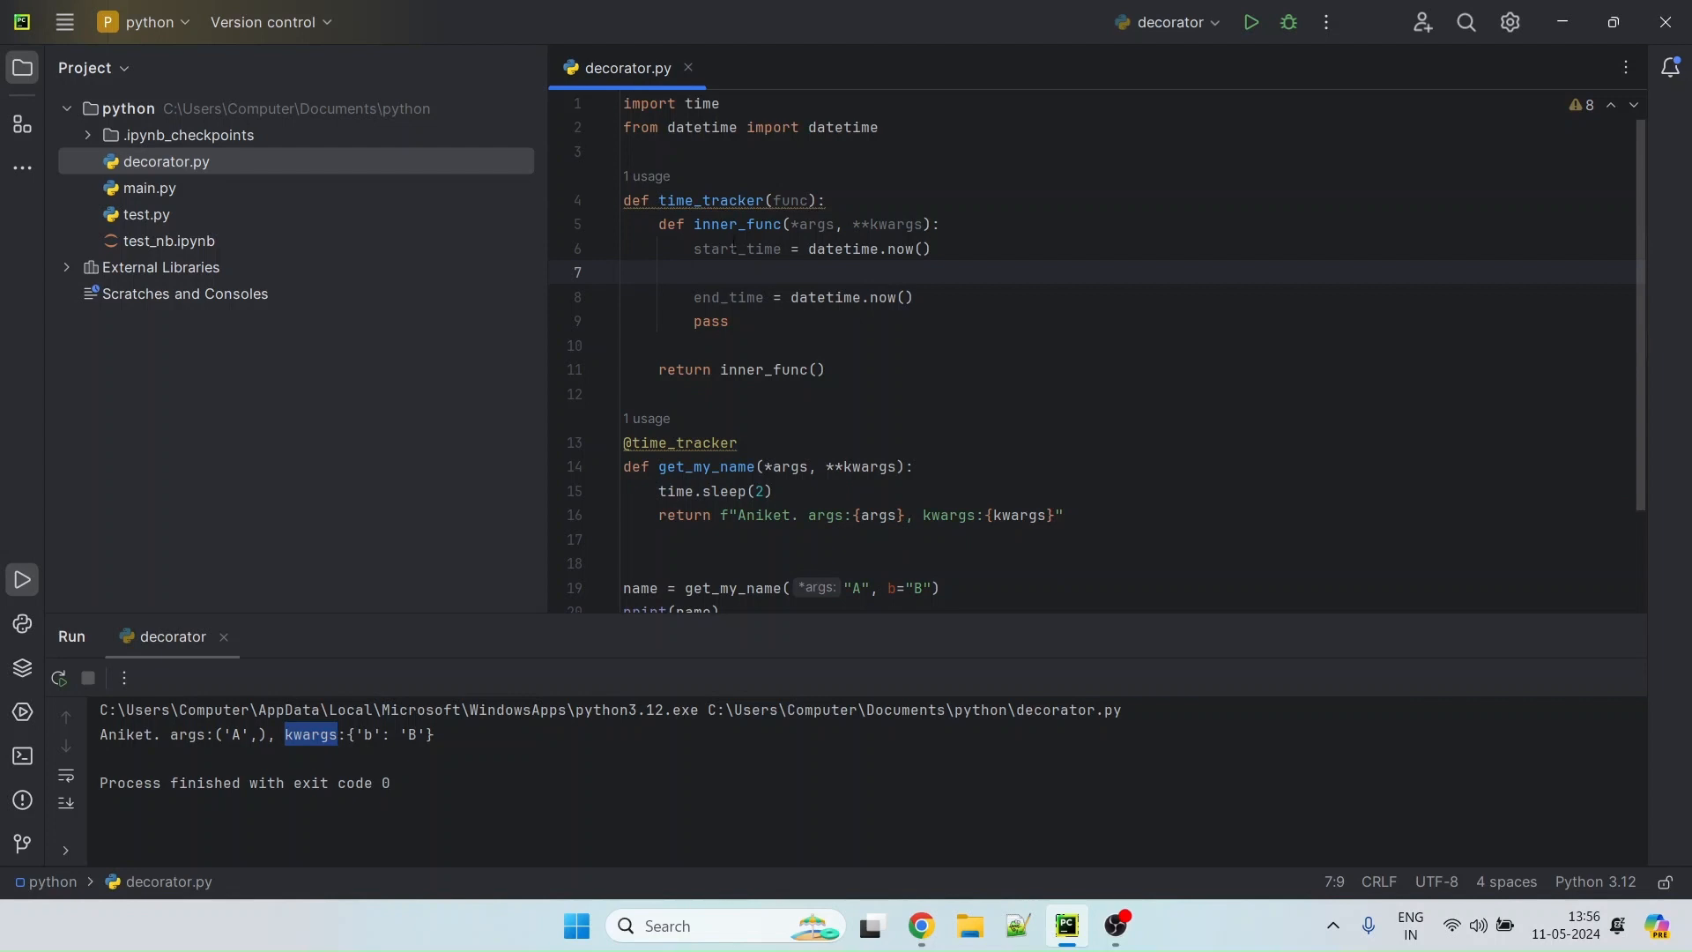
Store func(*args, **kwargs) as ret_value between the timestamps and return ret_value instead of pass
double_click(787, 201)
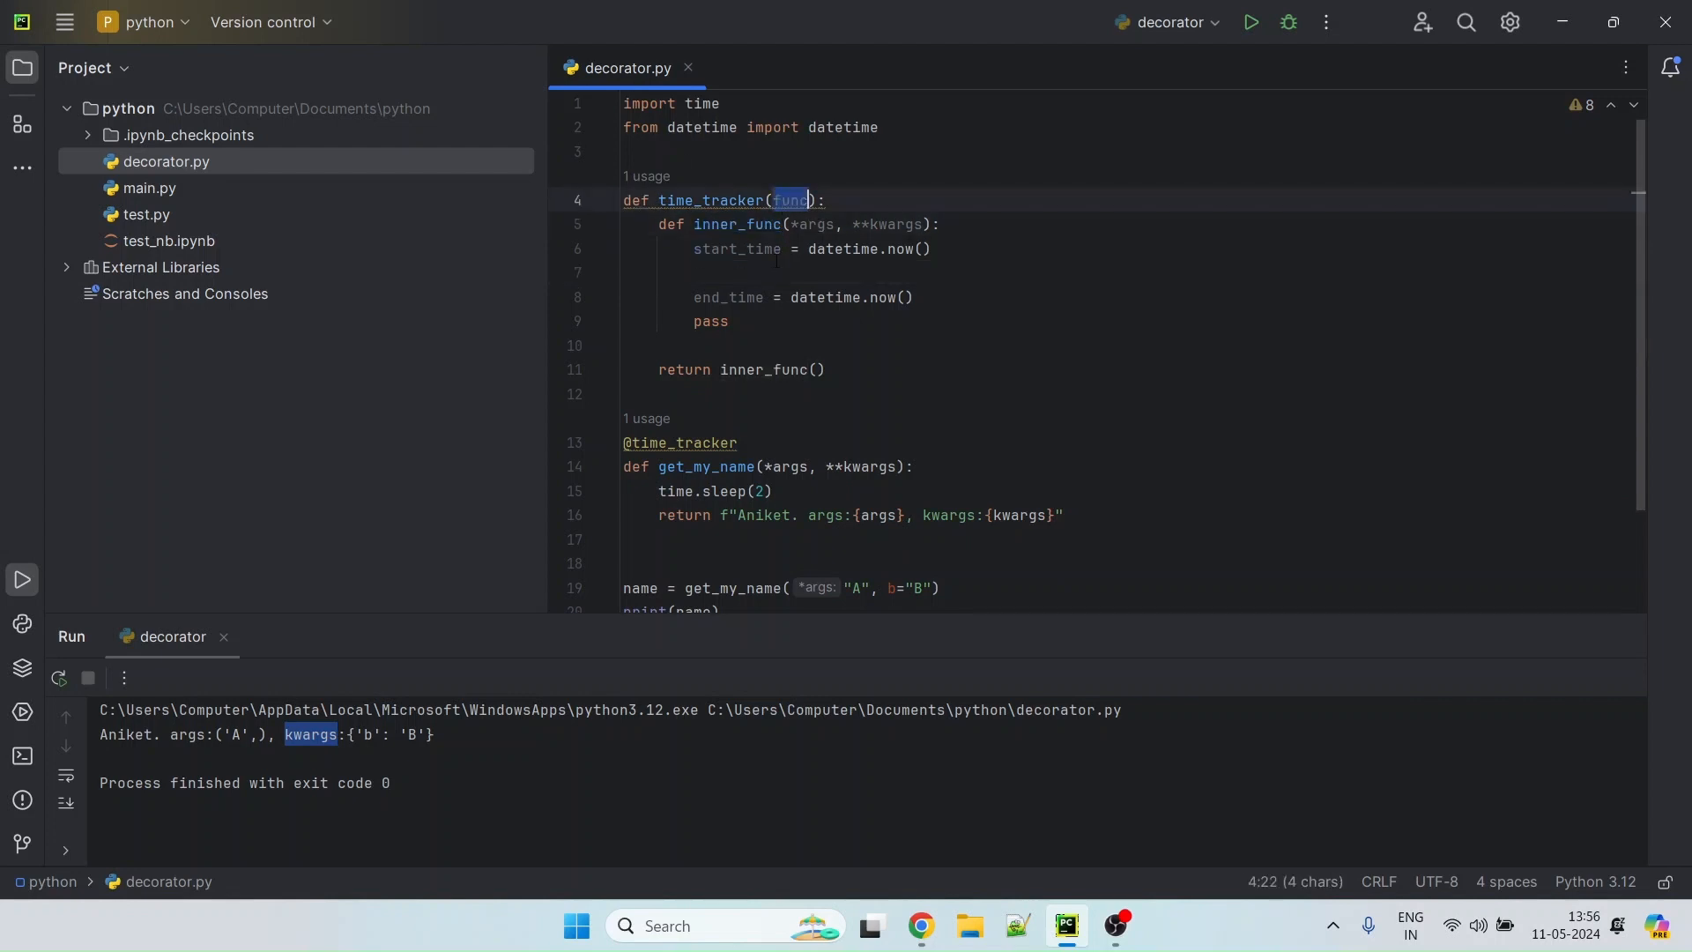
text(func())
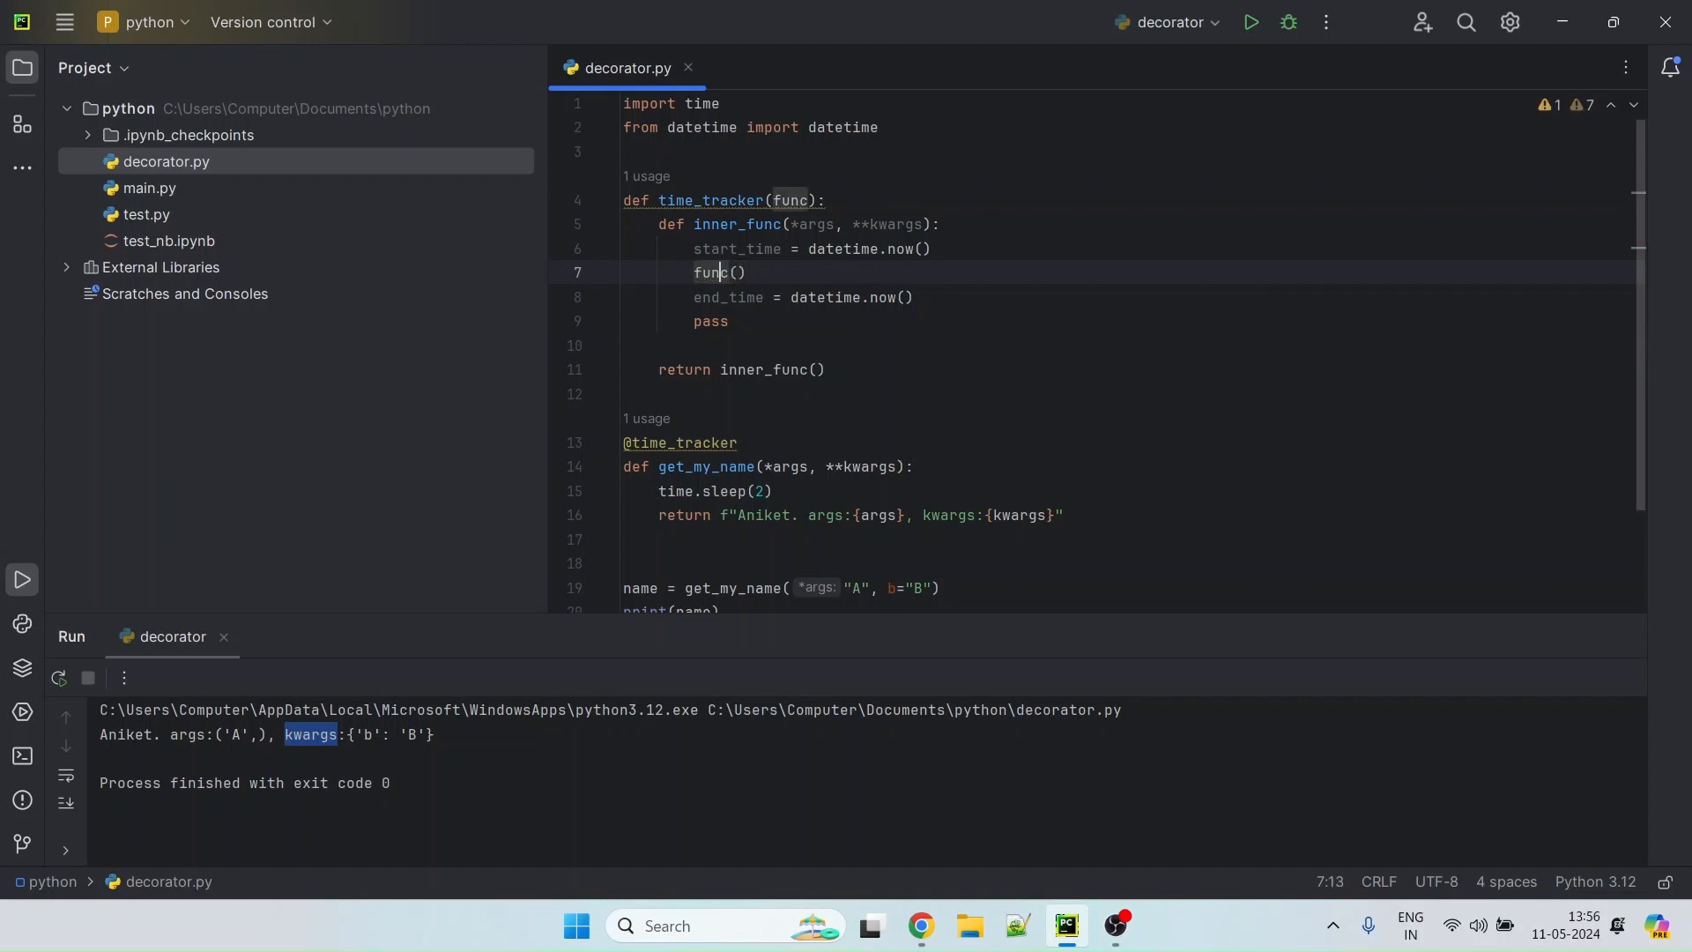
click(698, 272)
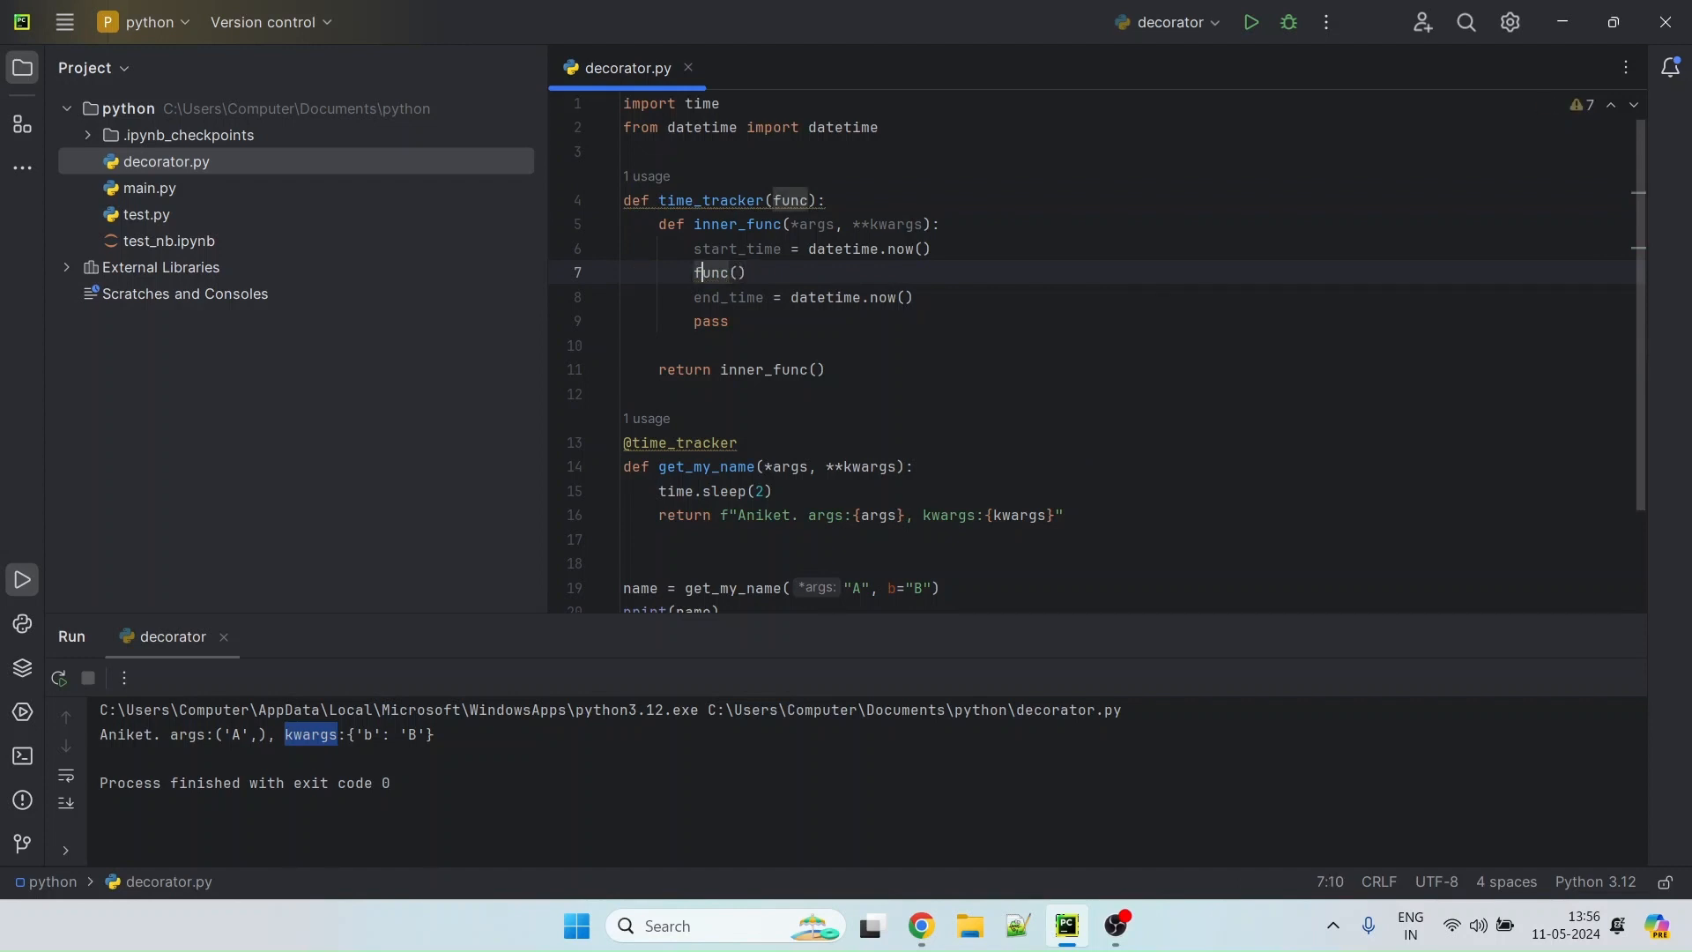
text(ret_value =)
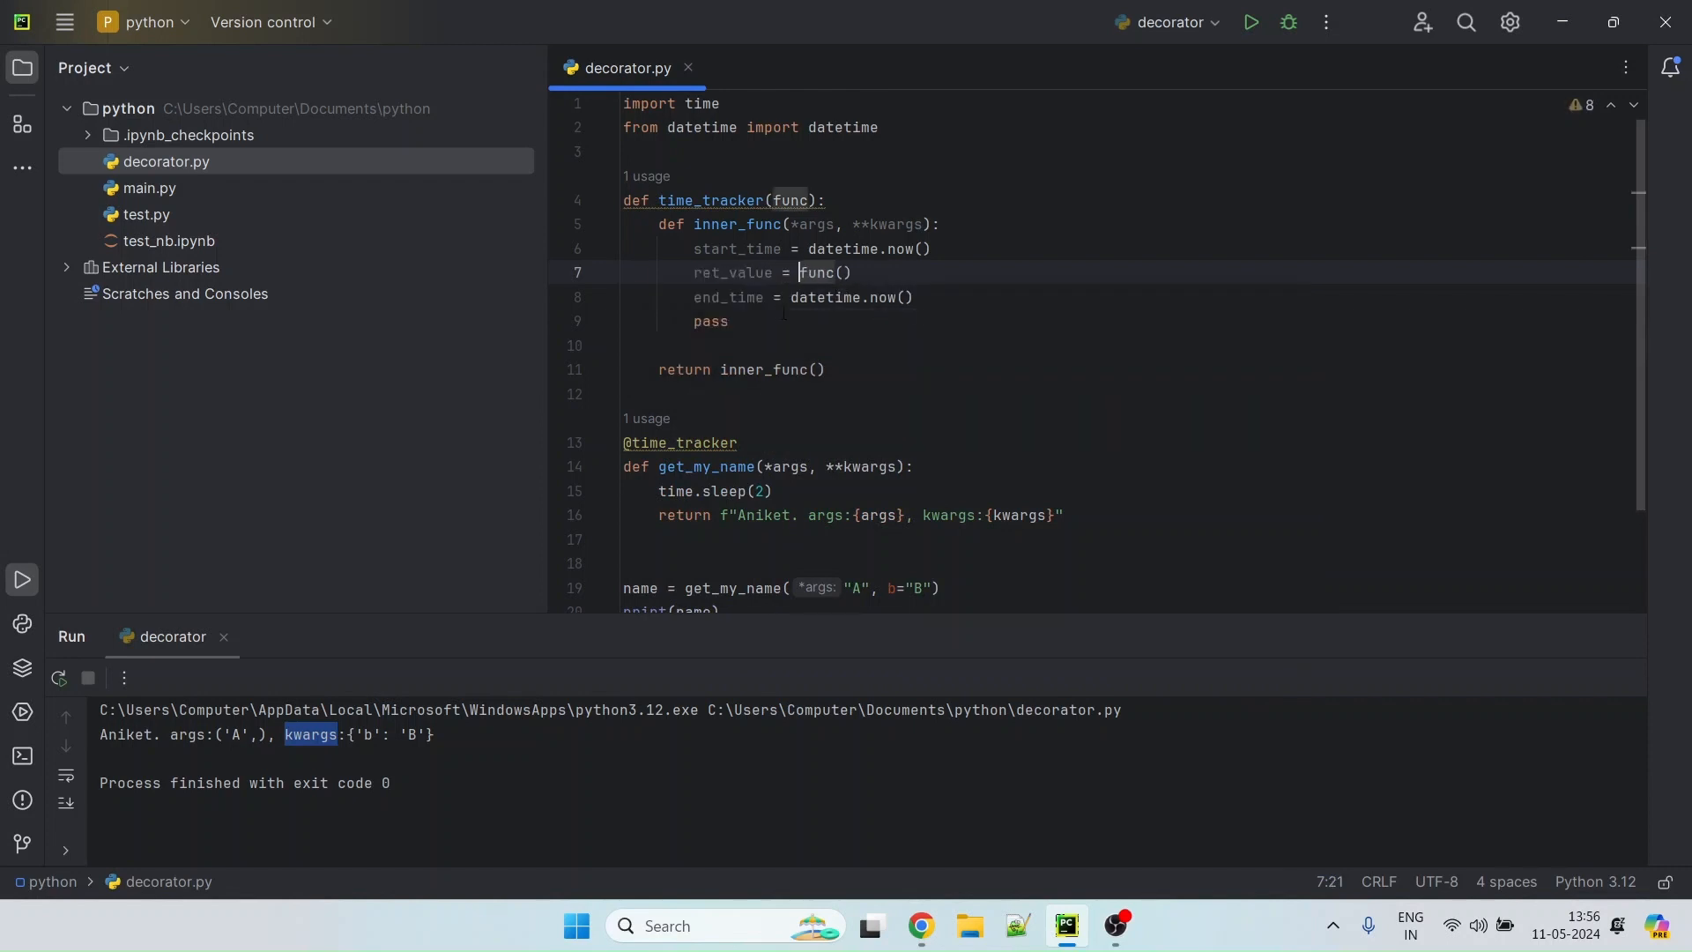
double_click(711, 321)
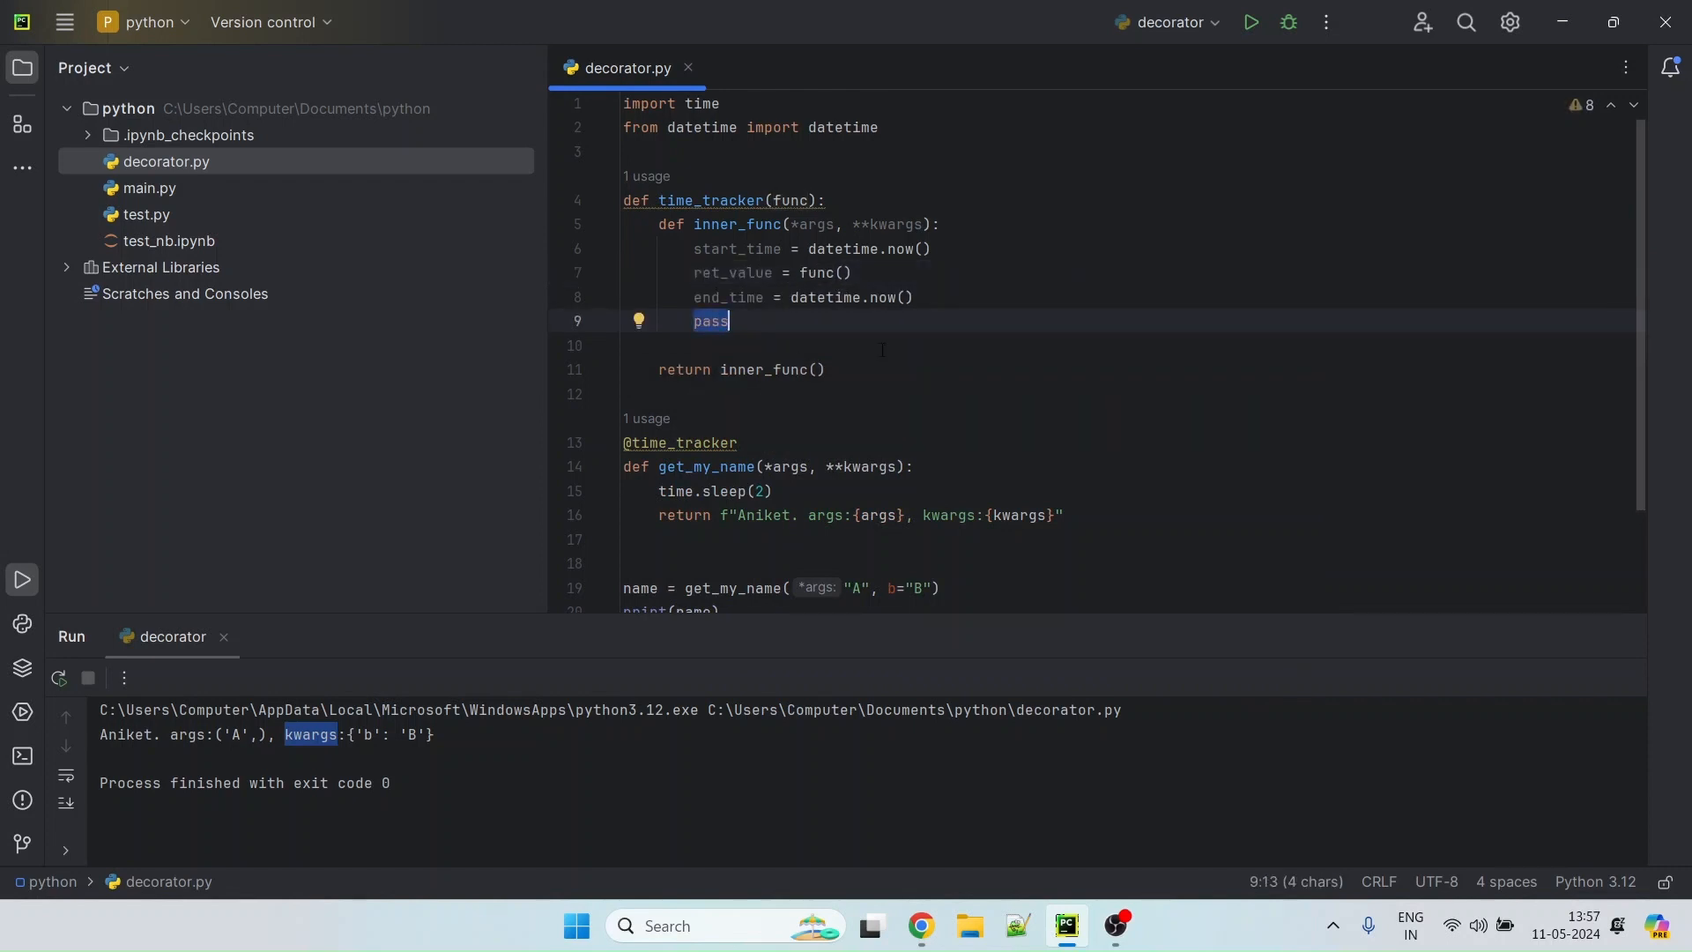
text(return ret_value)
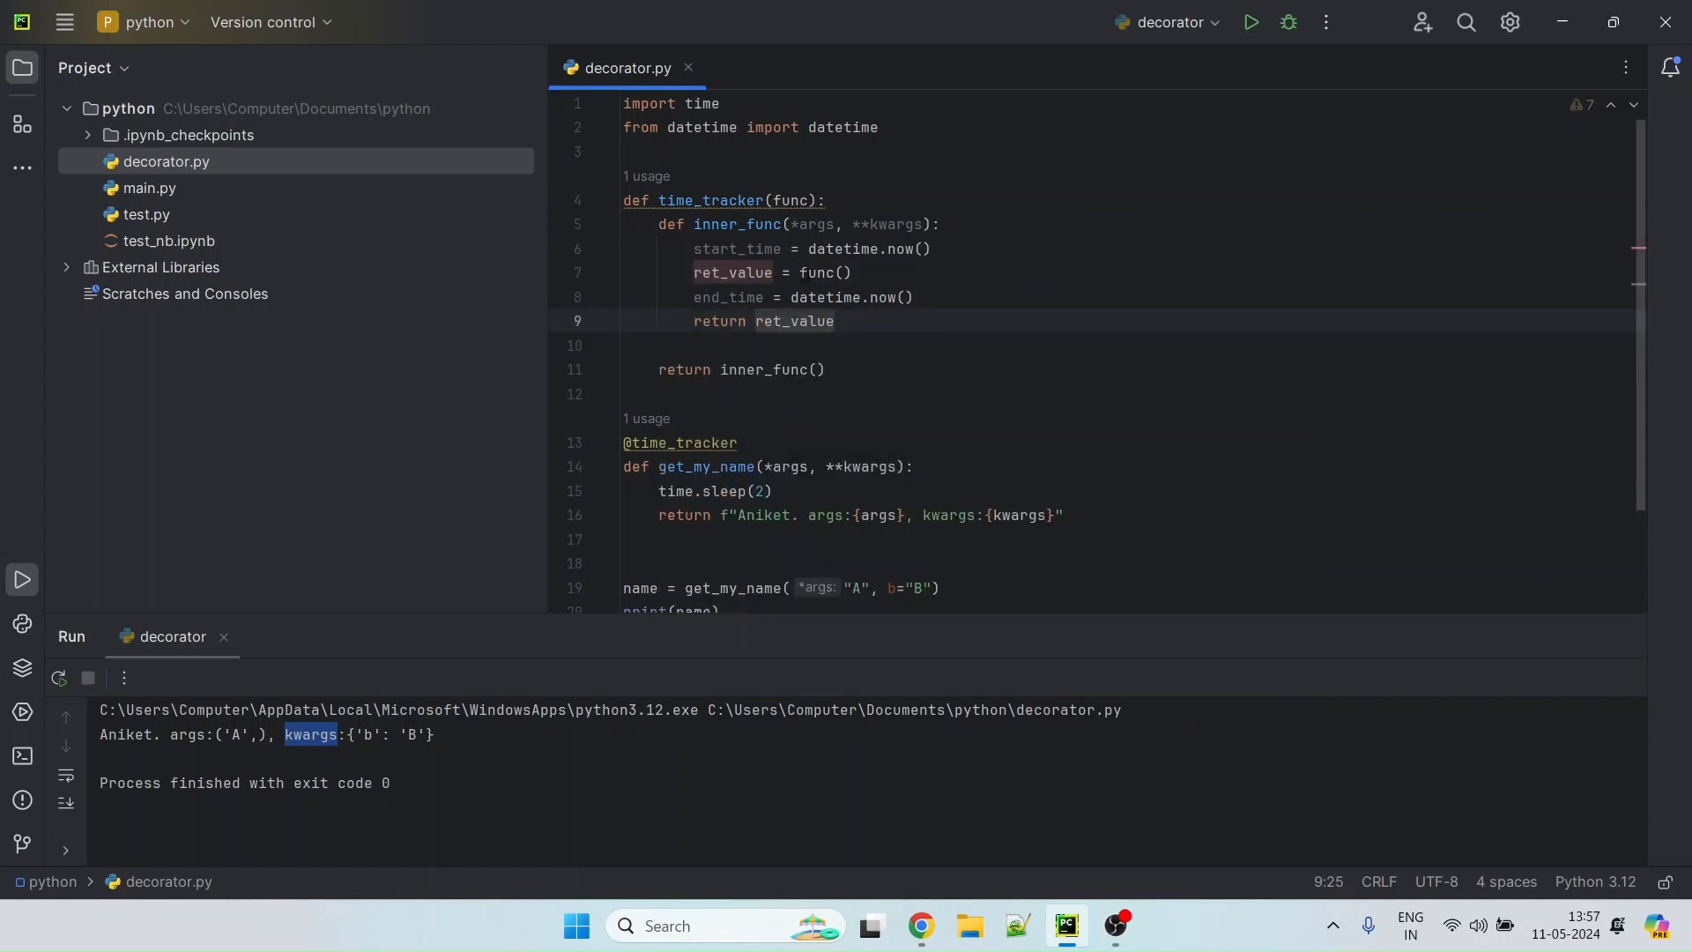
double_click(807, 224)
text(*args, **kwargs)
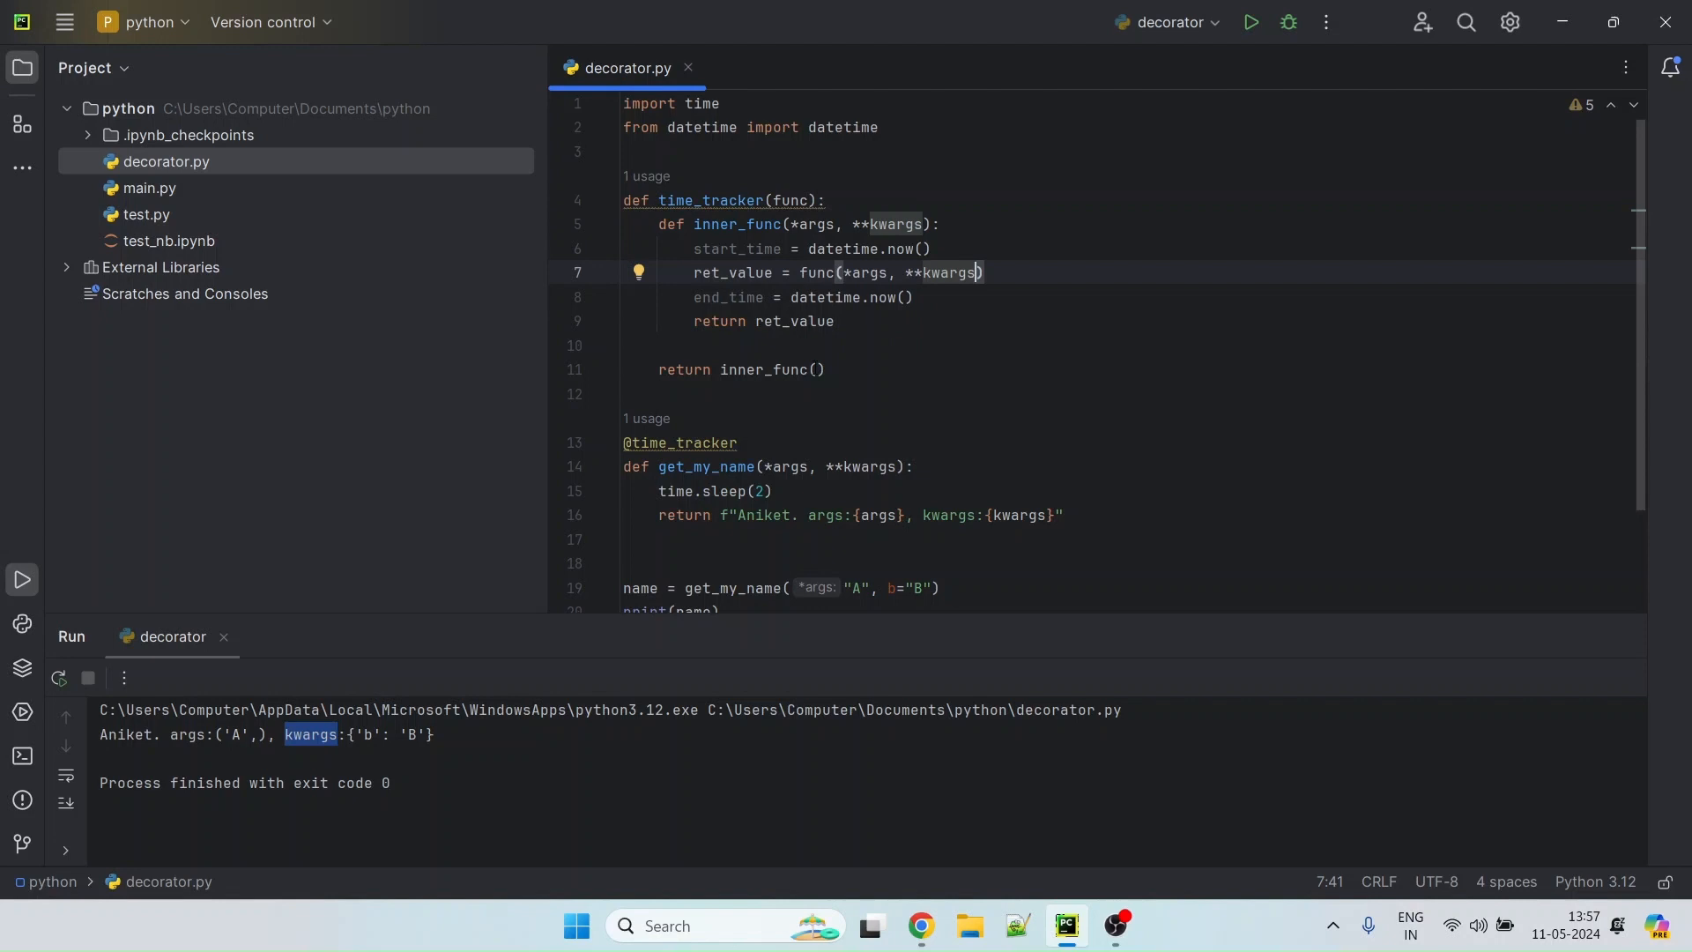
Begin a print call at the end of the start_time line
click(934, 249)
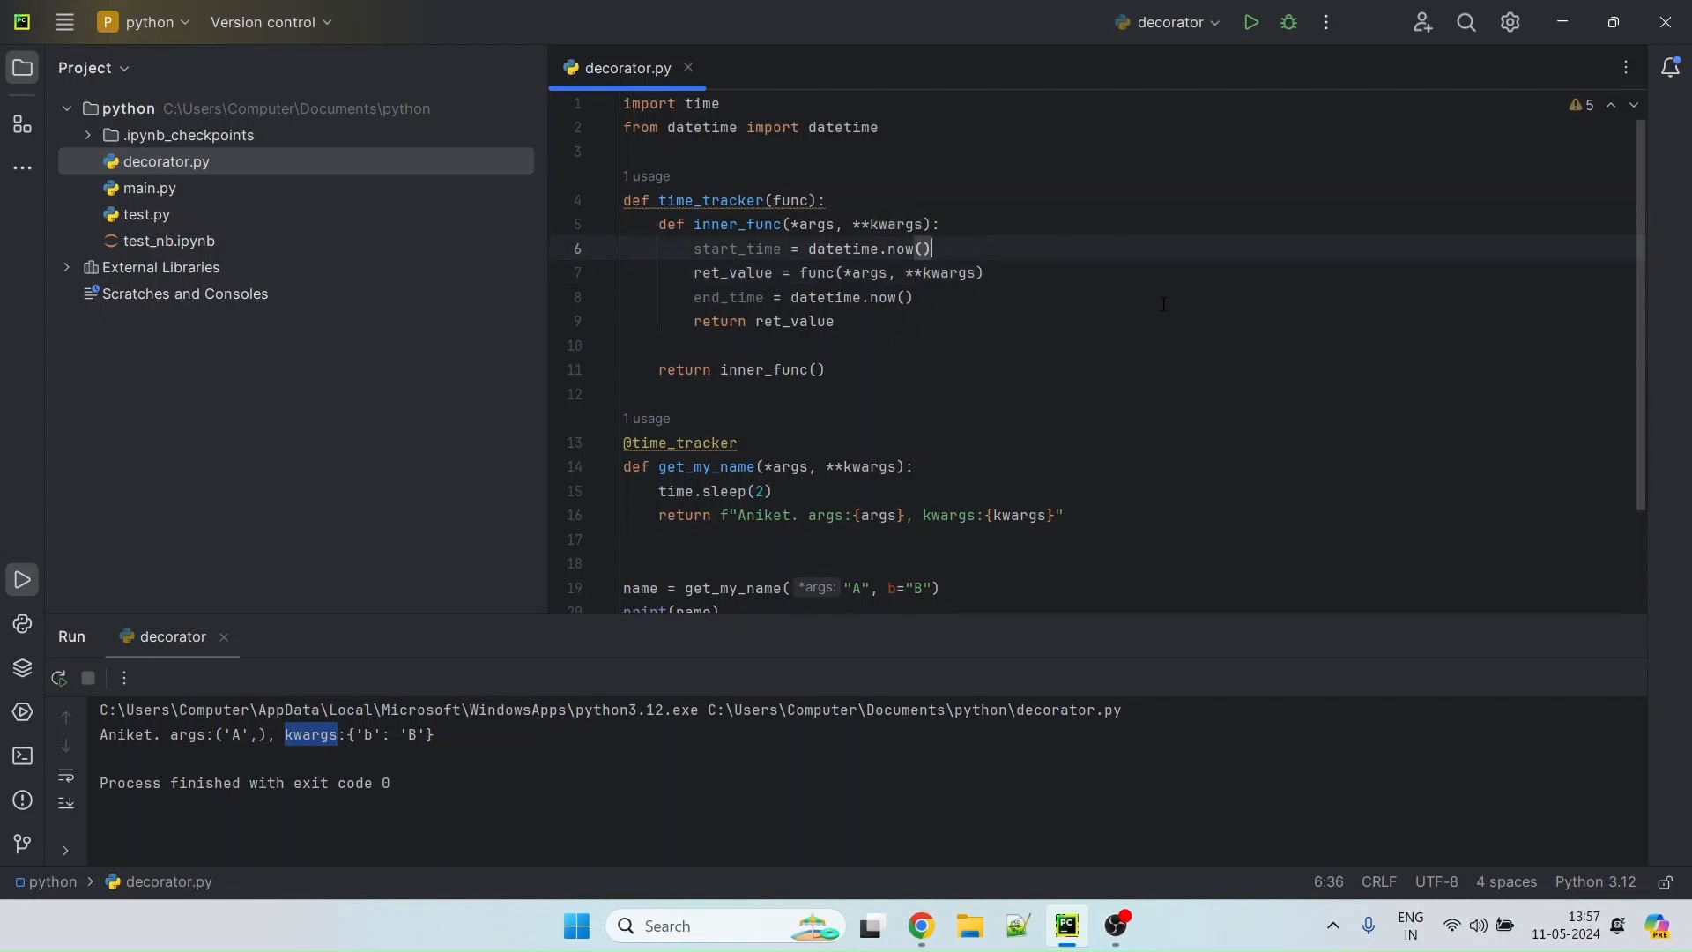
text(print(")
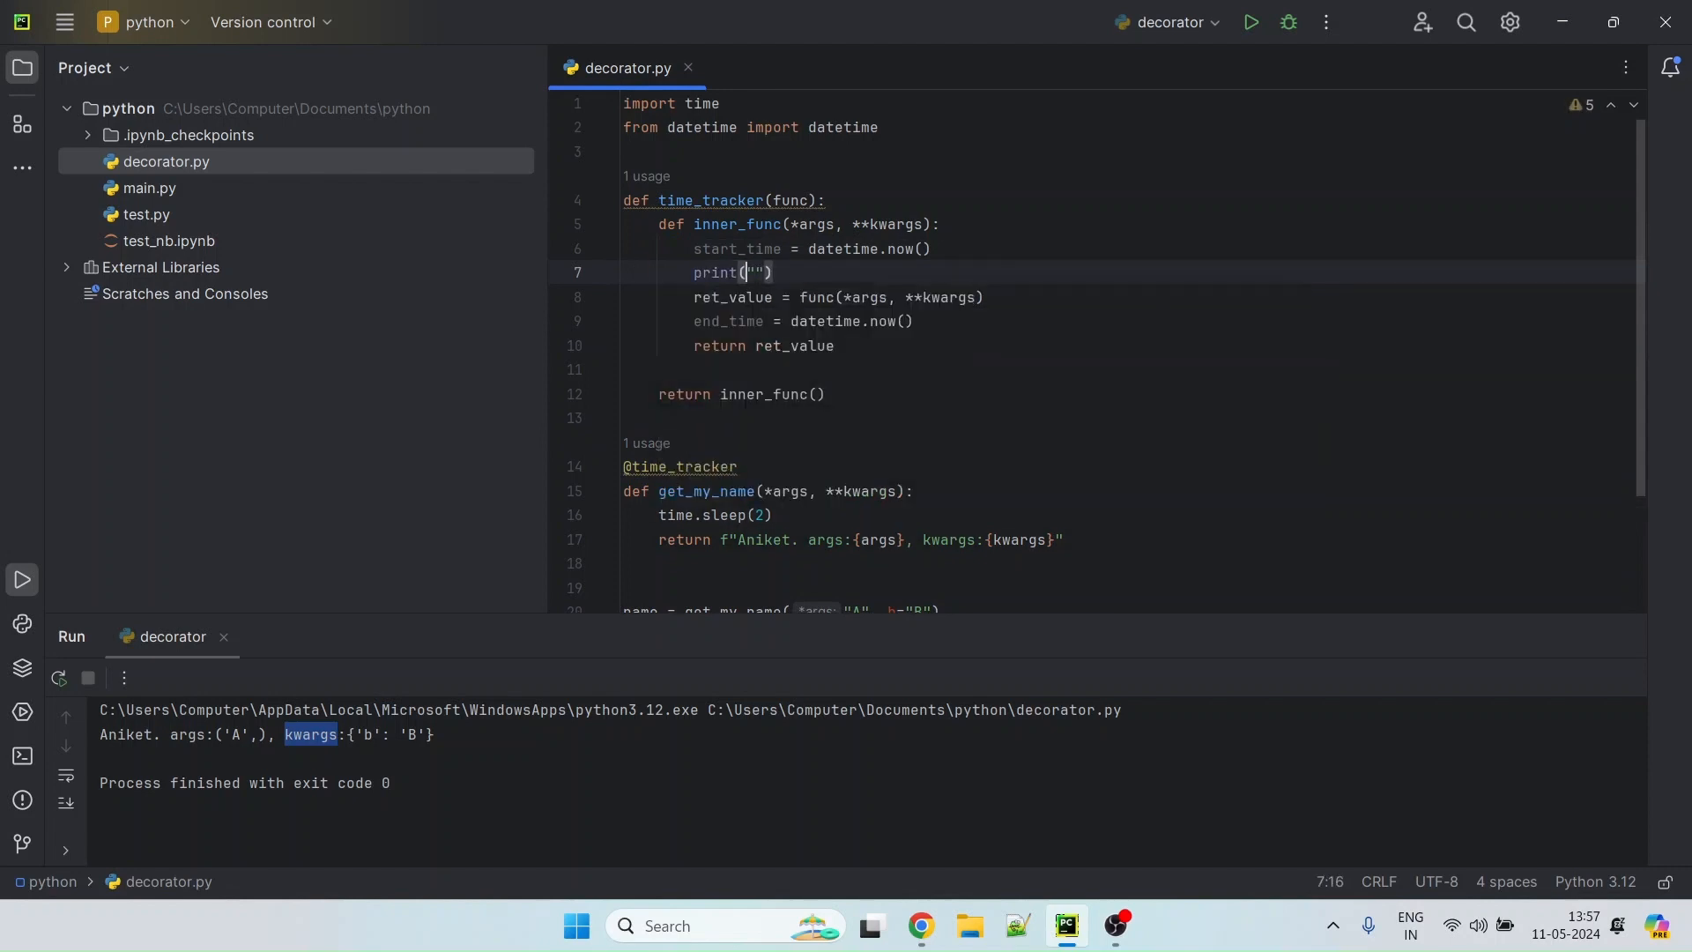
Add a print f-string in inner_func reporting that {func} was called at {start_time}
text(f)
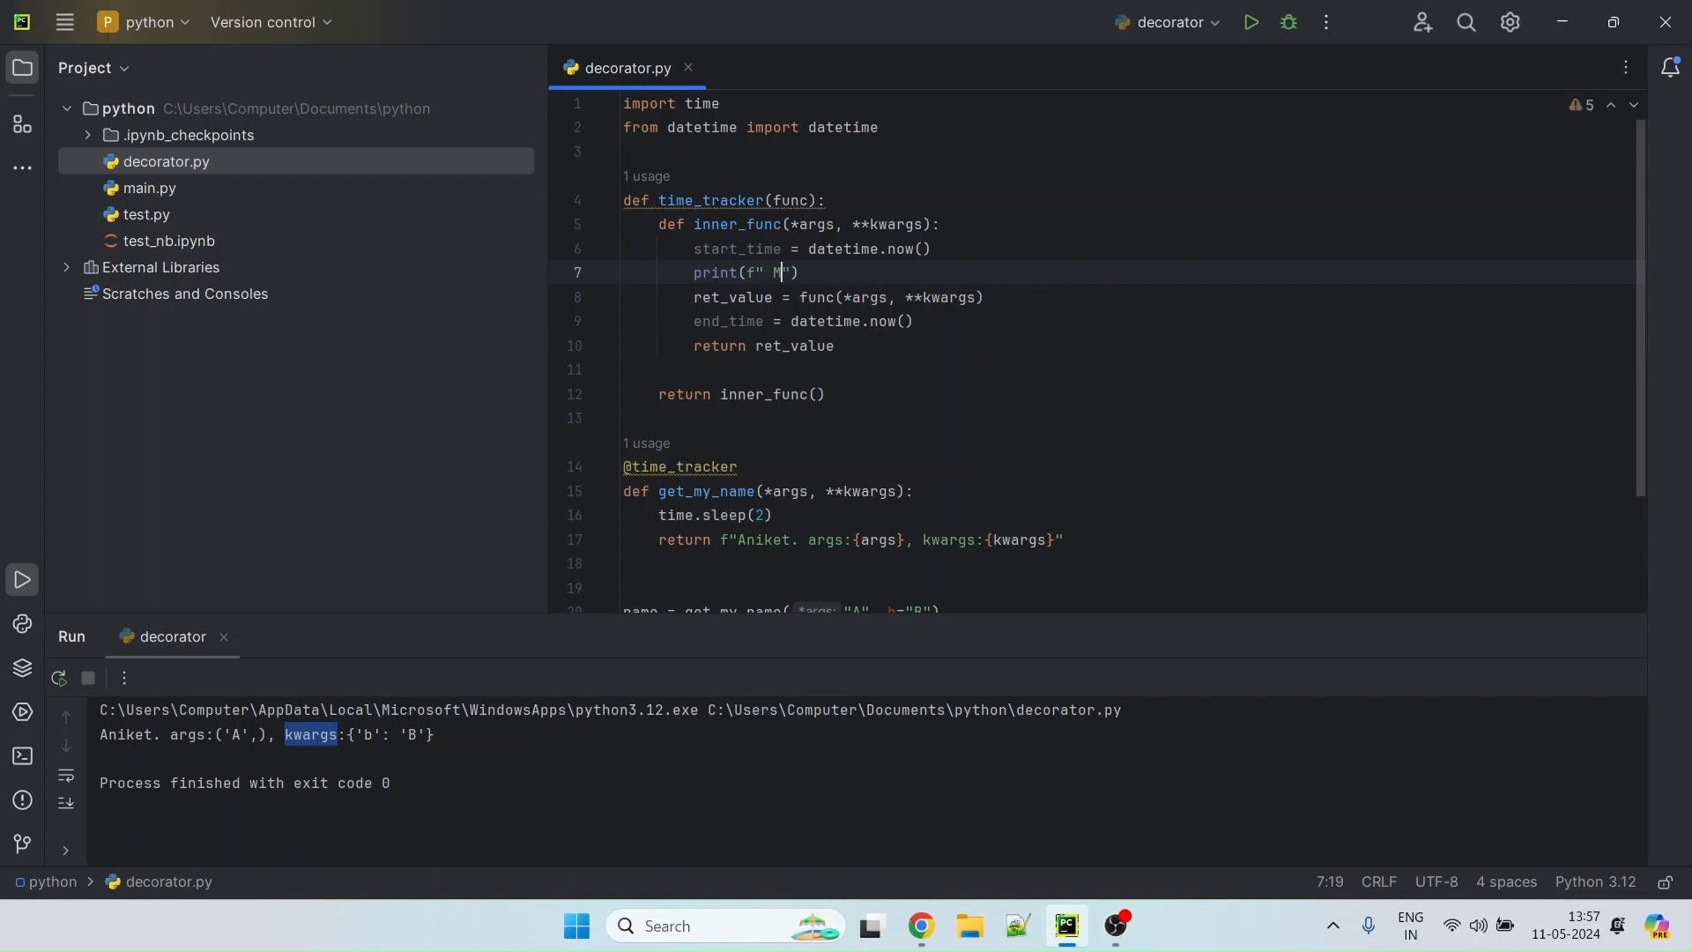
text(ehto)
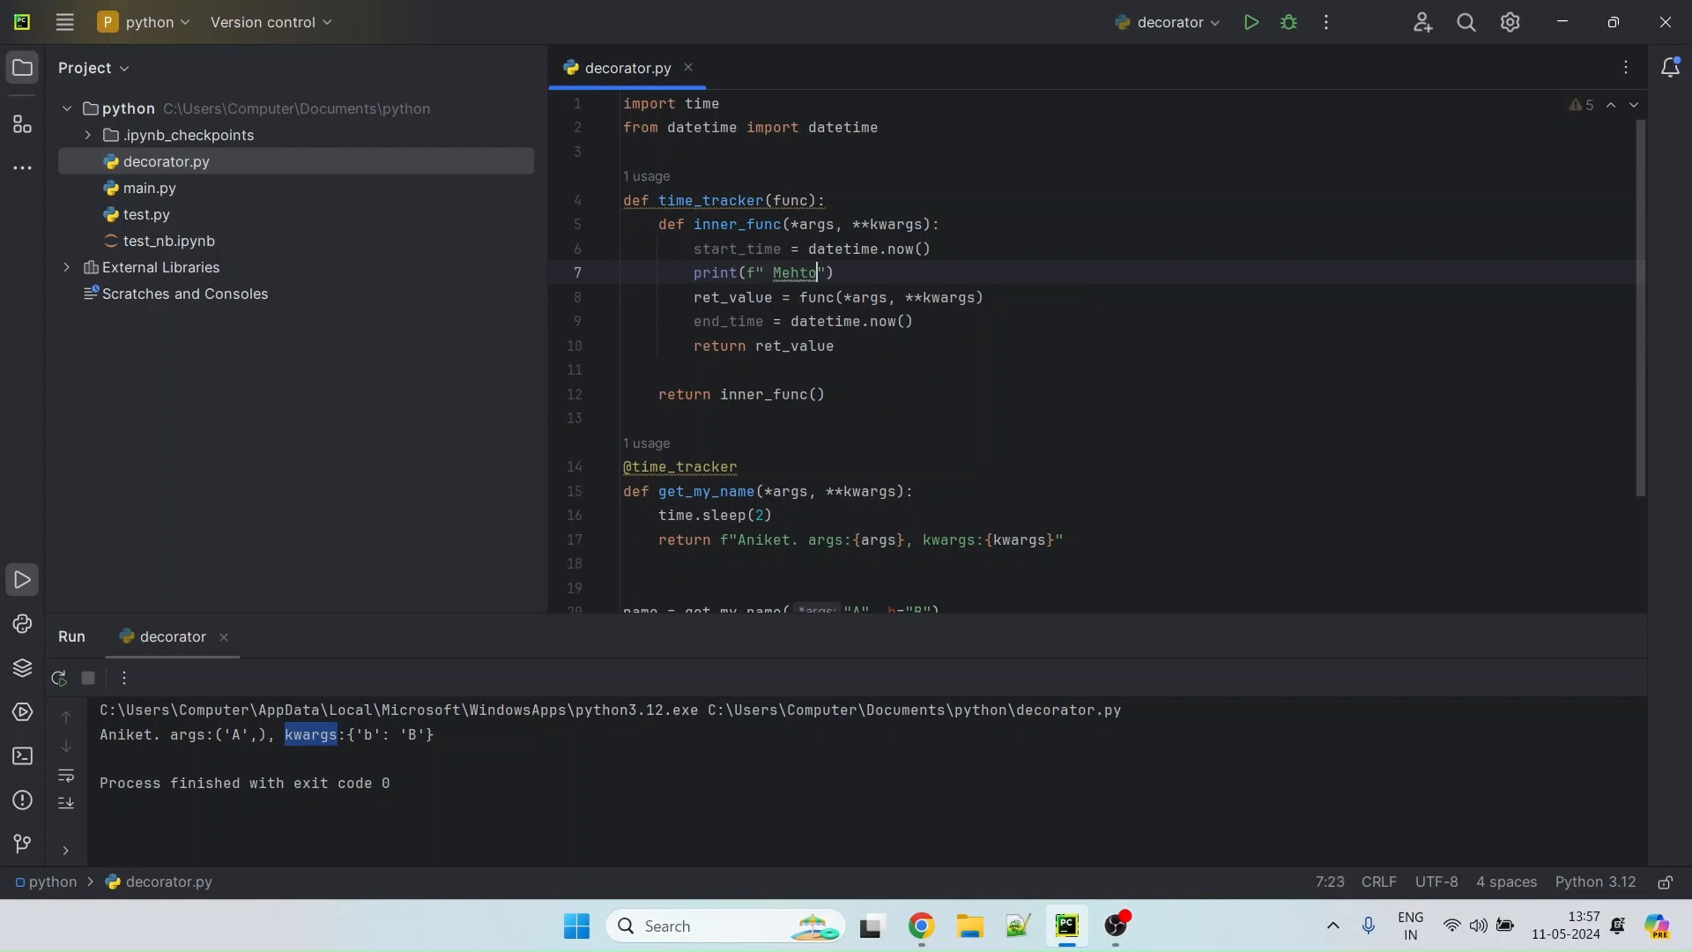
key(Backspace)
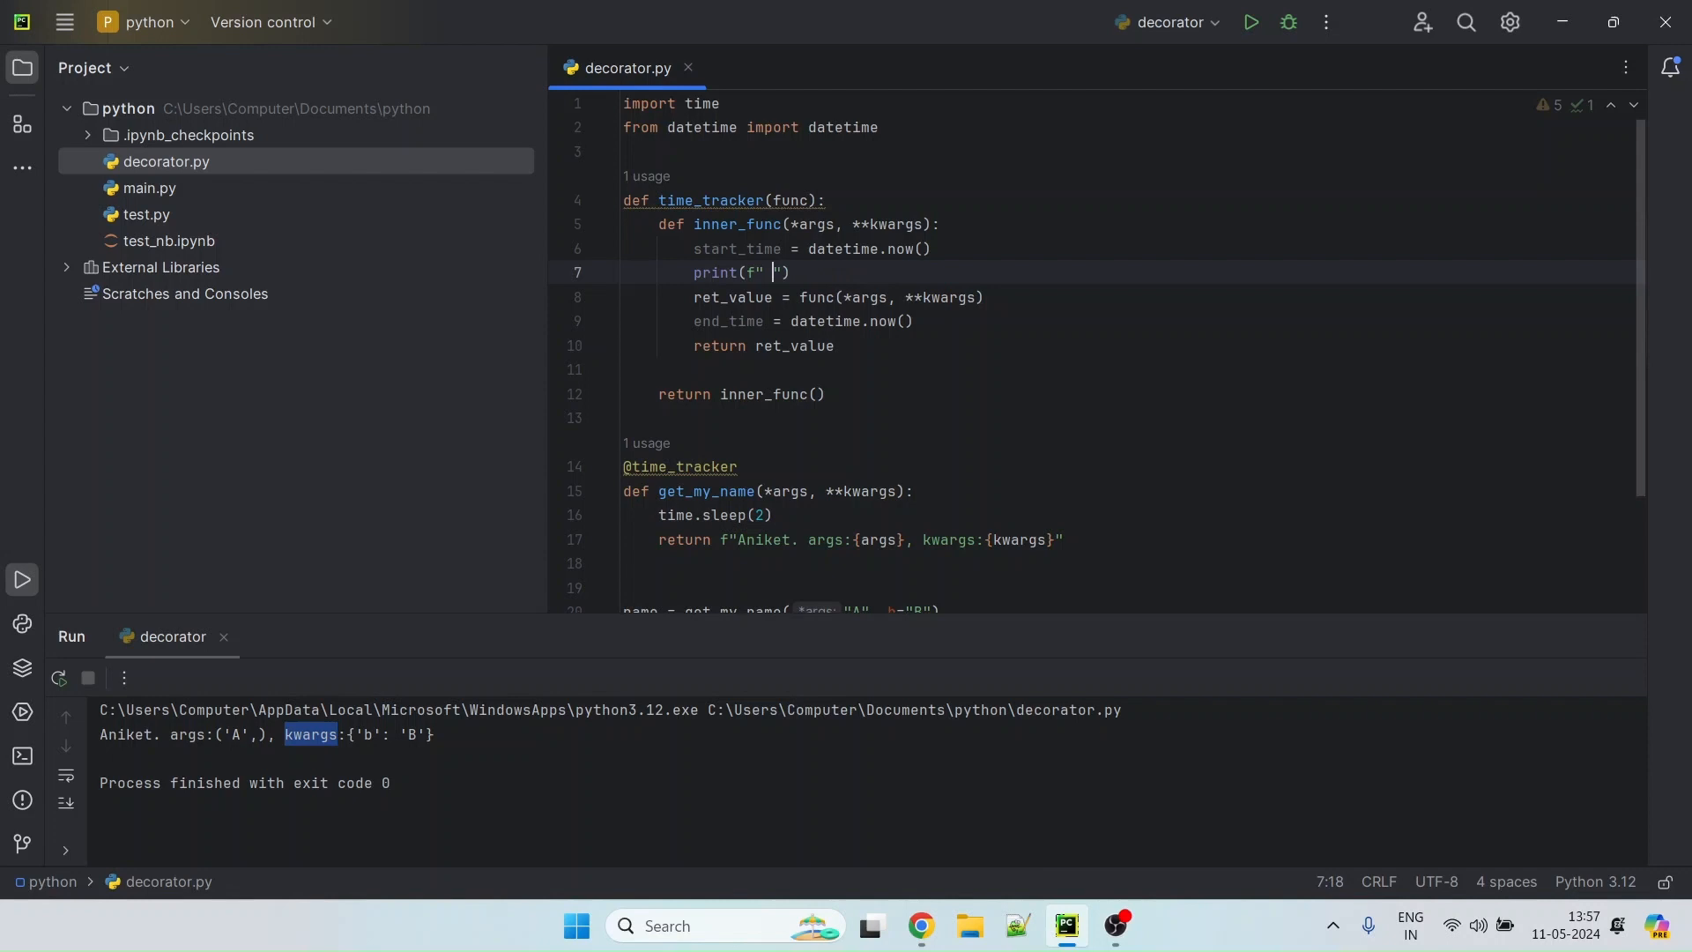
text(Function)
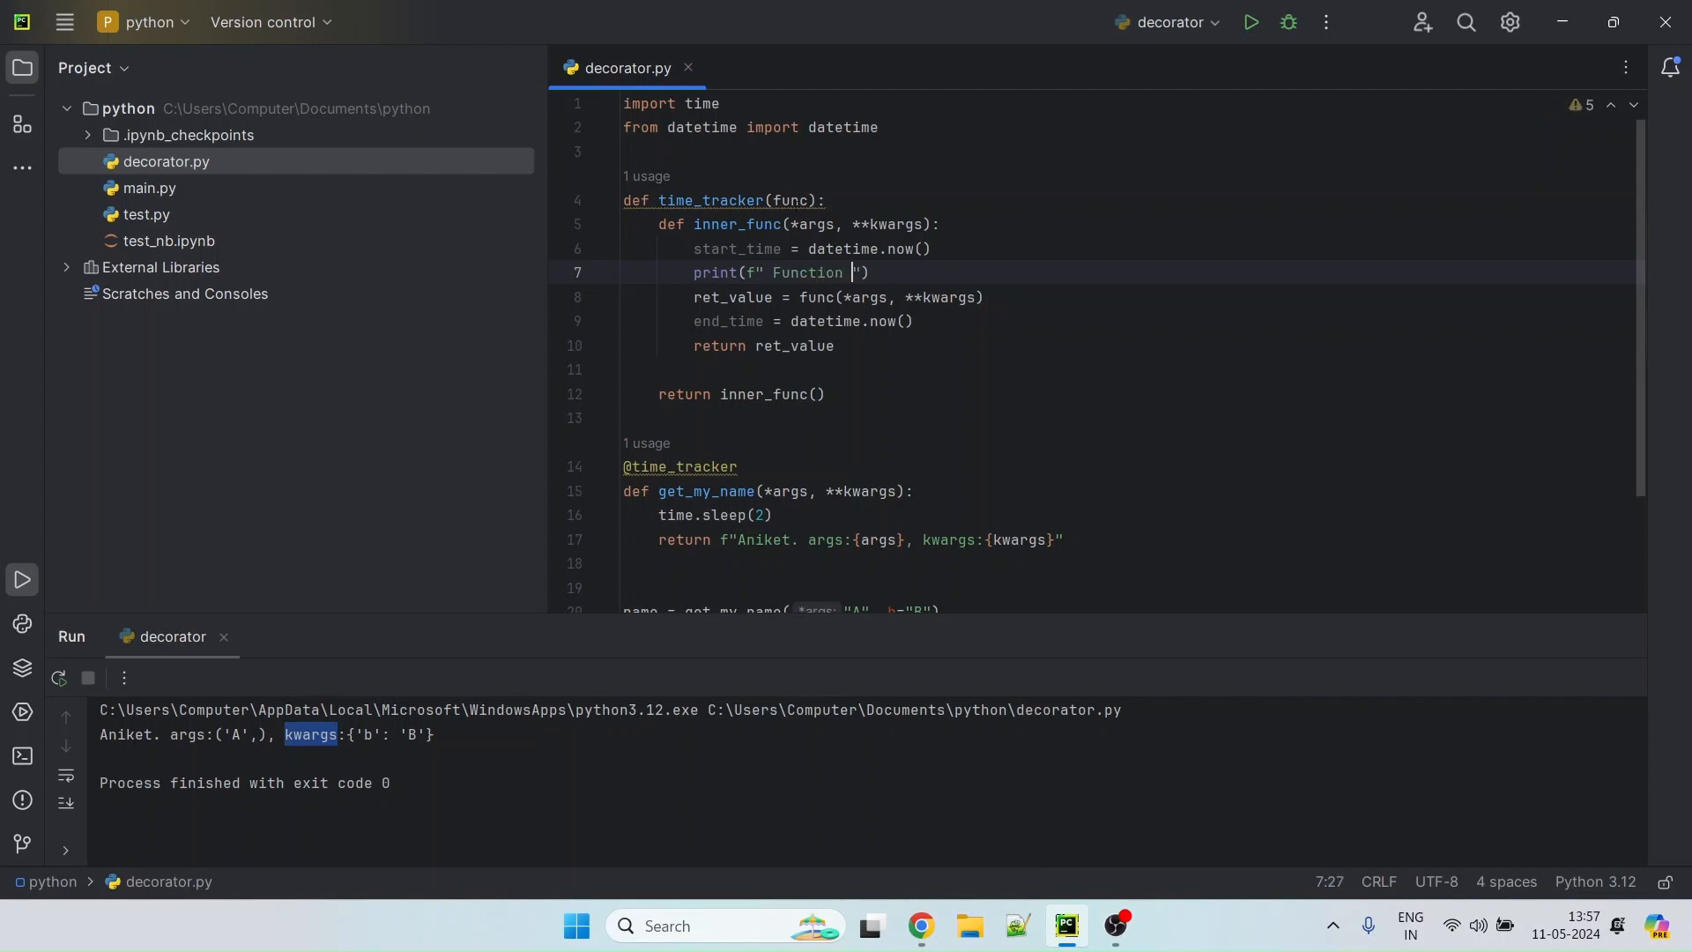
text({func} called at {start_time)
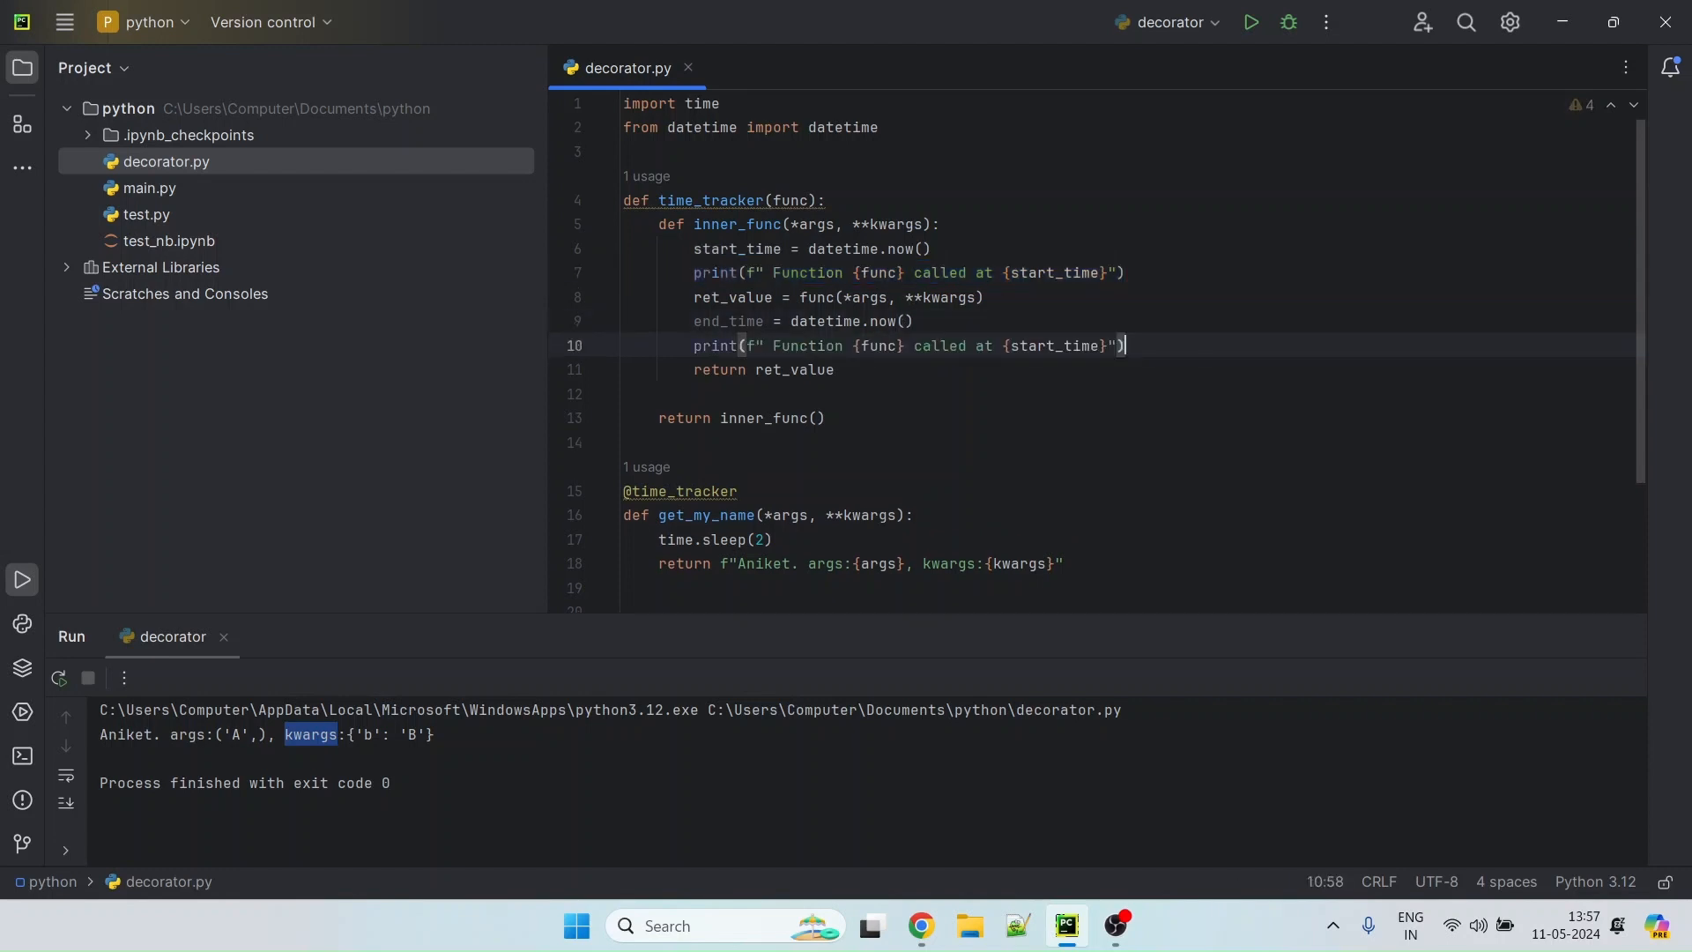
Edit the copied print to report that func took end_time-start_time
click(1036, 346)
text(end)
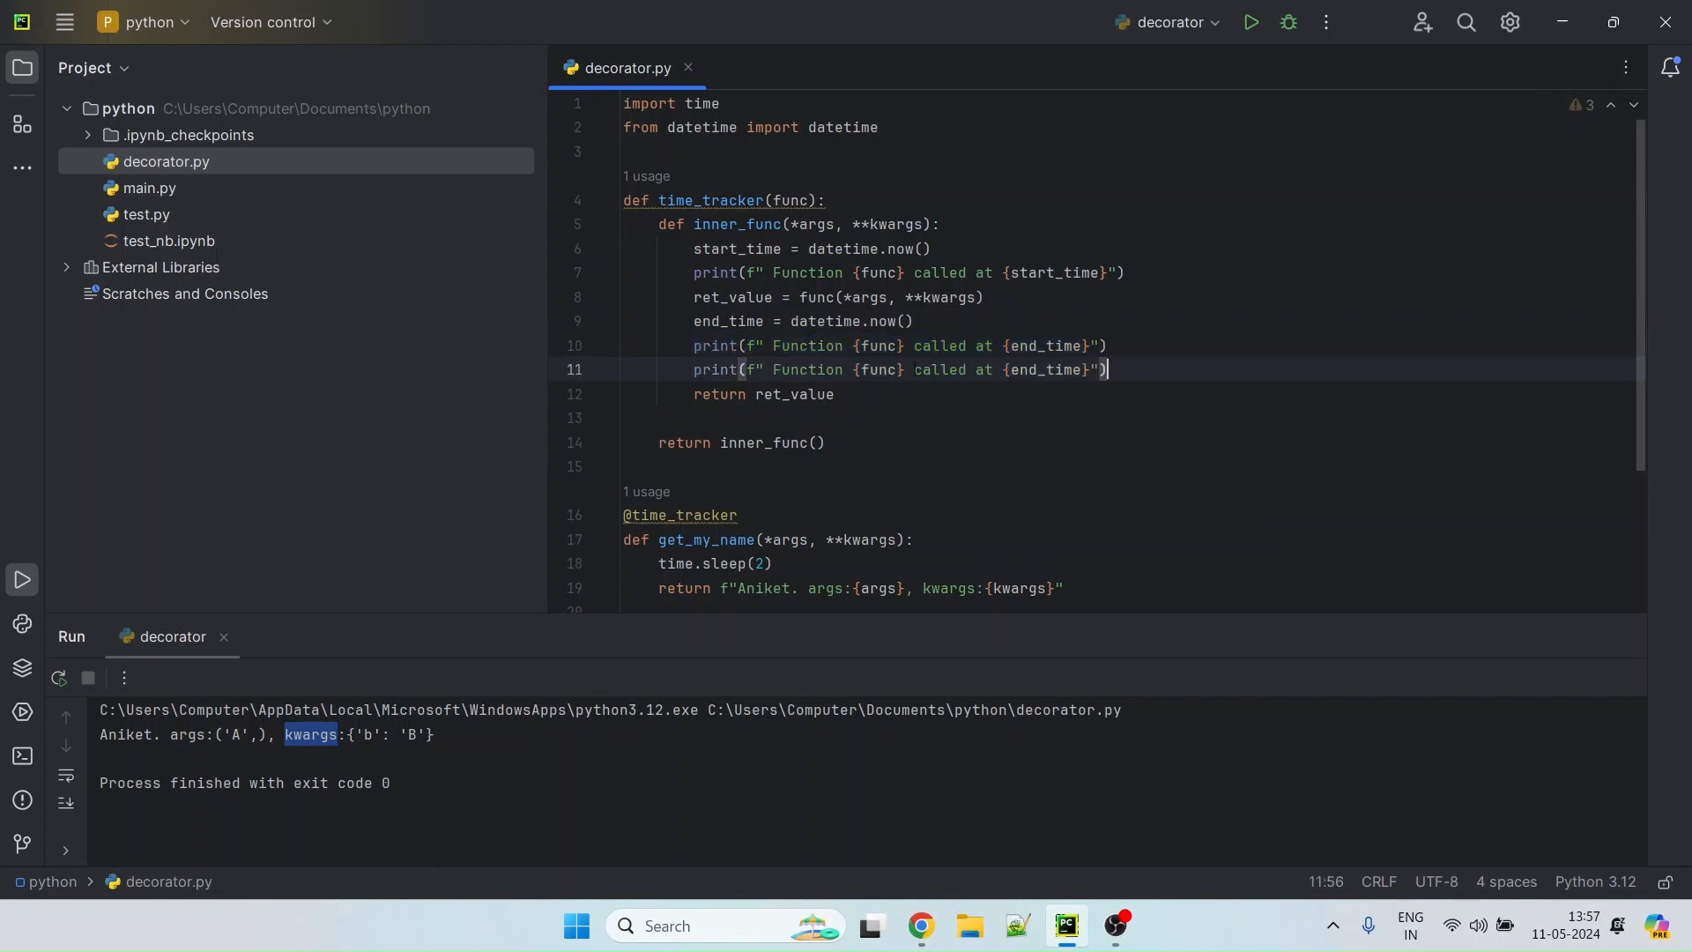
text(took)
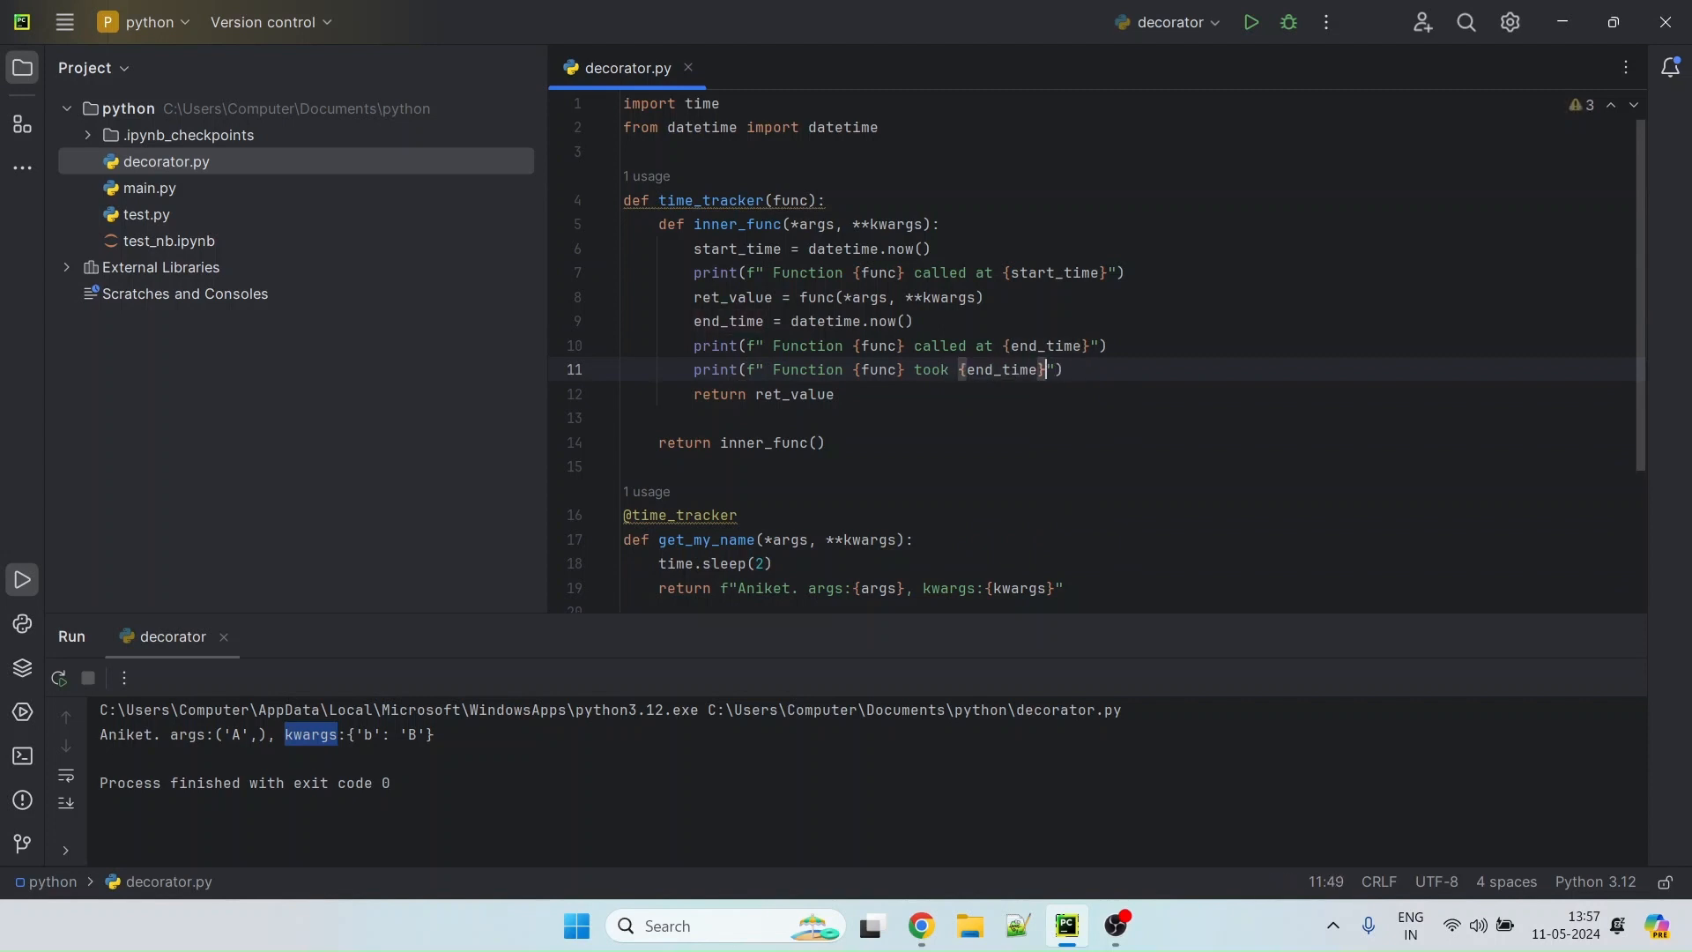
text(time)
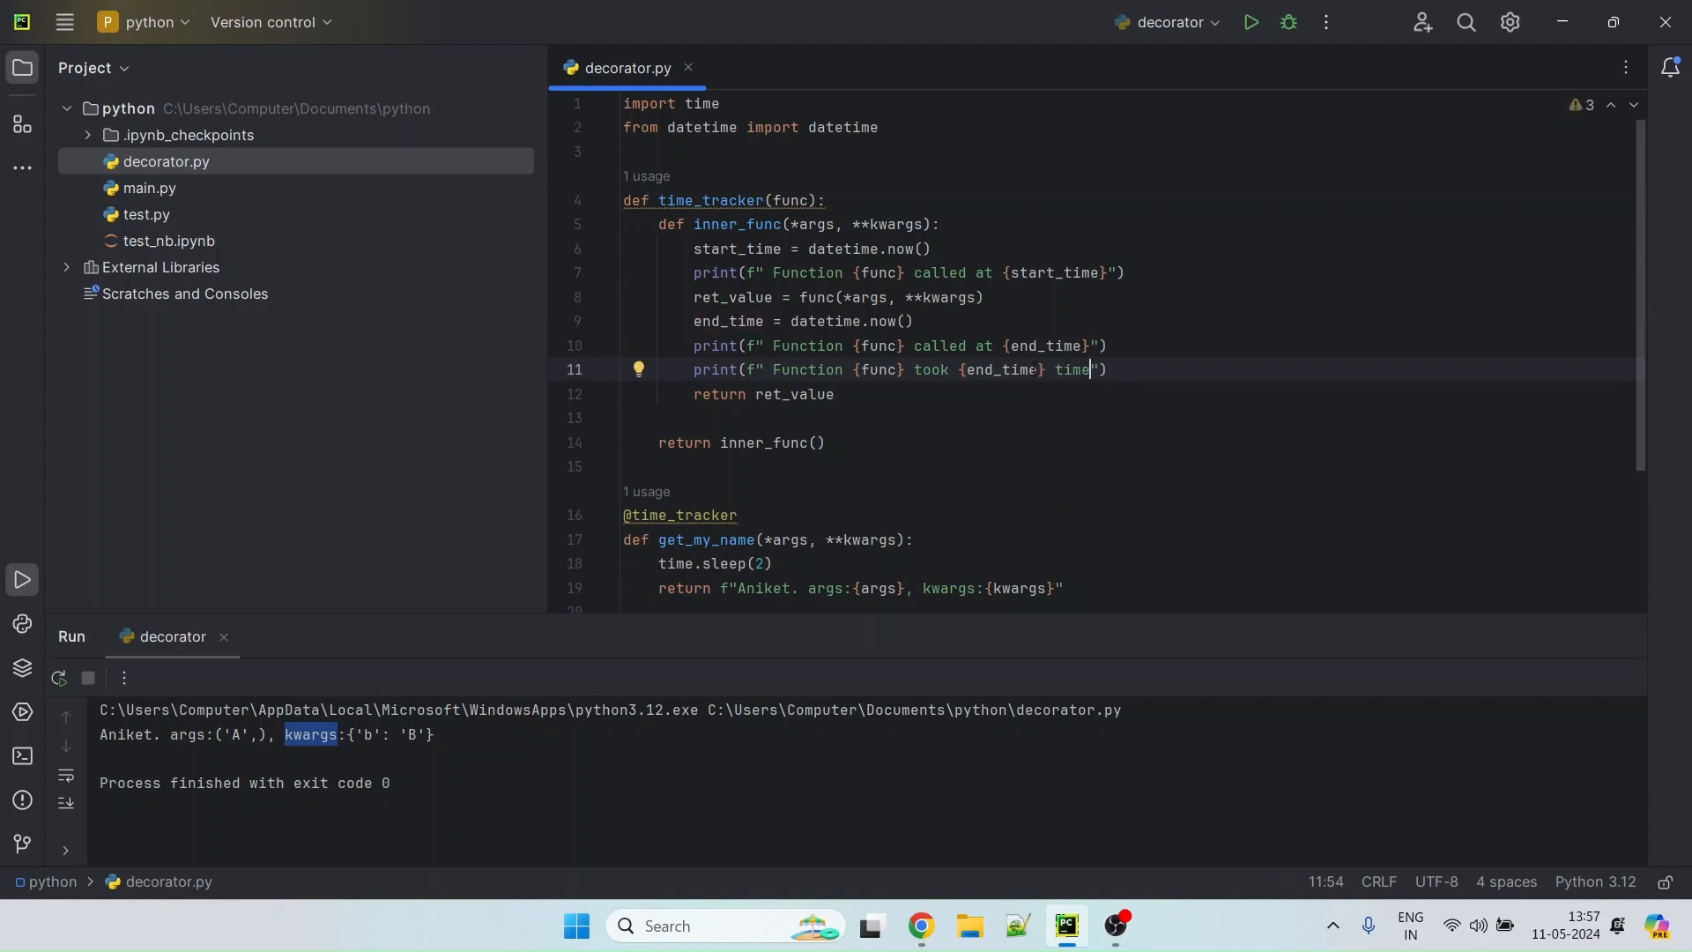
text(-start_time)
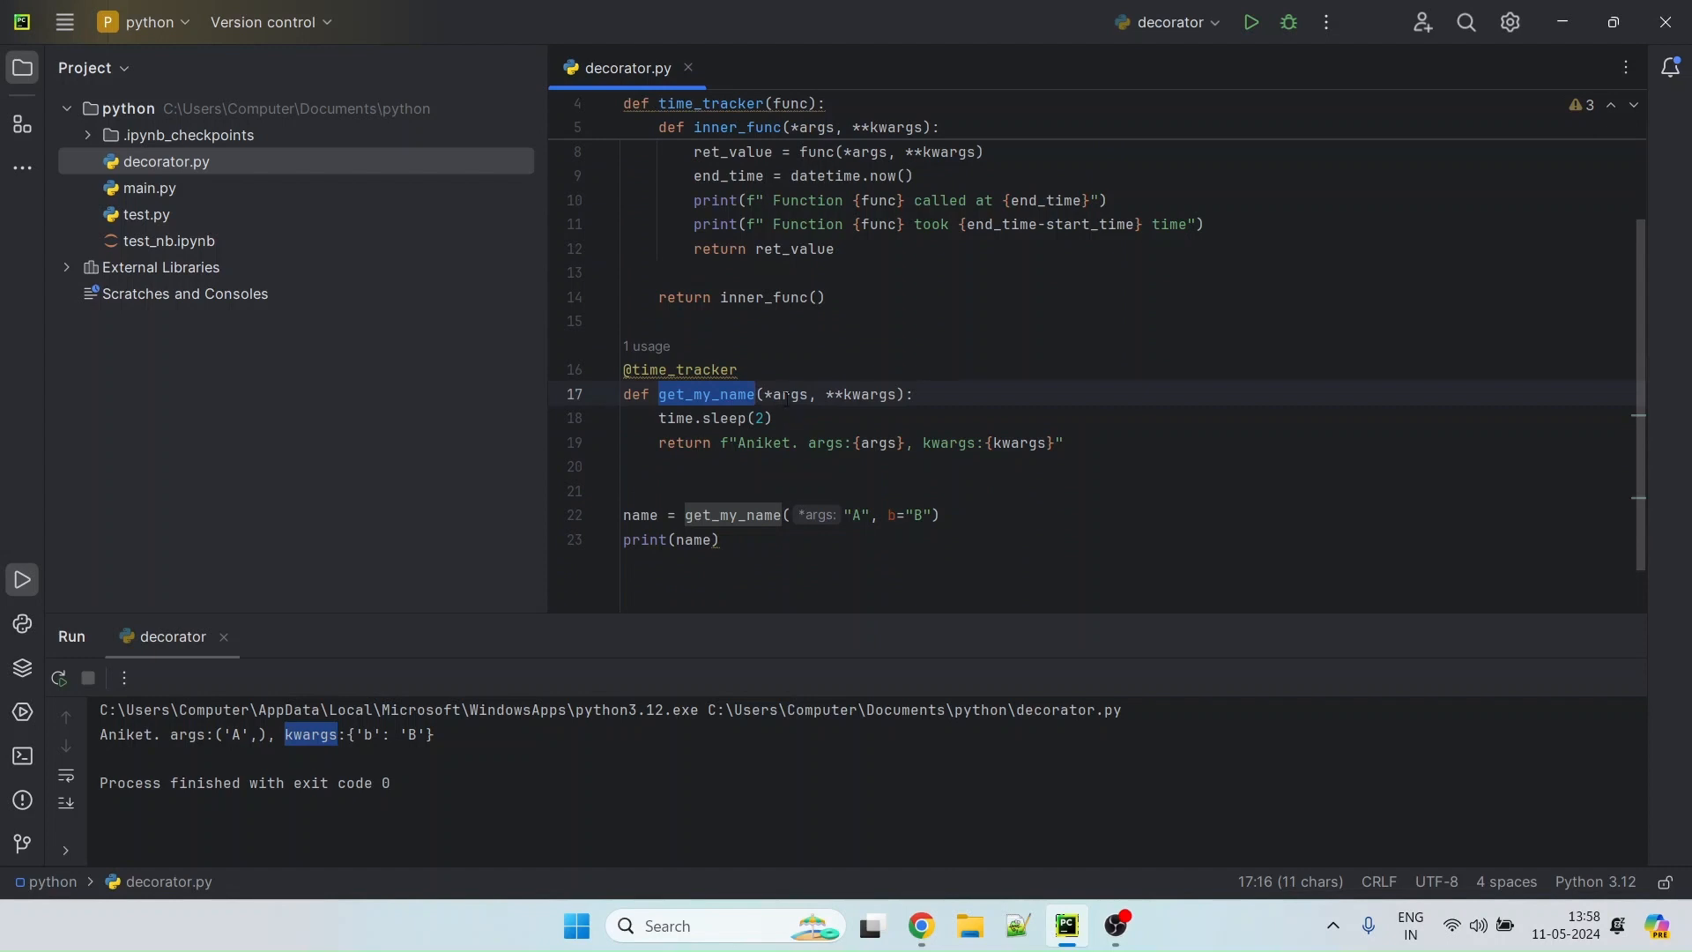
double_click(761, 443)
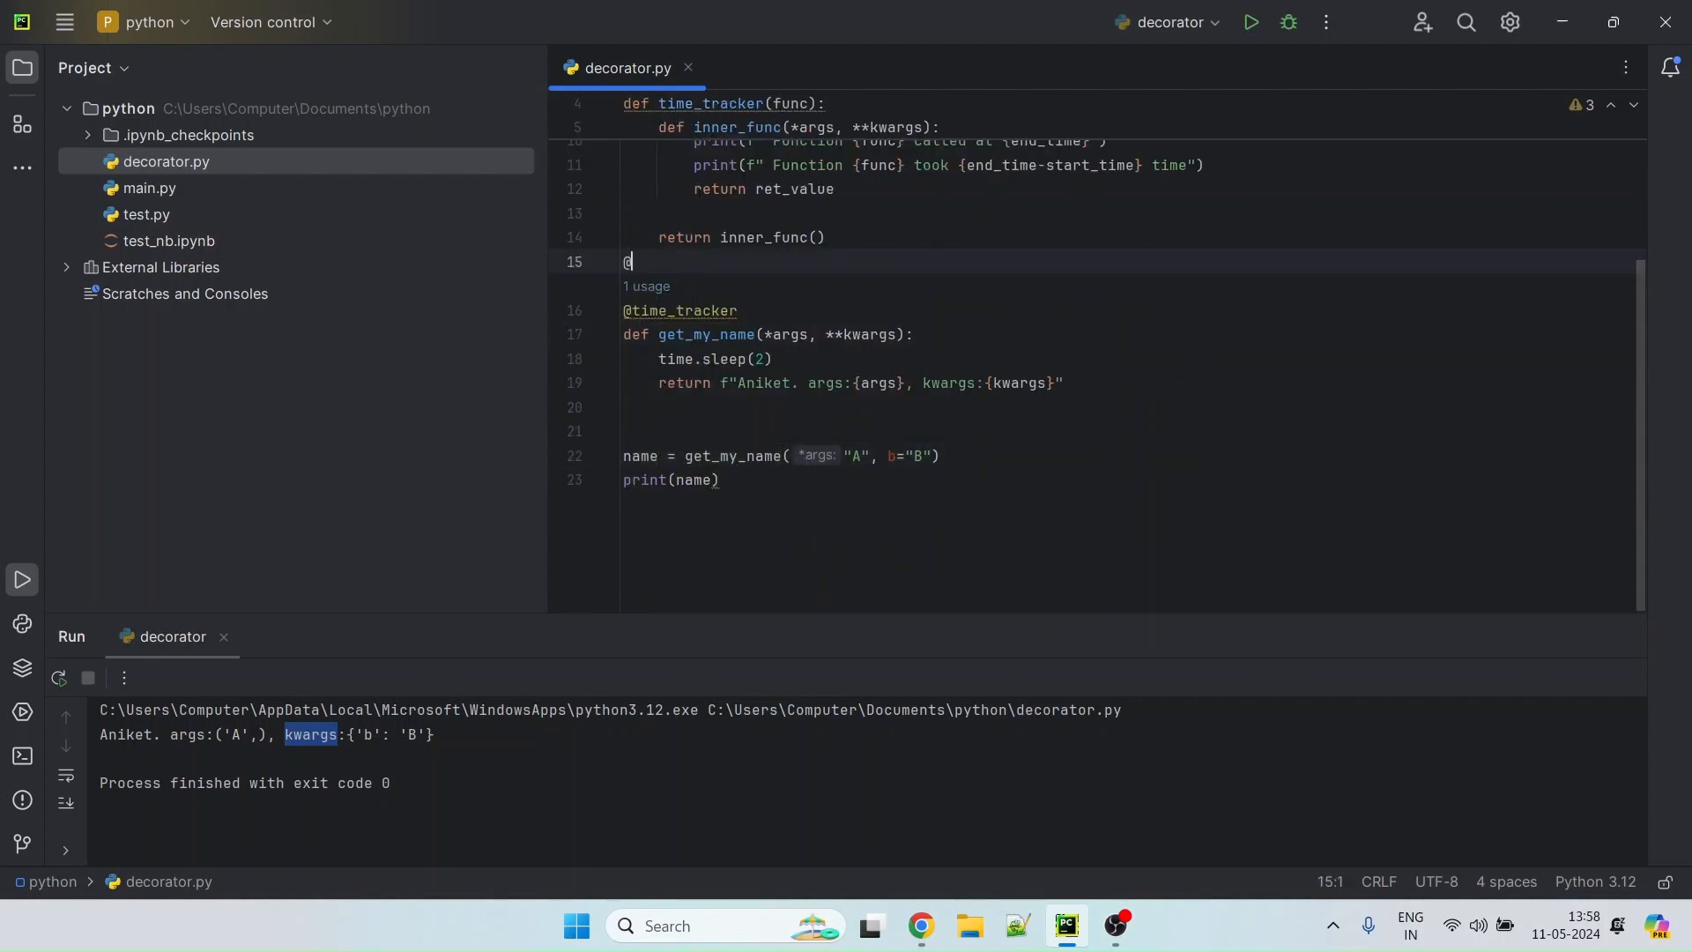
text(abc)
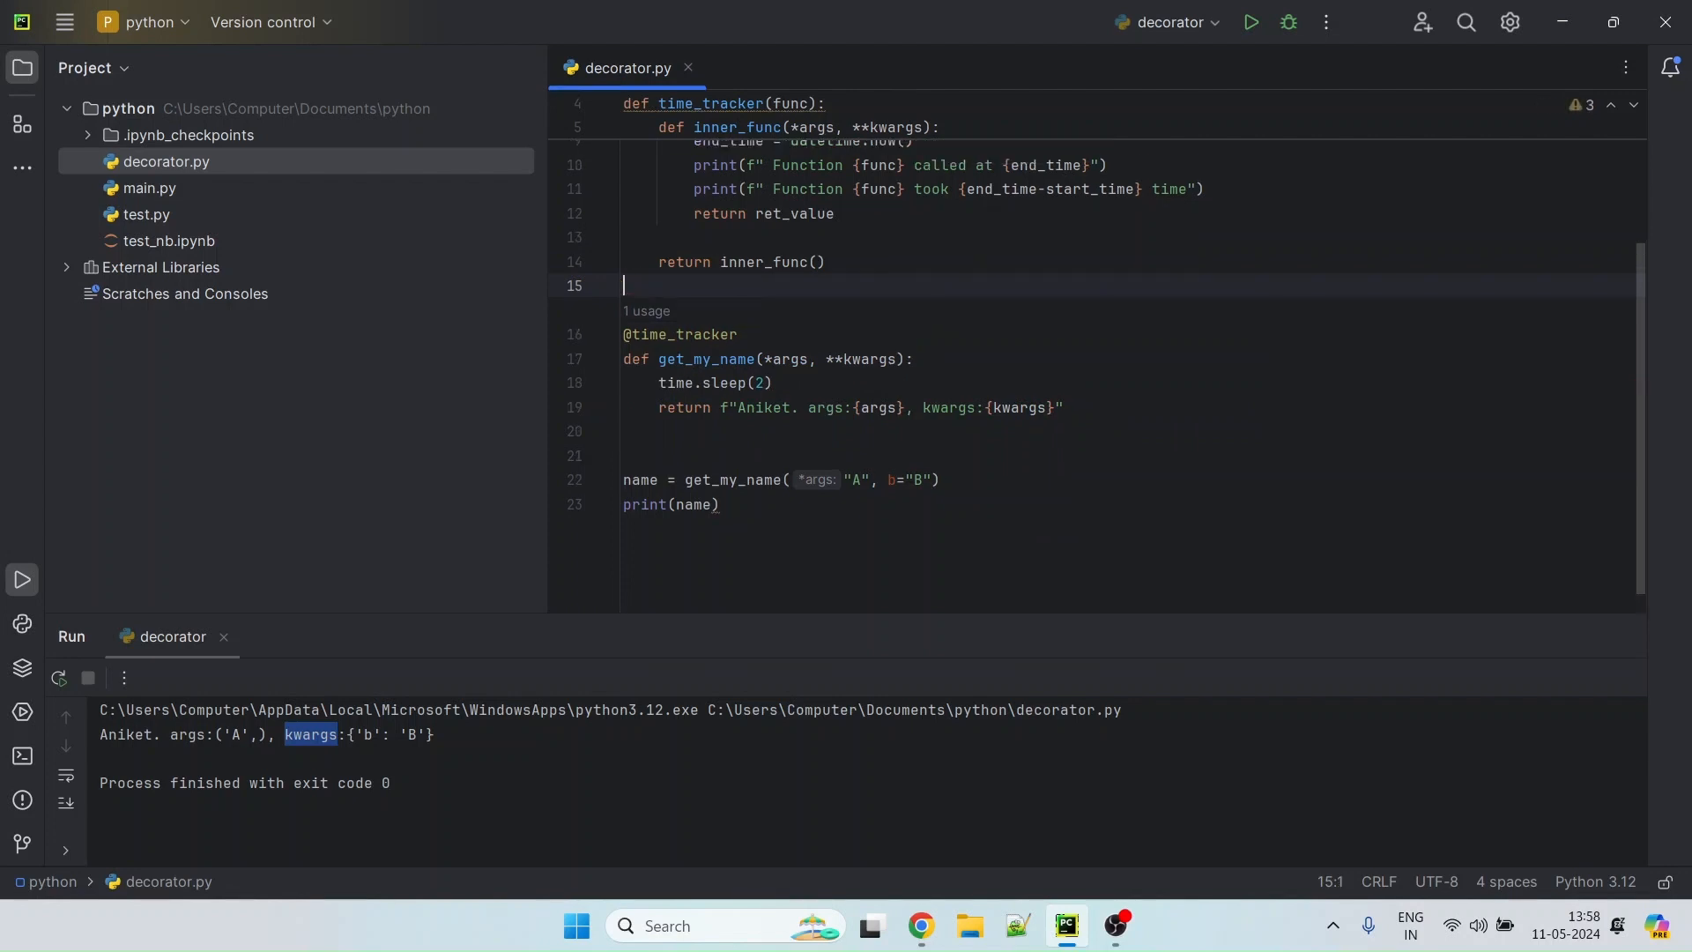
scroll(up, 3)
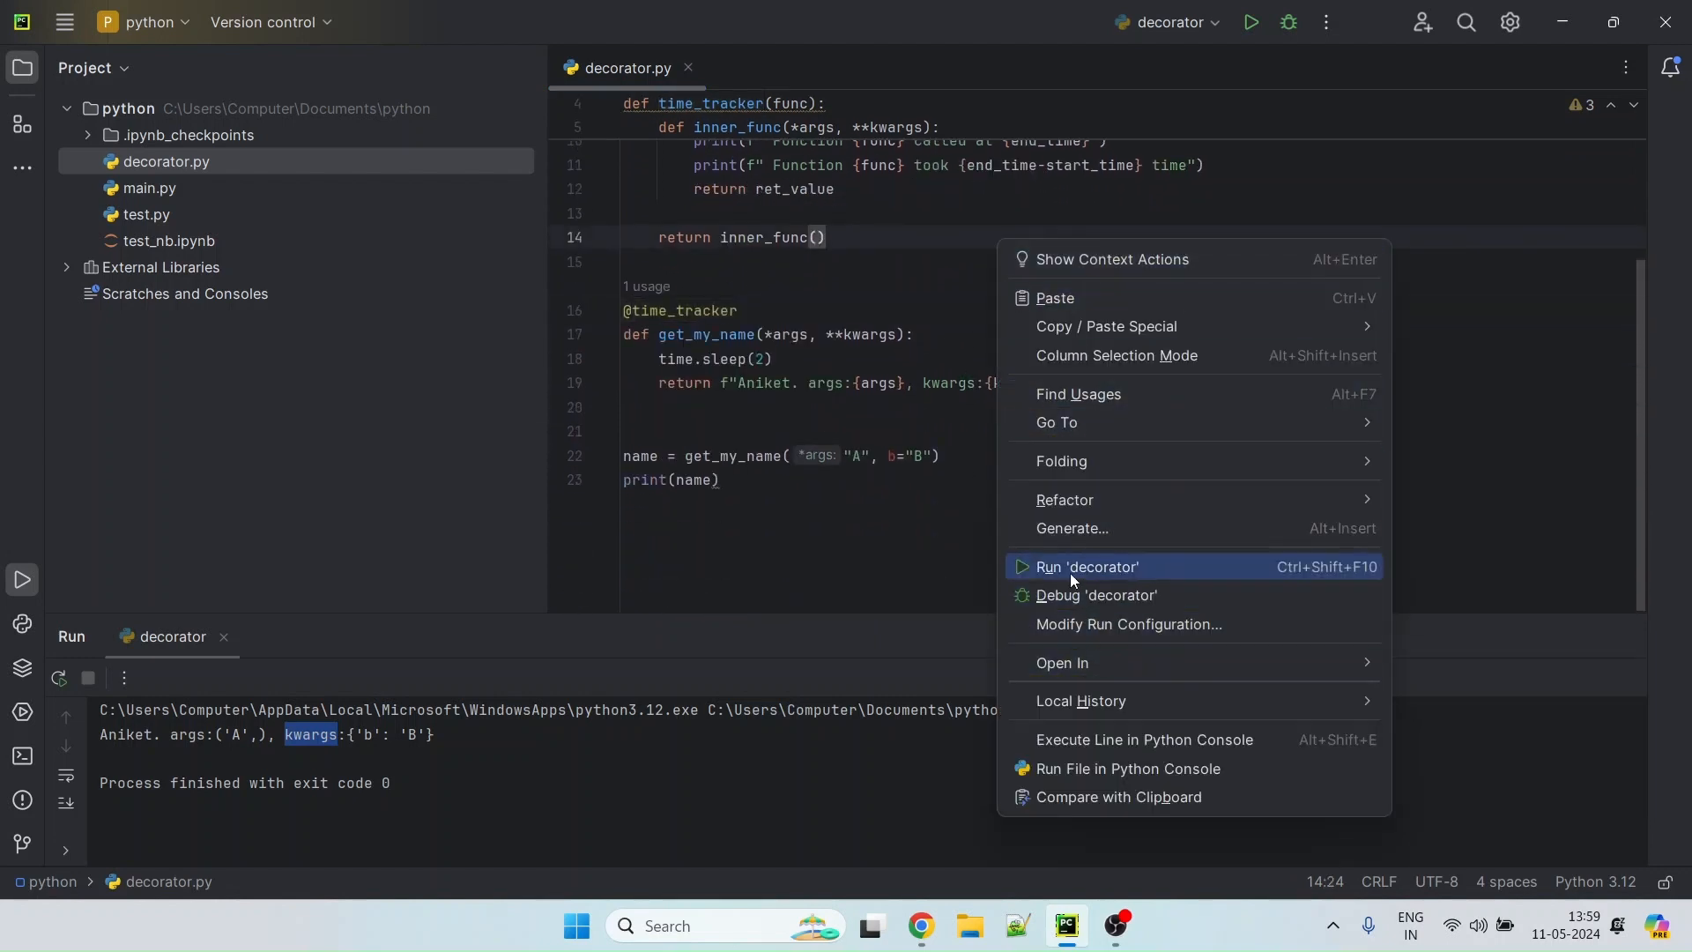
Run decorator.py, hit the 'str' object is not callable TypeError, and return inner_func uncalled
click(1088, 566)
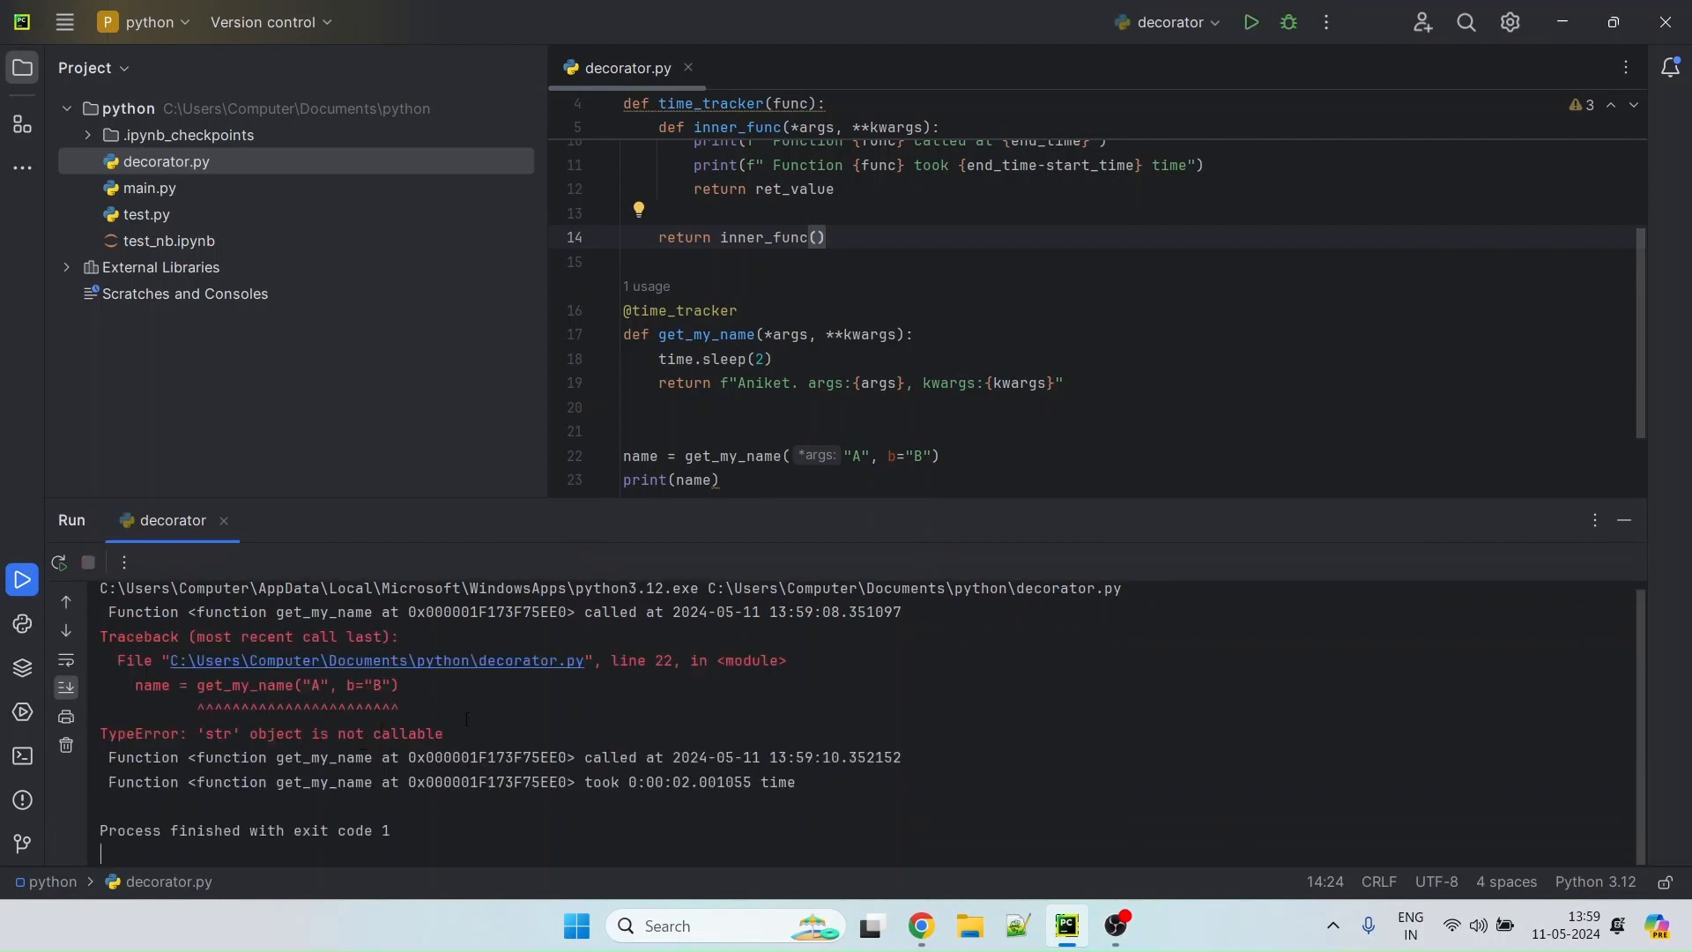
scroll(up, 3)
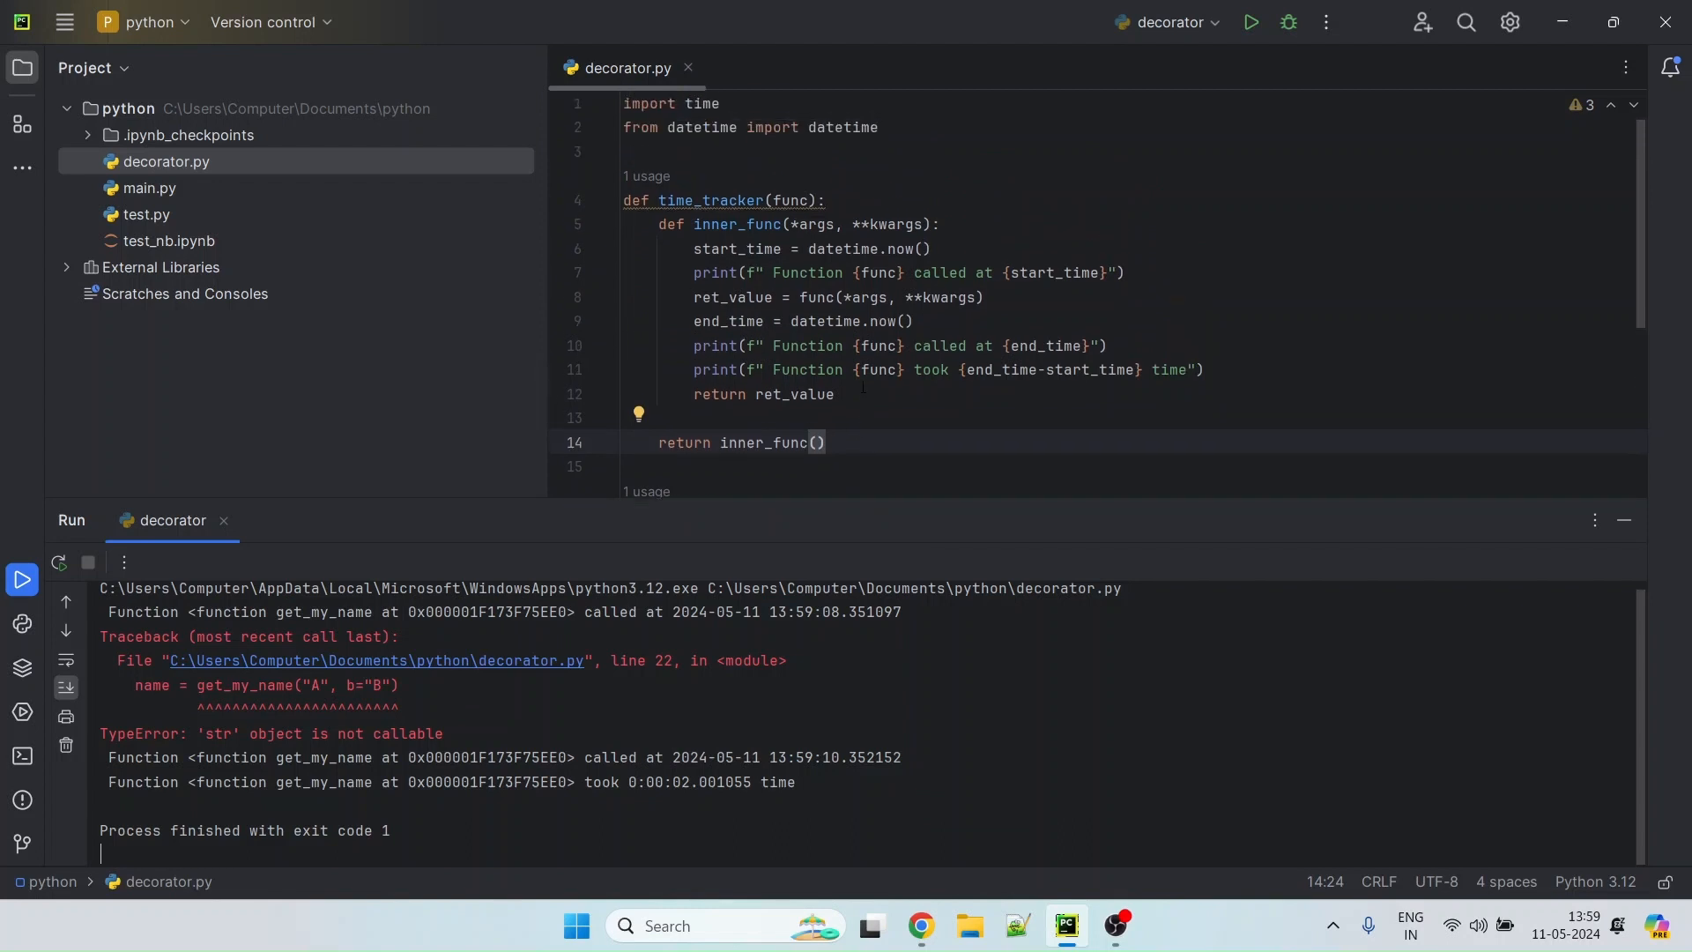
key(Backspace)
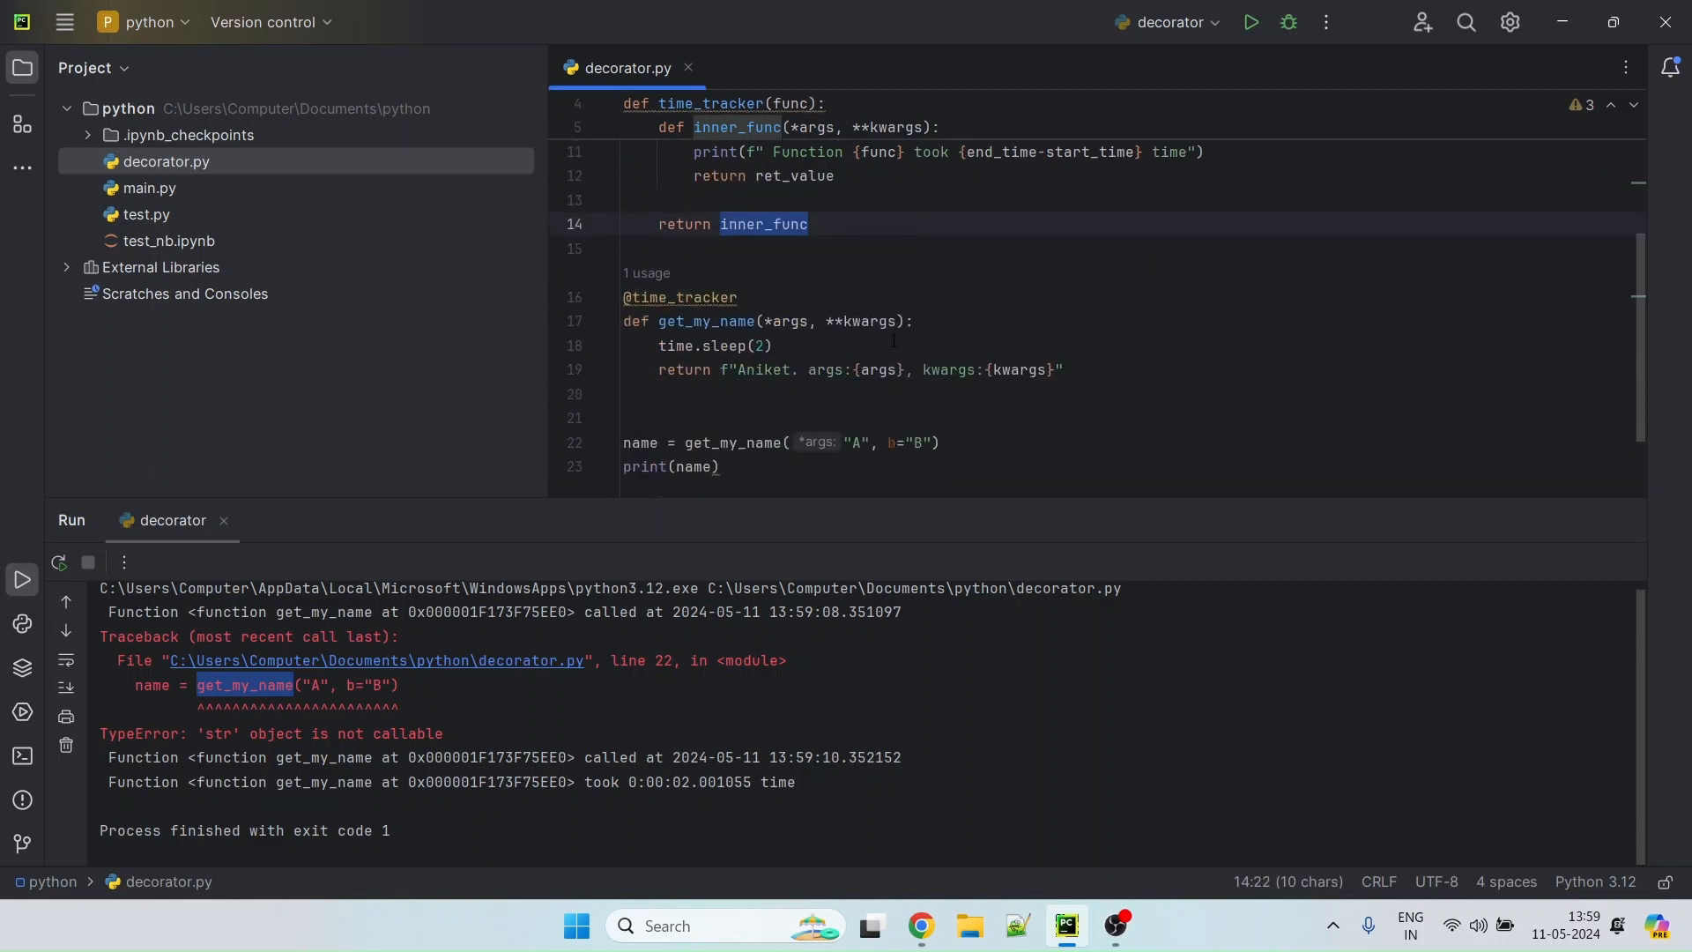
Bring up the editor context menu for the corrected decorator.py
scroll(up, 3)
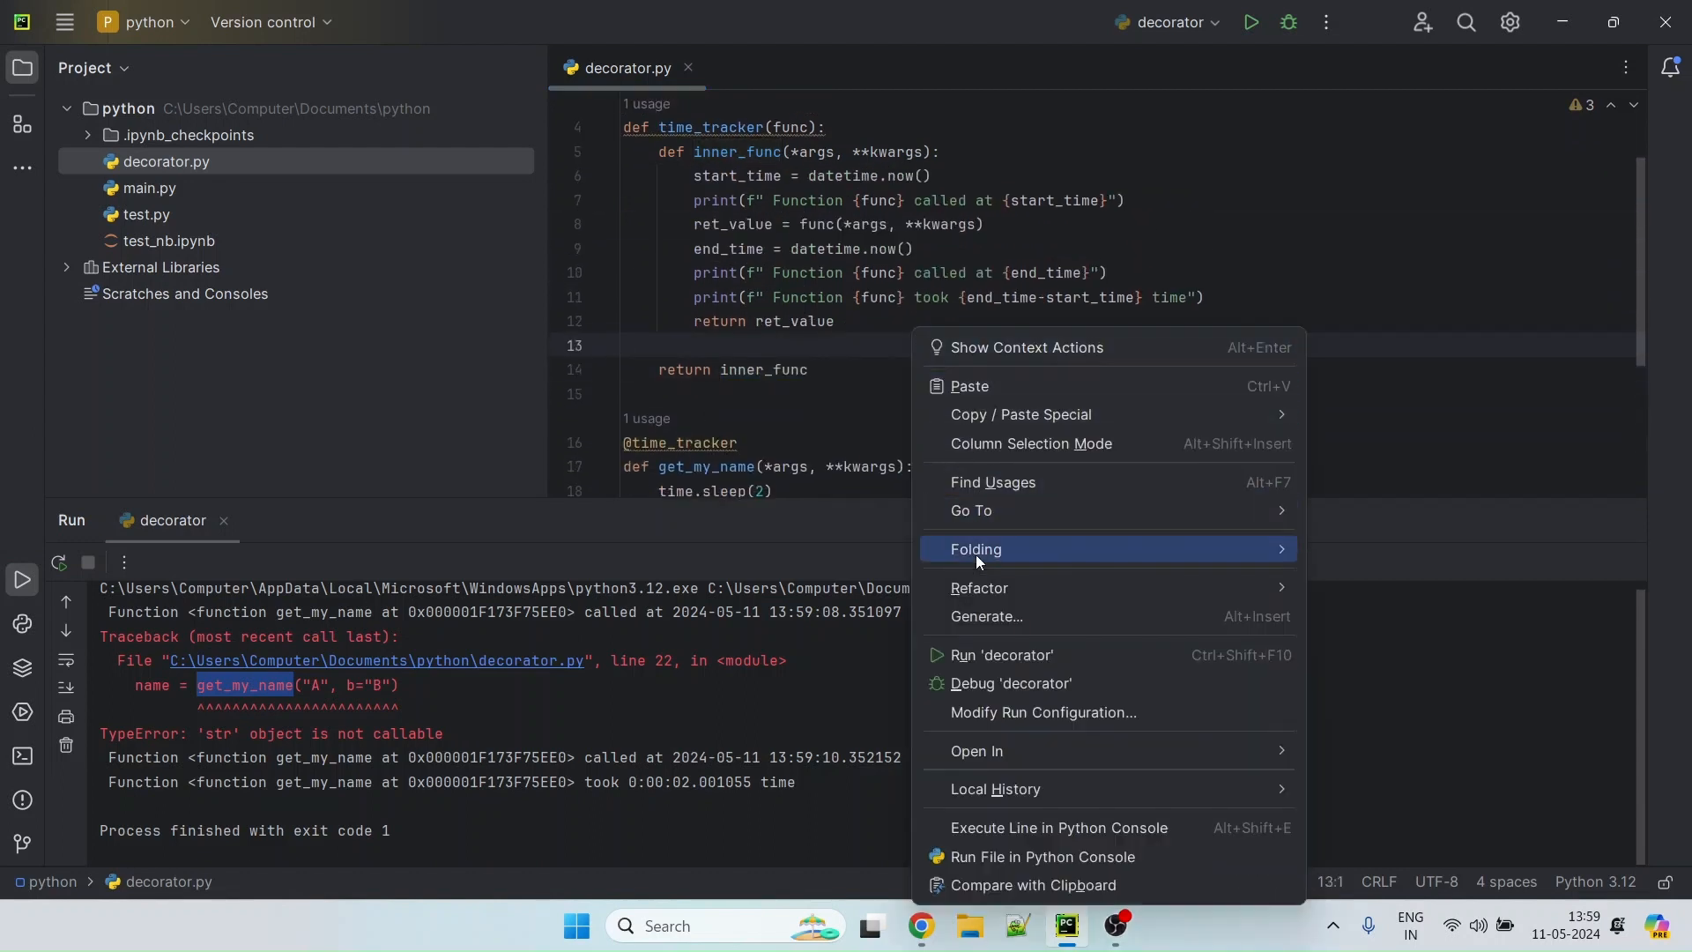
mouse_move(994, 642)
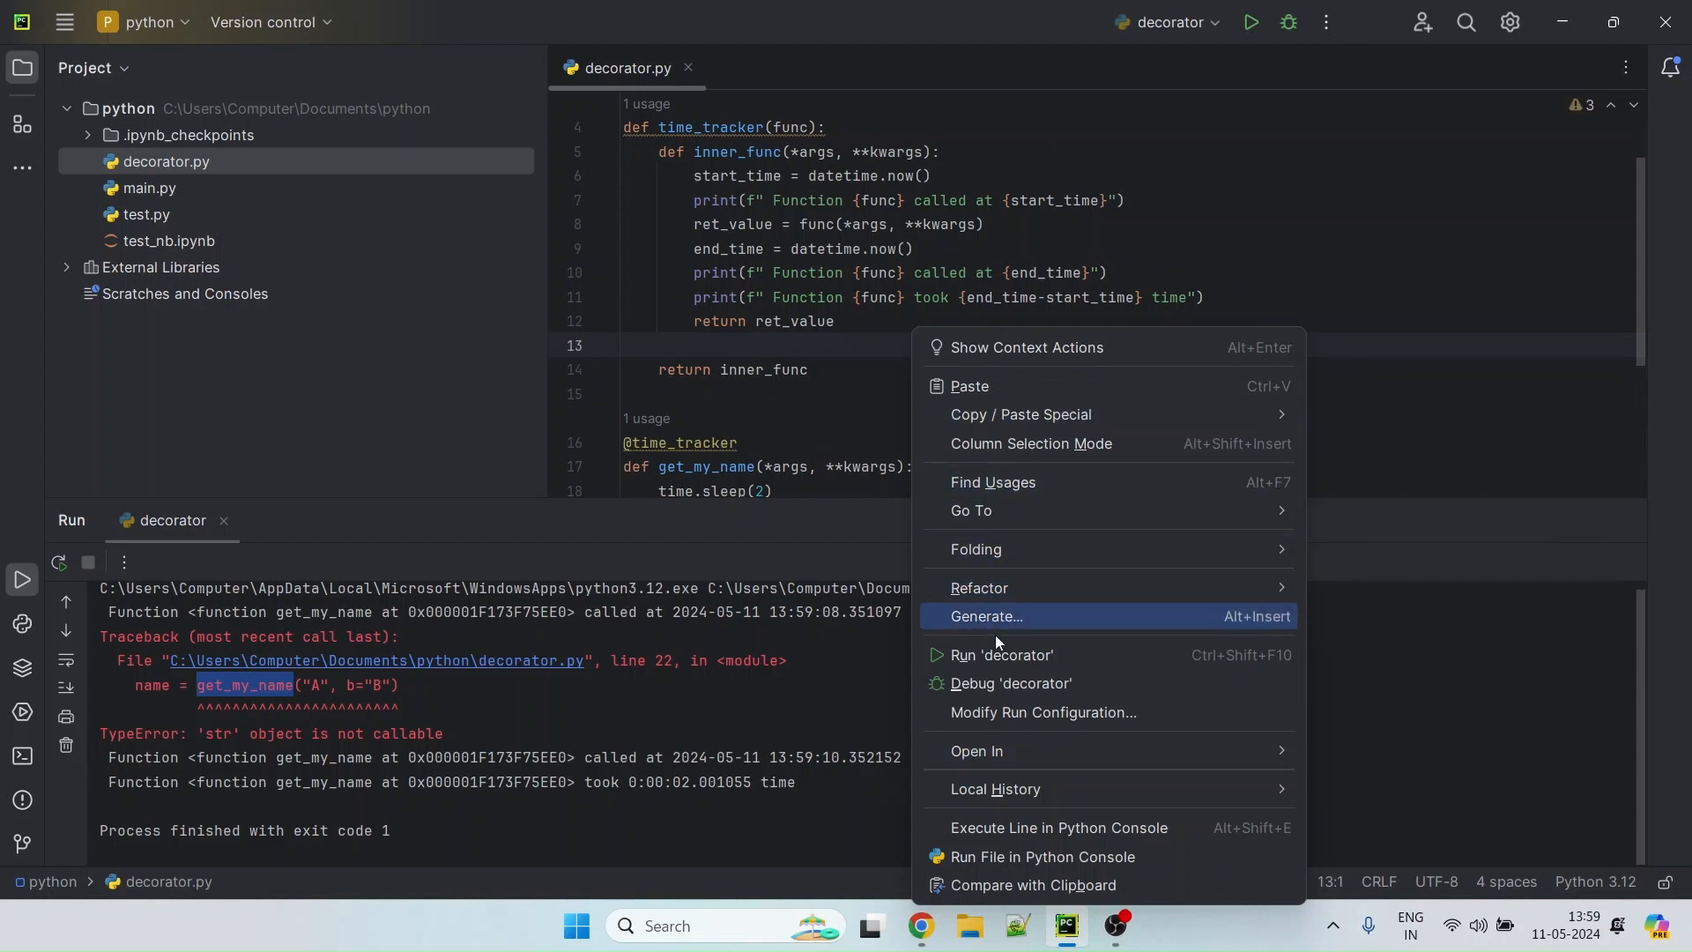
Run the fixed decorator.py successfully and review the 0:00:02 duration and Aniket name output
click(1000, 654)
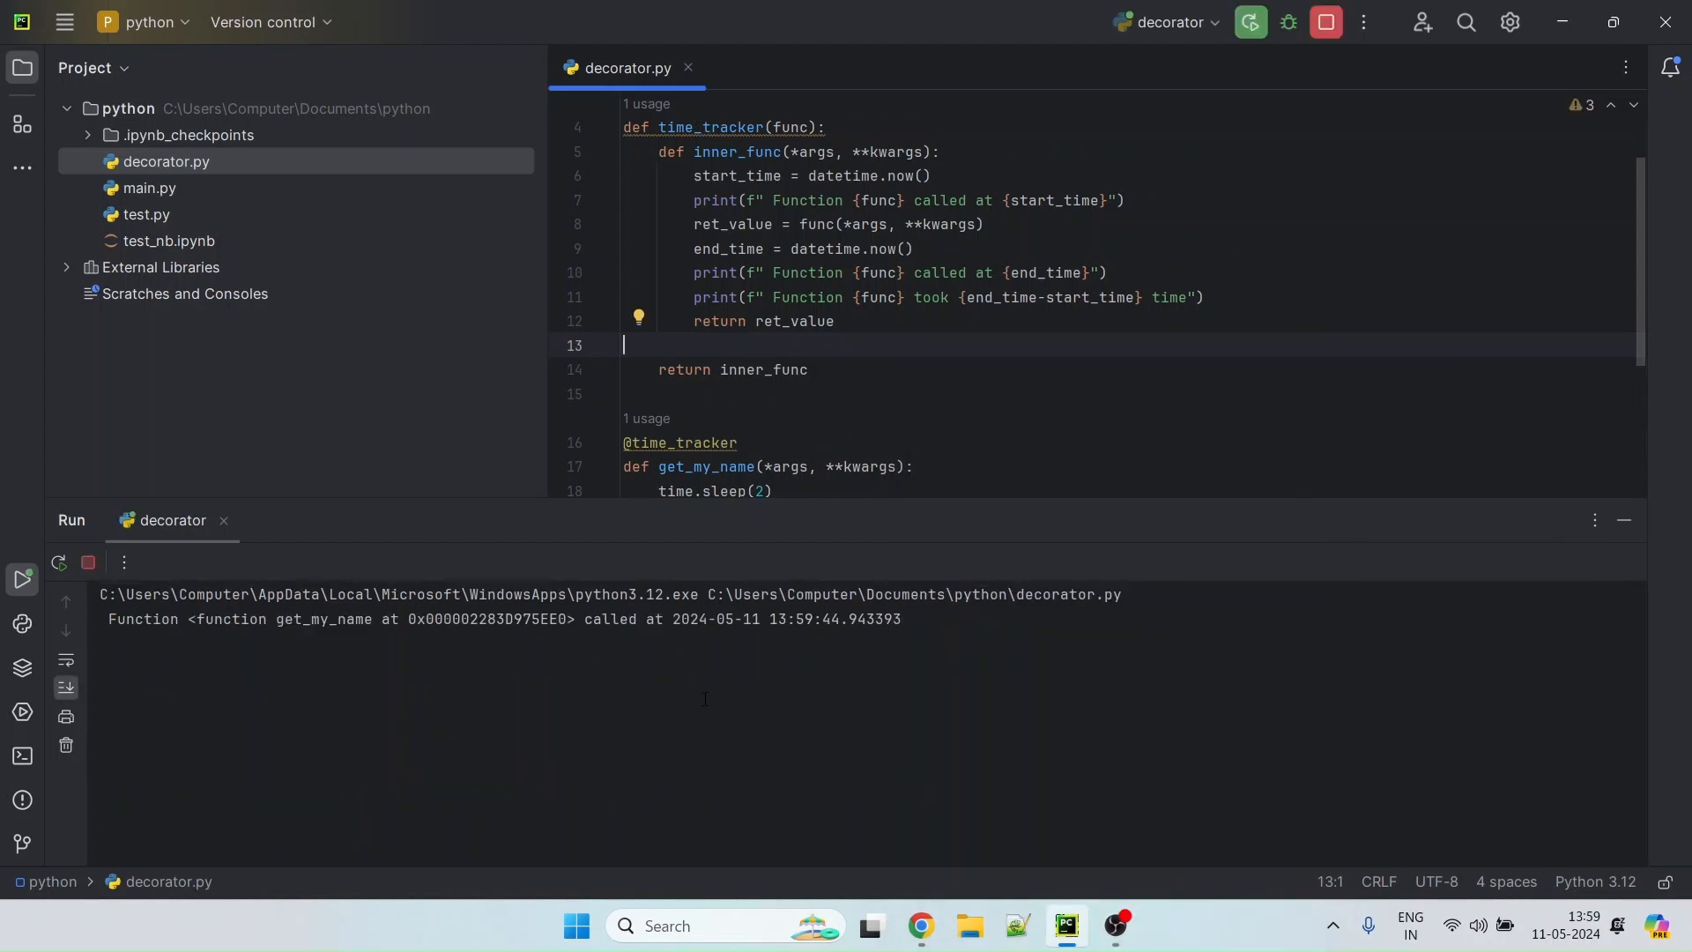
click(1247, 21)
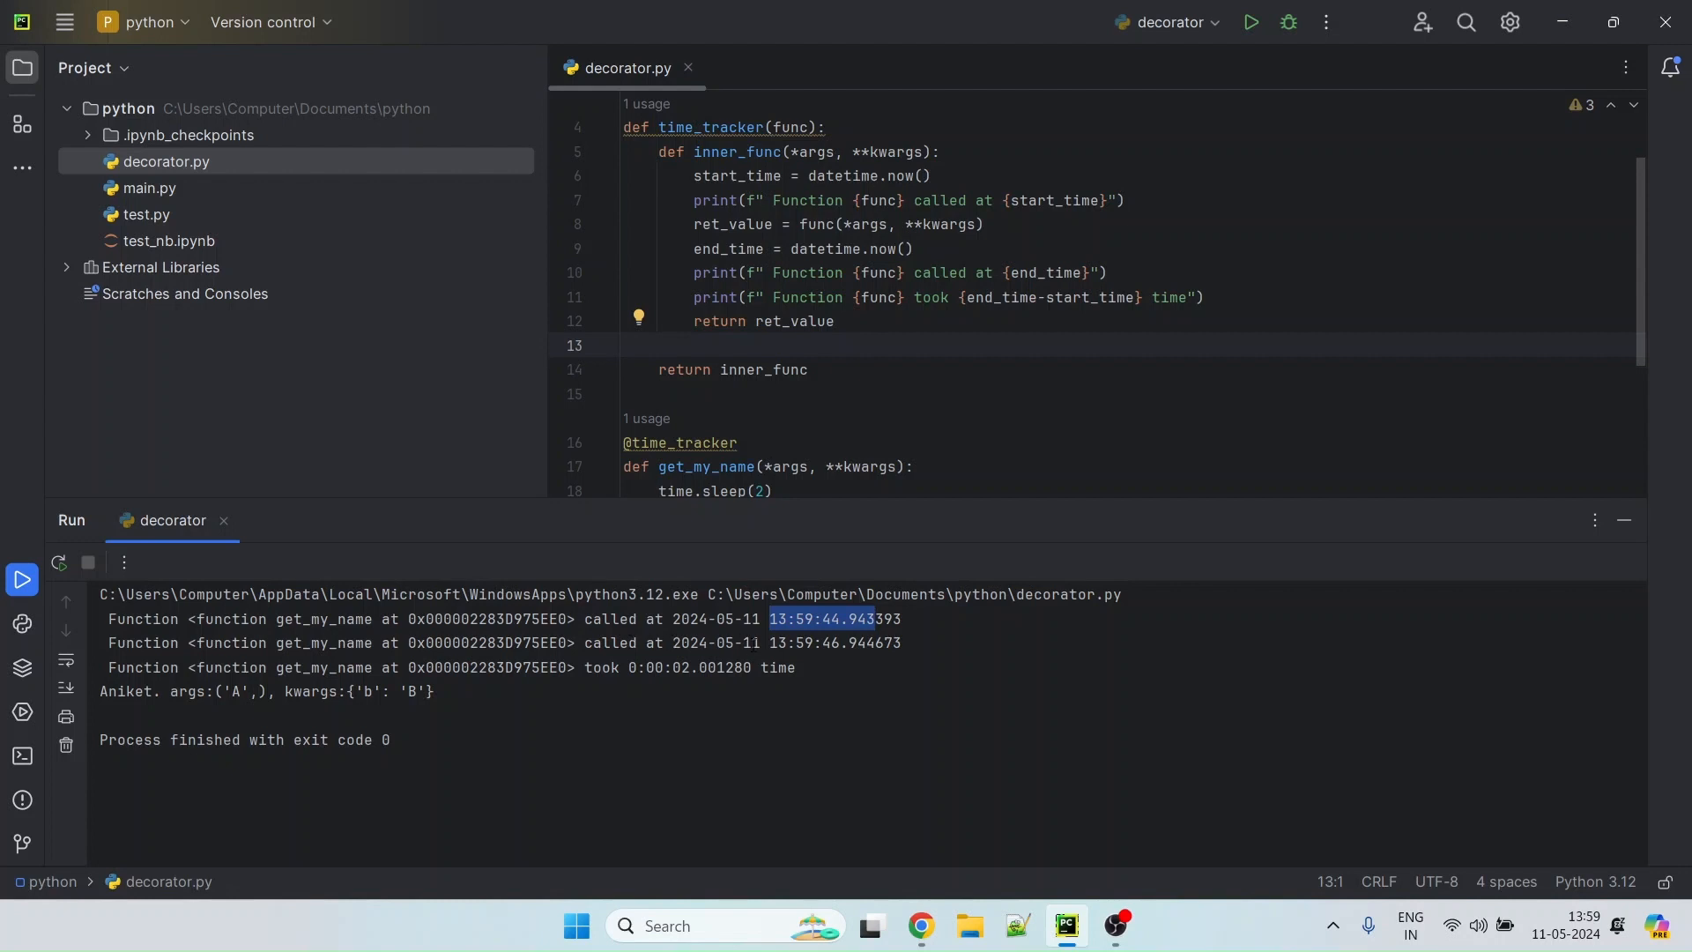
mouse_move(844, 636)
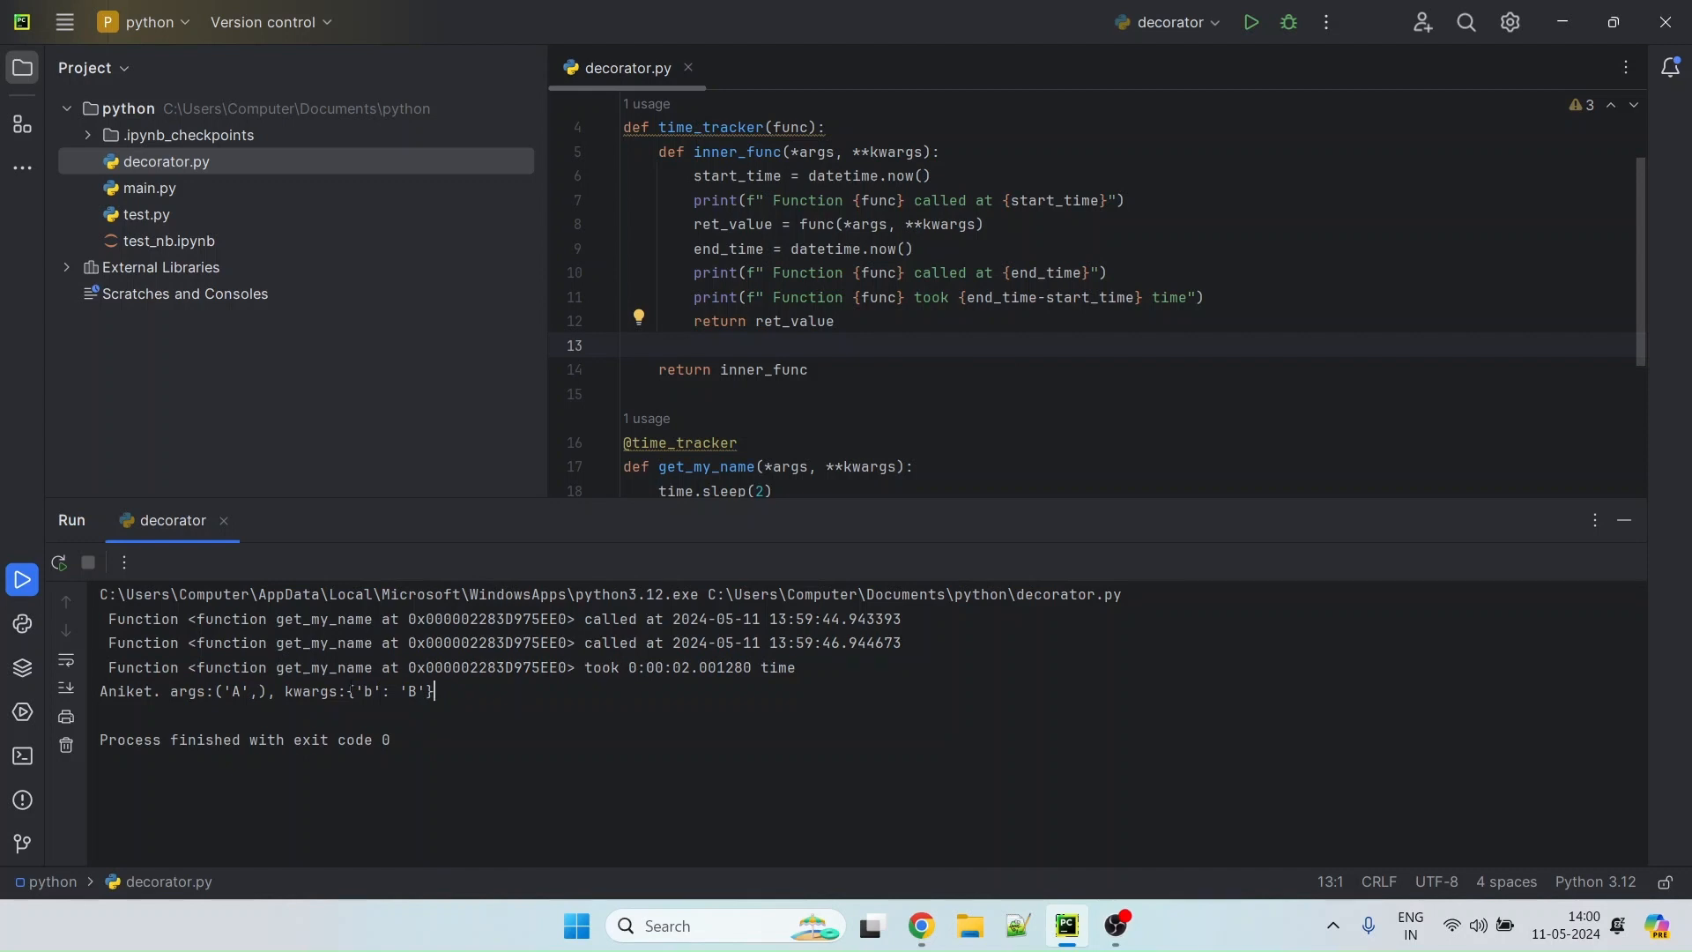
double_click(125, 691)
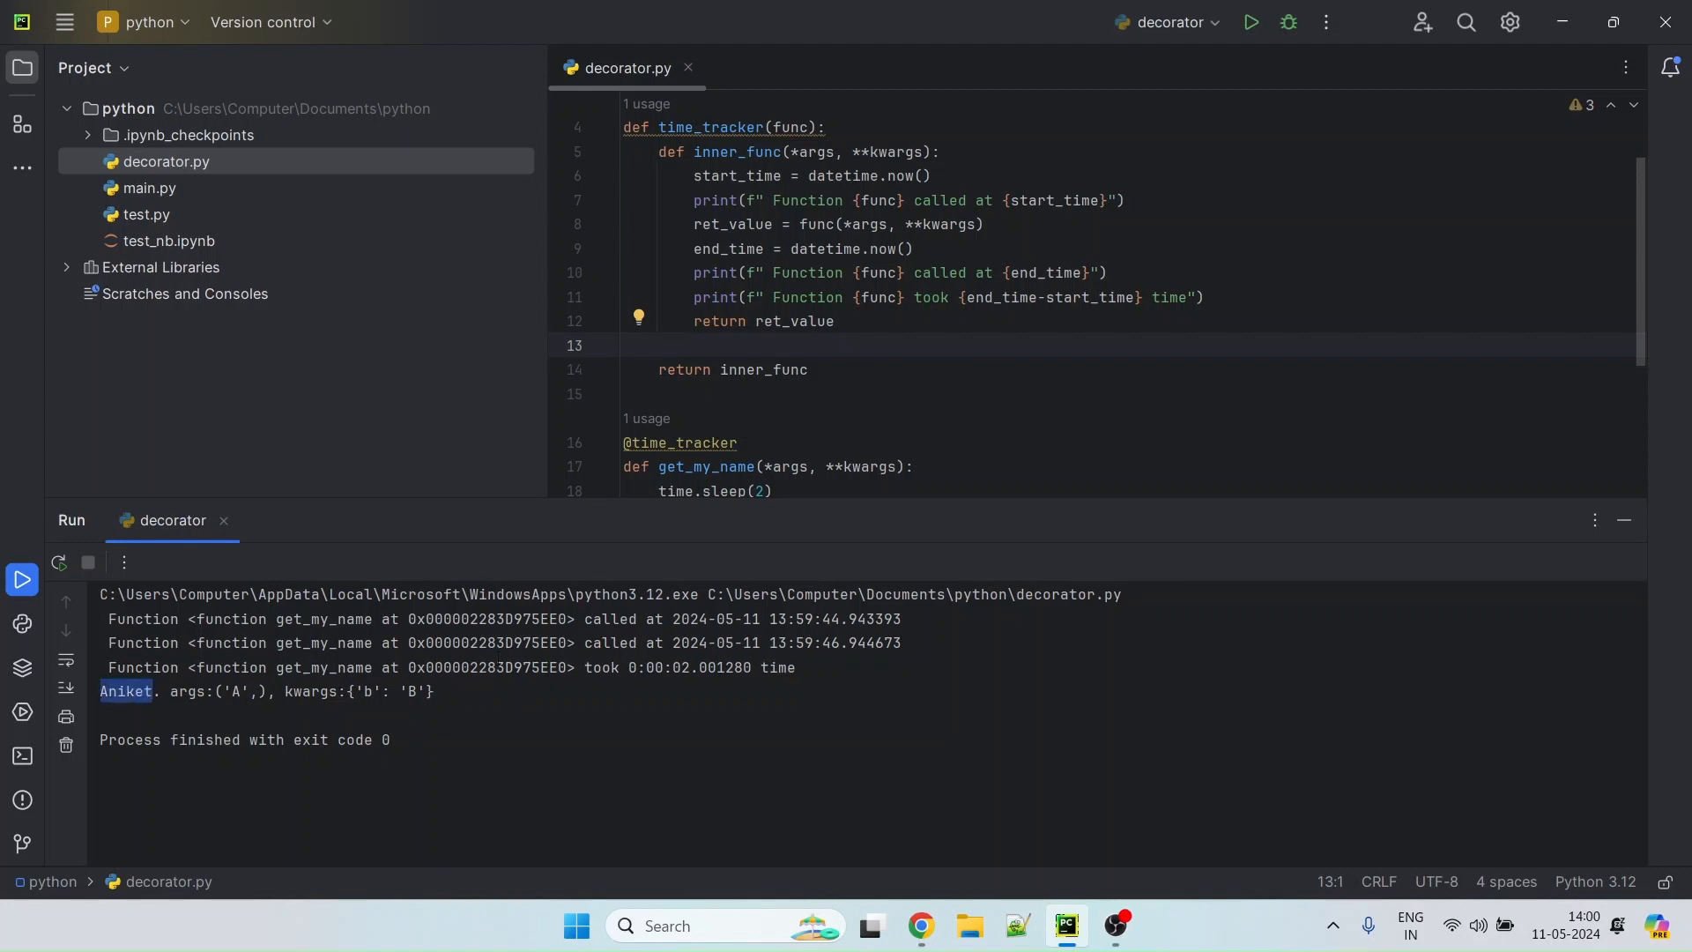
scroll(down, 3)
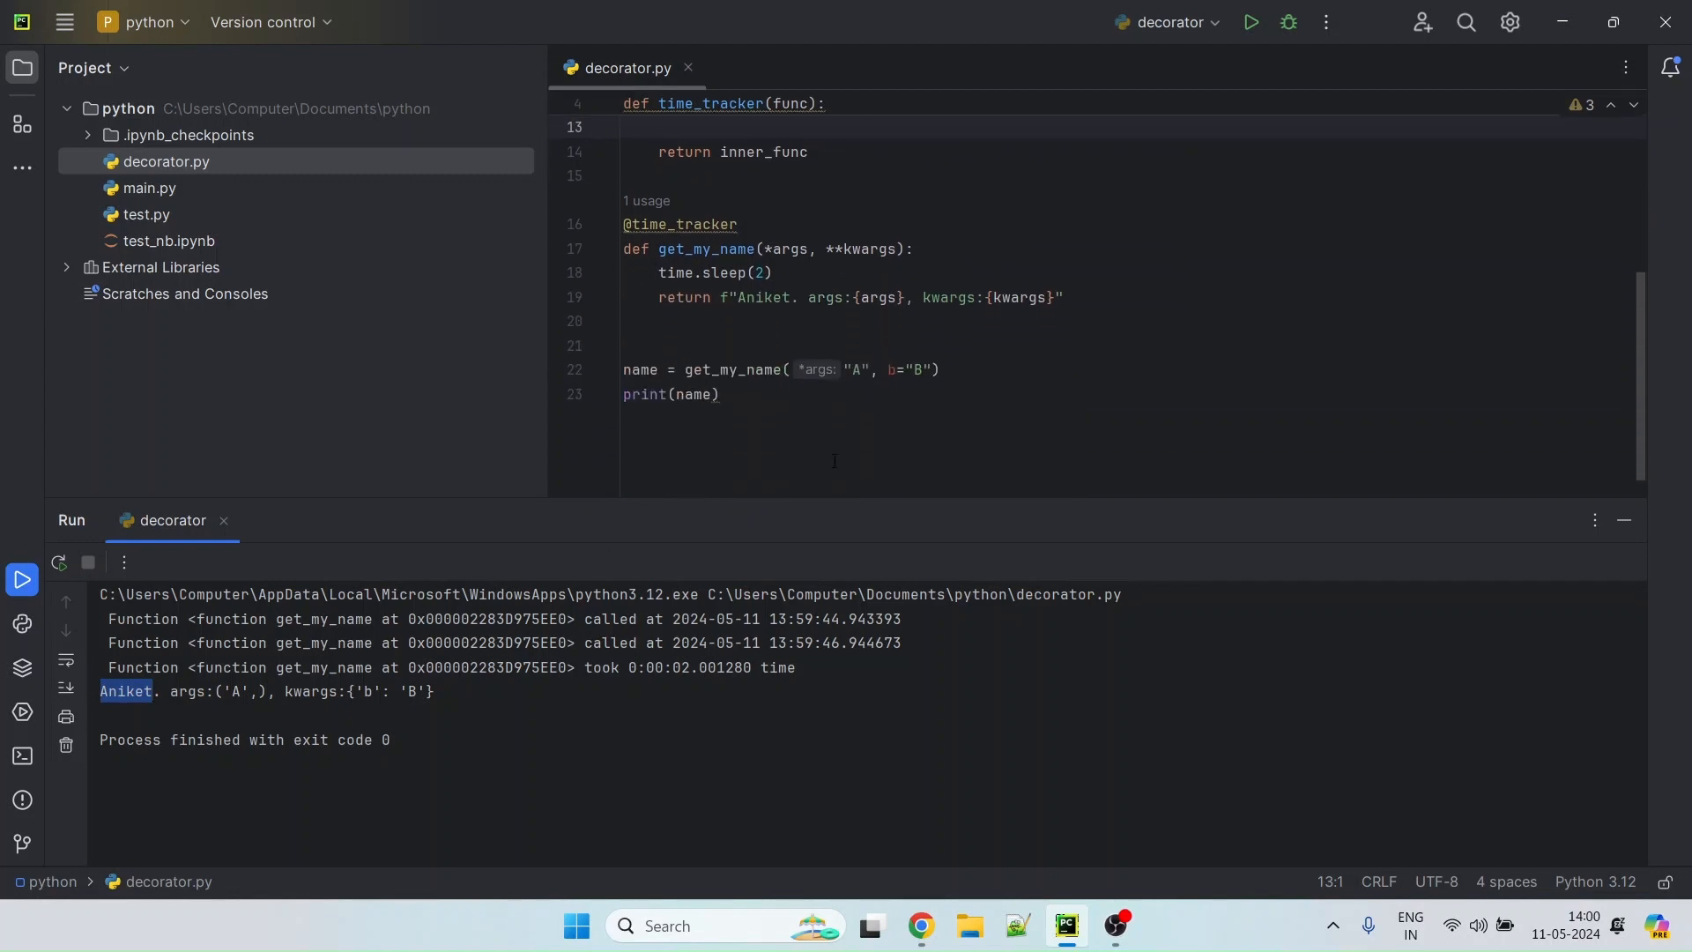
scroll(up, 3)
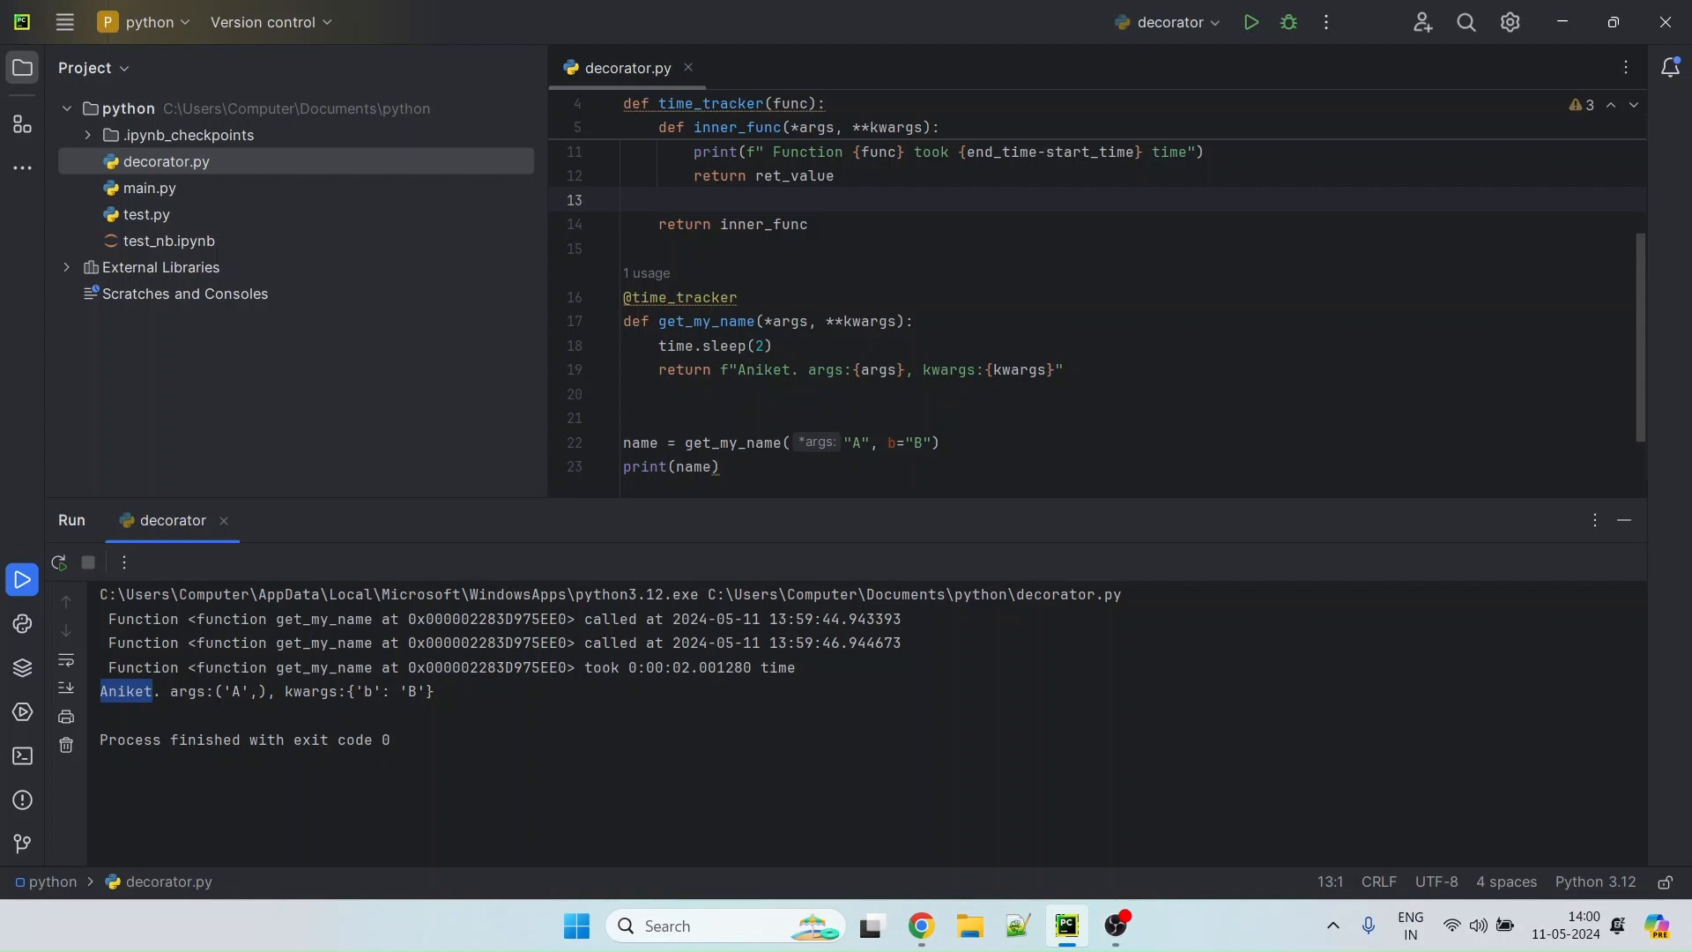
scroll(up, 3)
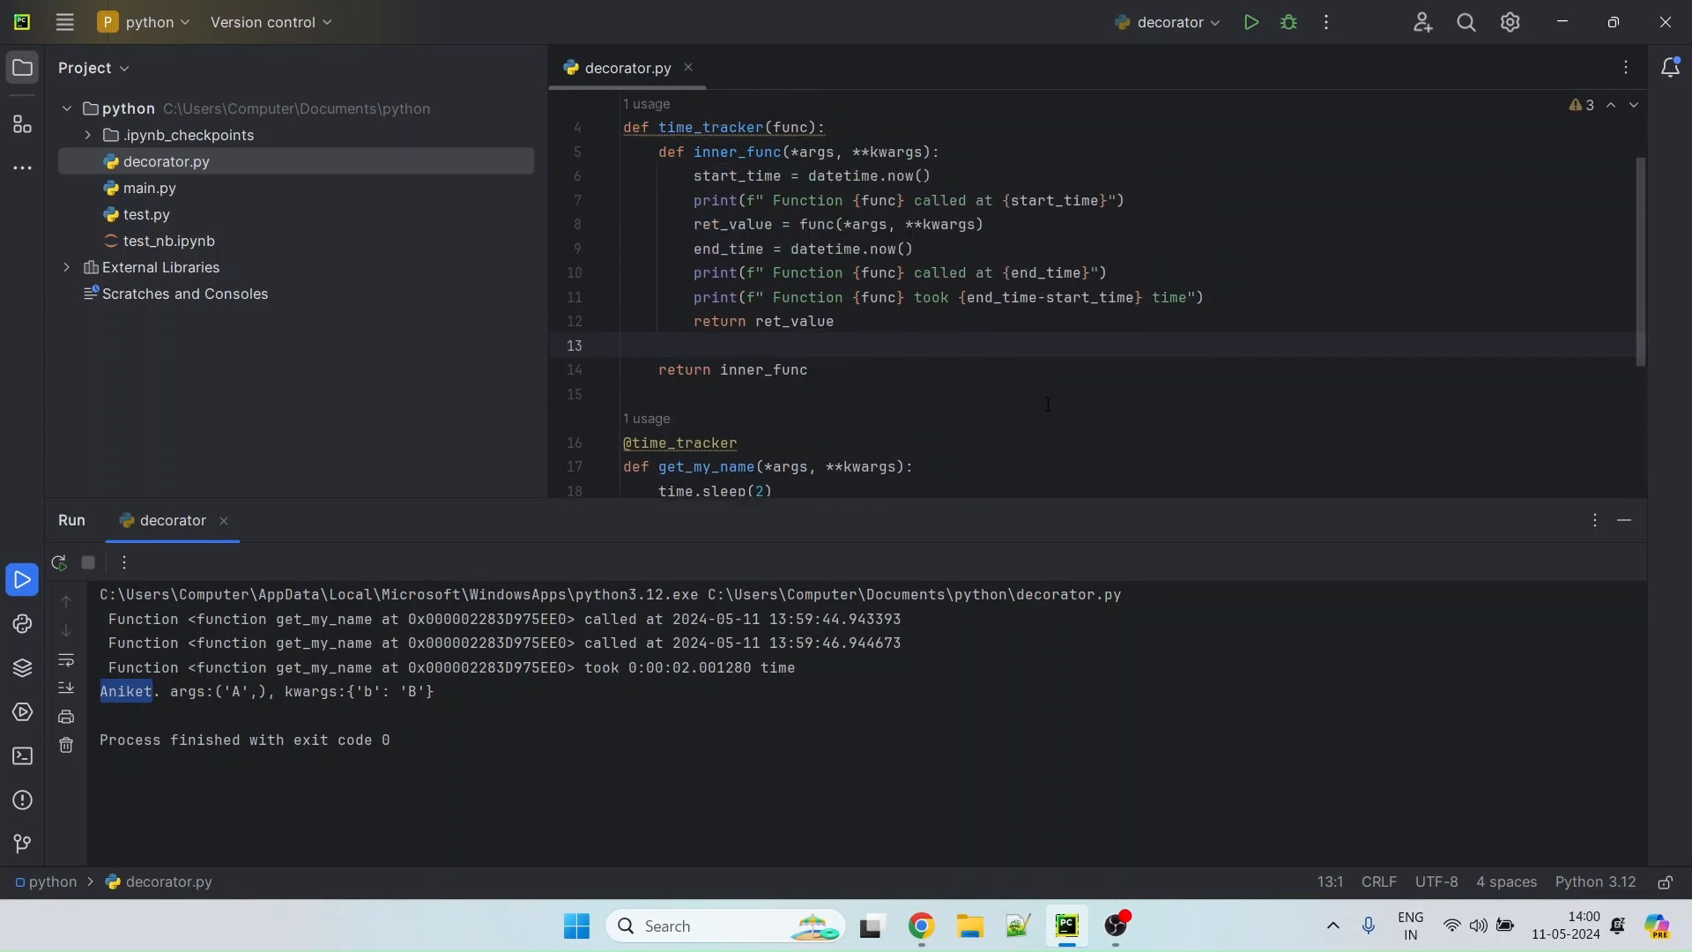
mouse_move(918, 925)
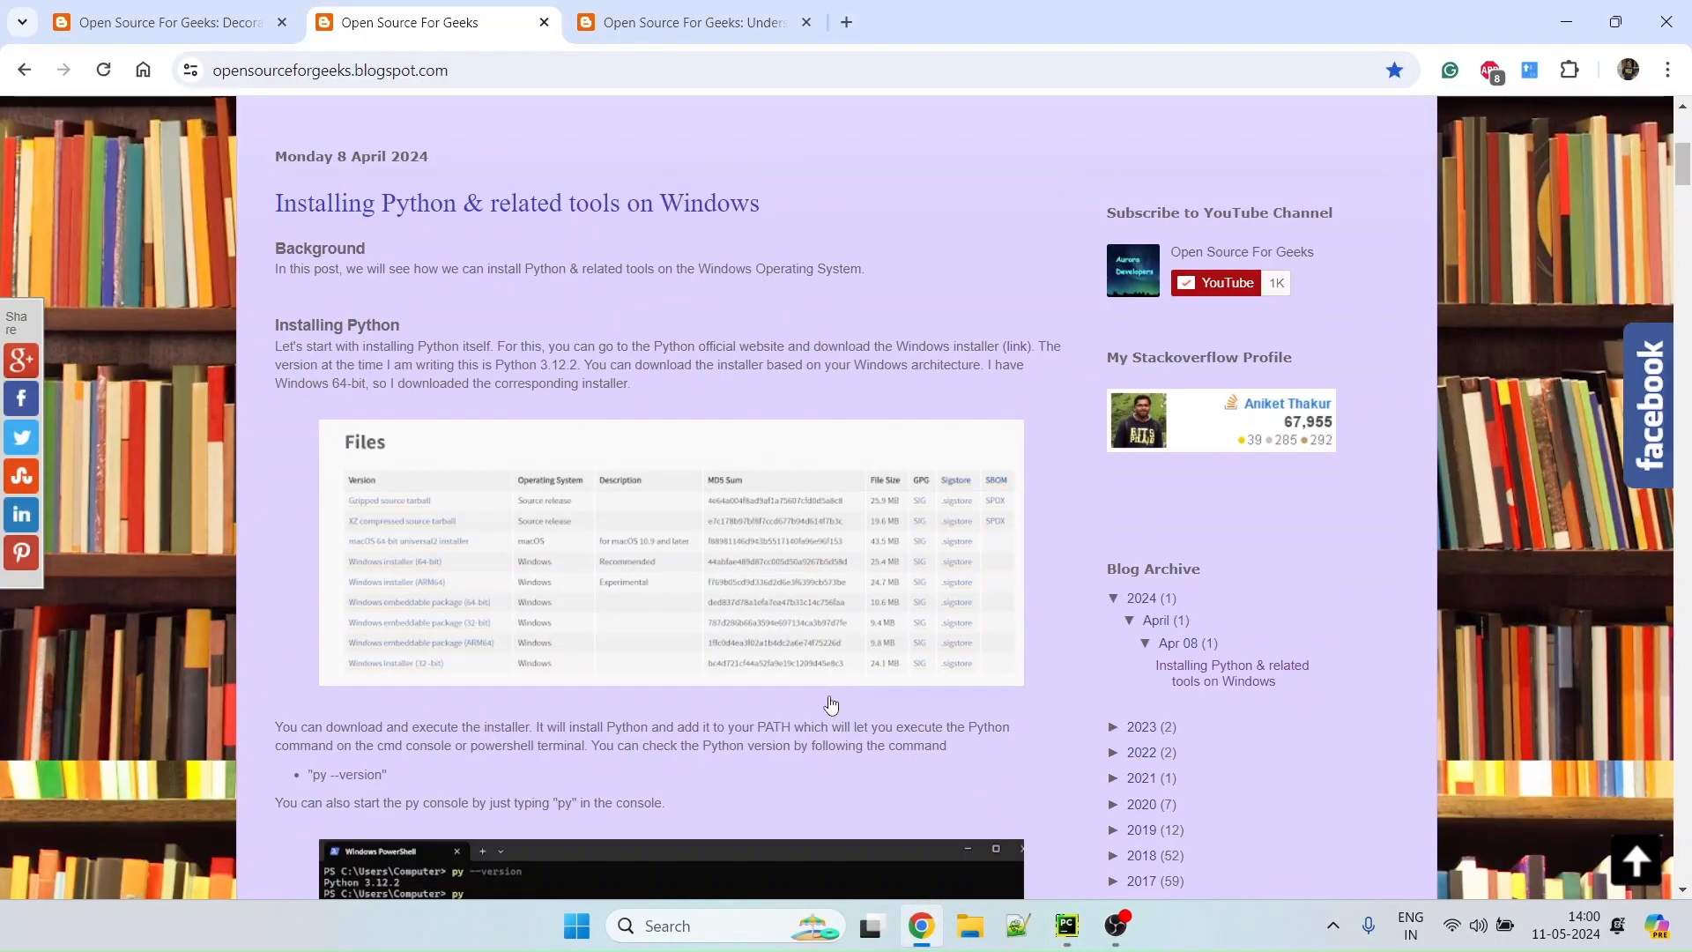
Review the Decorators in Python post's class-based decorator example and return to the top
click(162, 22)
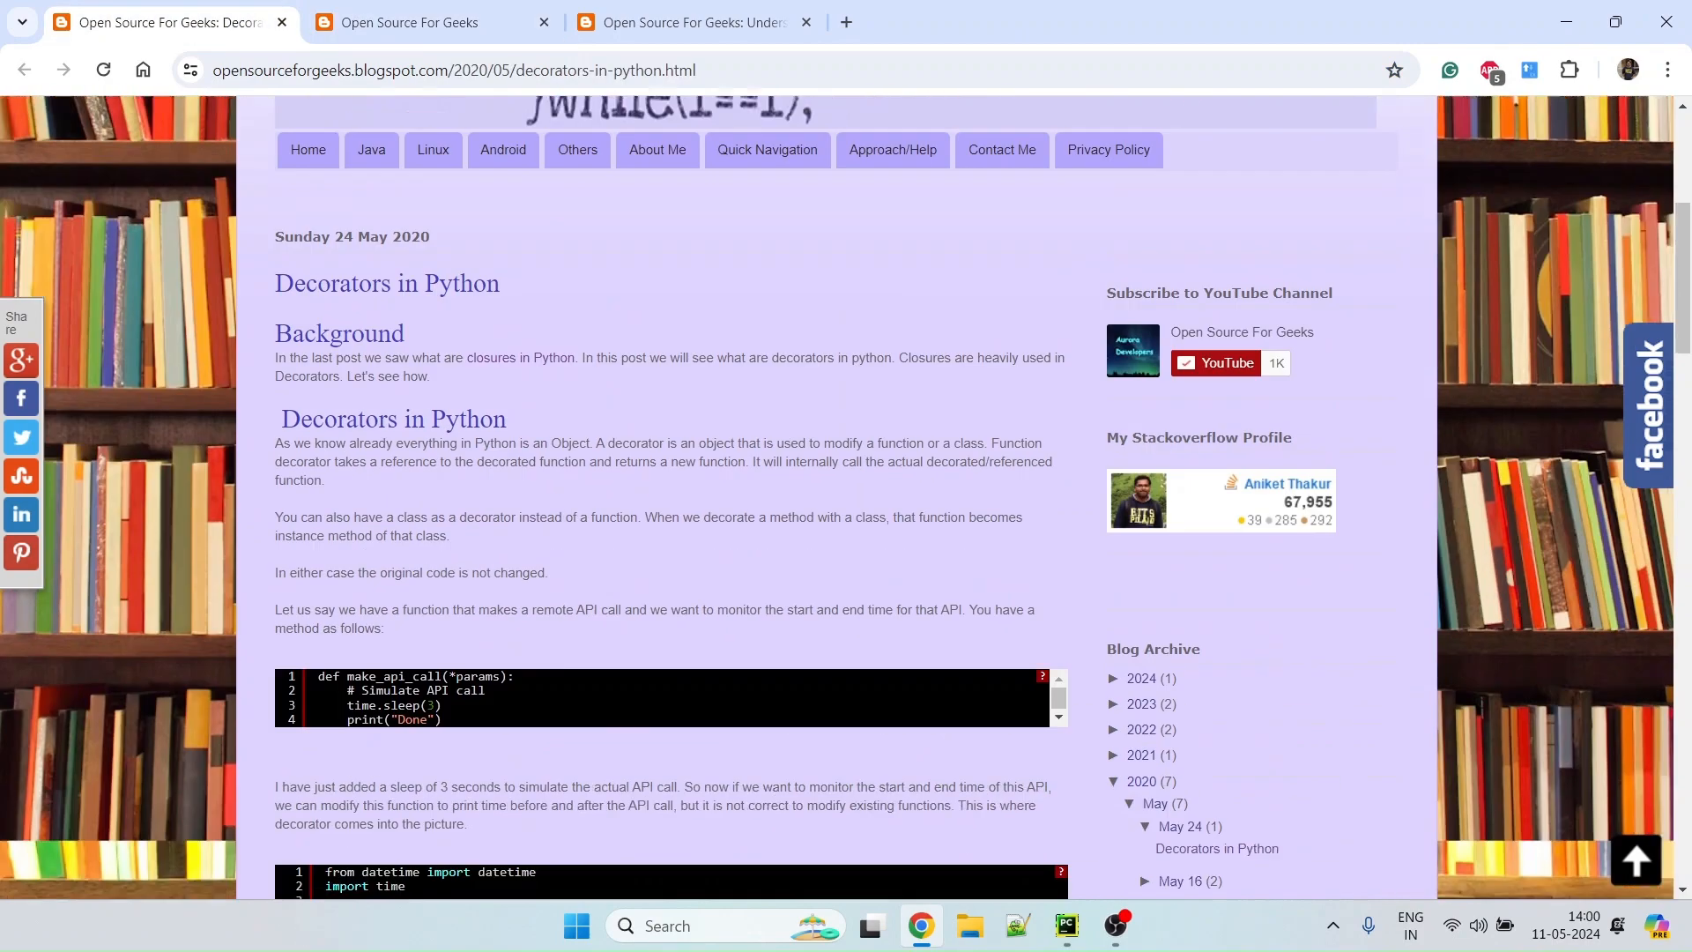
scroll(down, 3)
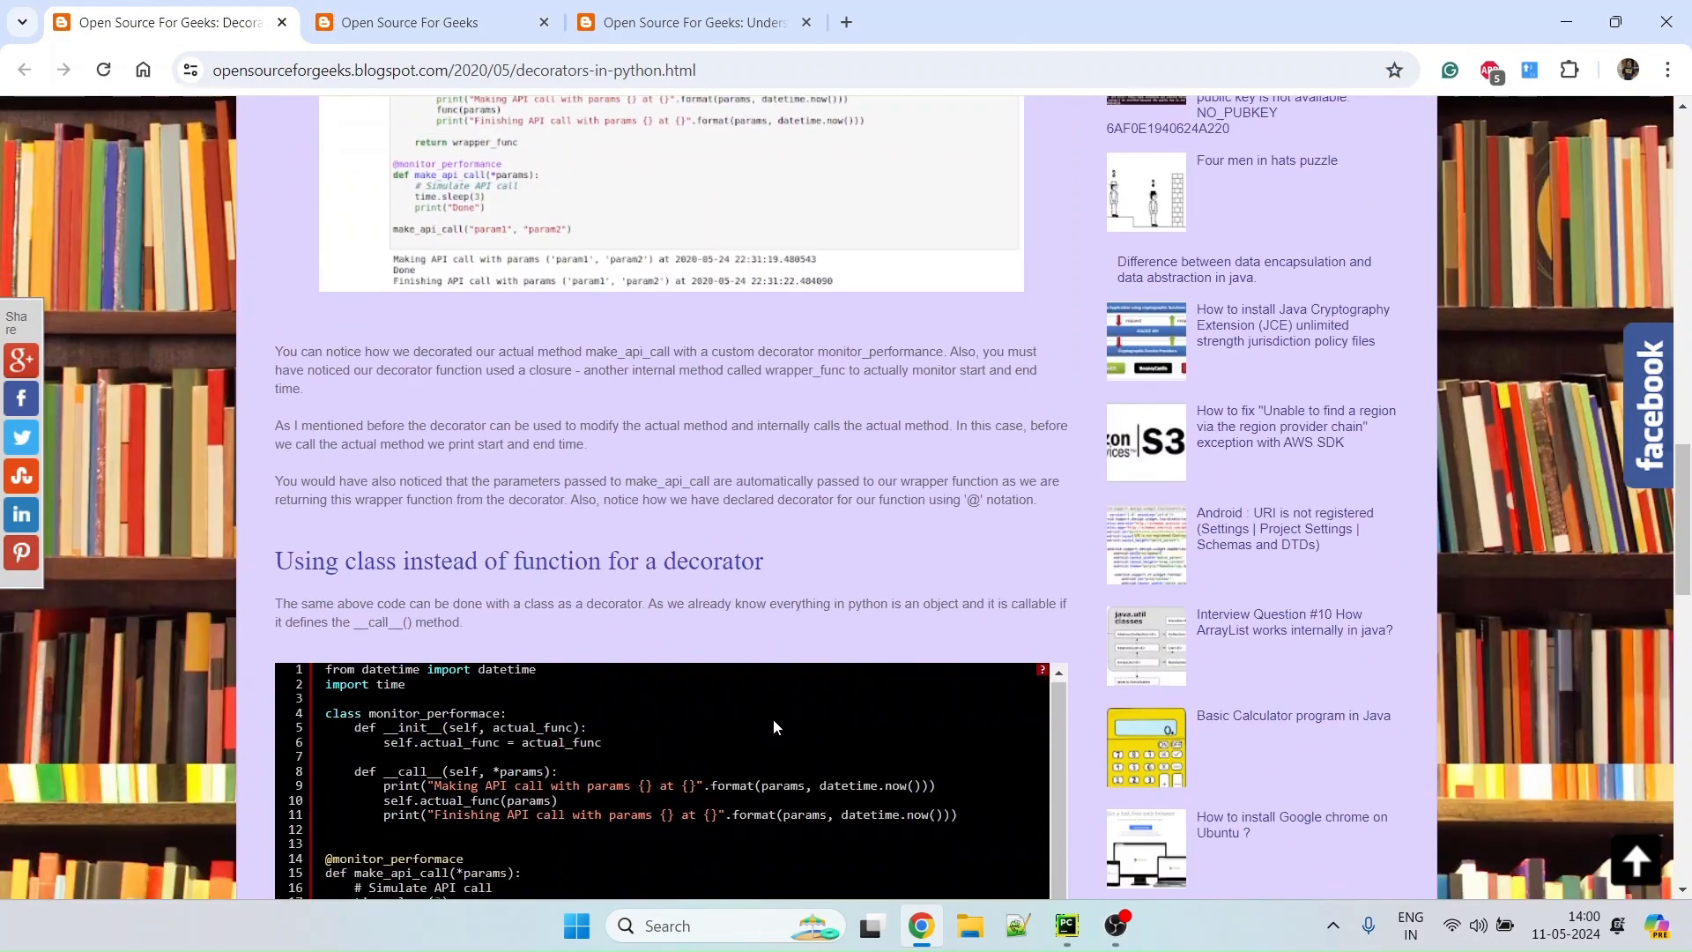
scroll(down, 3)
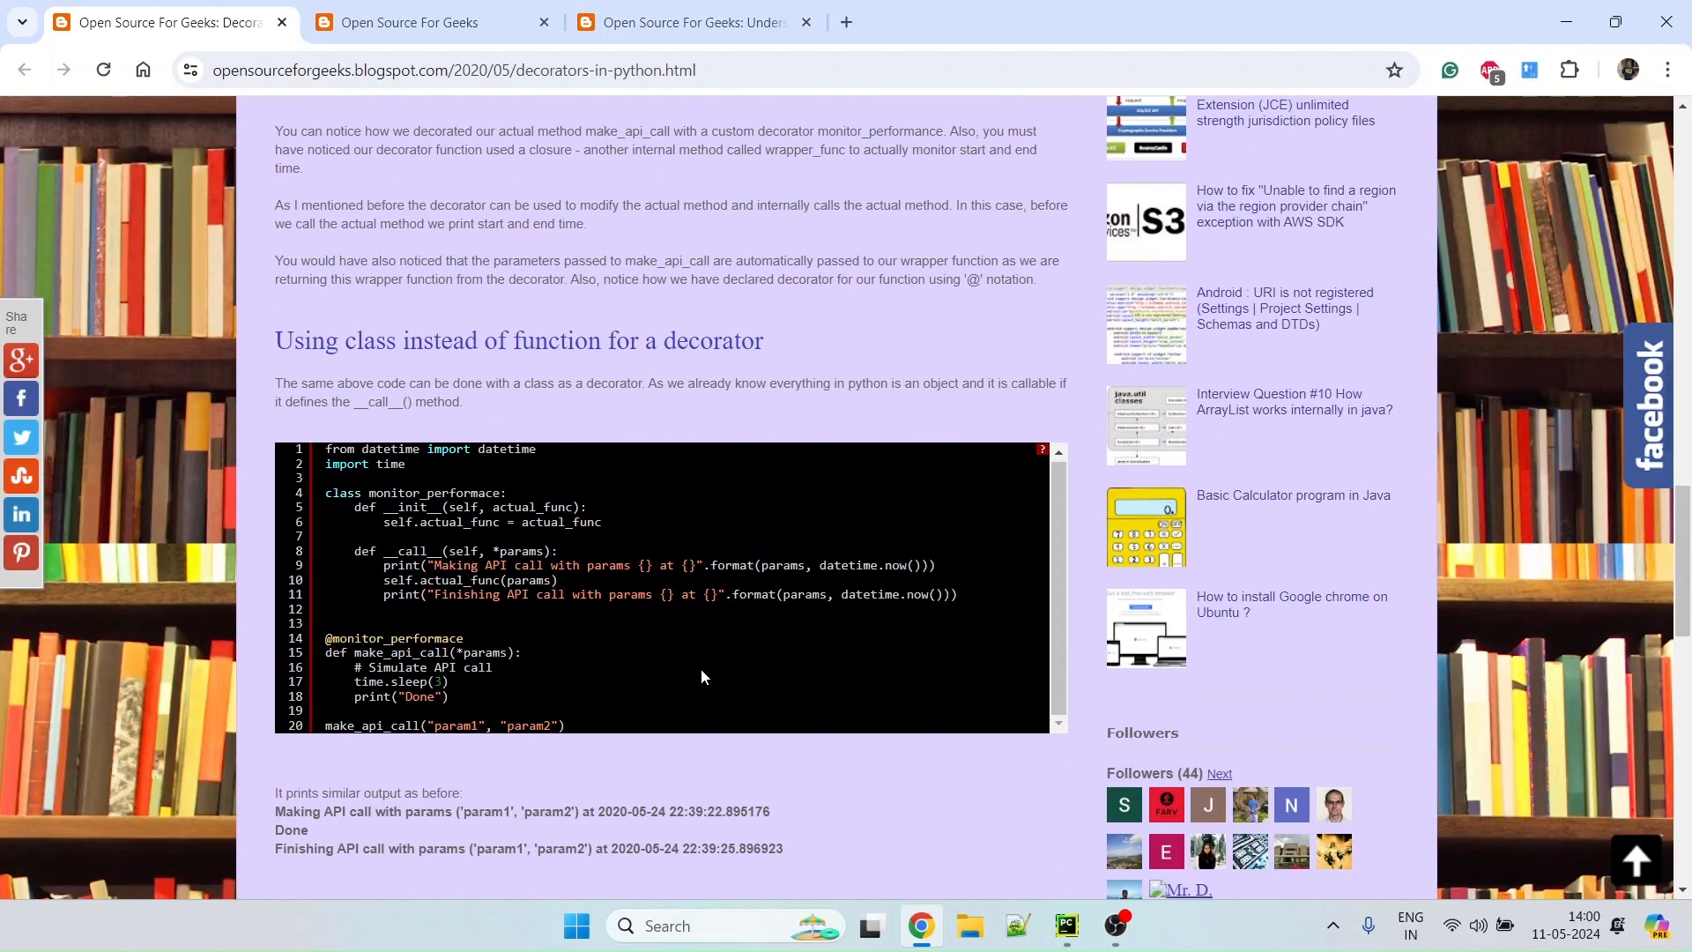
mouse_move(635, 404)
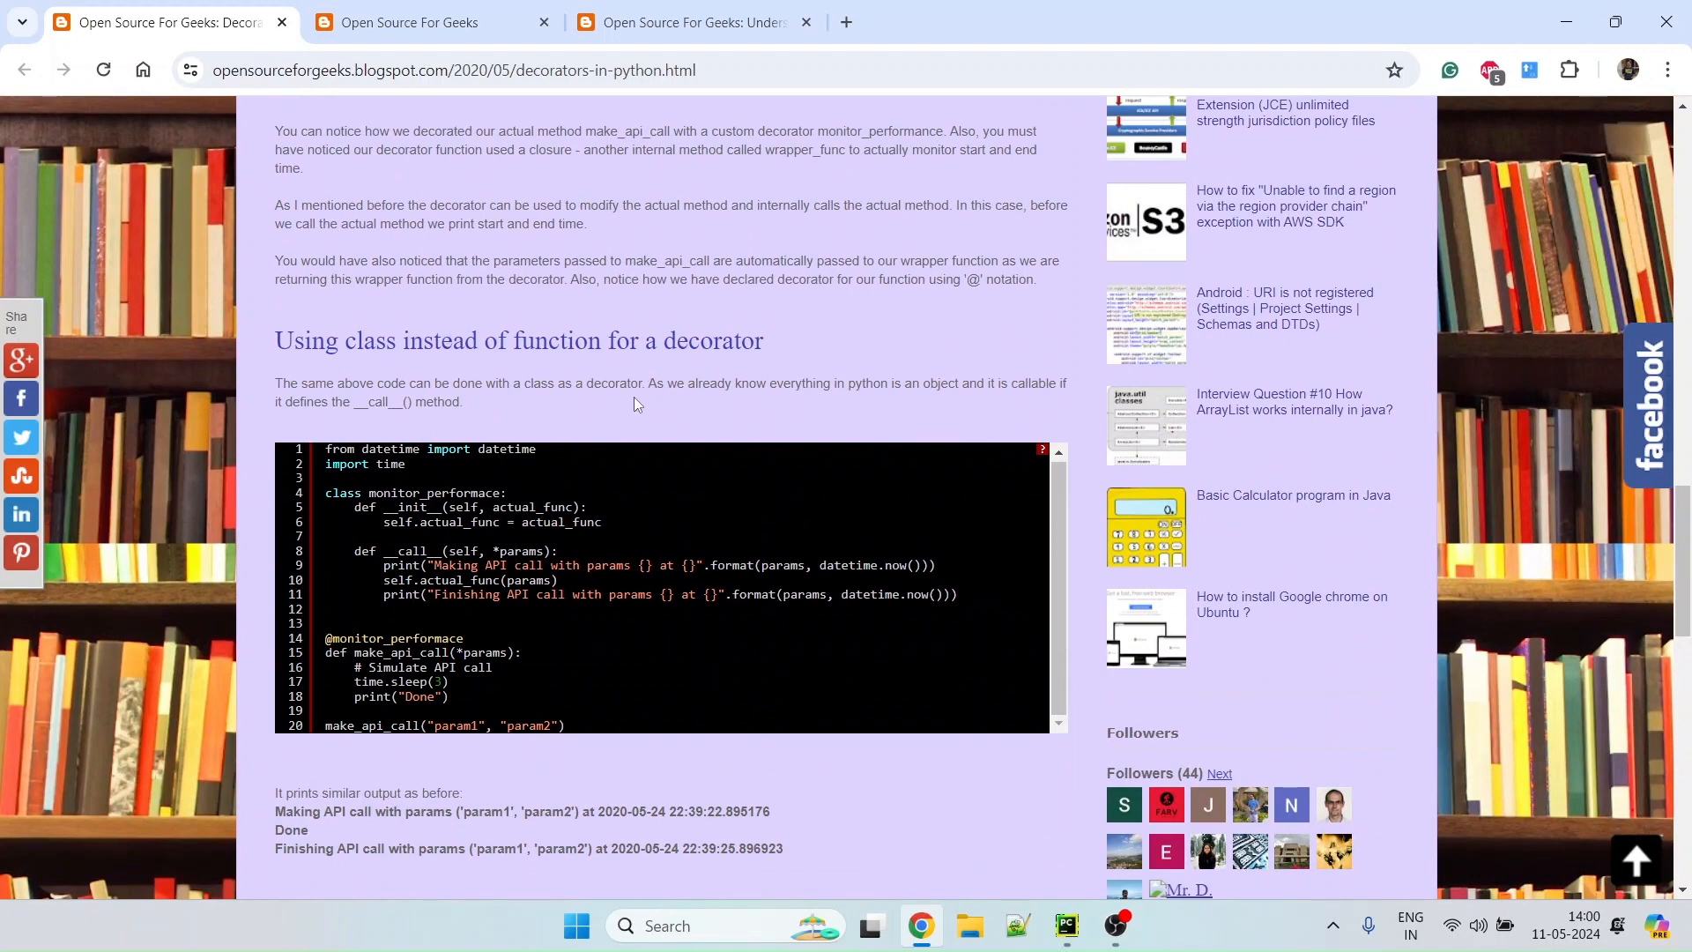
mouse_move(647, 406)
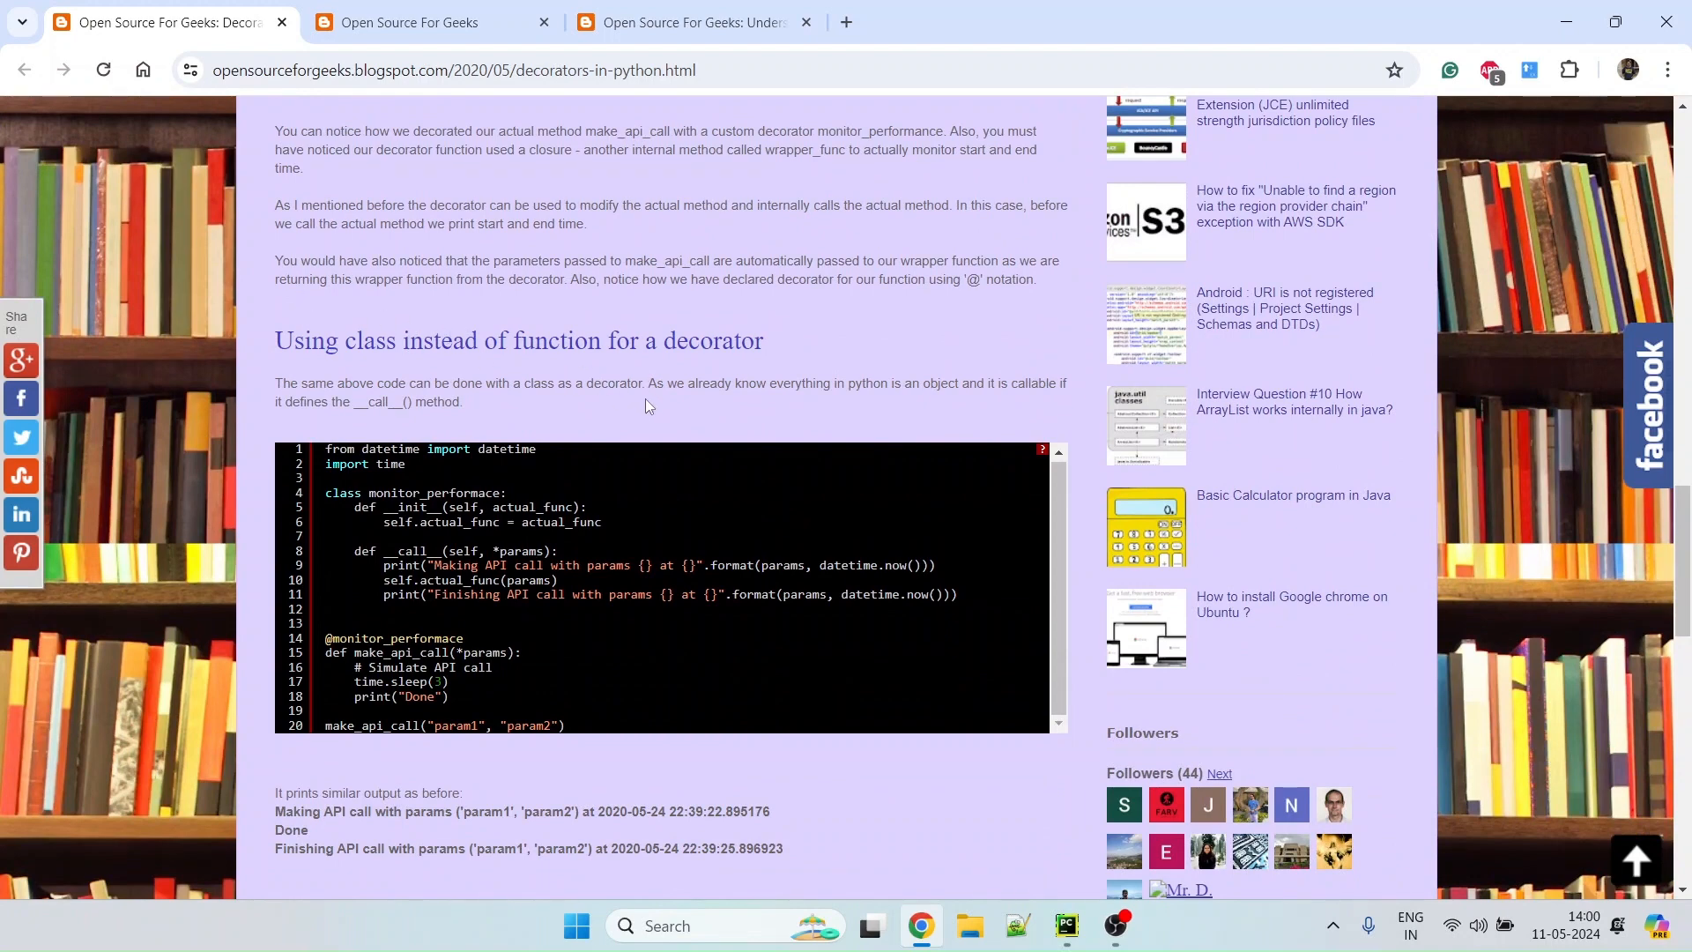
scroll(down, 3)
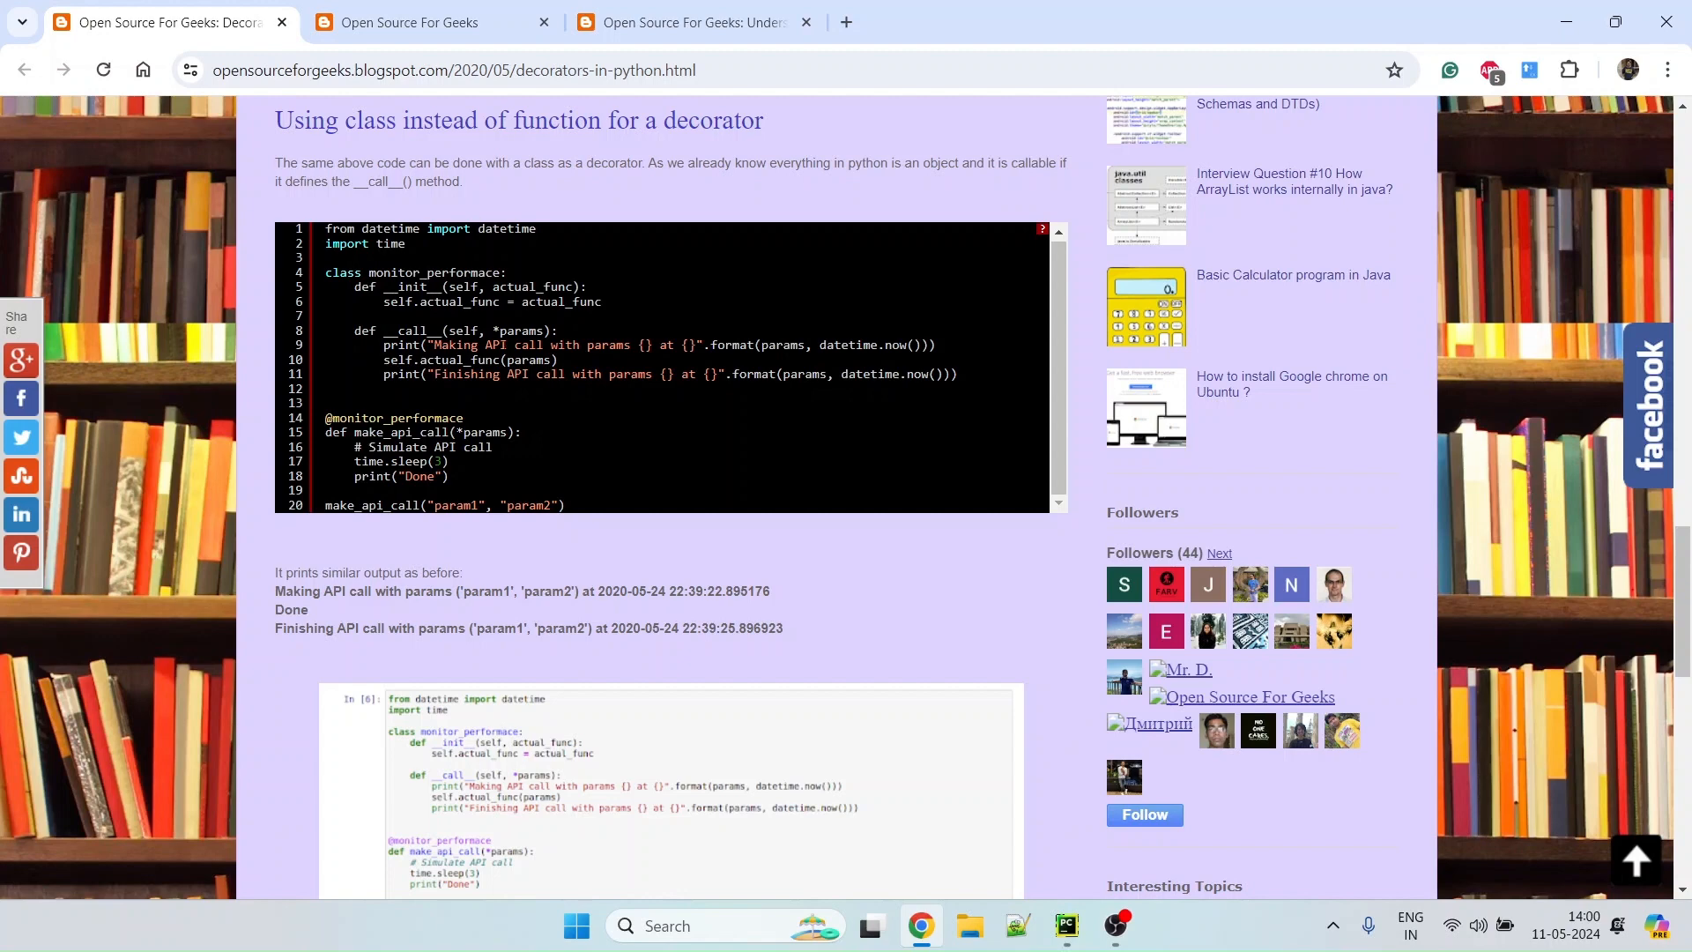
mouse_move(497, 391)
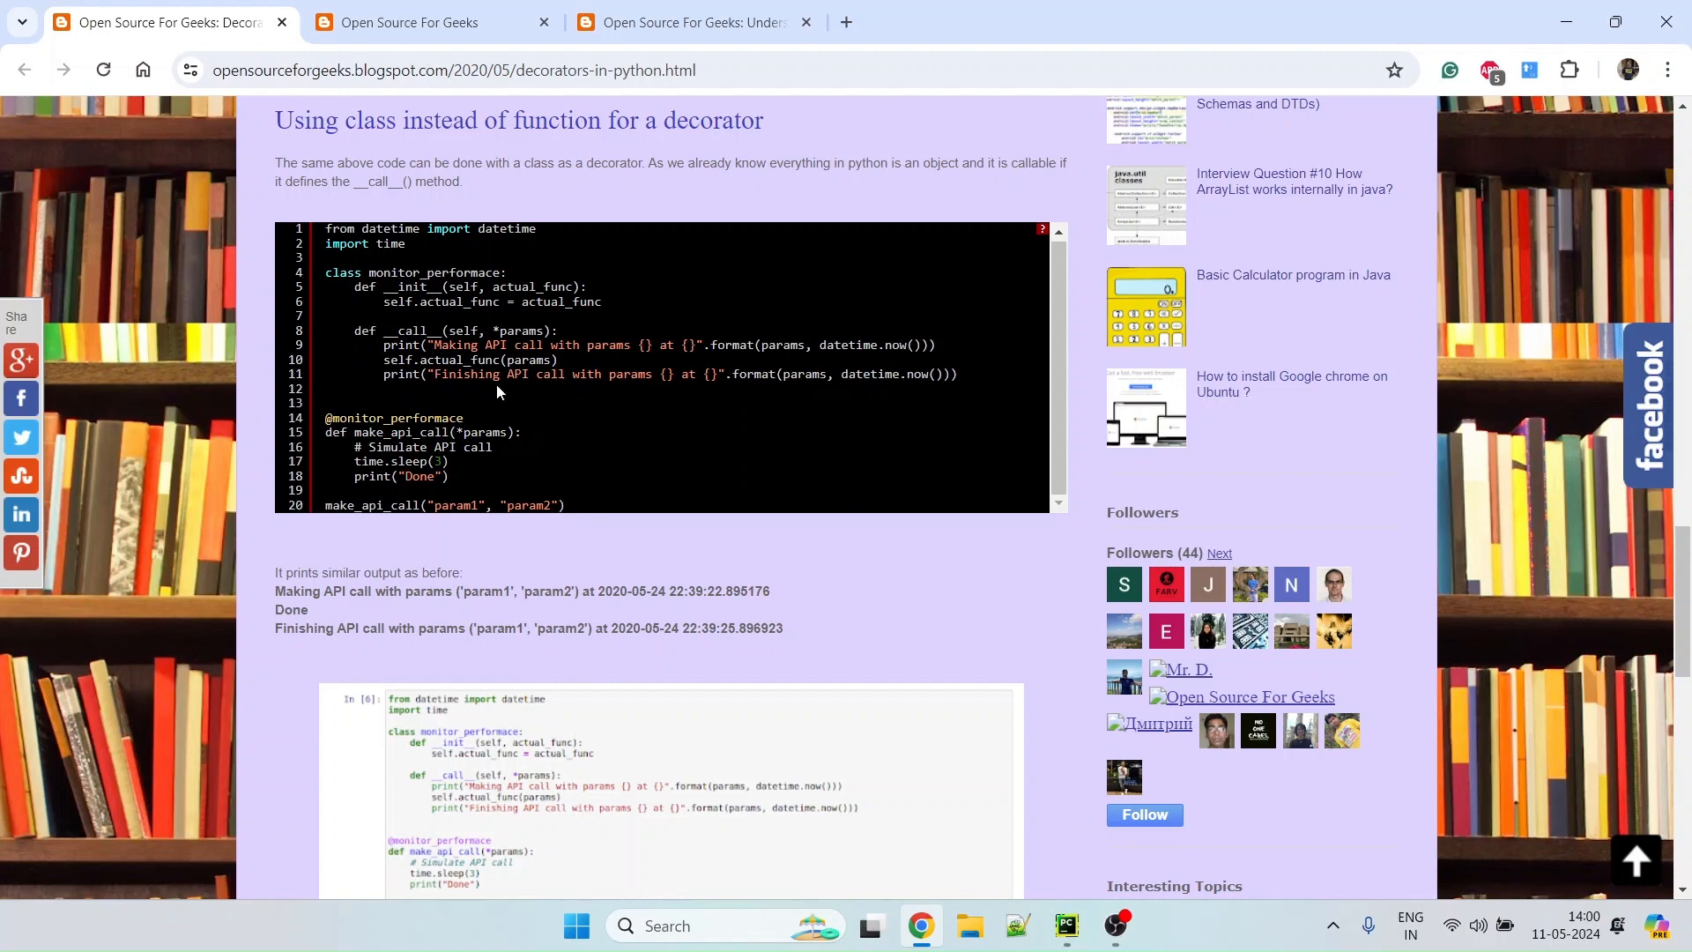
mouse_move(592, 407)
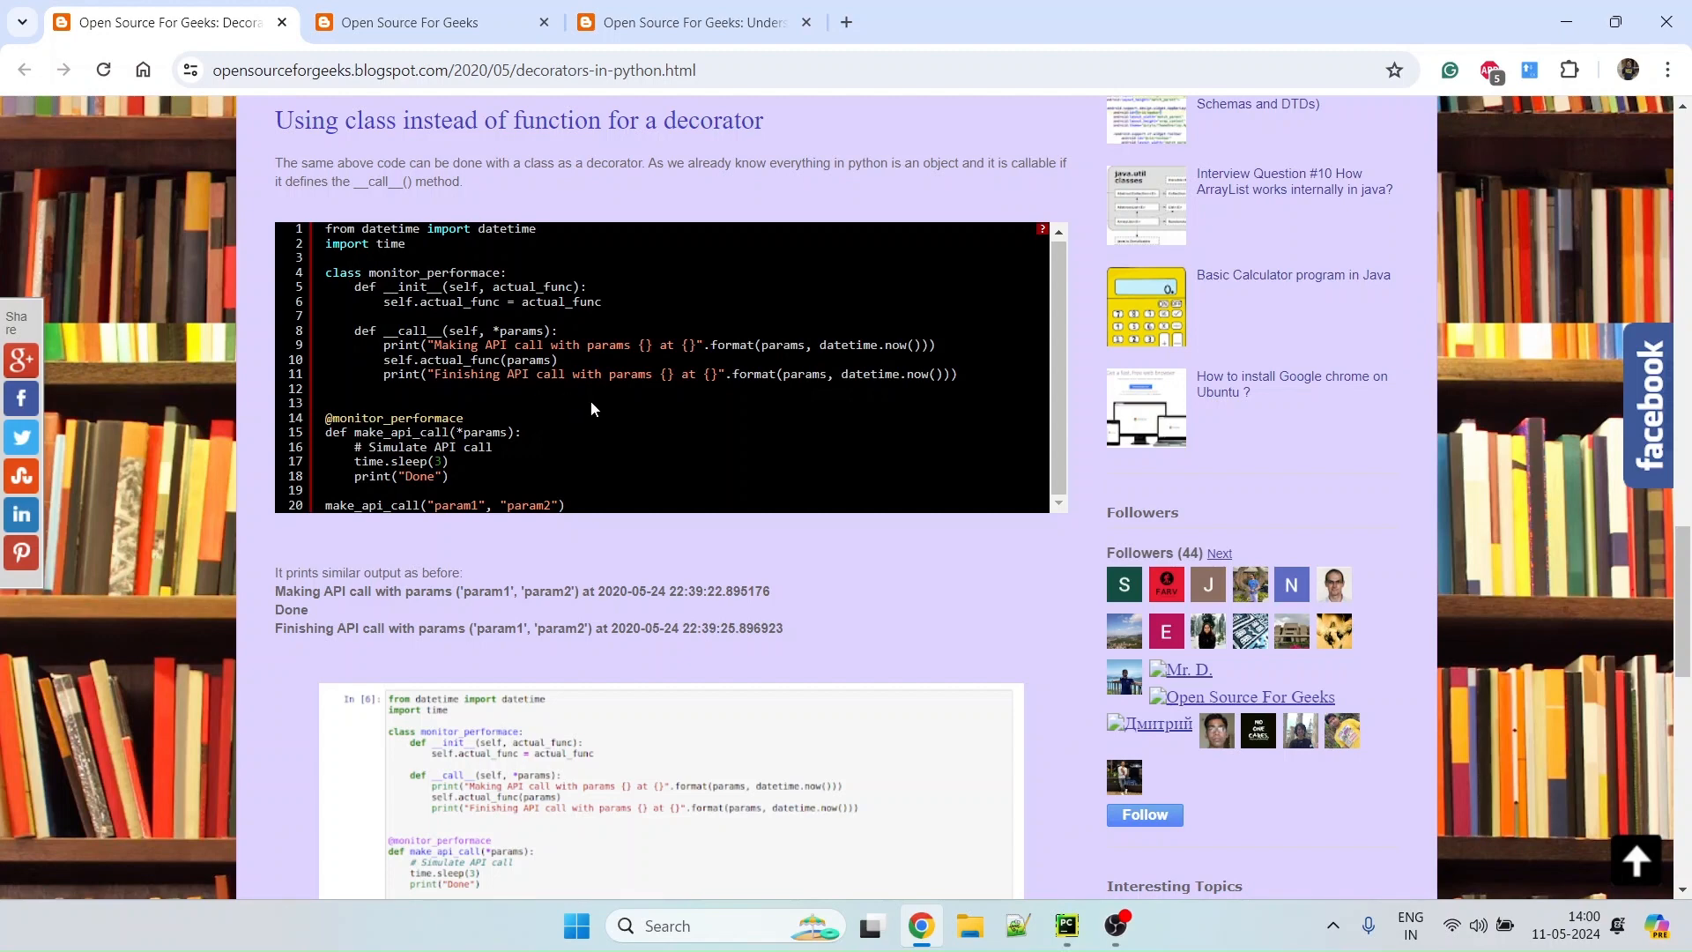
mouse_move(629, 414)
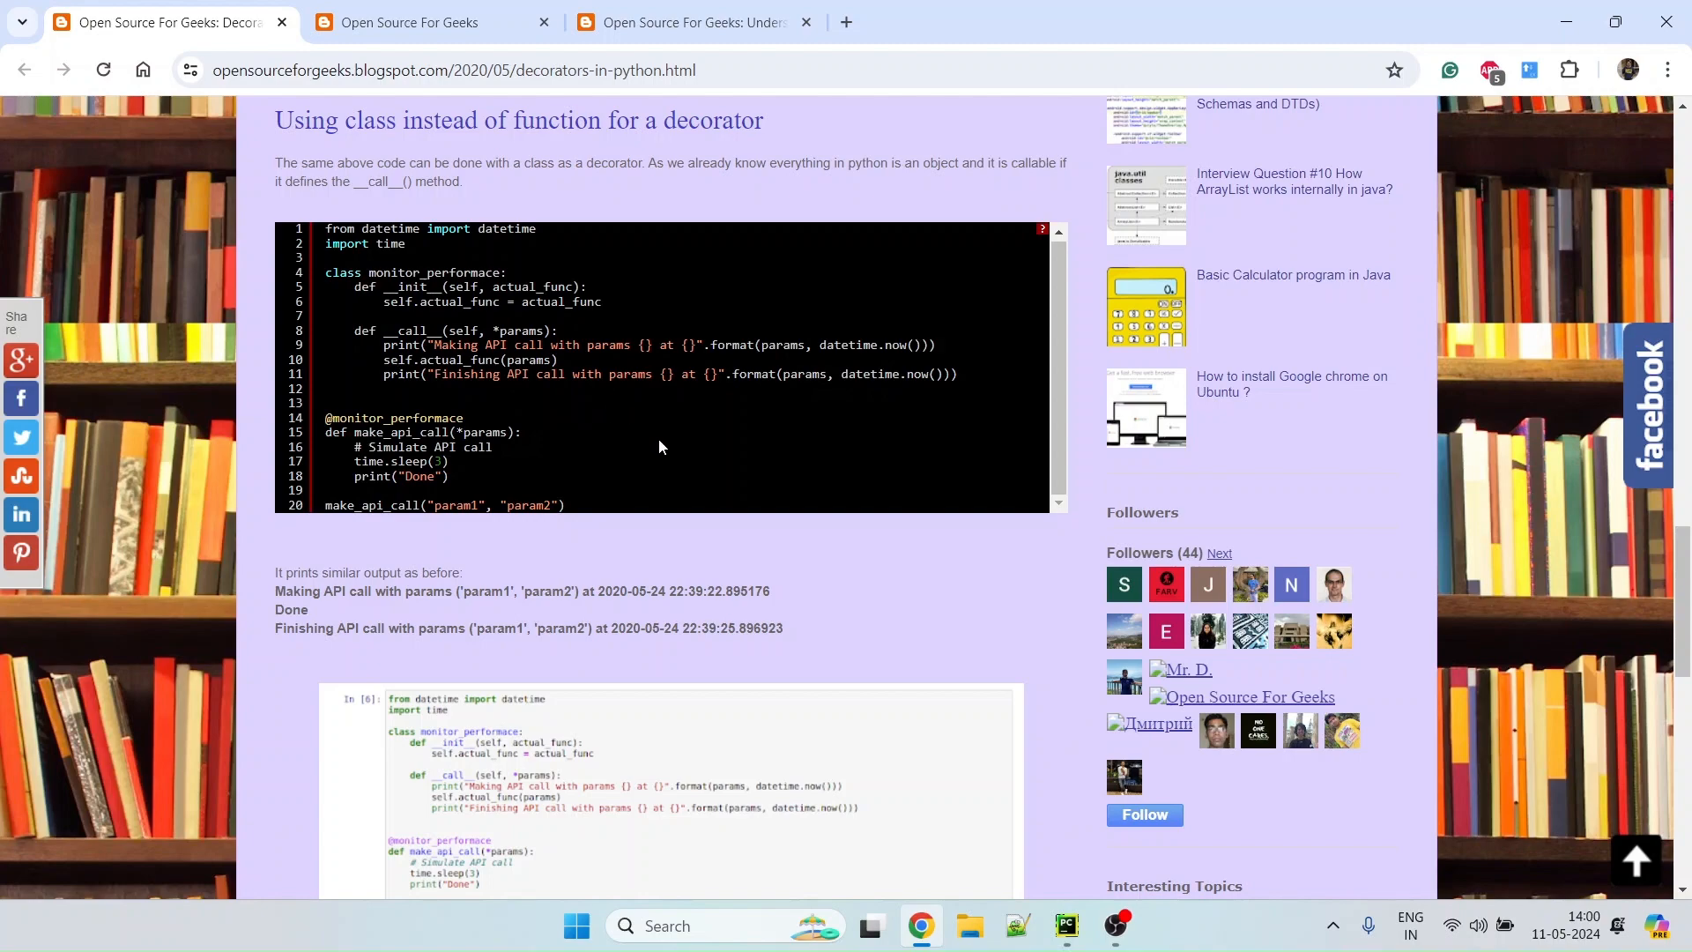
scroll(down, 3)
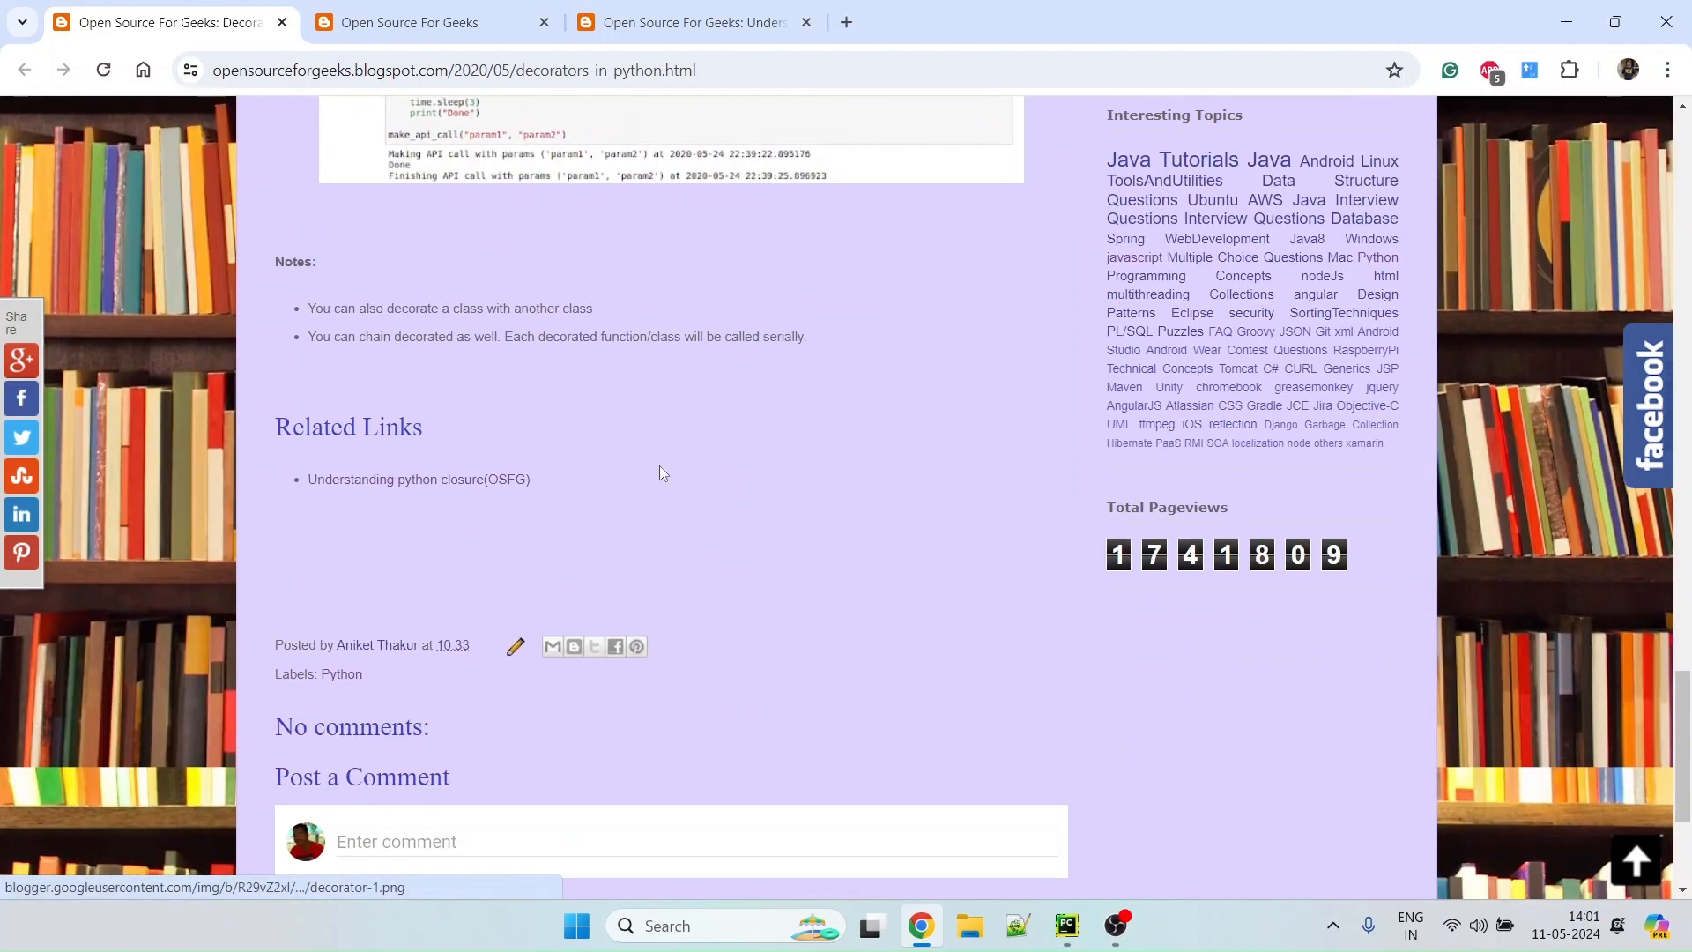
scroll(up, 3)
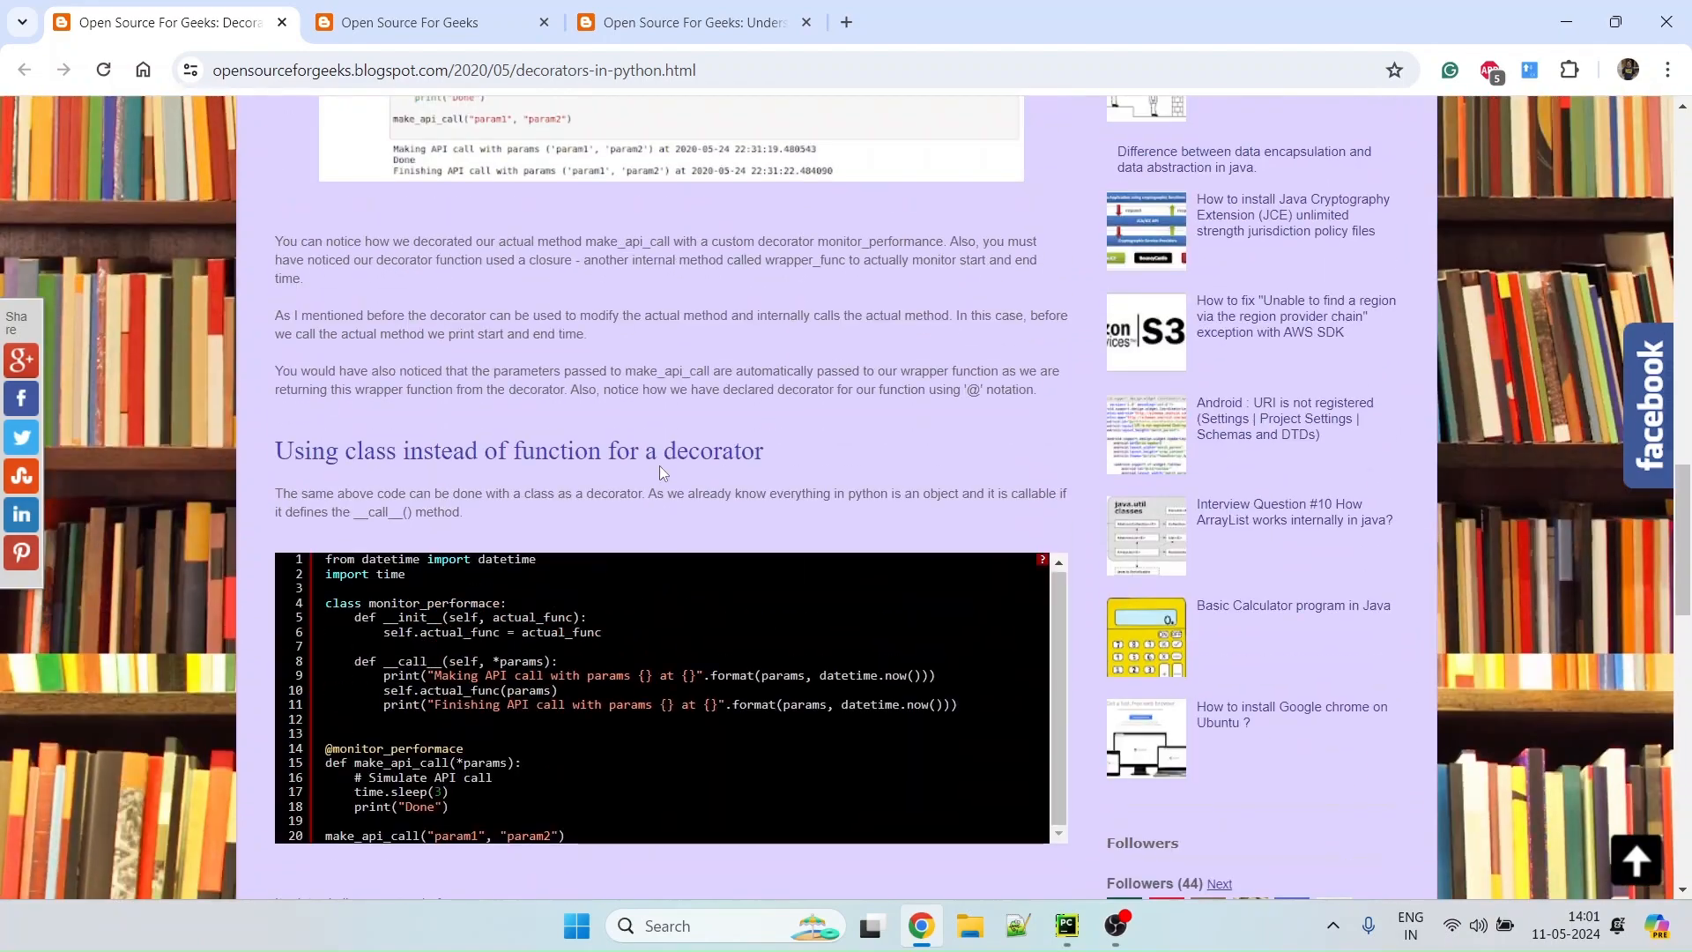
scroll(up, 3)
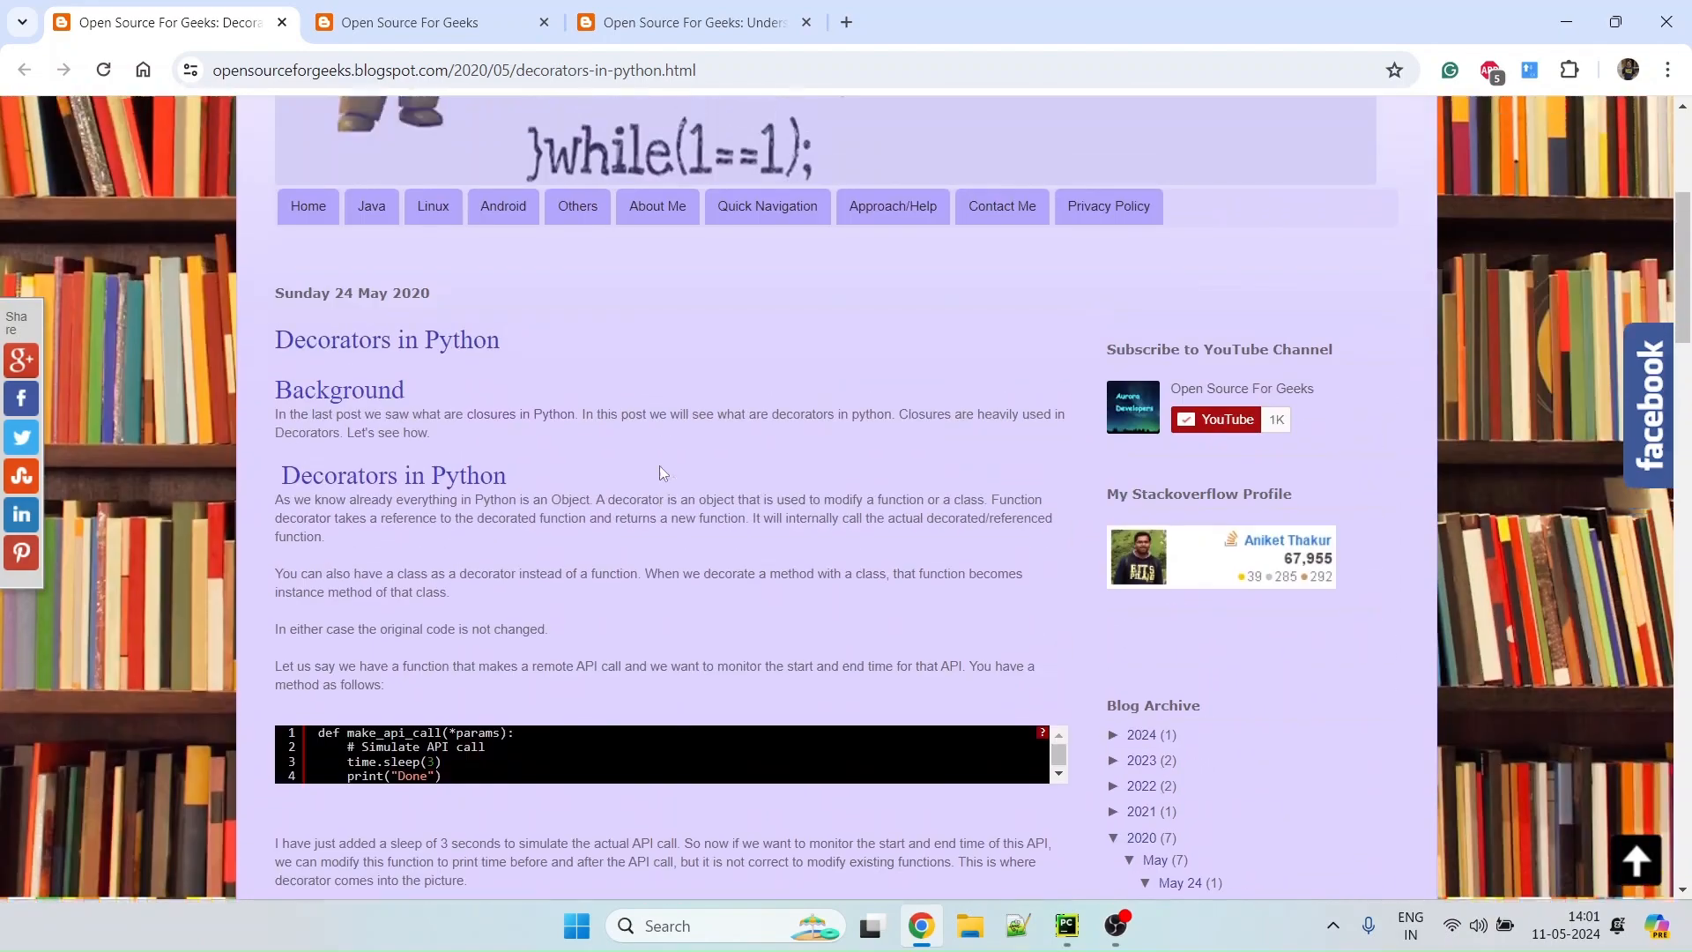
scroll(up, 3)
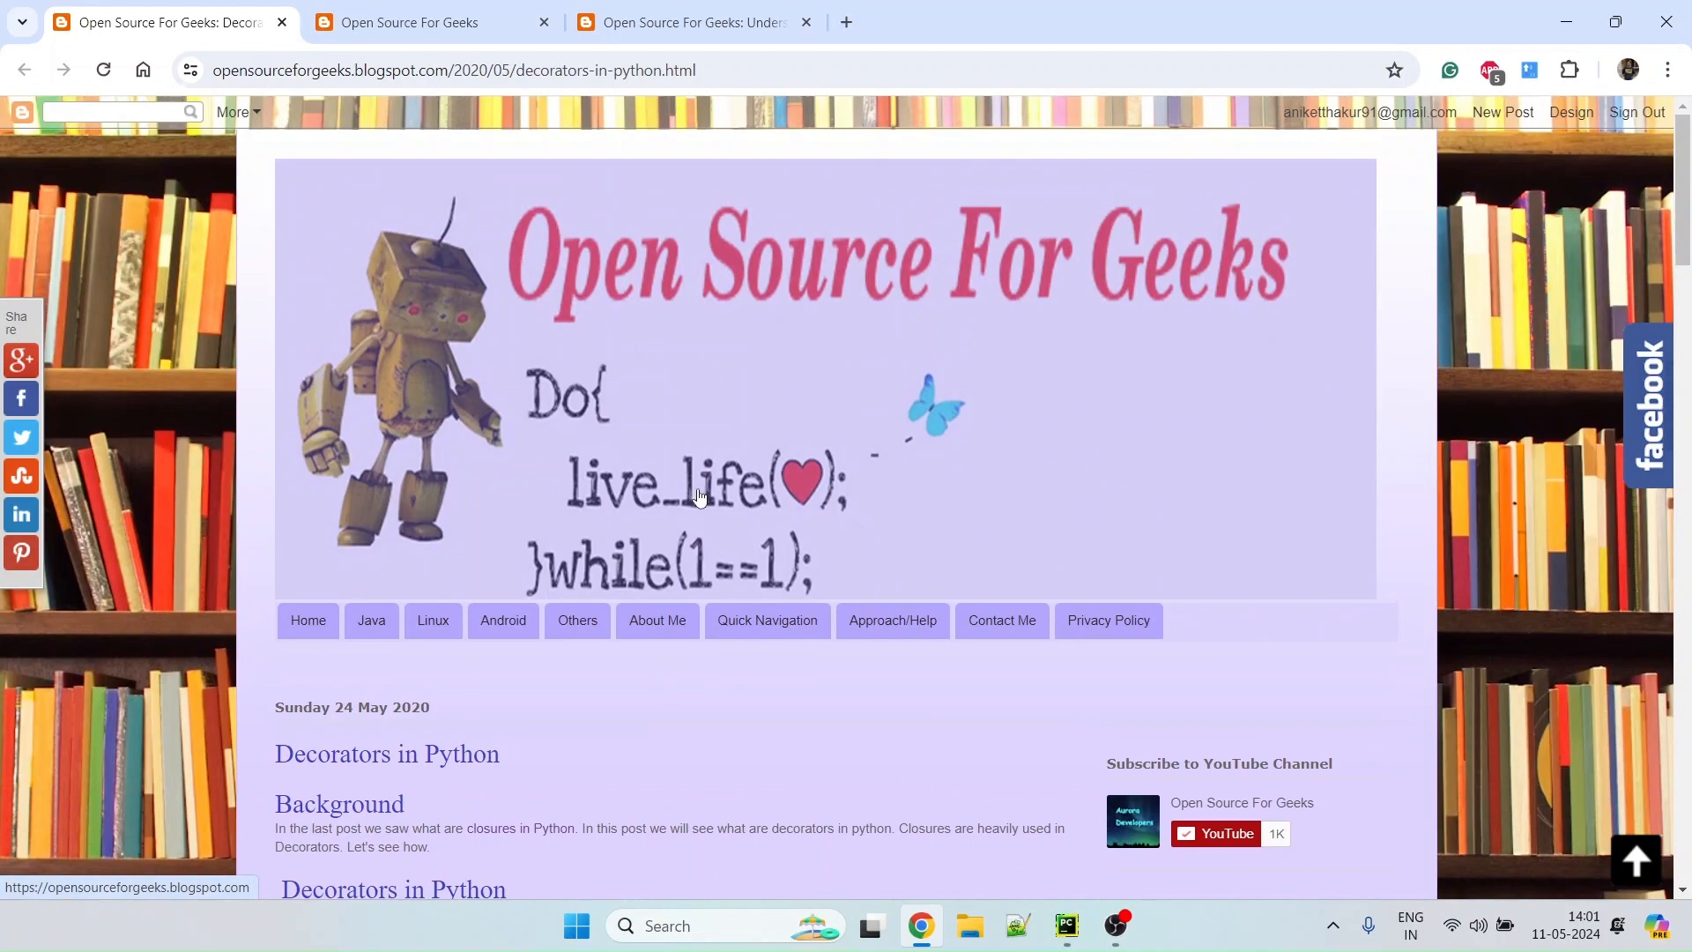
mouse_move(1118, 925)
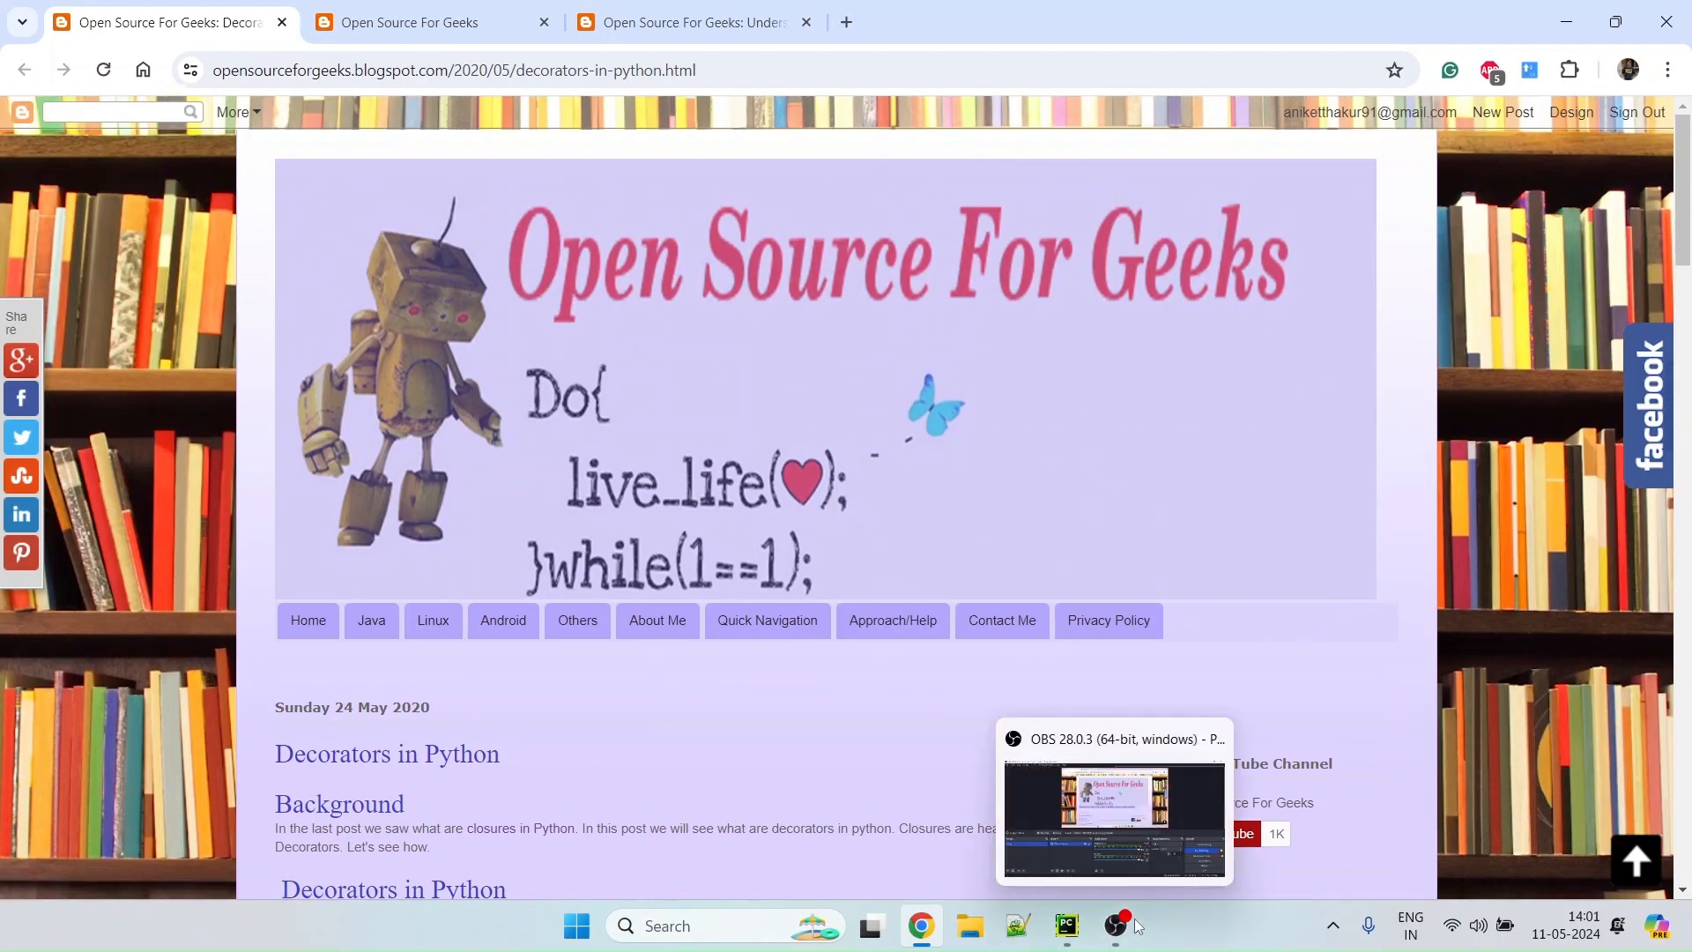